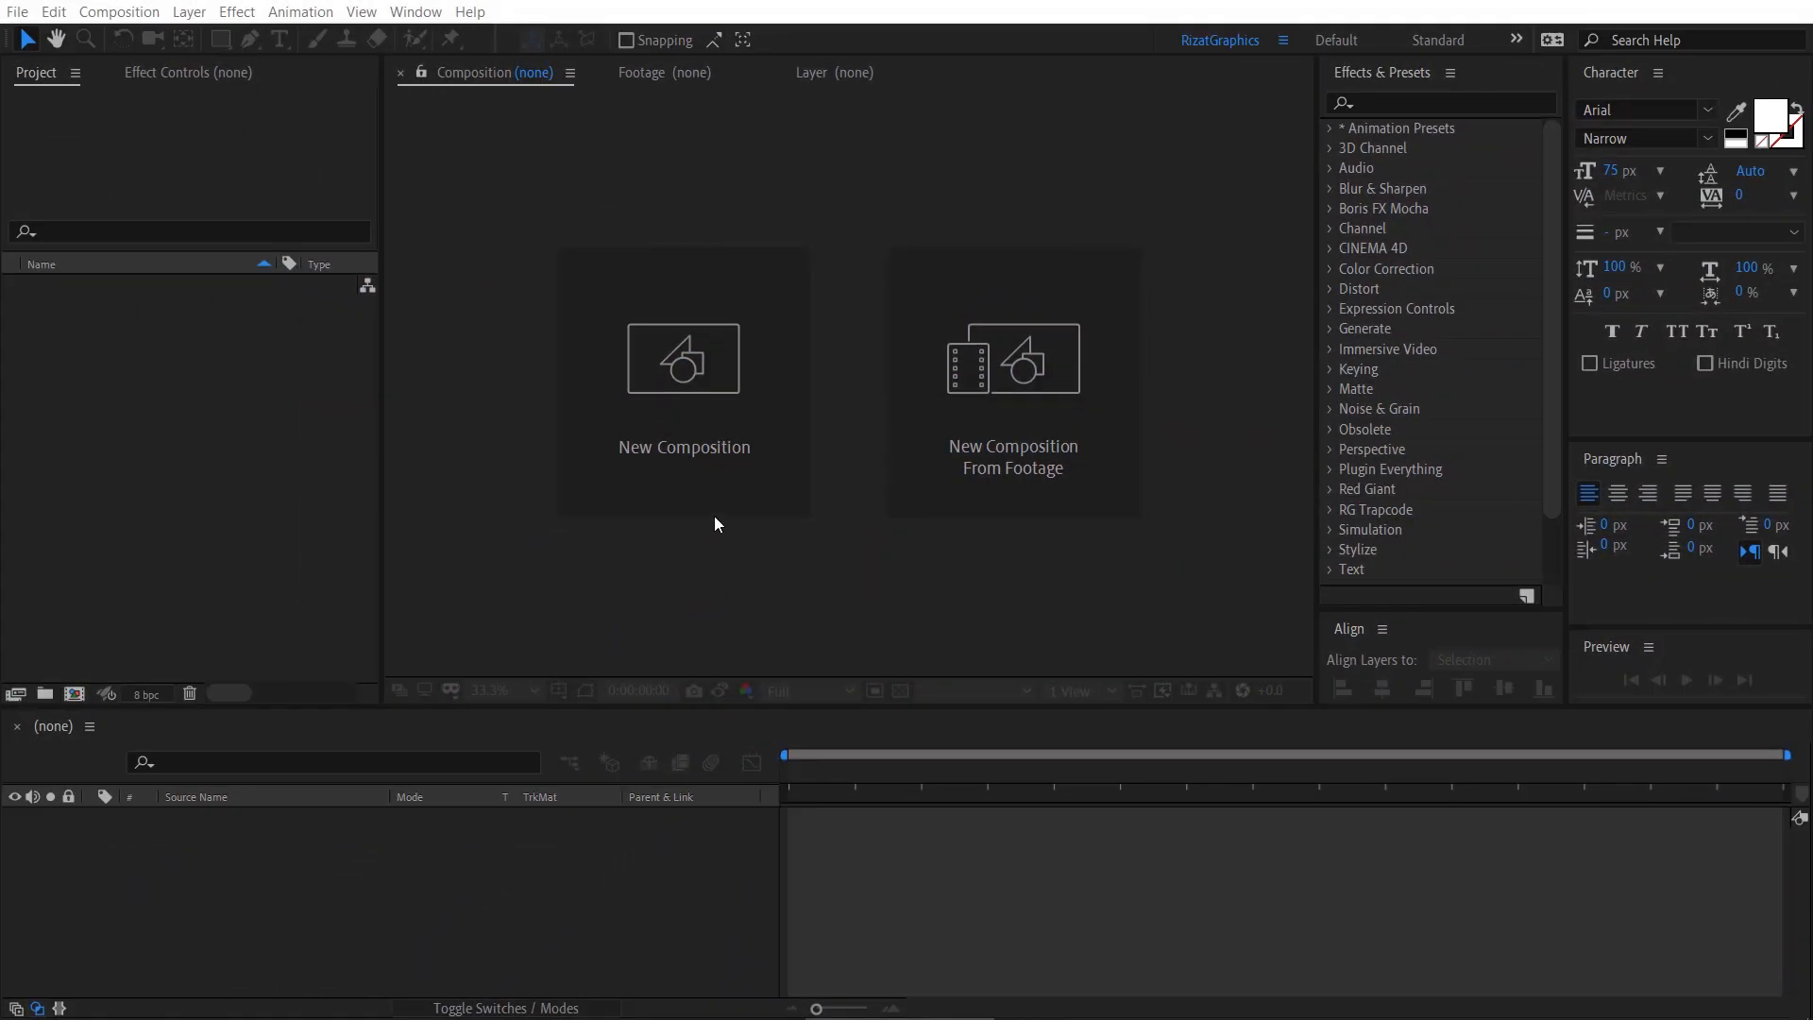
# Create a 1920×1080, 30 fps, 10-second composition named 'Gold Particles Logo Reveal'.
pyautogui.click(684, 358)
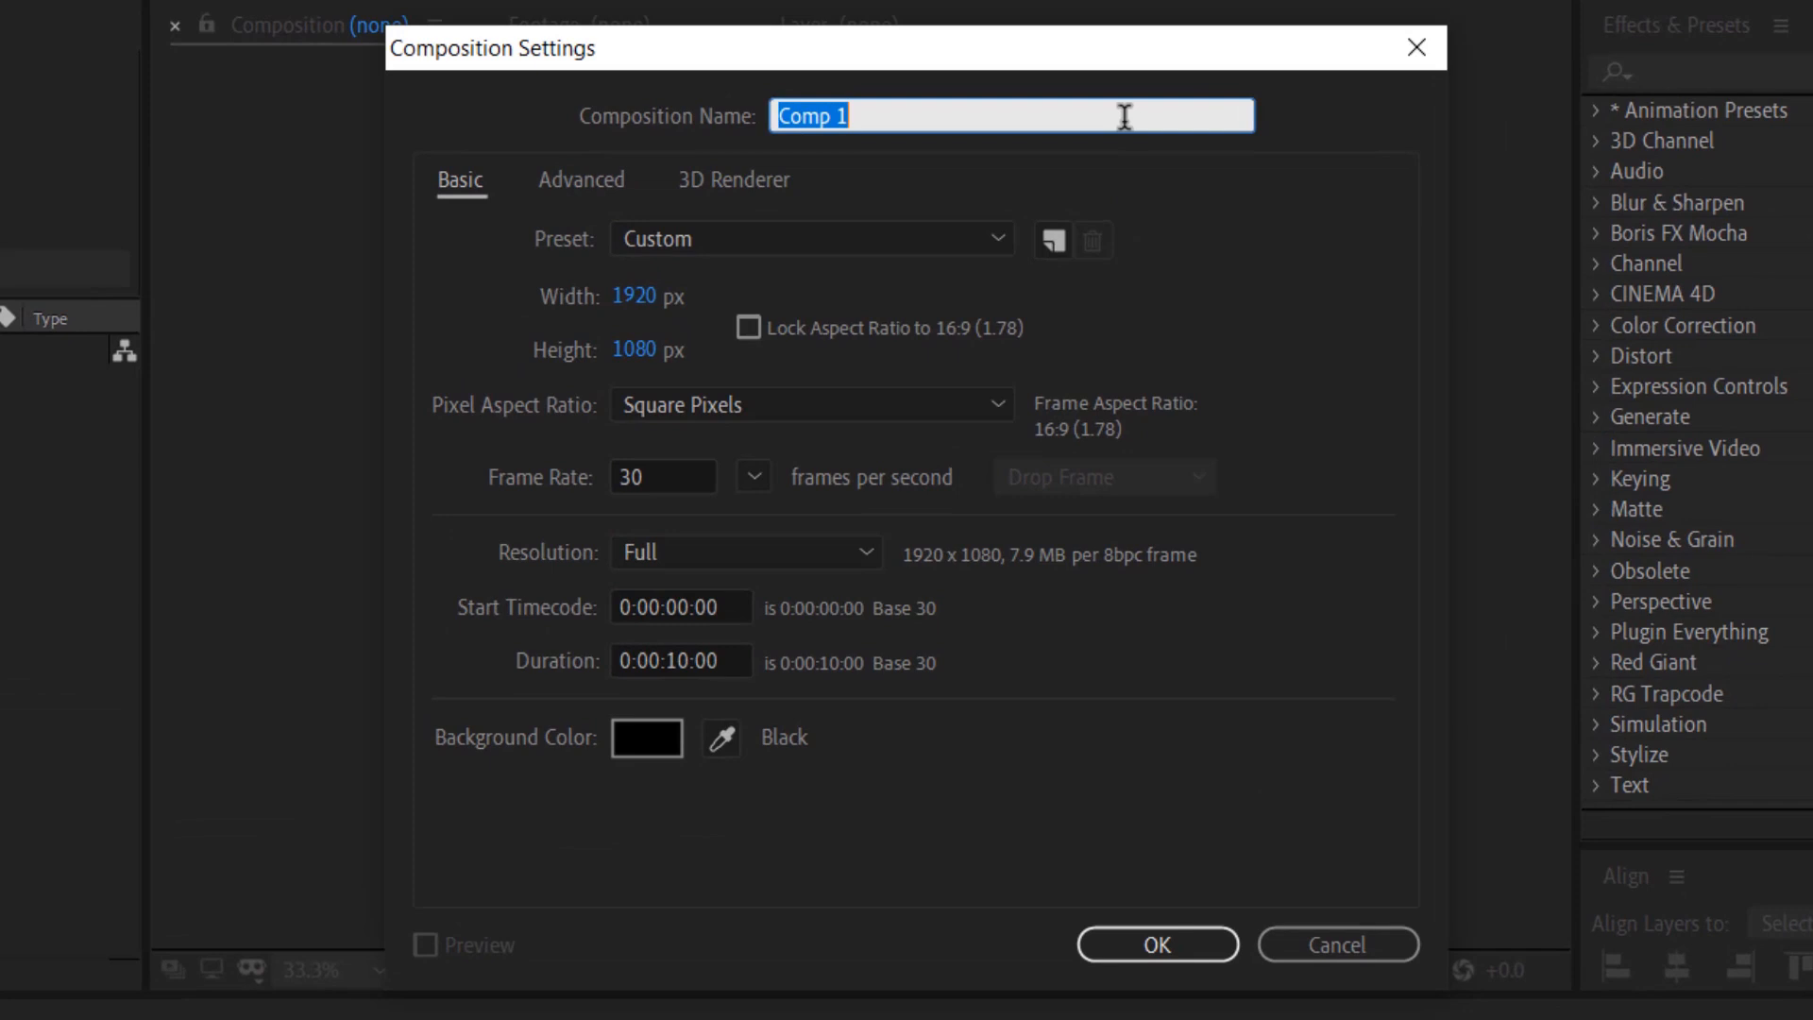
pyautogui.write('Gold Particles')
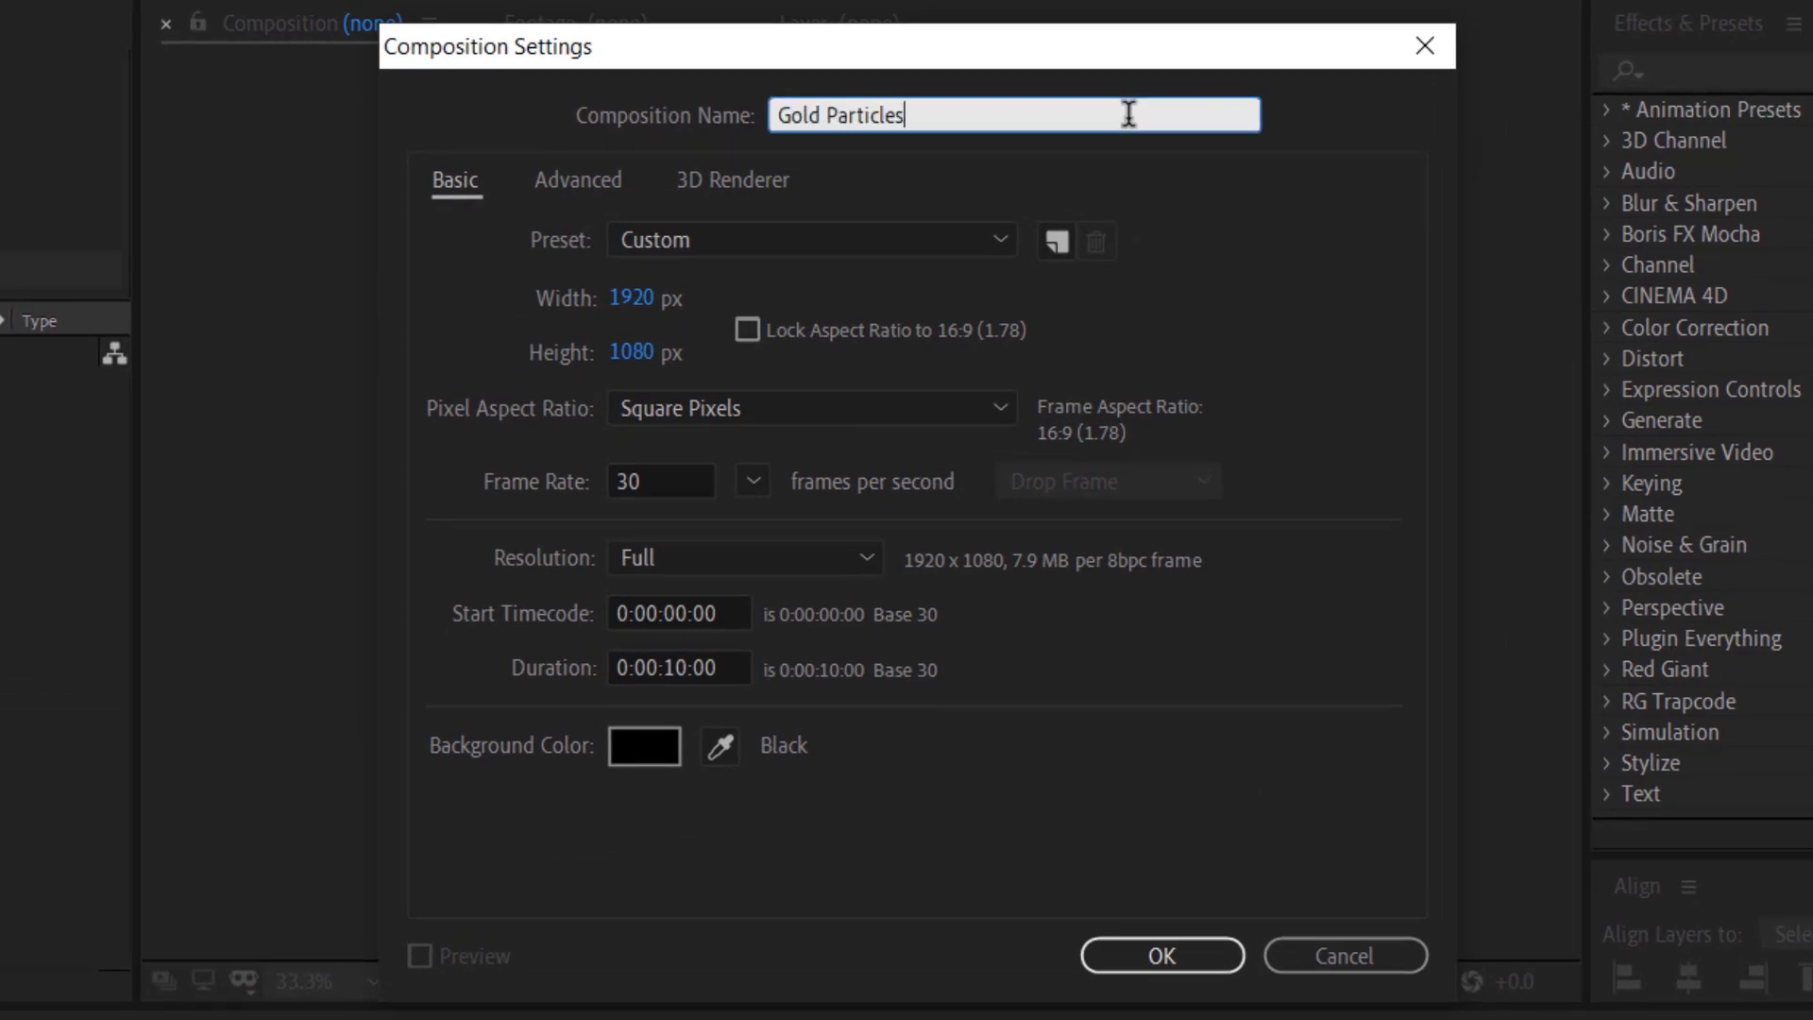
pyautogui.write('Logo Reveal')
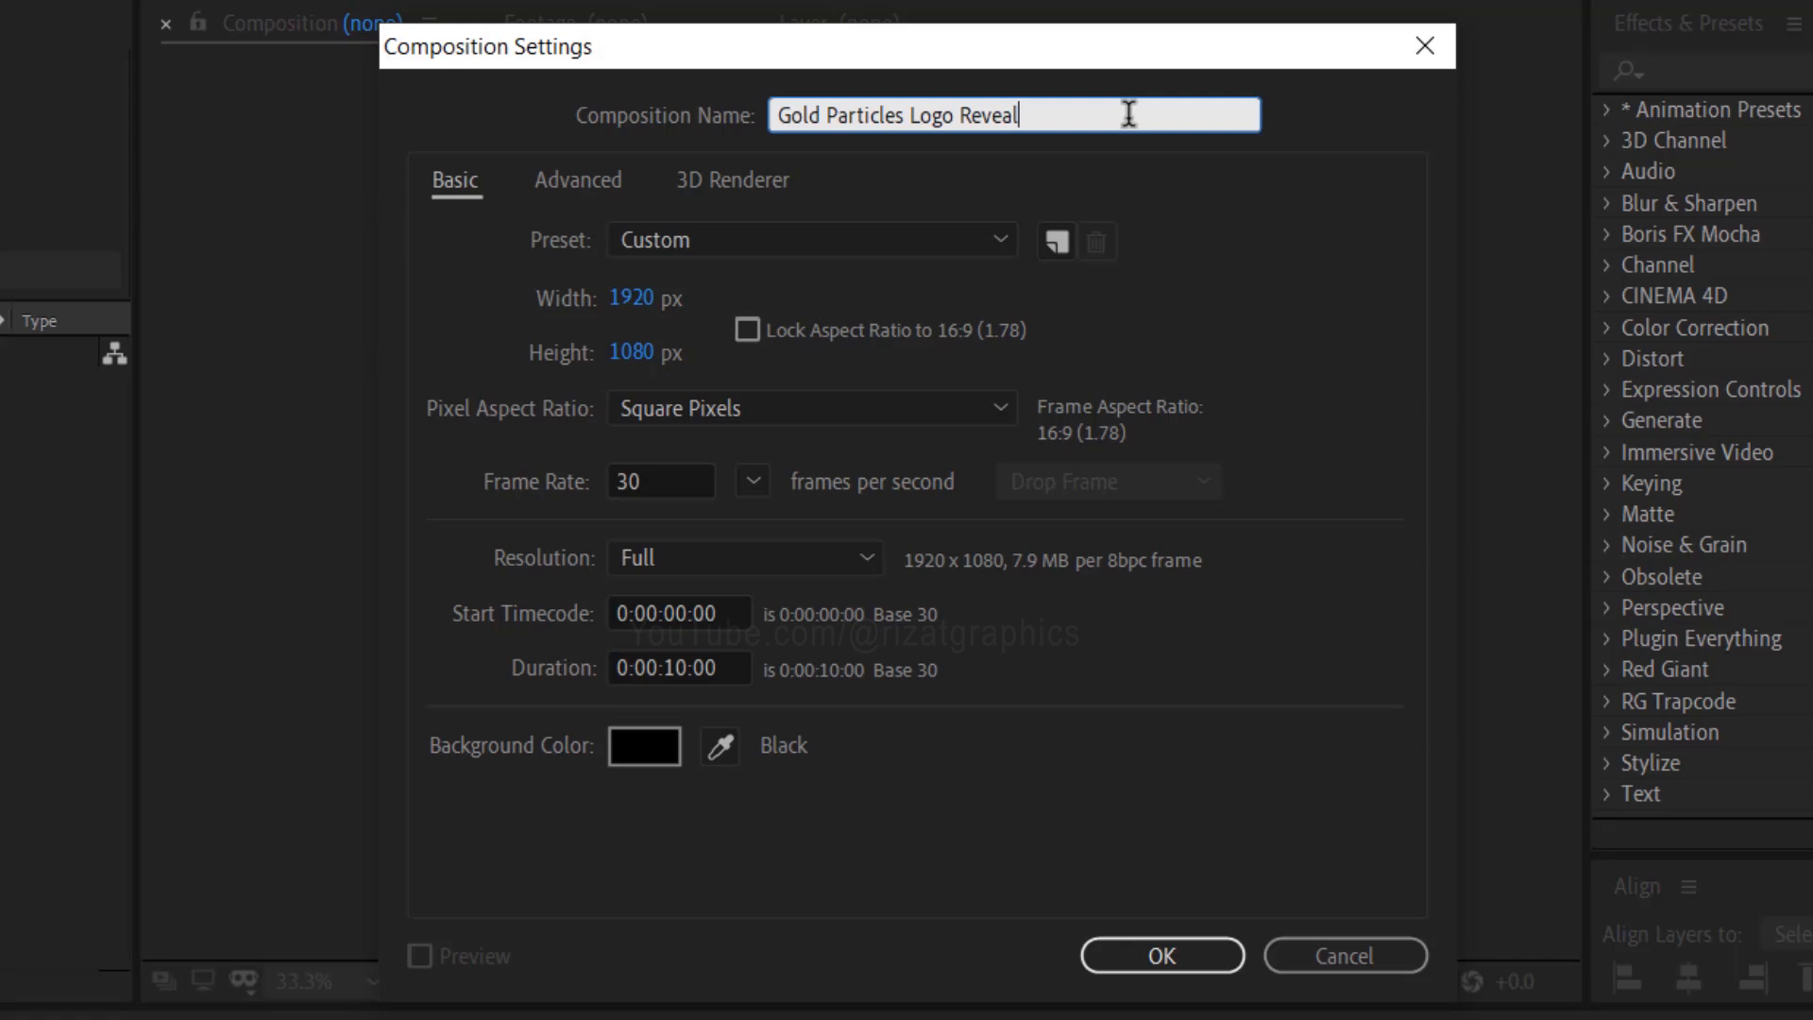
pyautogui.moveTo(946, 423)
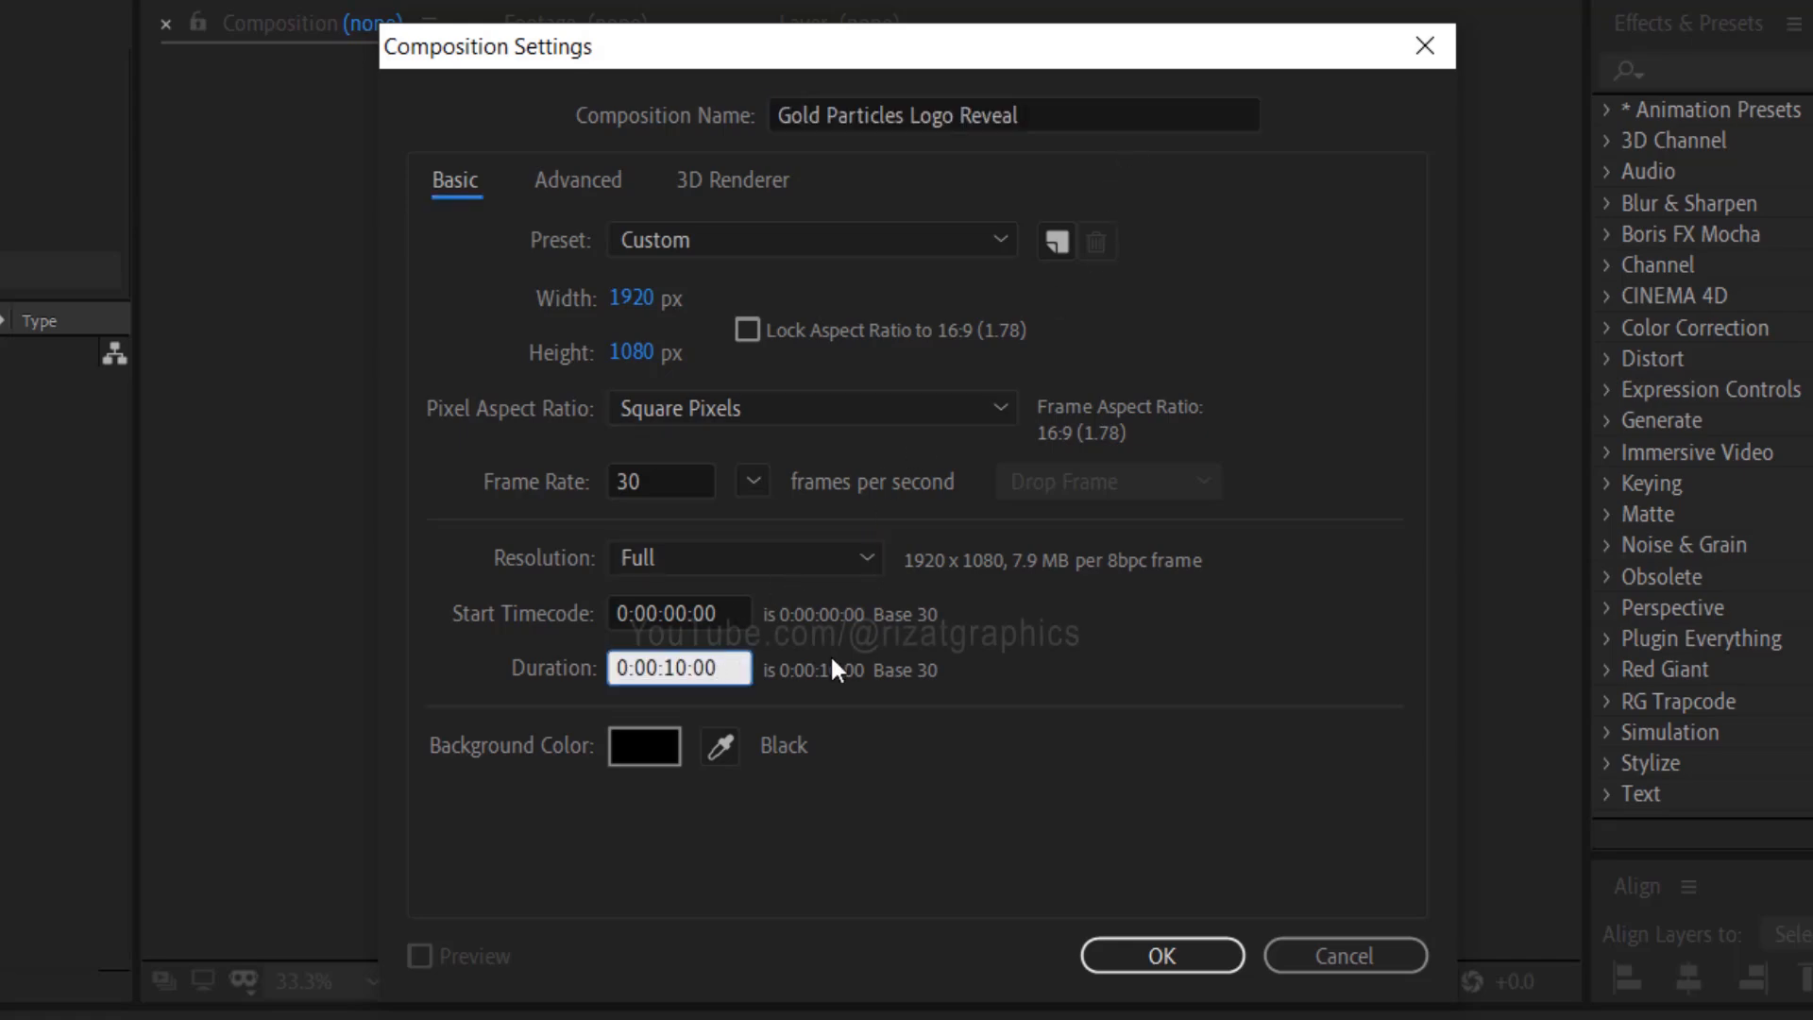
pyautogui.click(1159, 955)
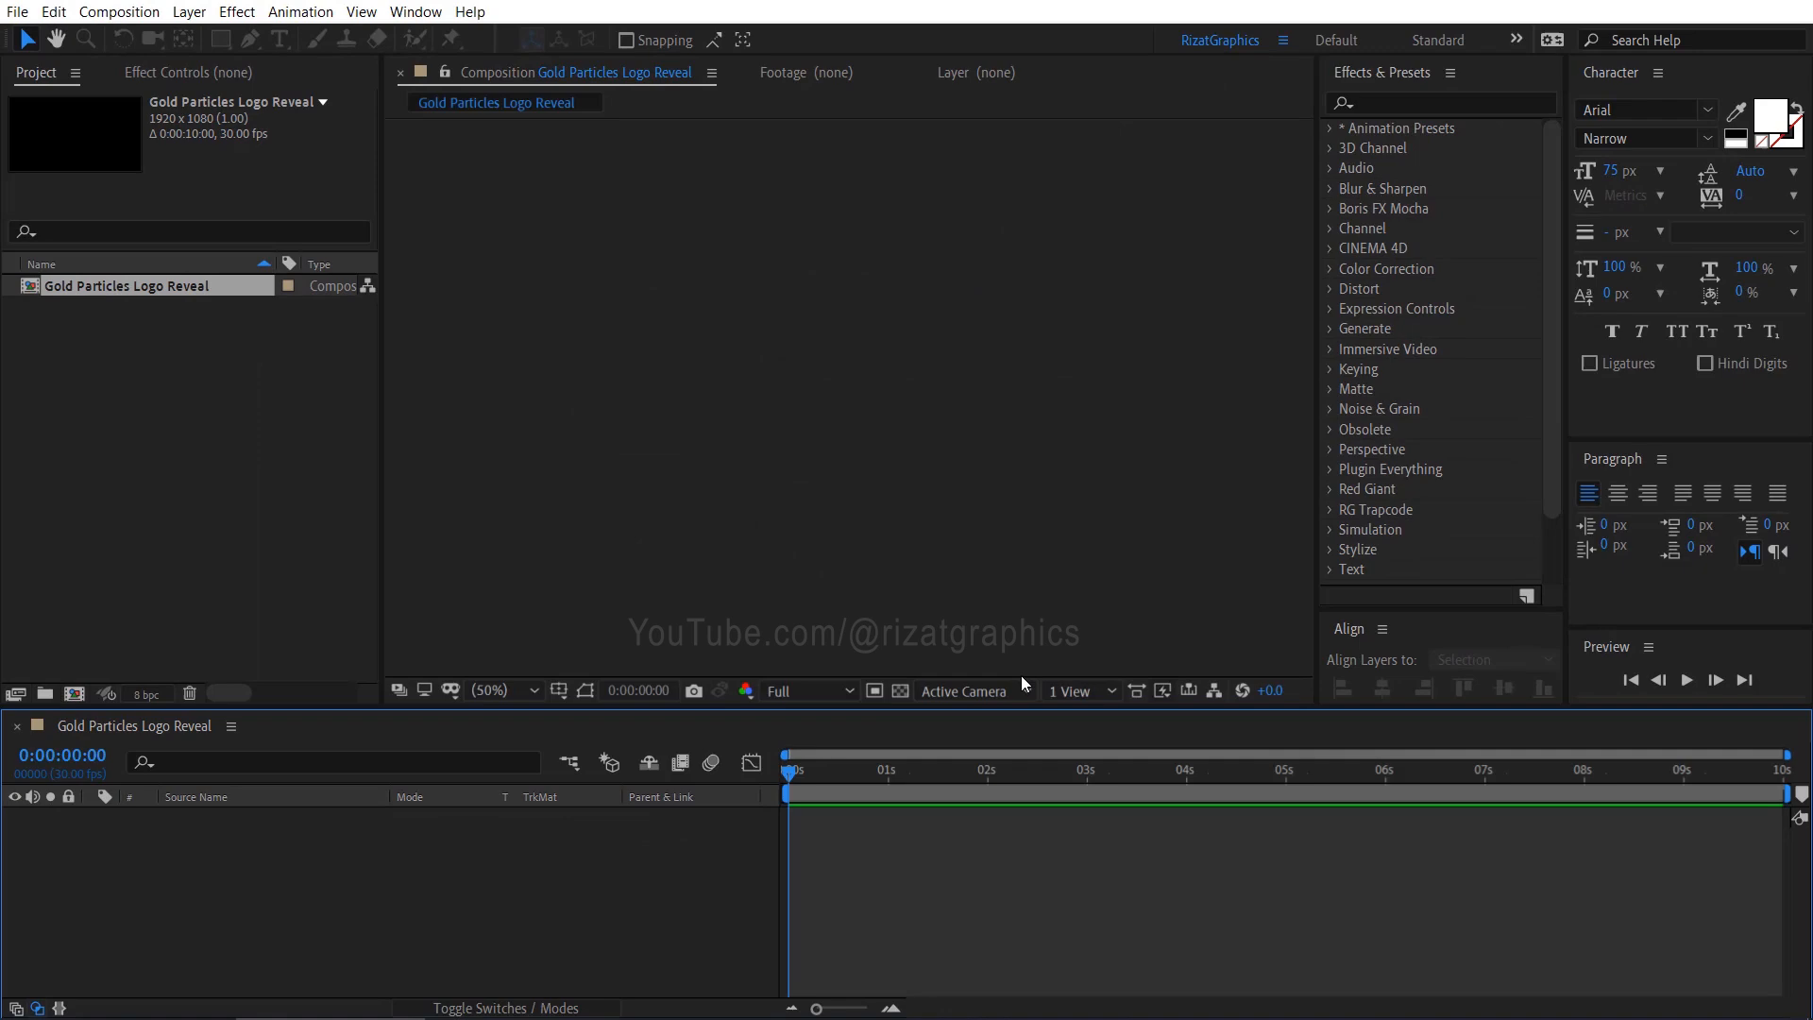
# Import the Reflection_map and WarnerBros images into the project through File > Import.
pyautogui.click(16, 11)
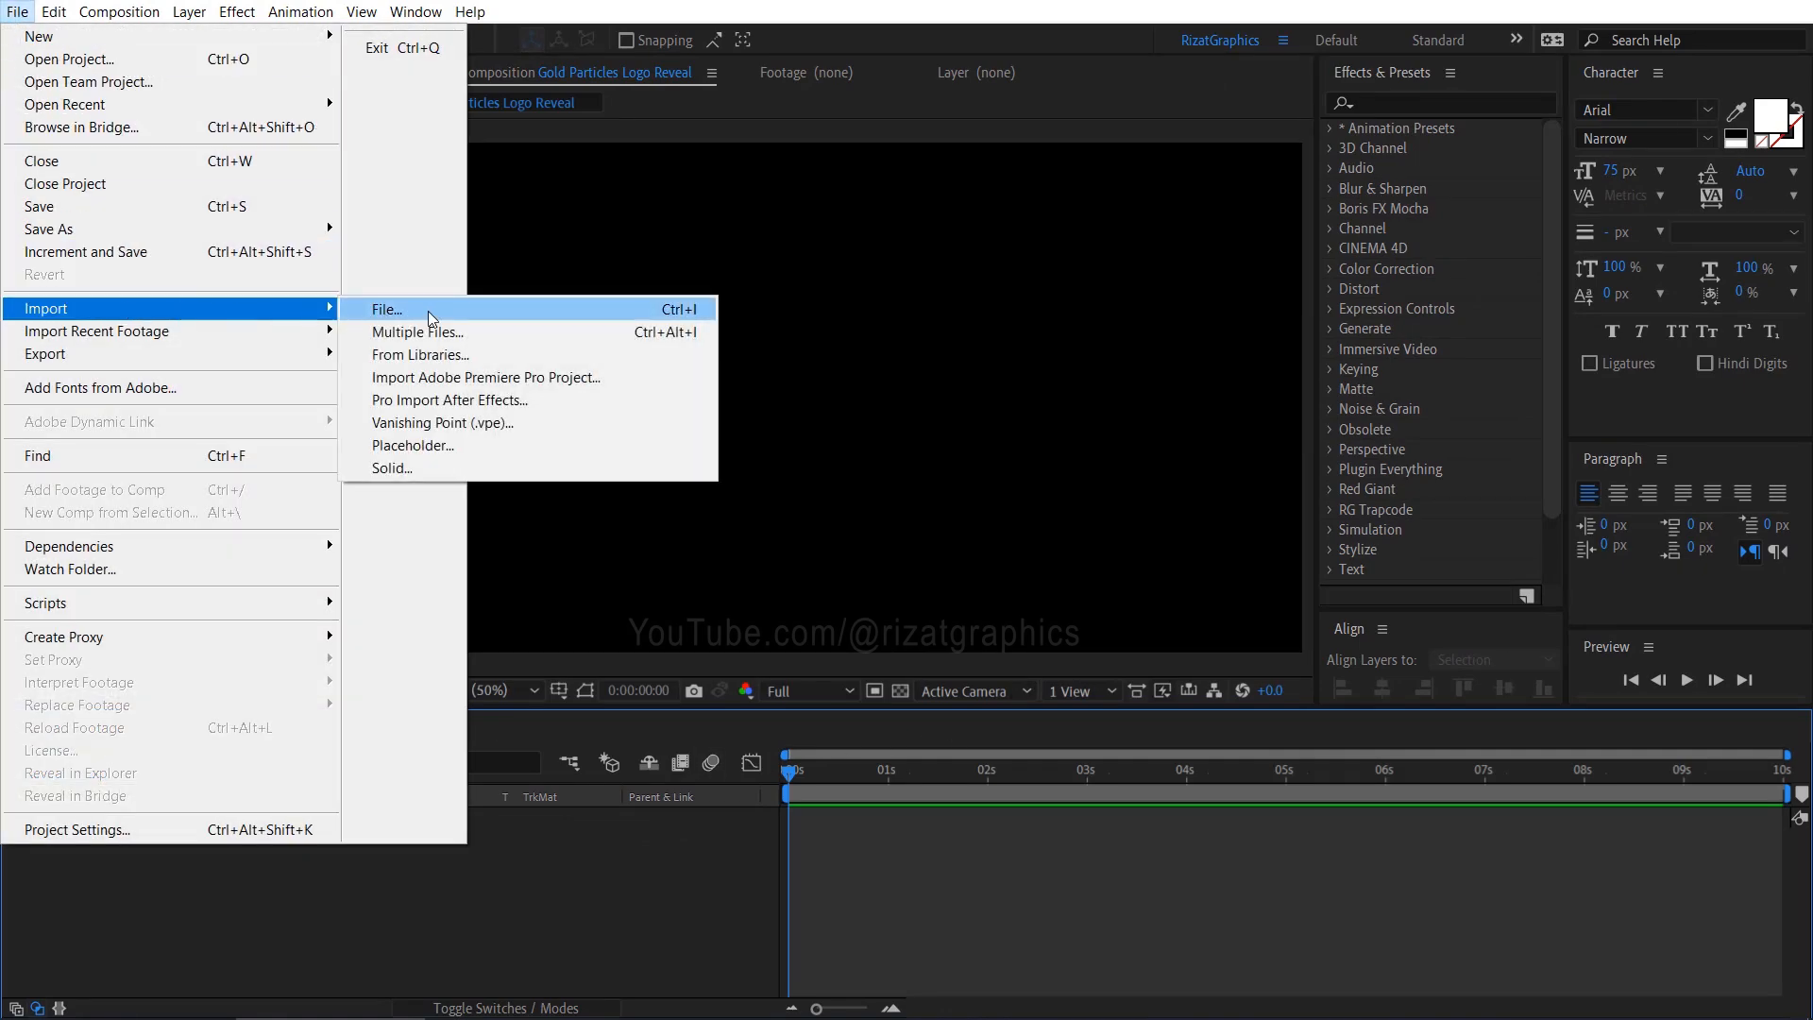
pyautogui.click(386, 309)
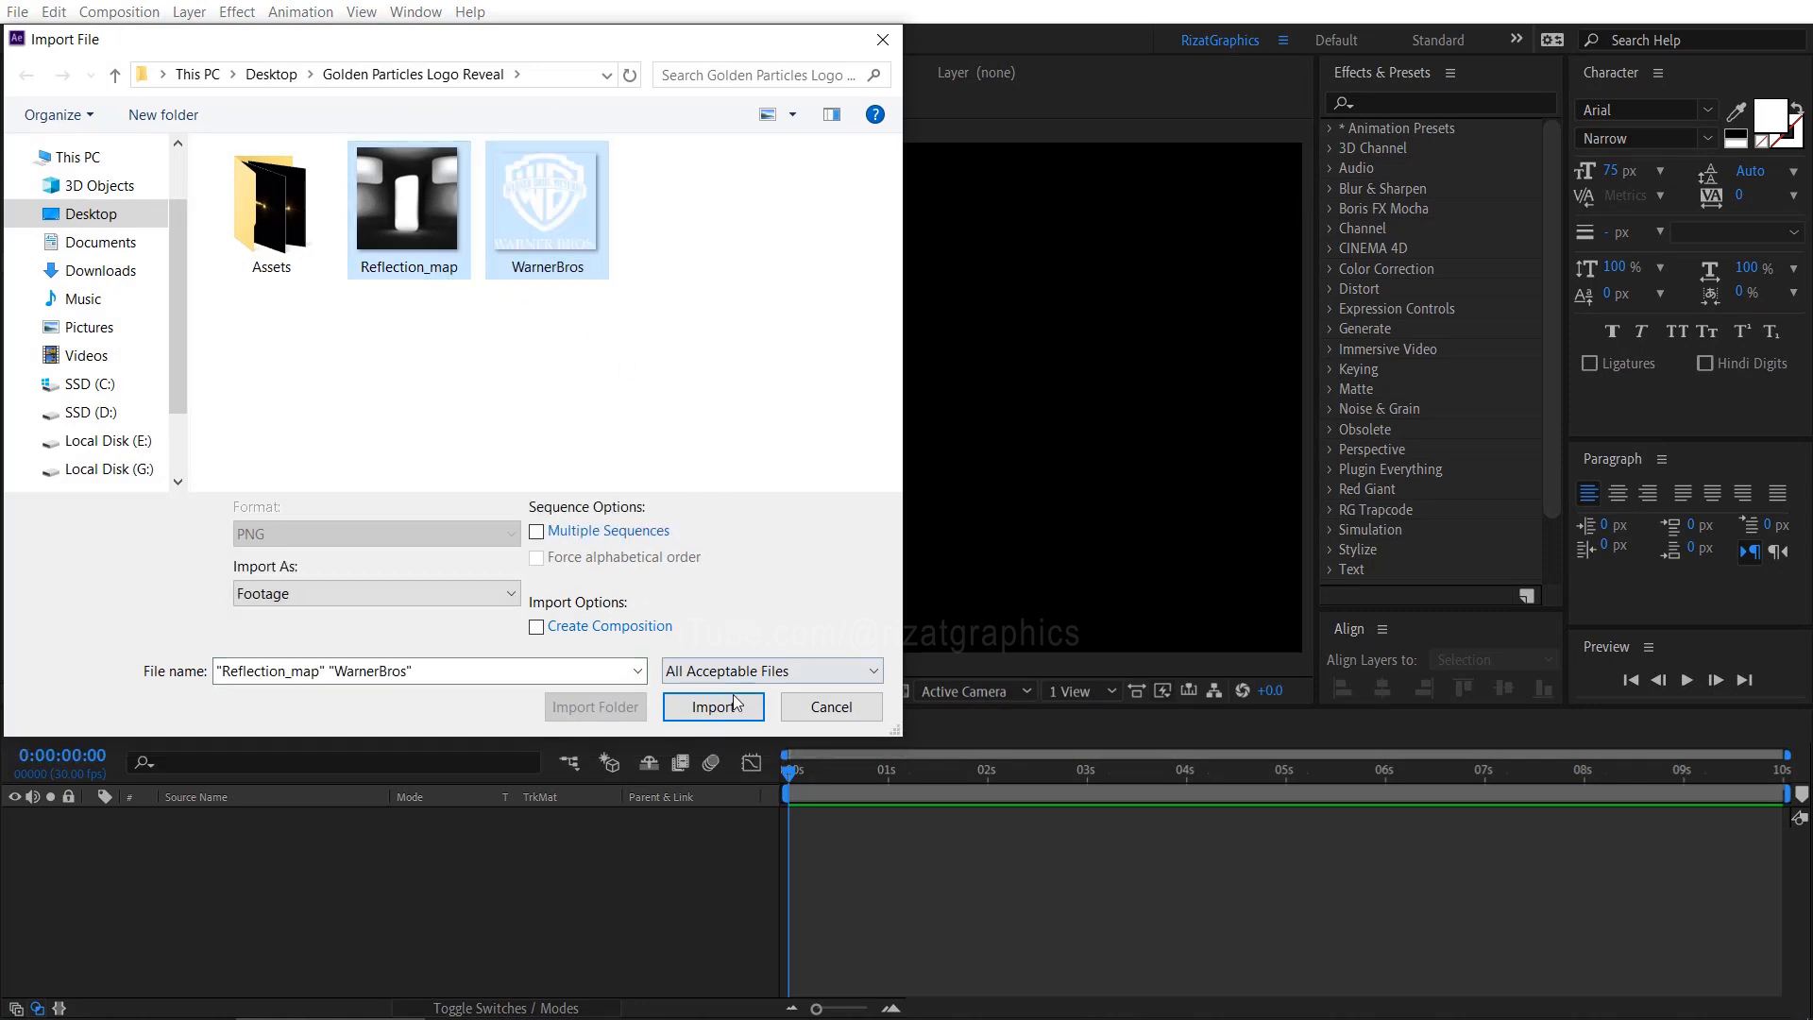
pyautogui.click(714, 706)
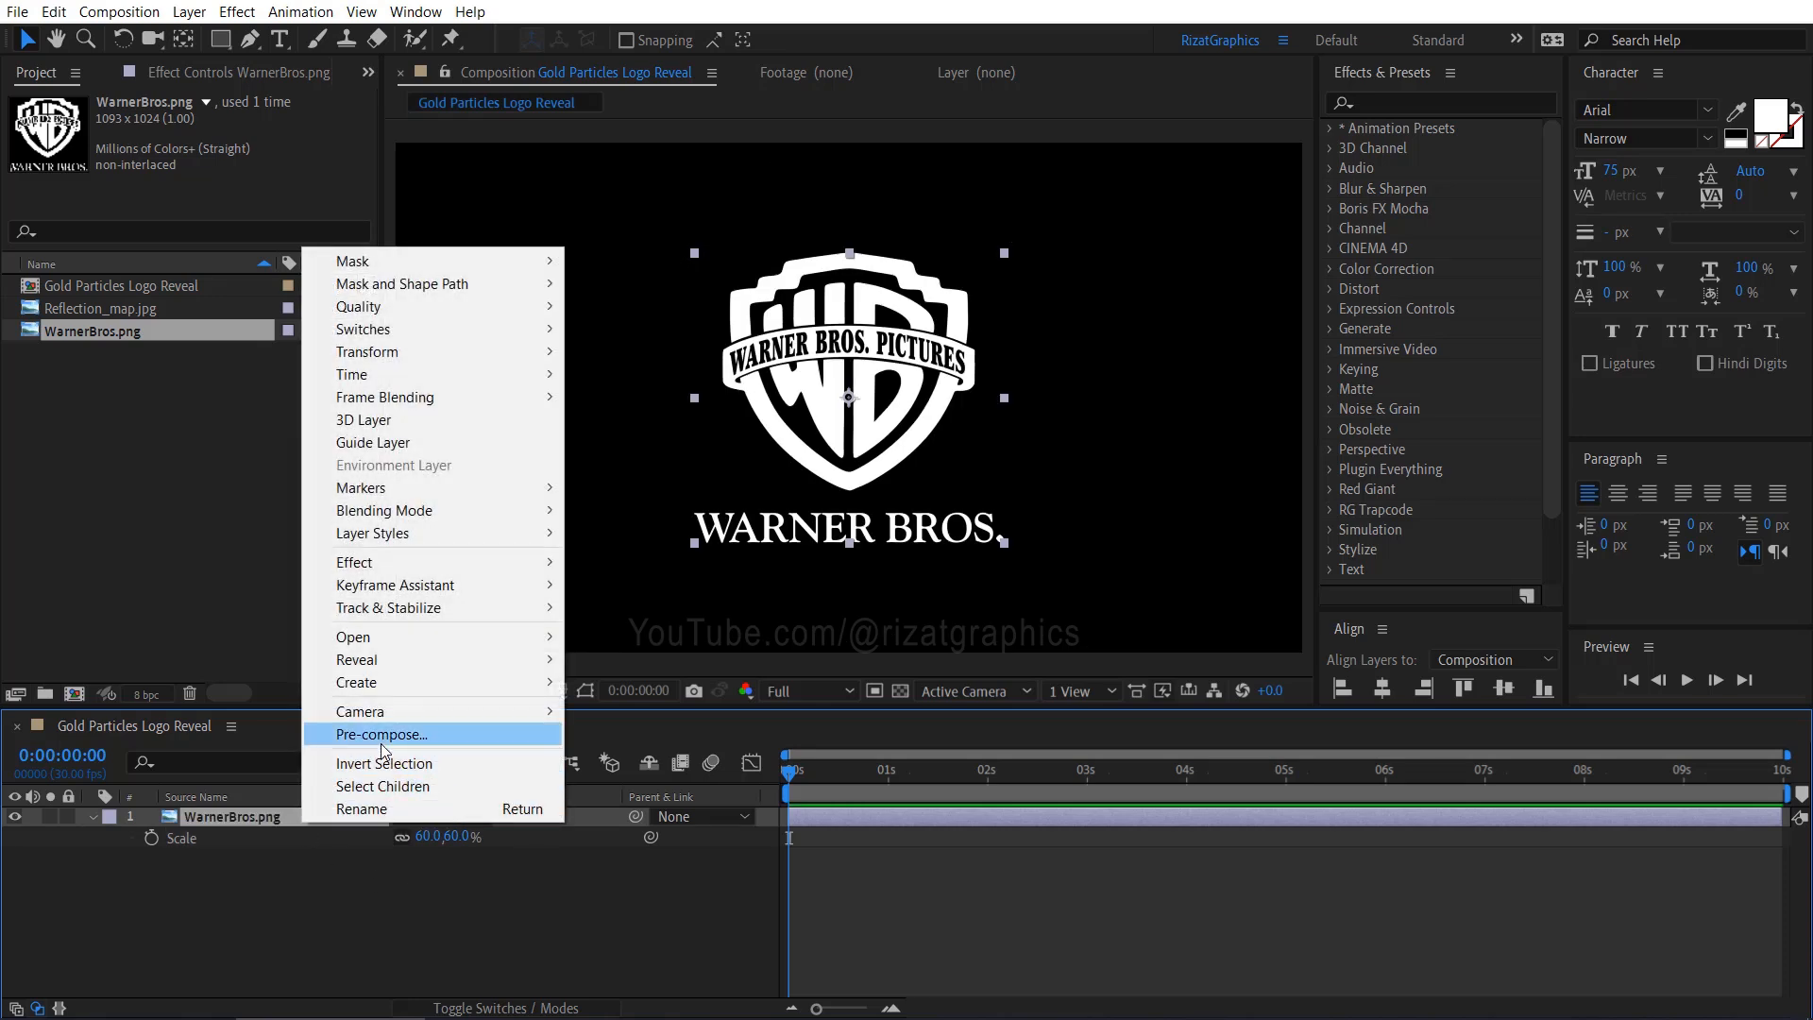
# Pre-compose the WarnerBros layer as 'Logo Comp', moving all attributes into the new composition.
pyautogui.click(381, 735)
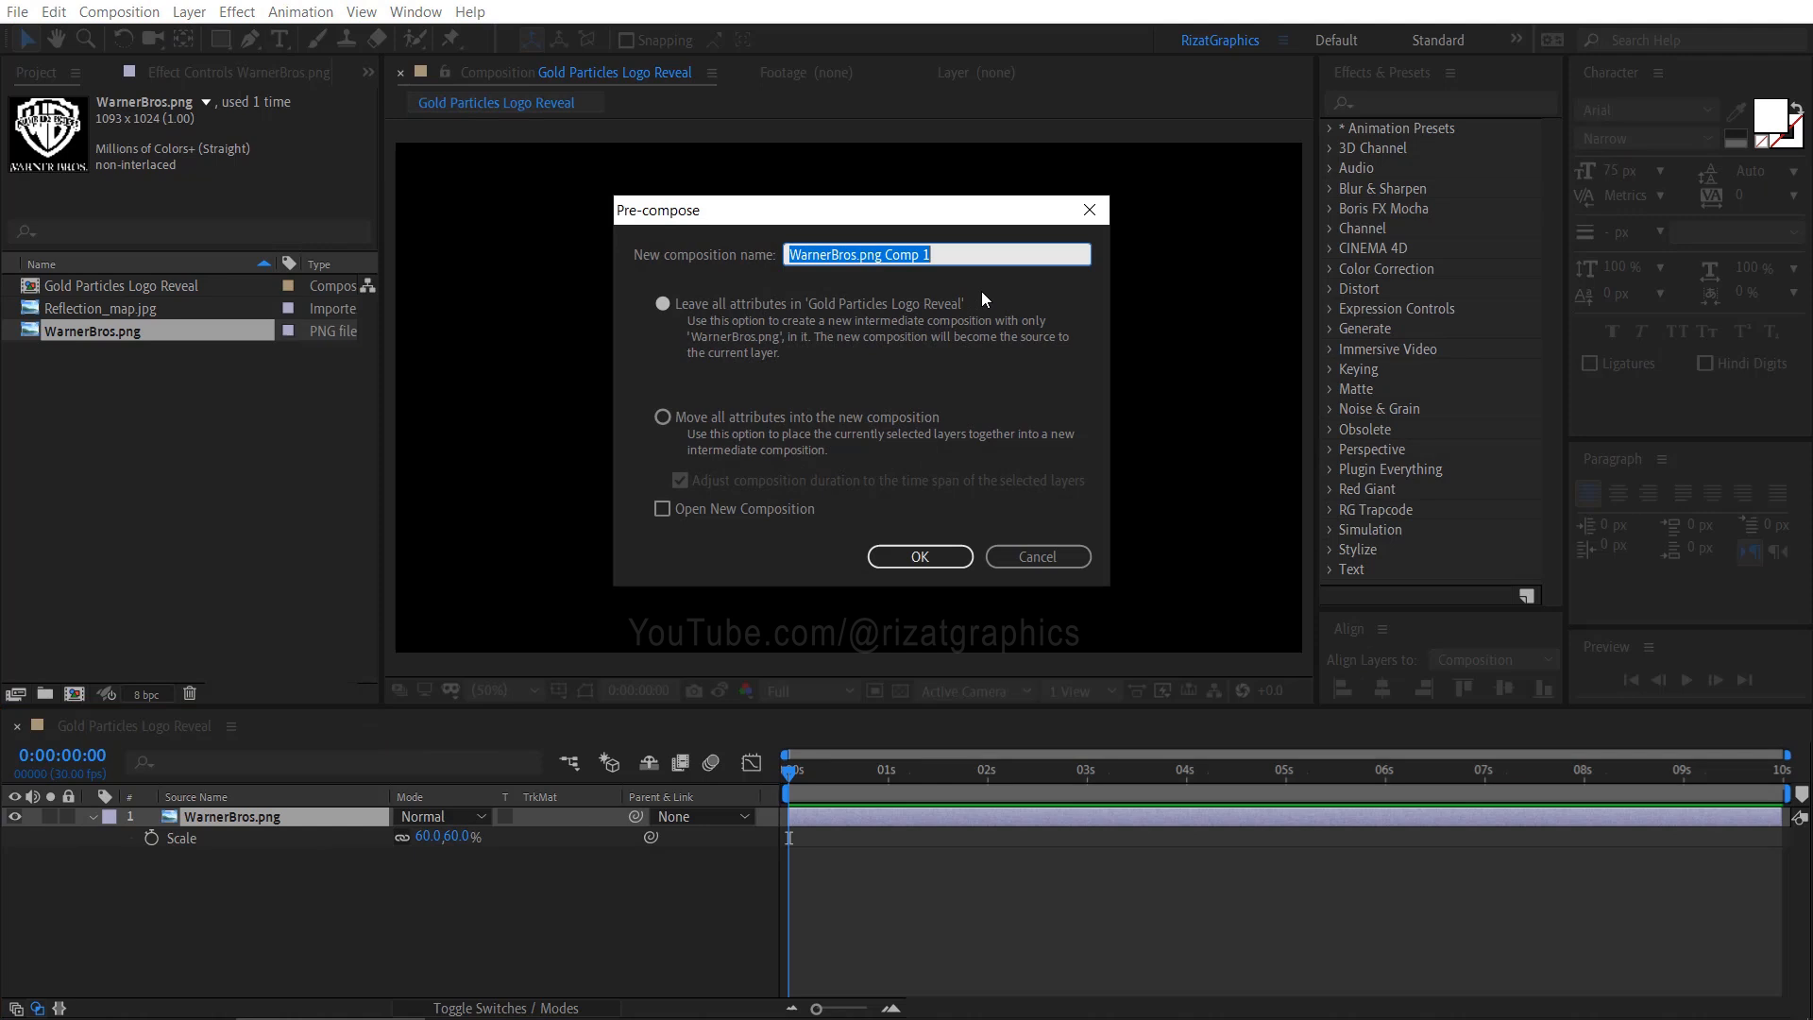
pyautogui.write('Logo Comp')
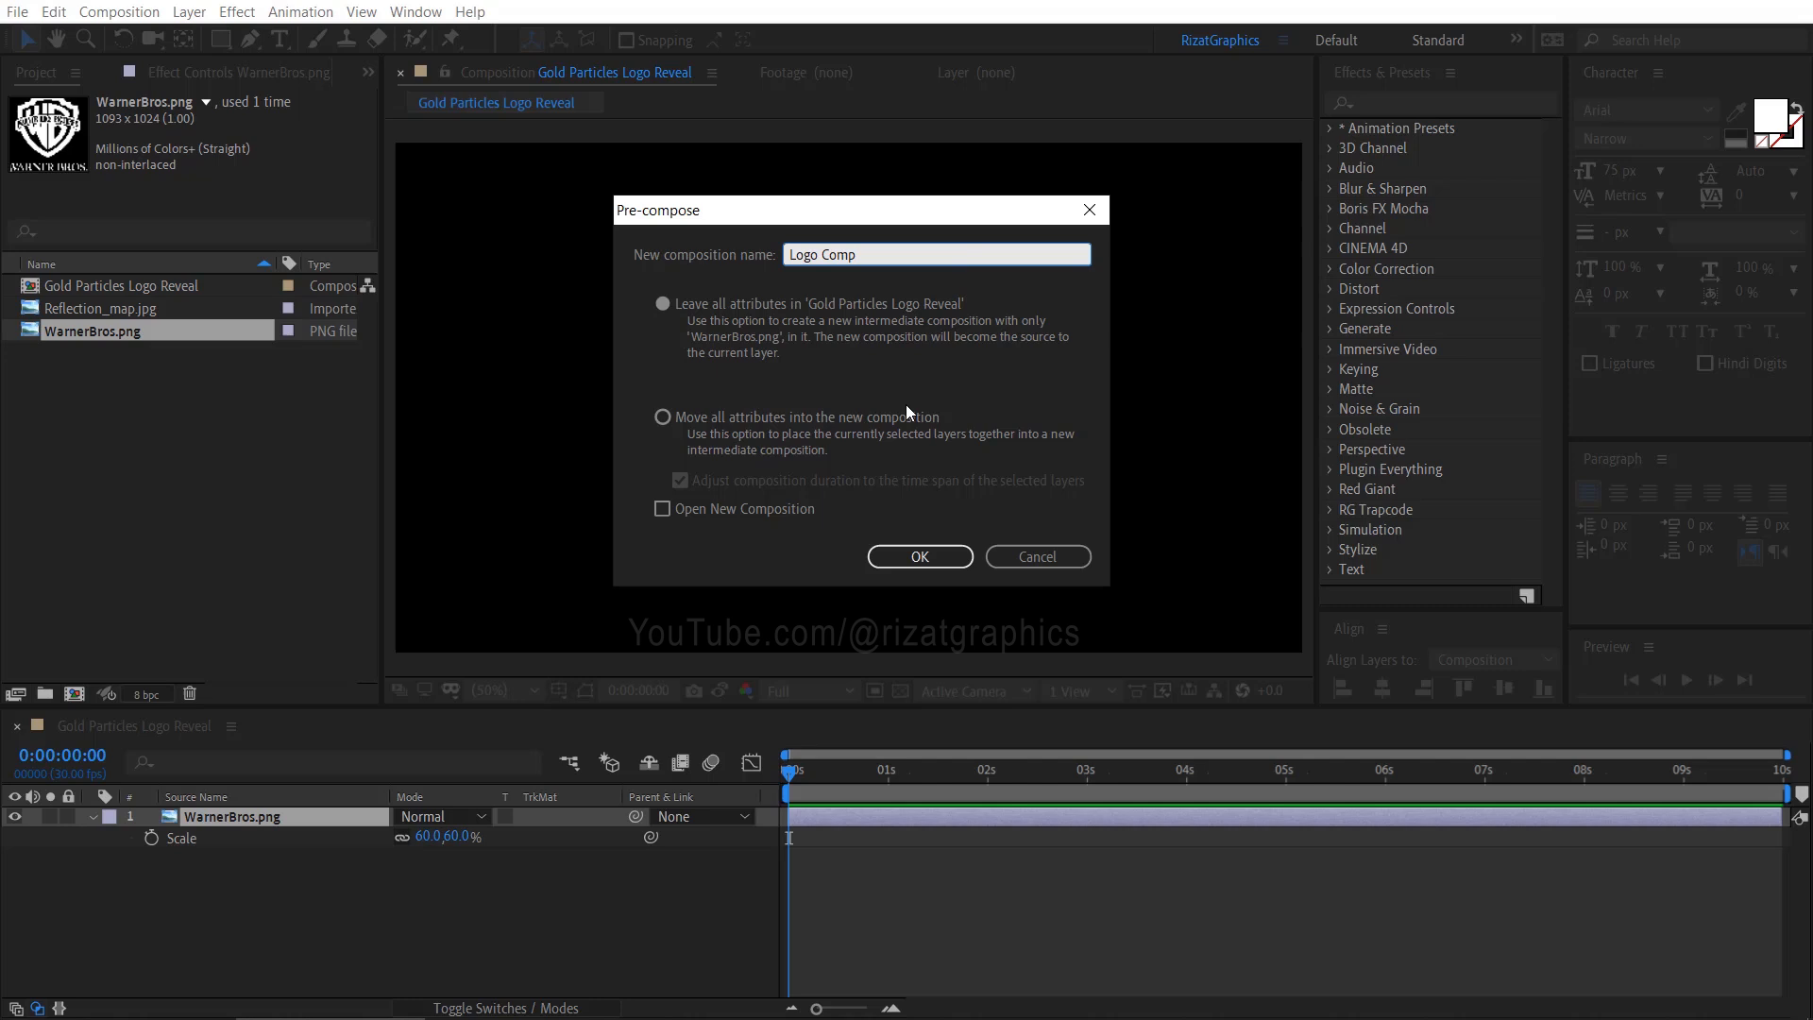
pyautogui.click(662, 416)
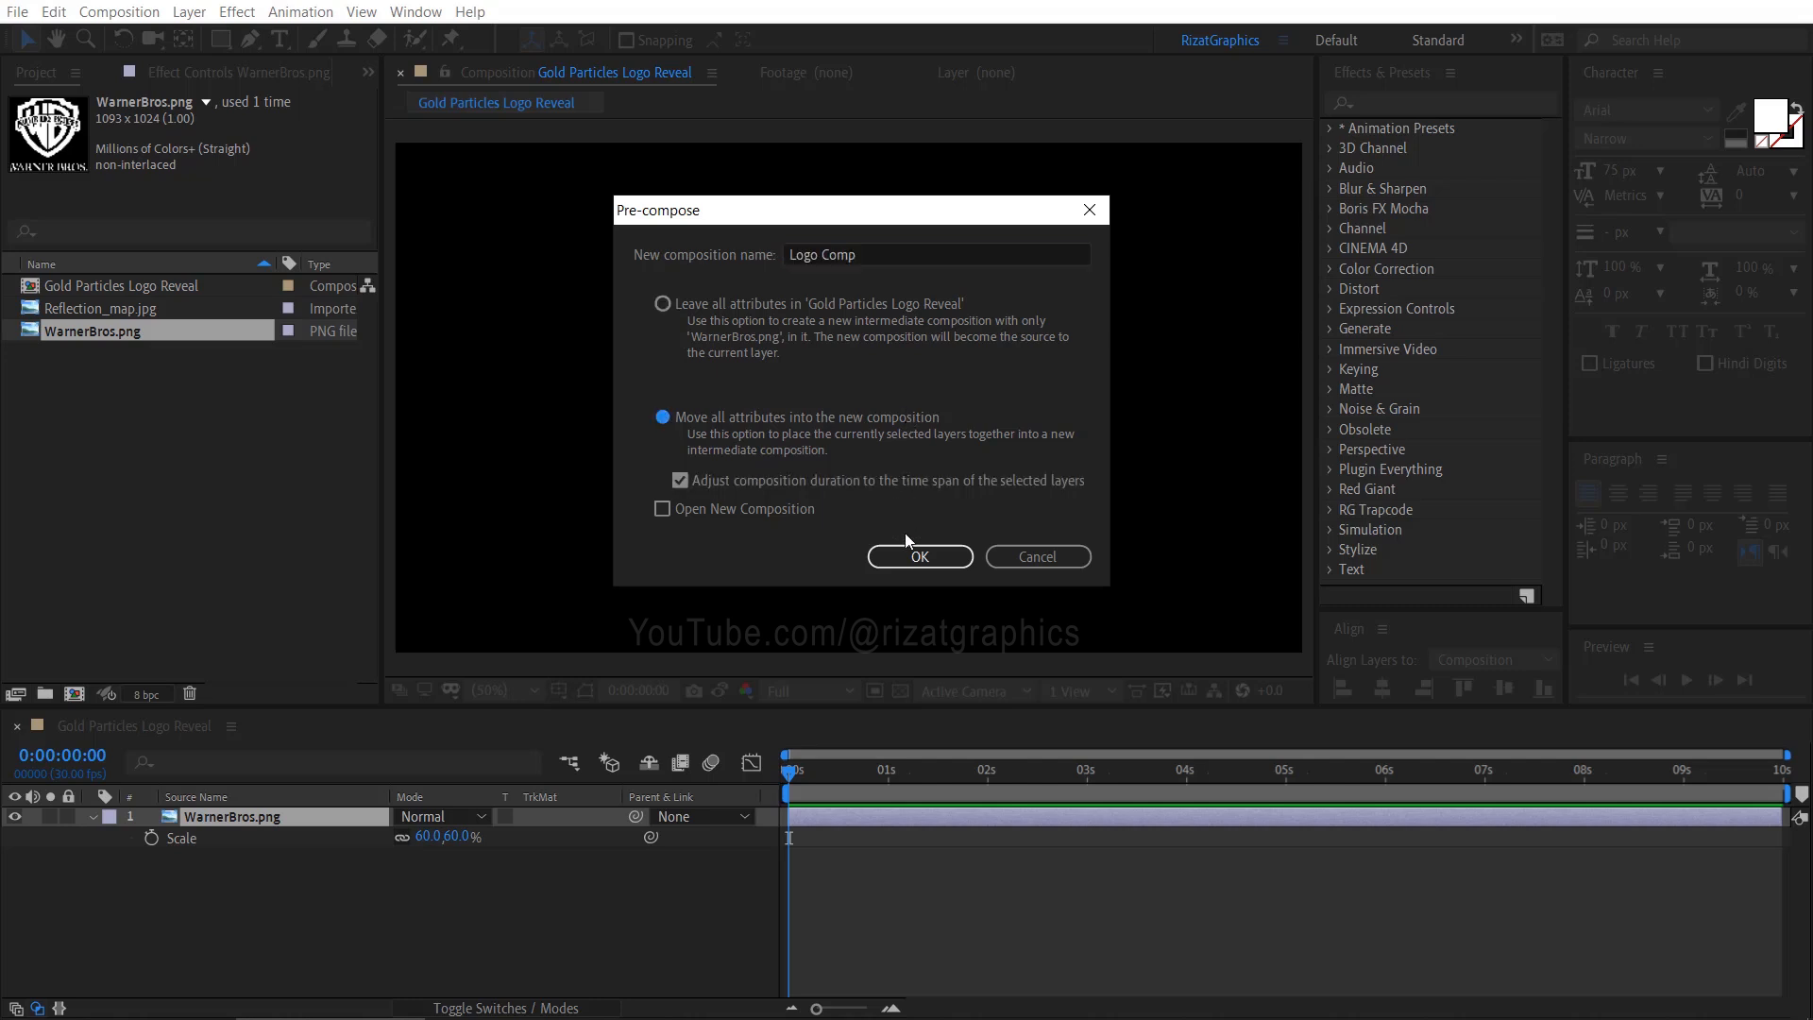
pyautogui.click(918, 556)
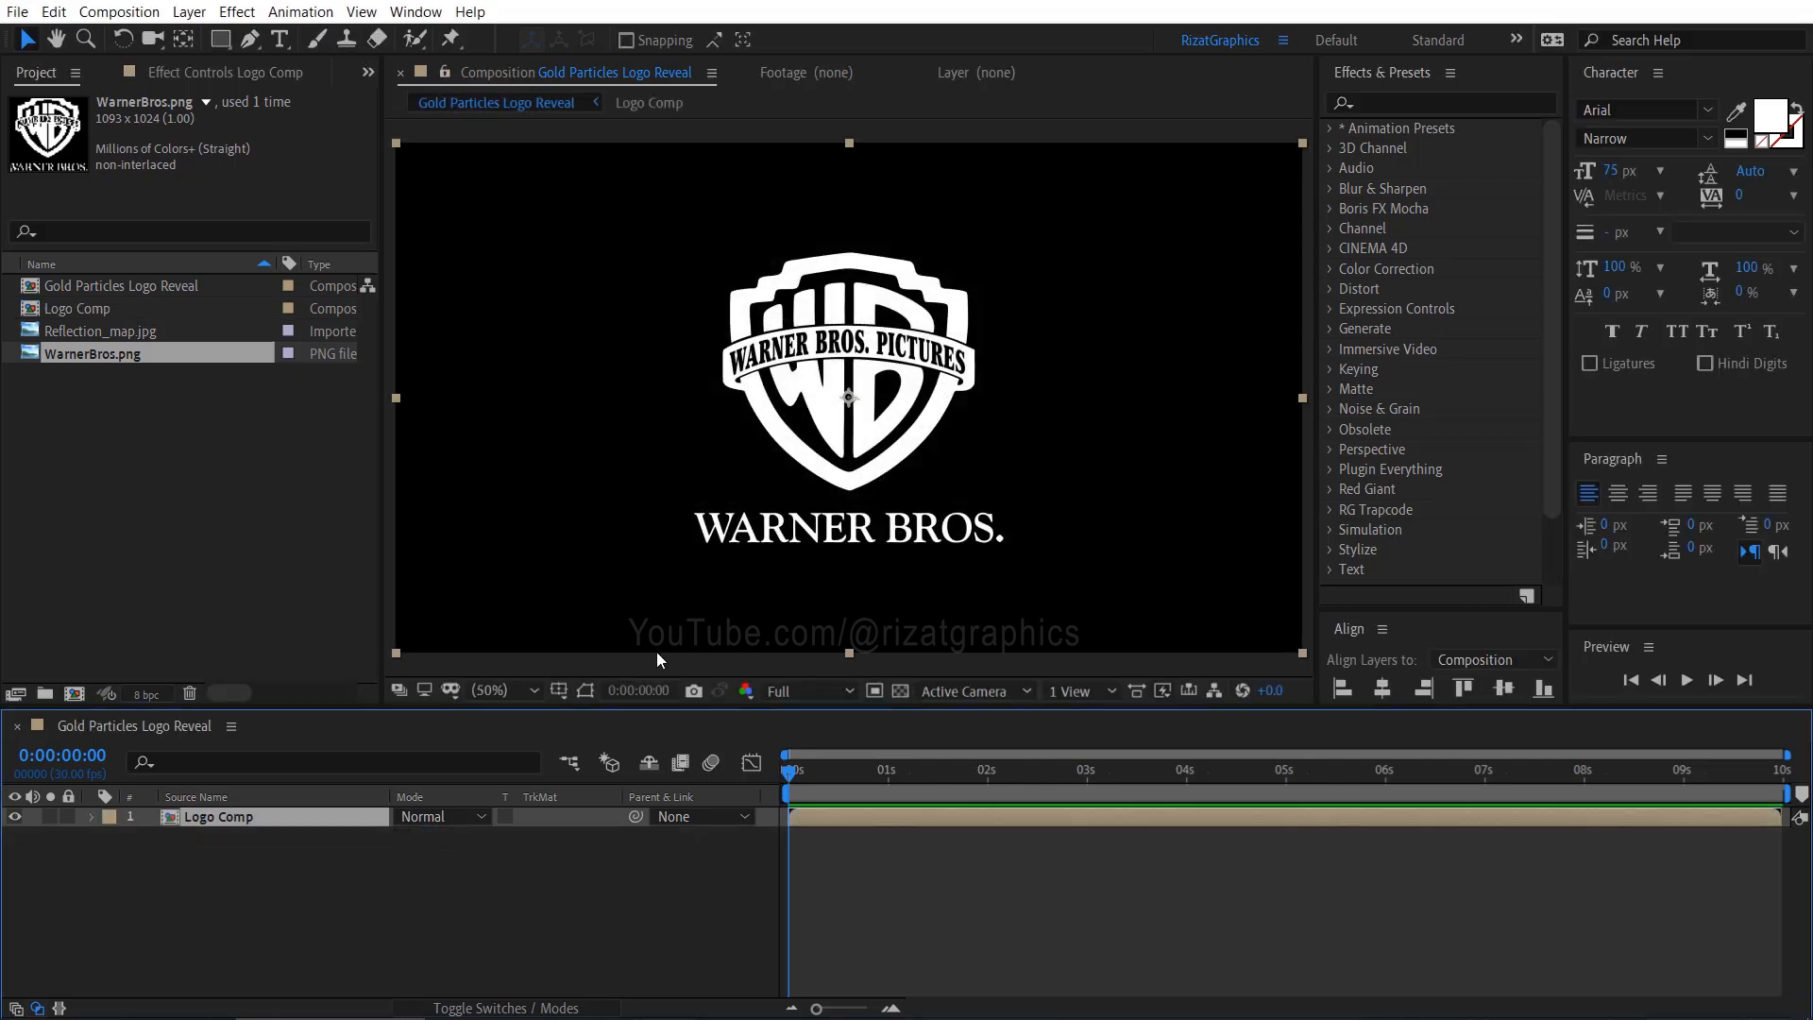
# Place Reflection_map below Logo Comp, hide Logo Comp, and scale the reflection layer to 60%.
pyautogui.click(102, 329)
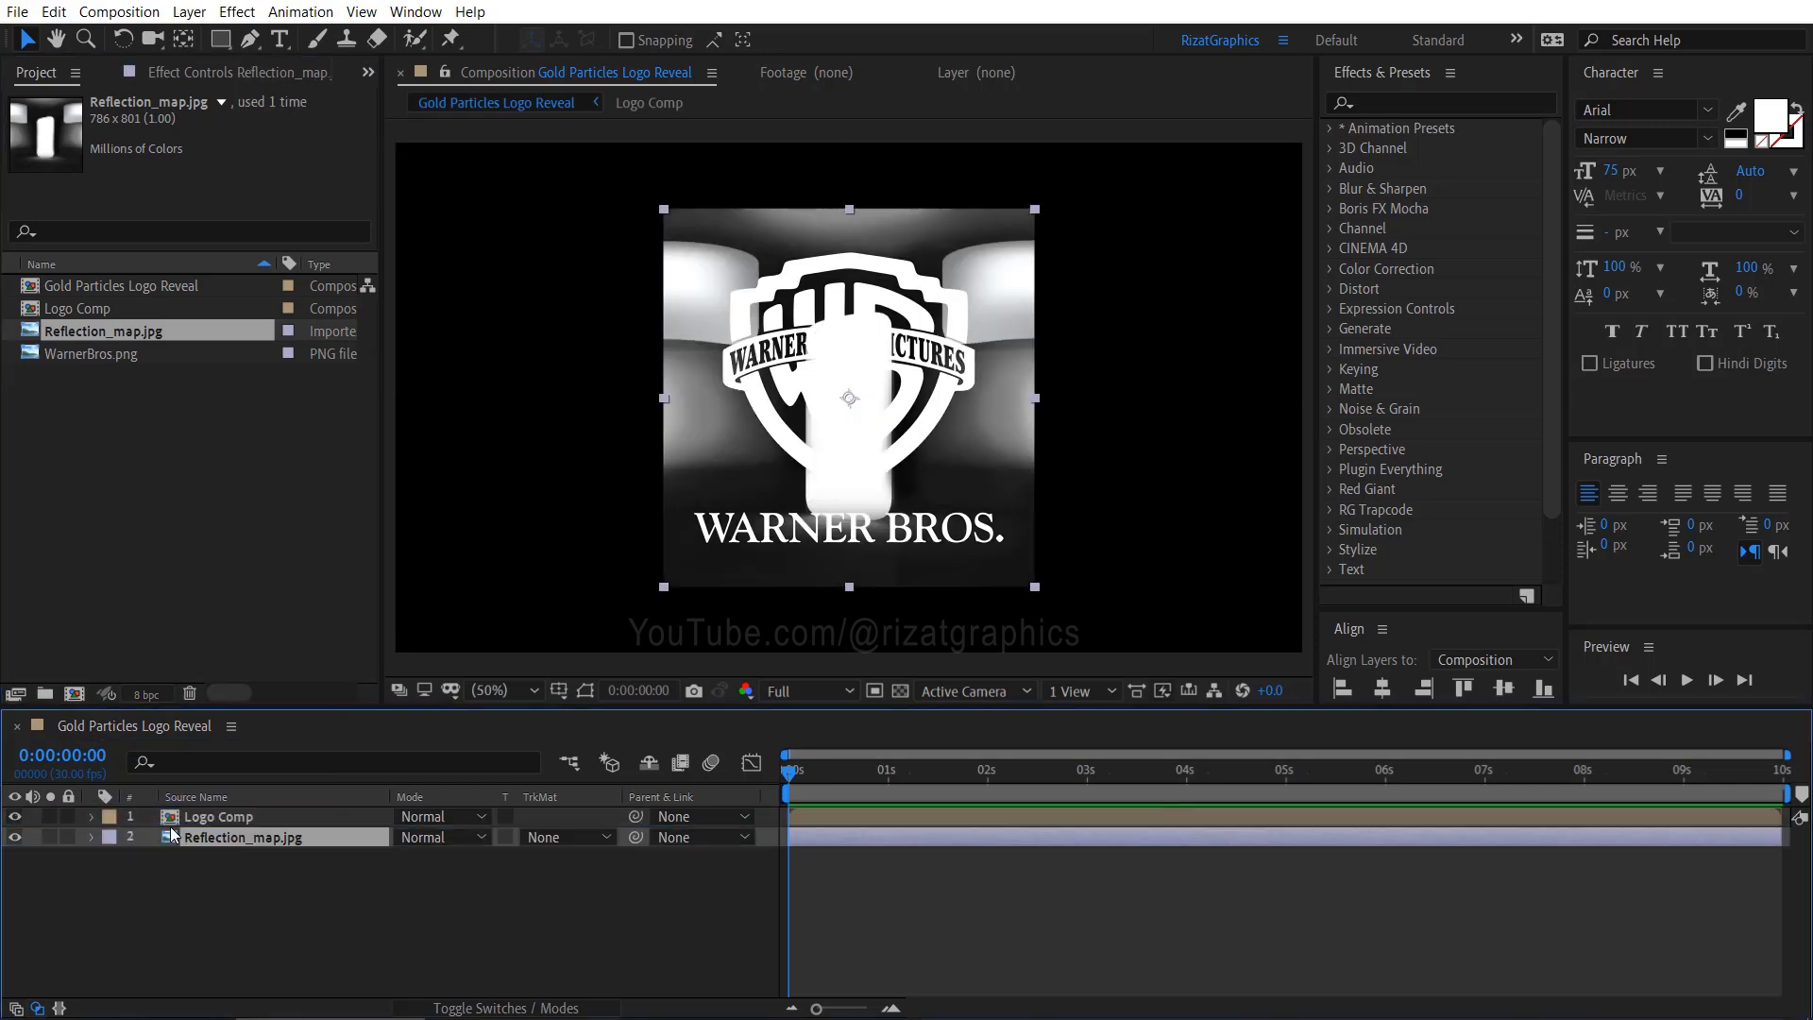
pyautogui.click(12, 815)
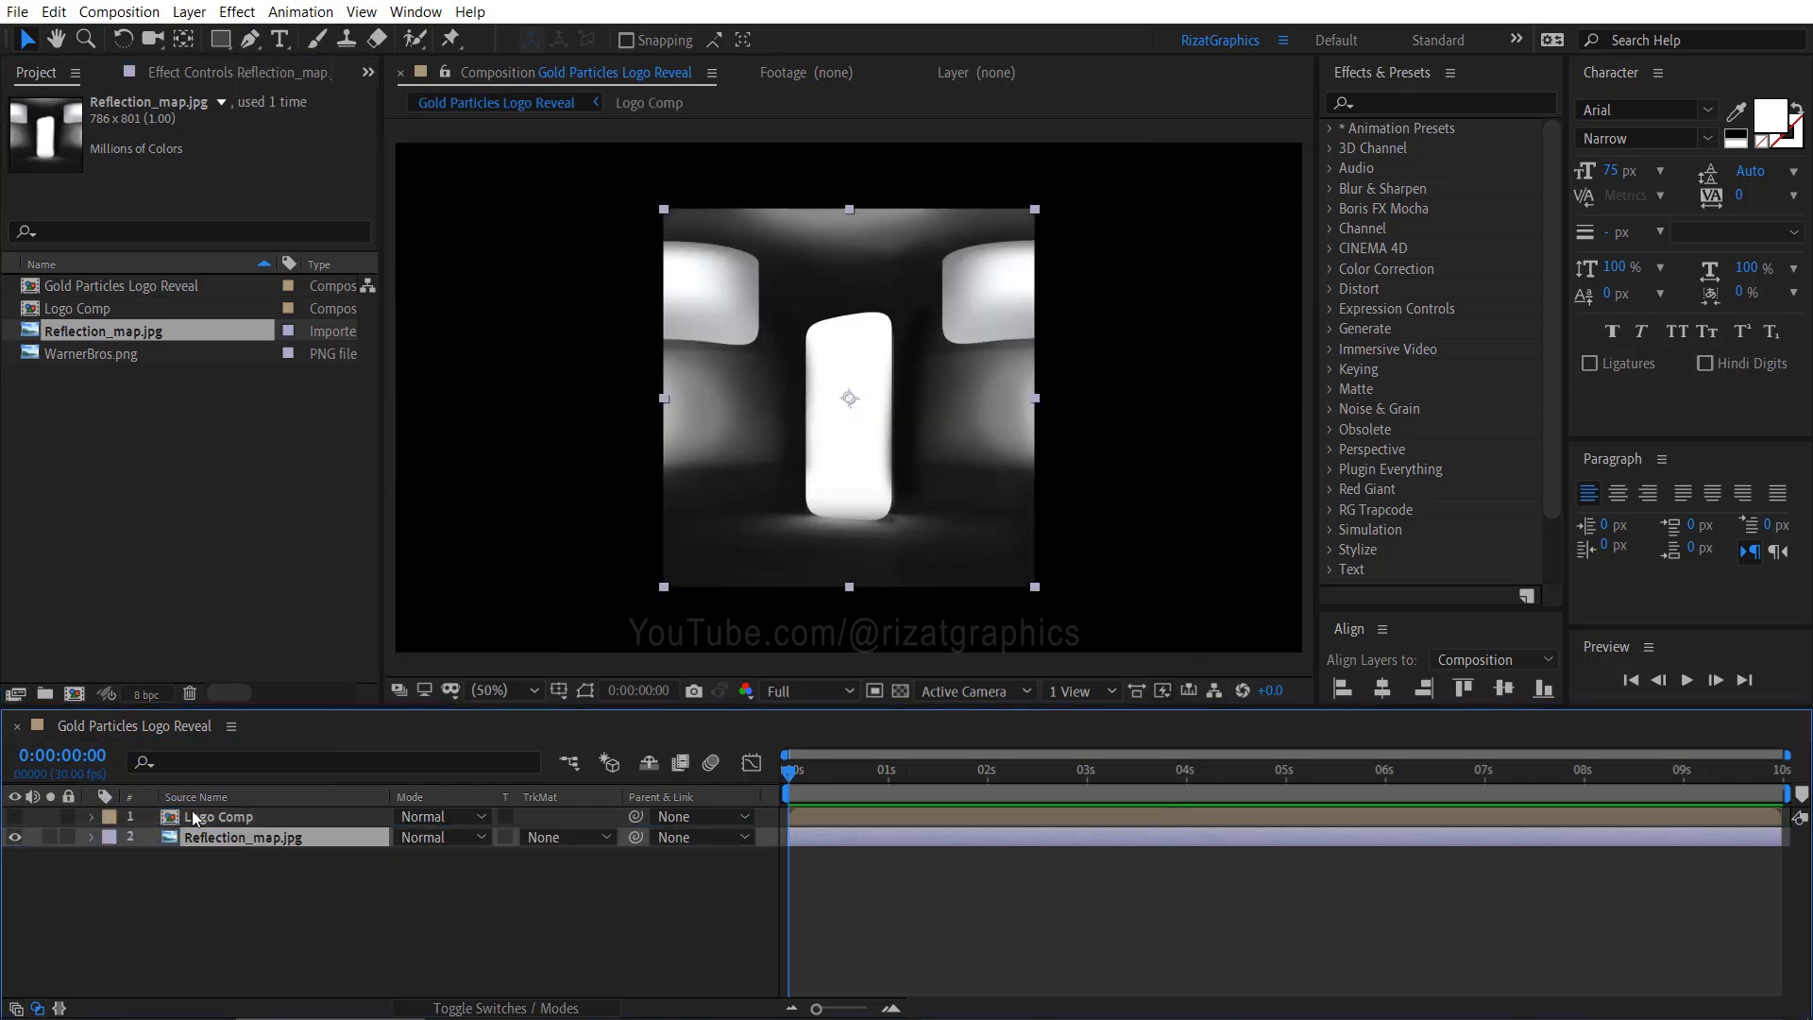
pyautogui.press('s')
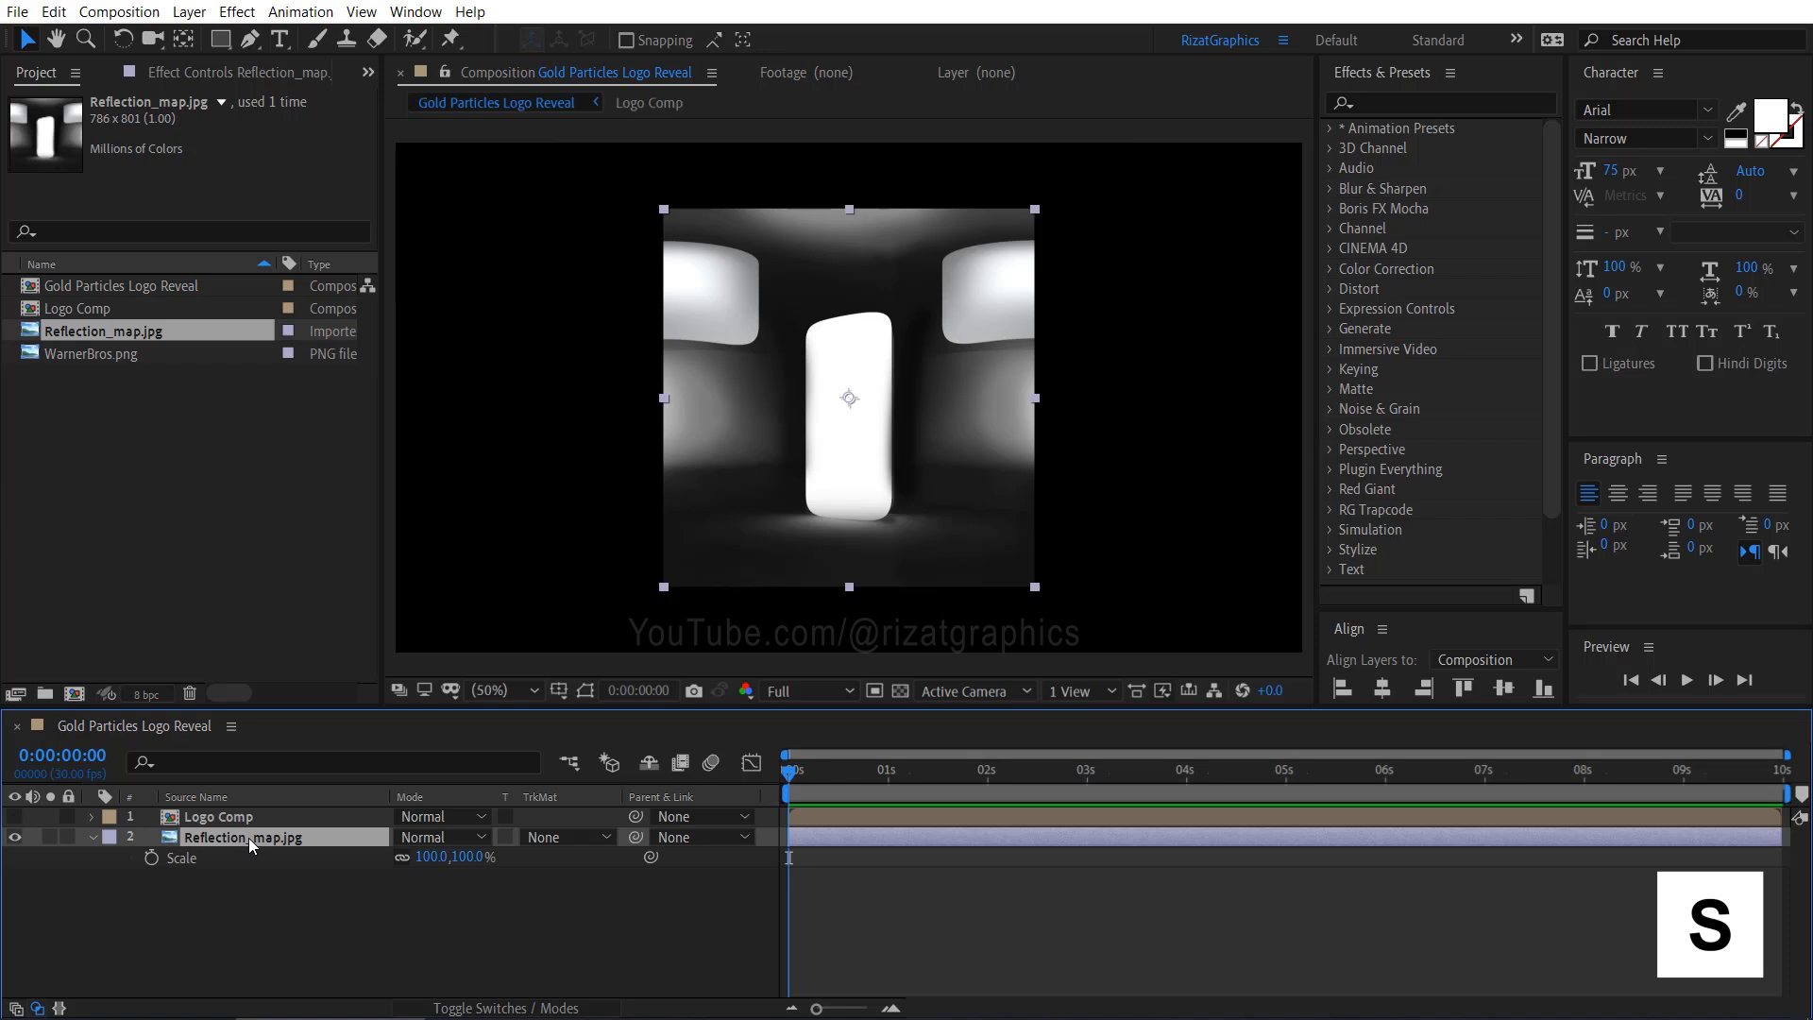
pyautogui.doubleClick(436, 857)
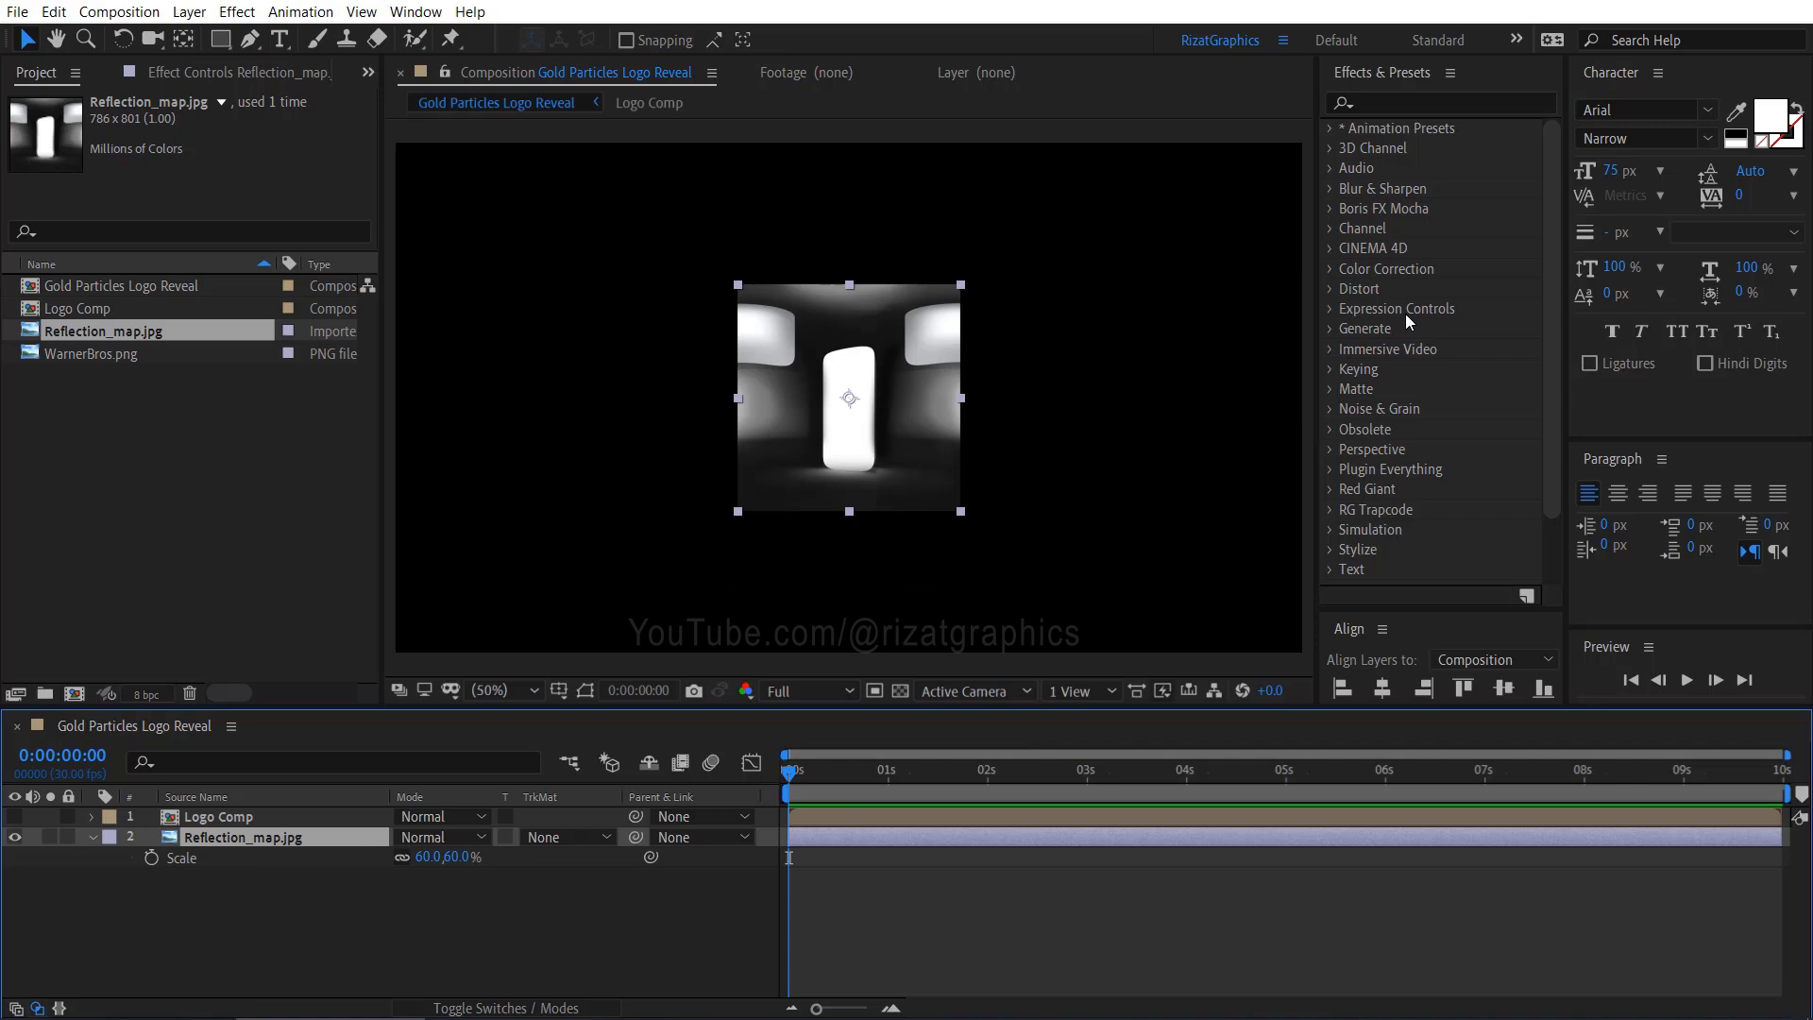
# Apply Motion Tile to the reflection map with output size 800 and Mirror Edges on.
pyautogui.click(1439, 103)
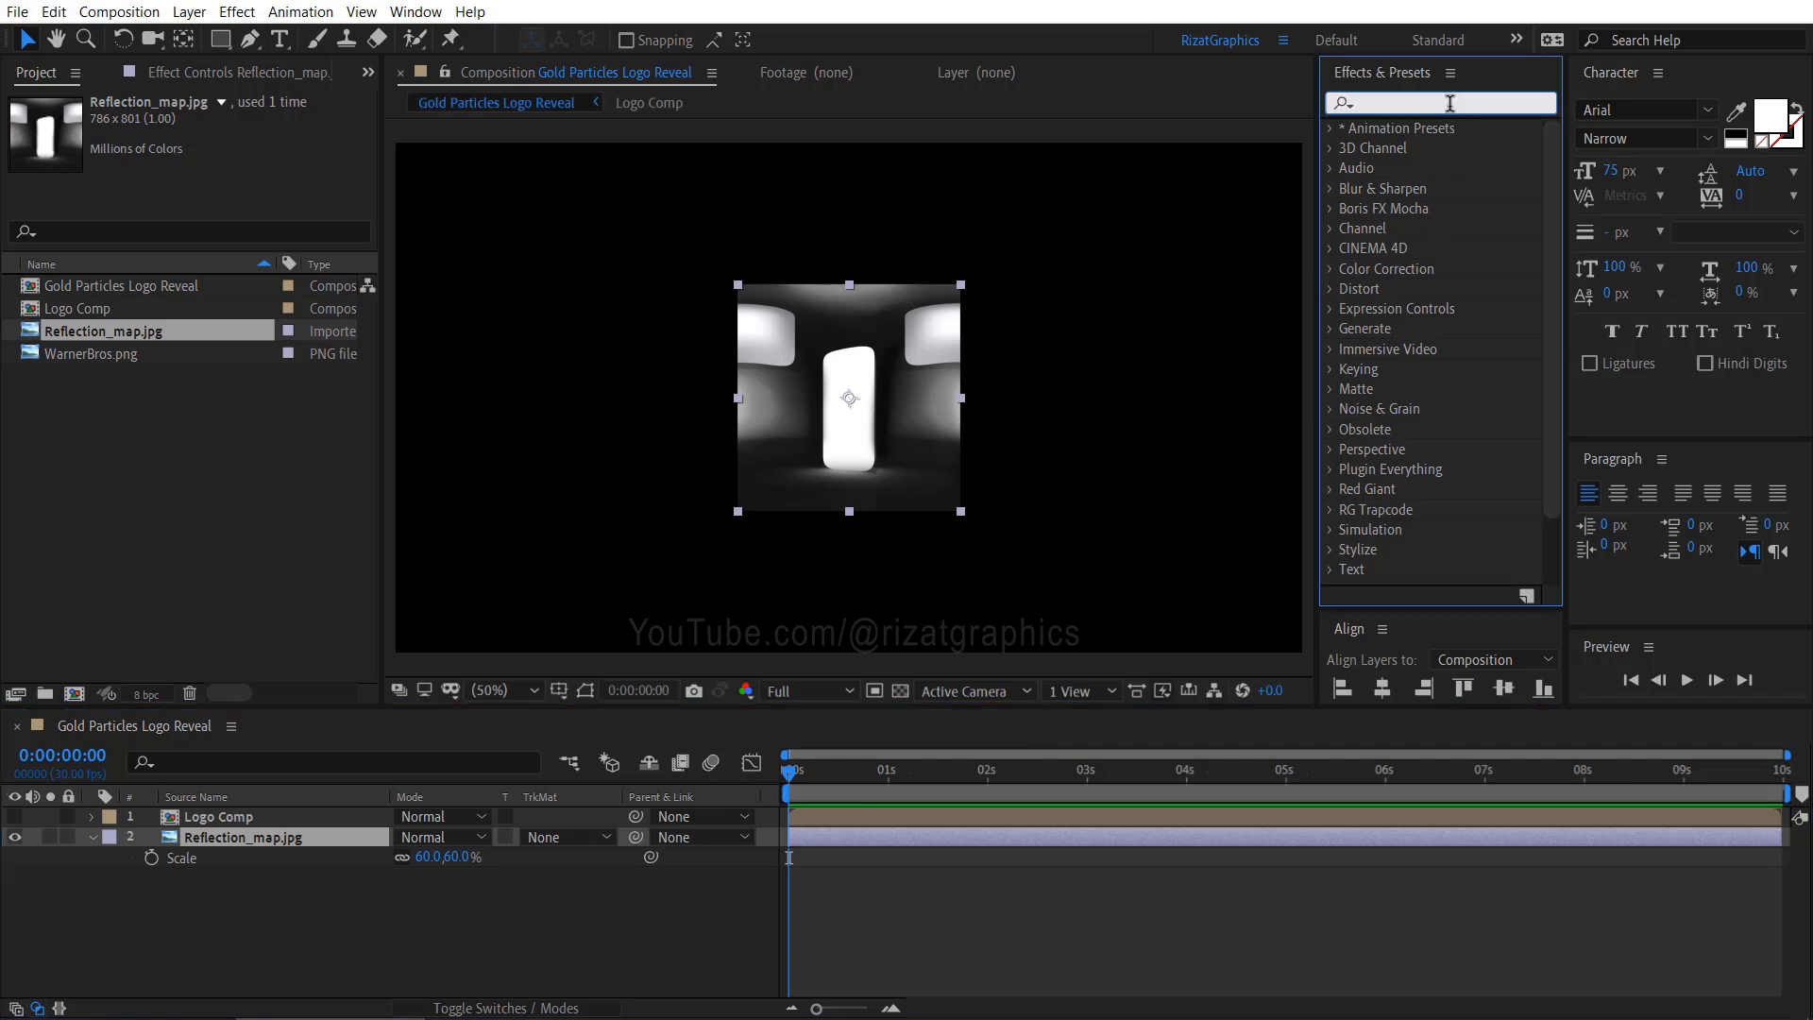
pyautogui.write('Motion tile')
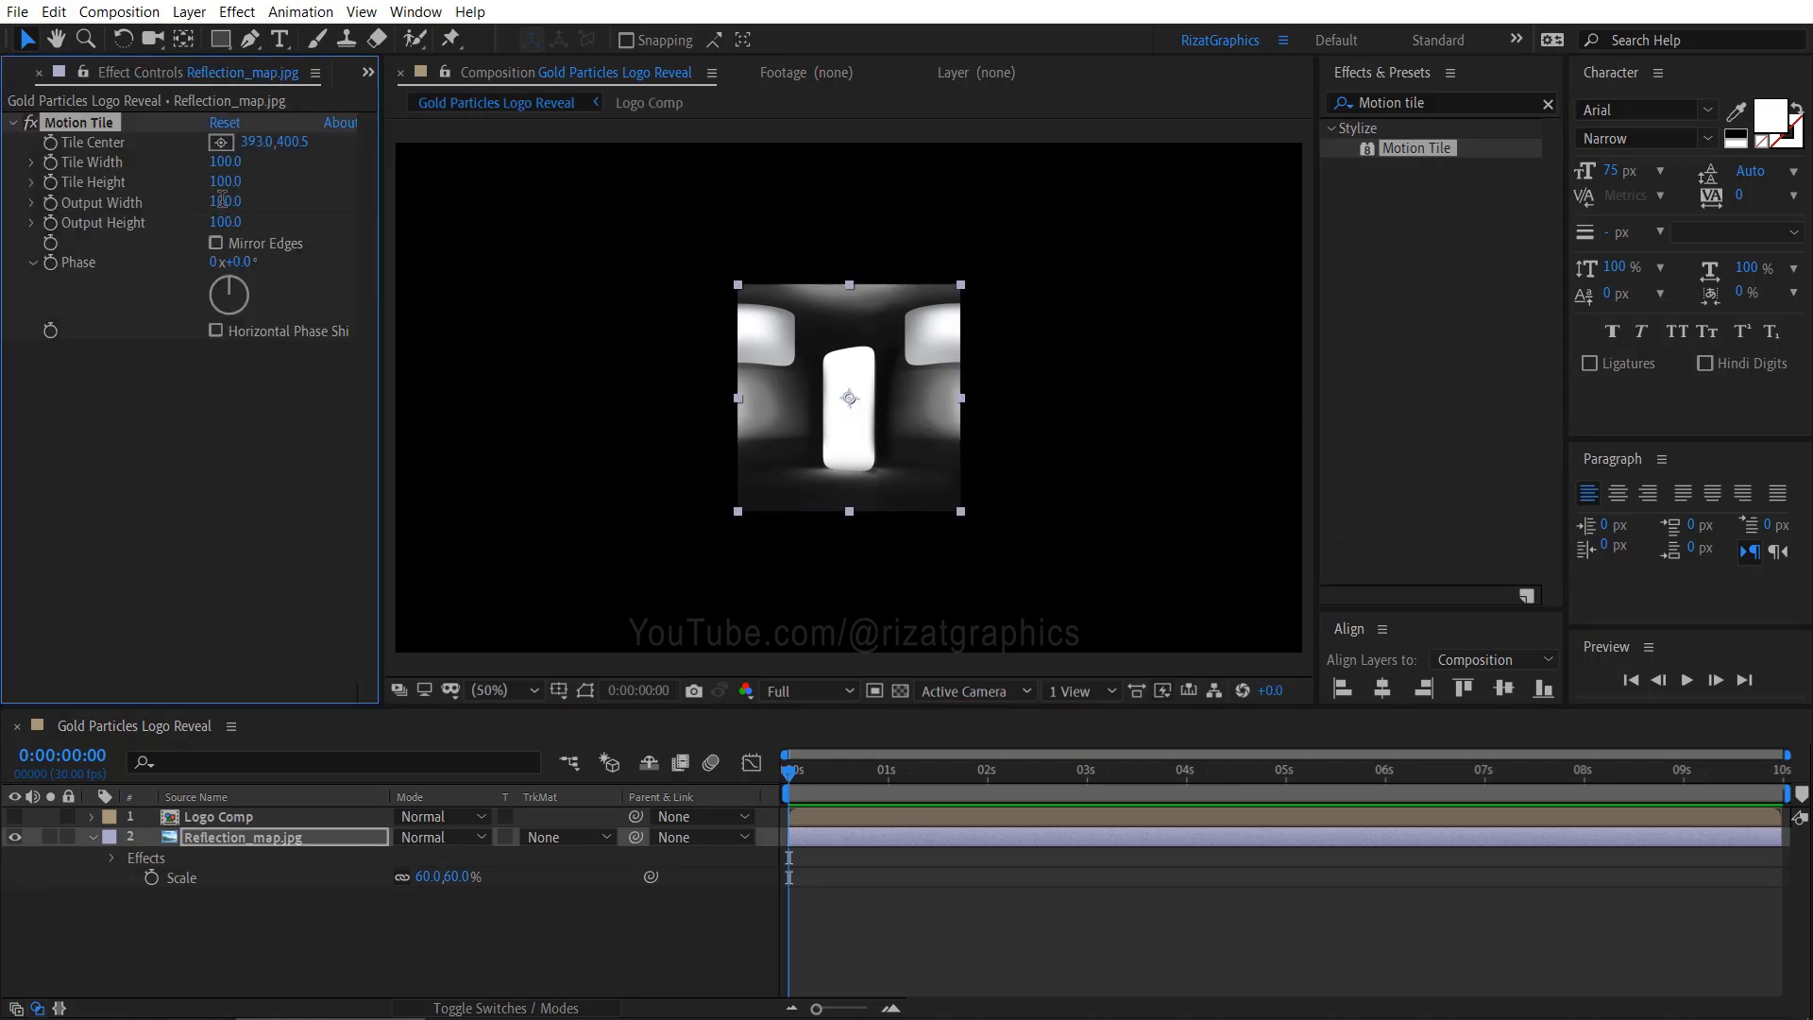
pyautogui.write('800')
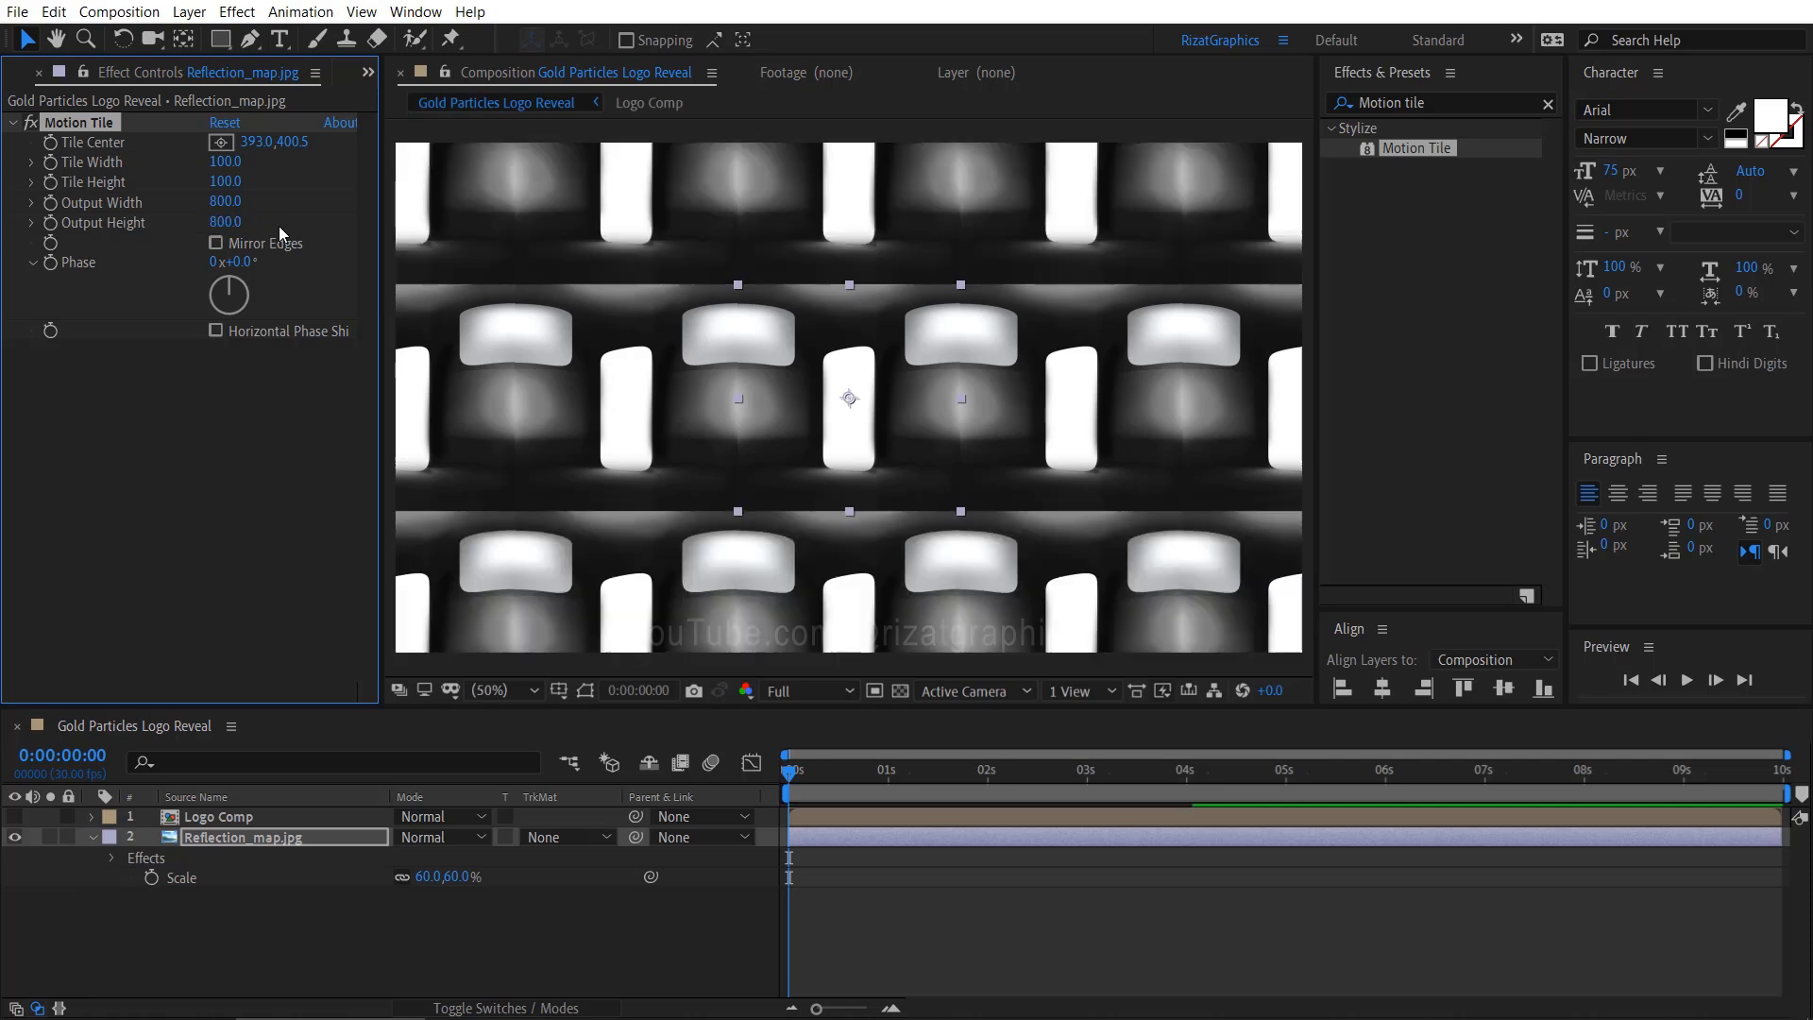
pyautogui.click(214, 243)
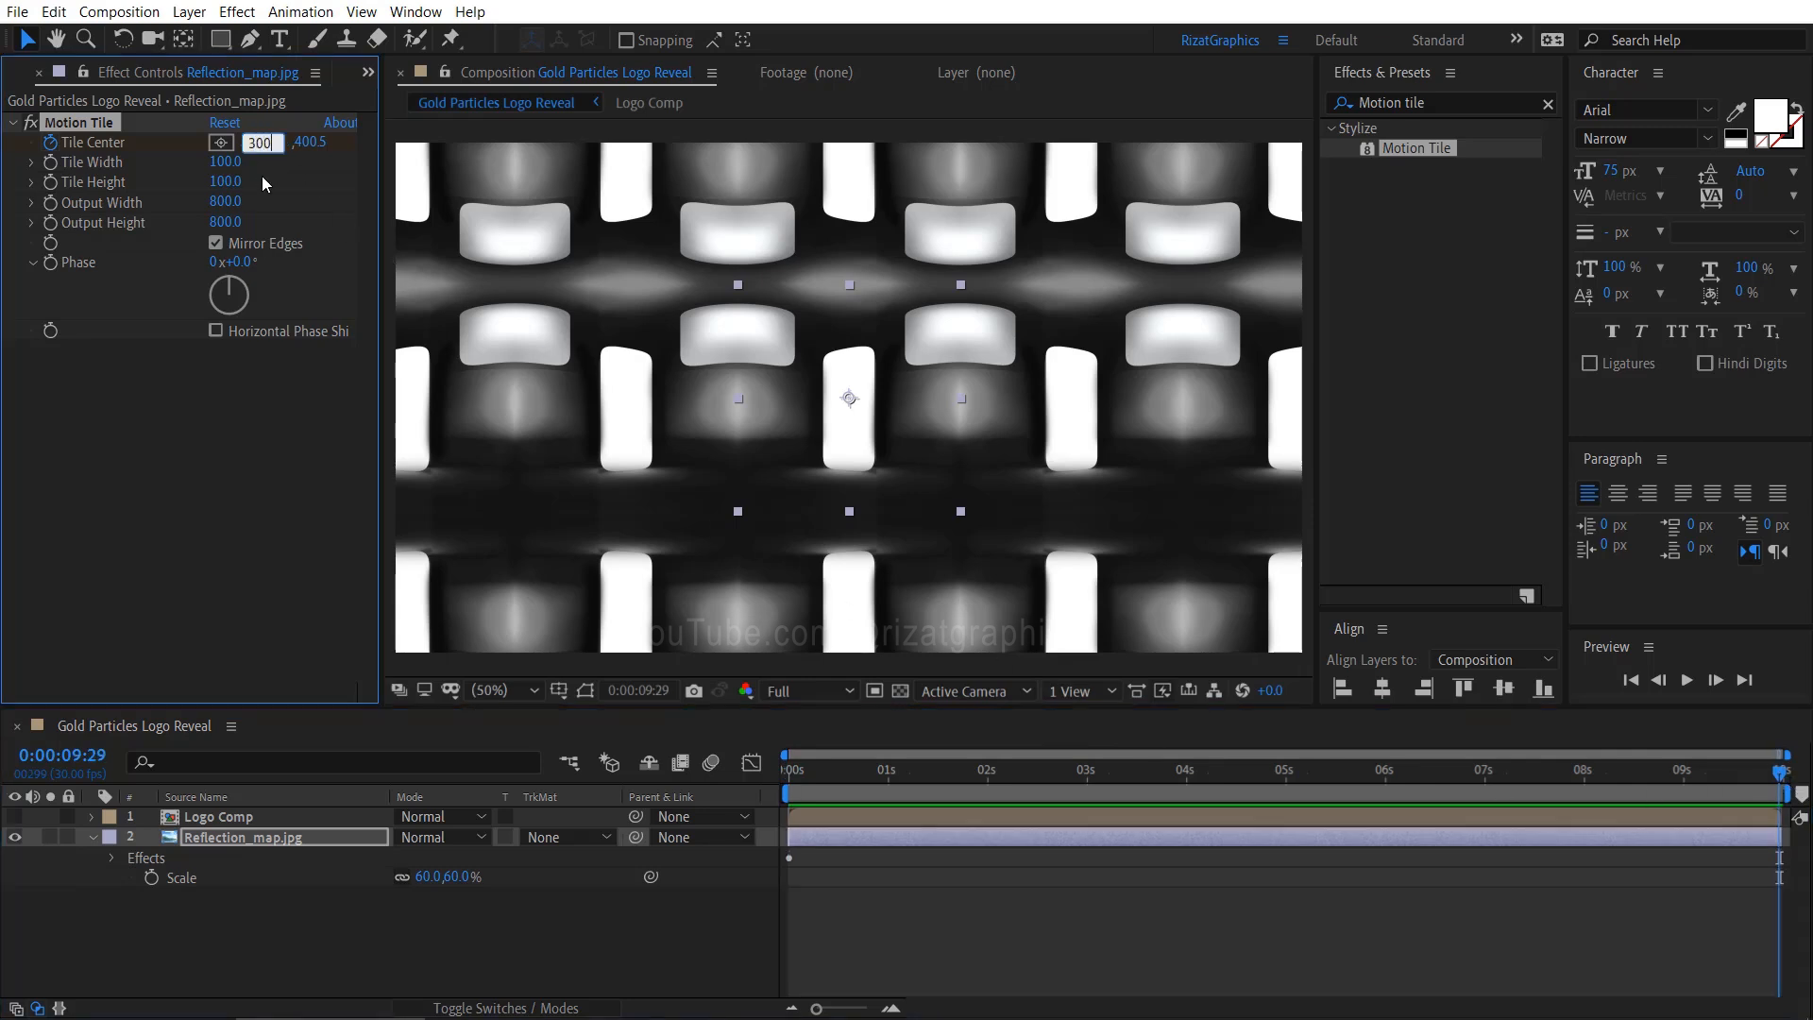
# Keyframe Tile Center out to 3000 and preview the sliding tiles from the start.
pyautogui.write('3000.0')
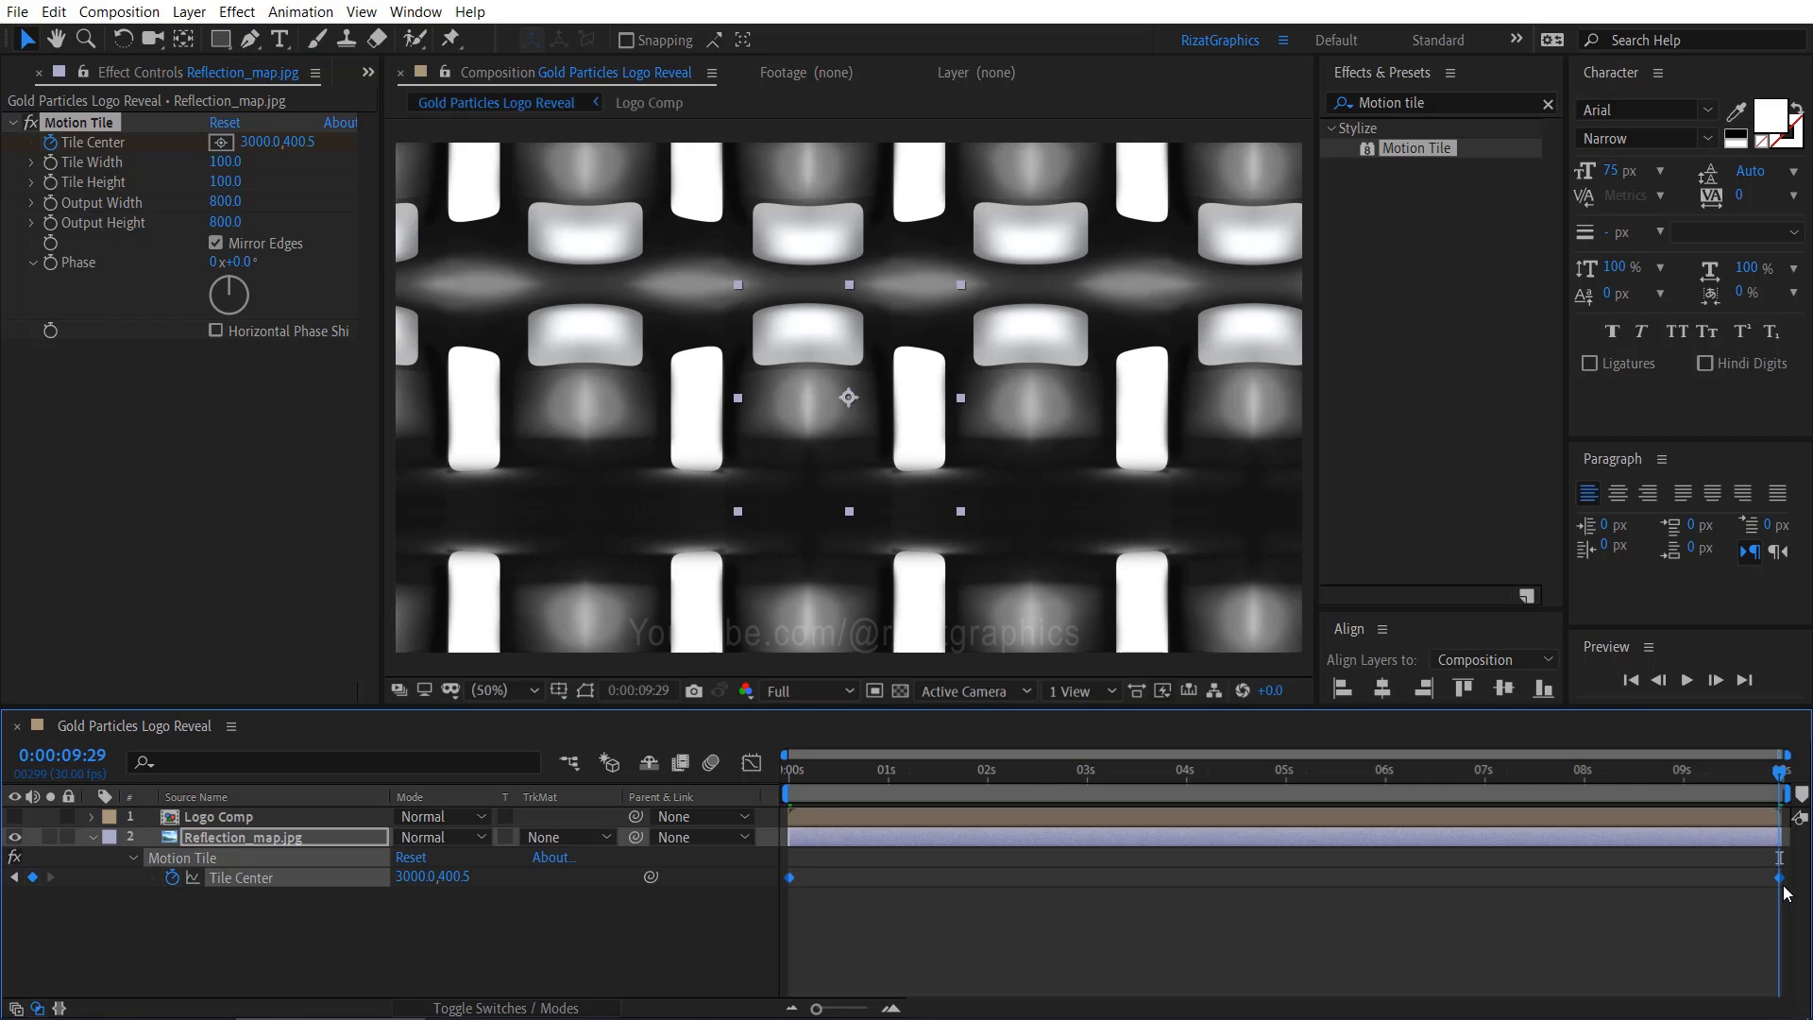
pyautogui.press('f9')
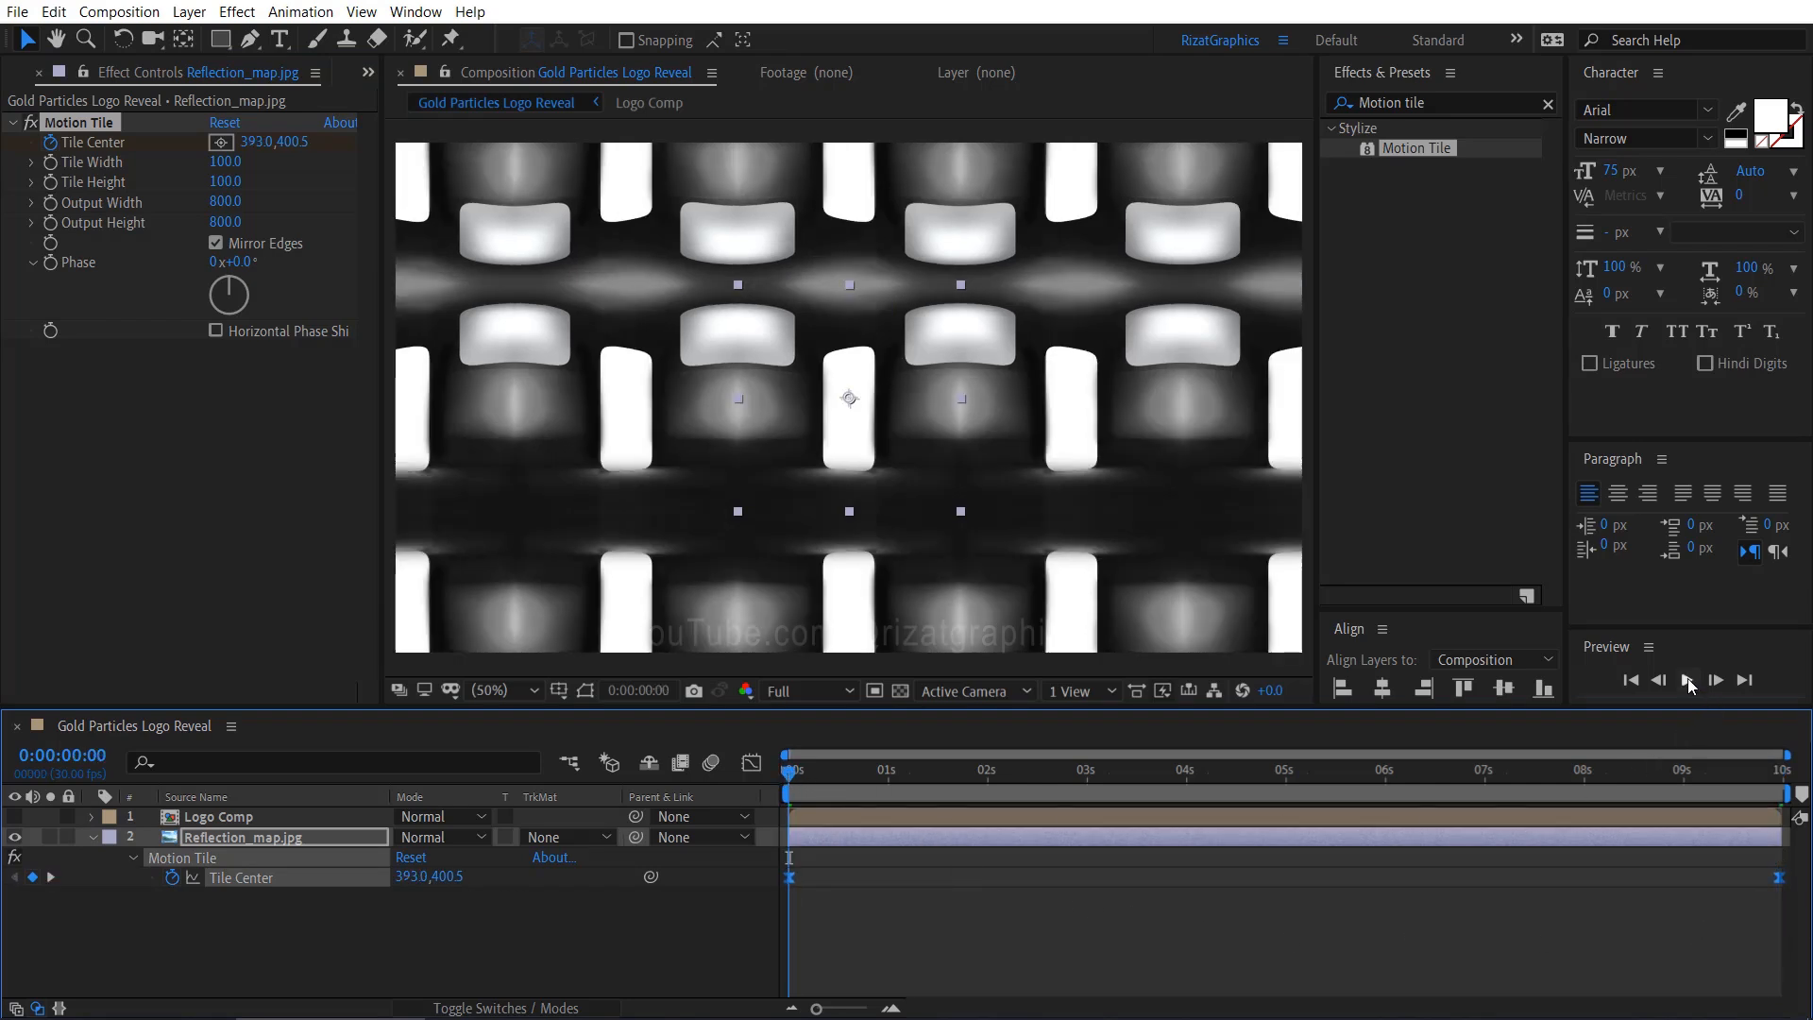
pyautogui.click(1687, 680)
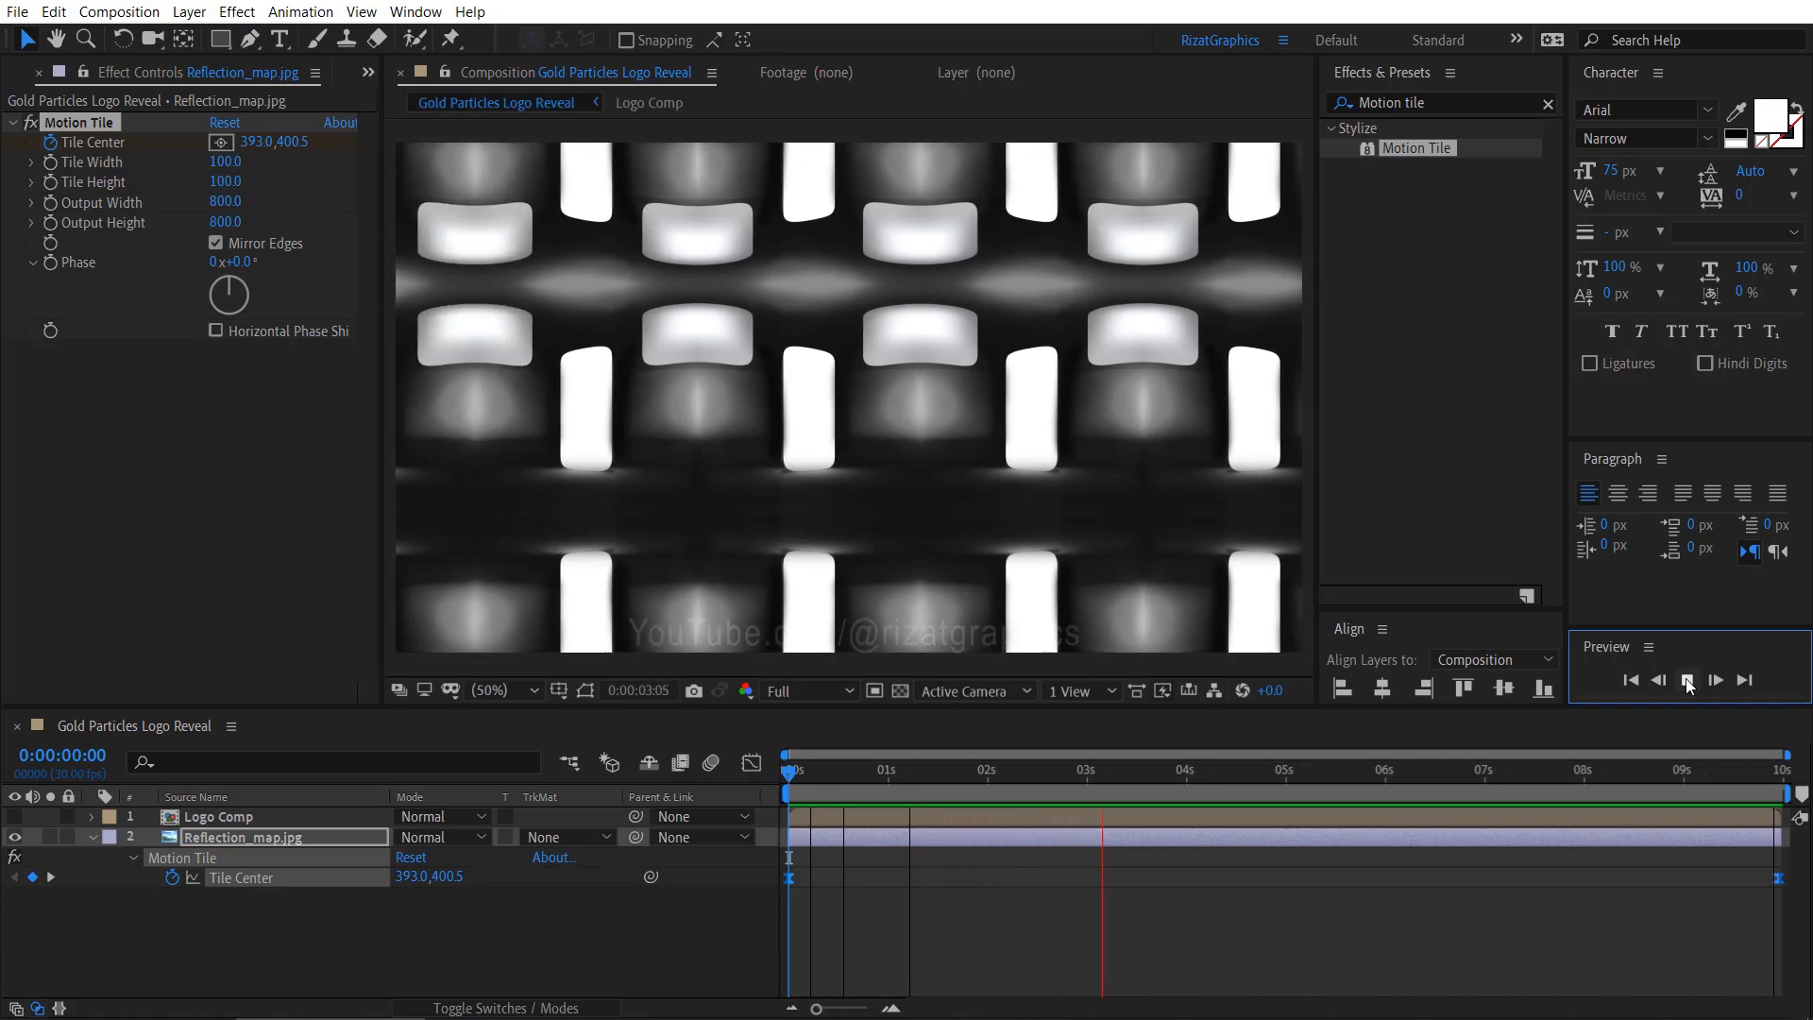
pyautogui.click(1687, 680)
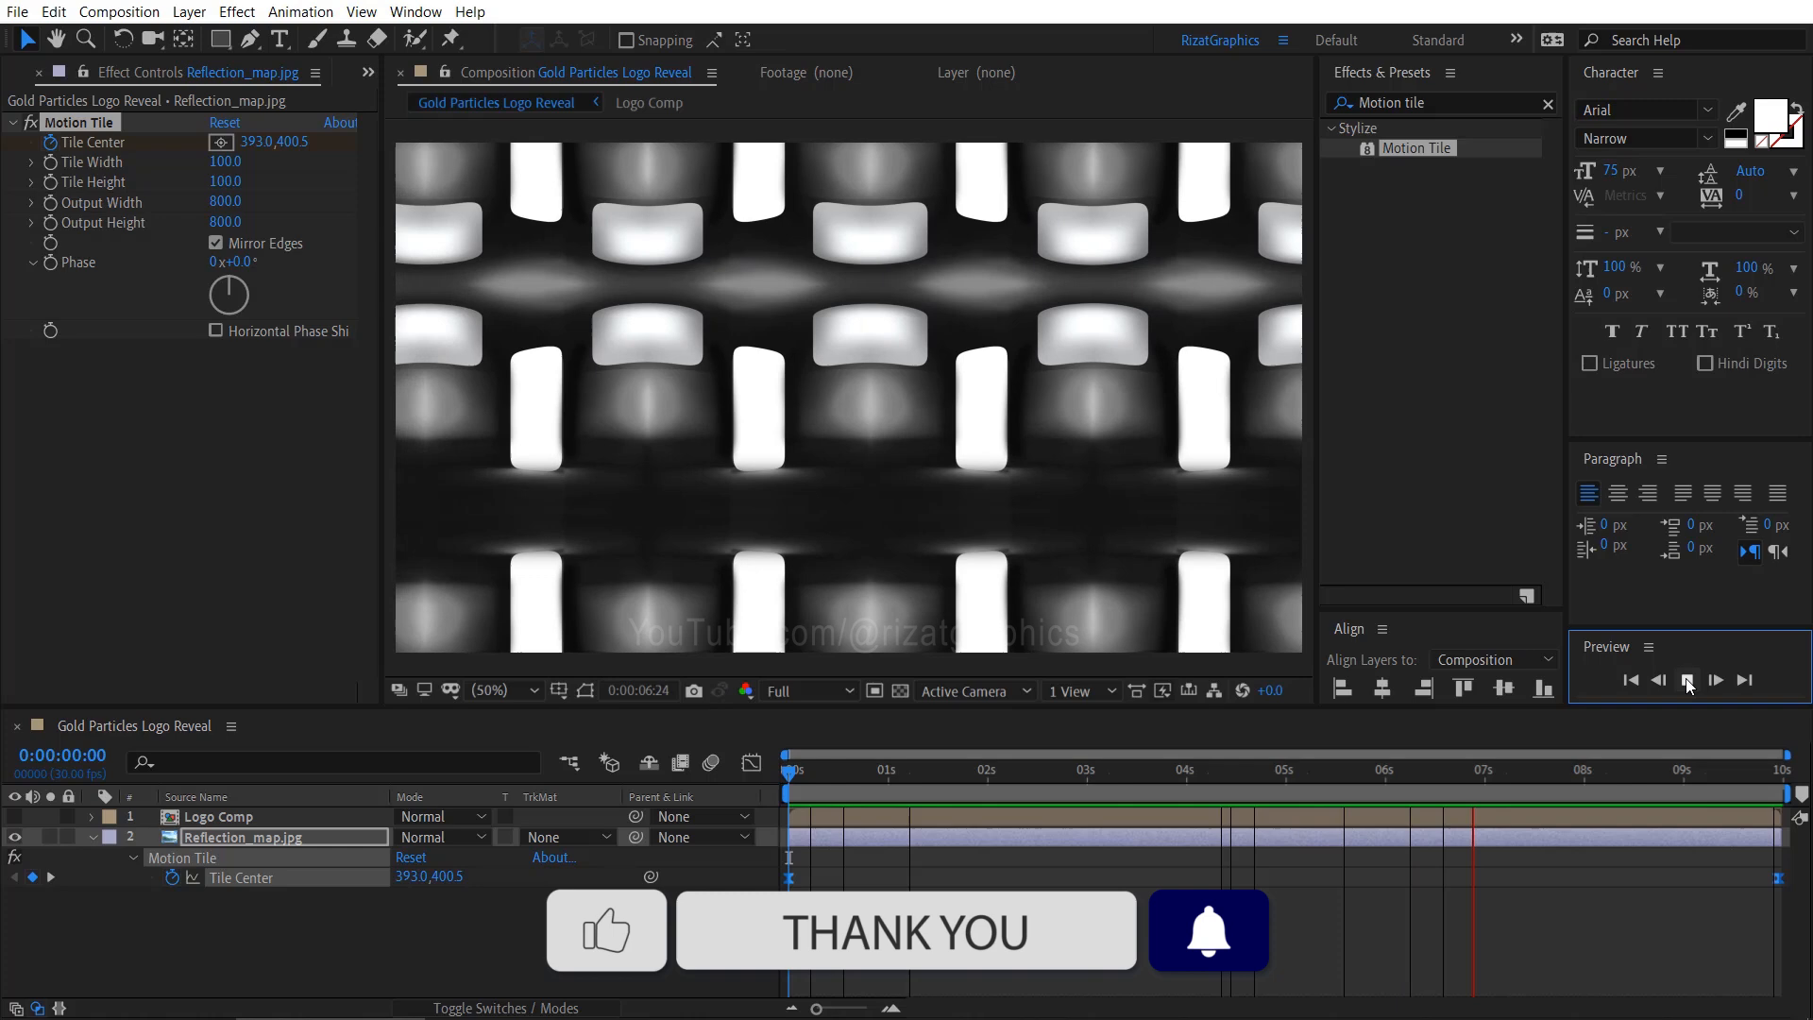
pyautogui.click(1684, 680)
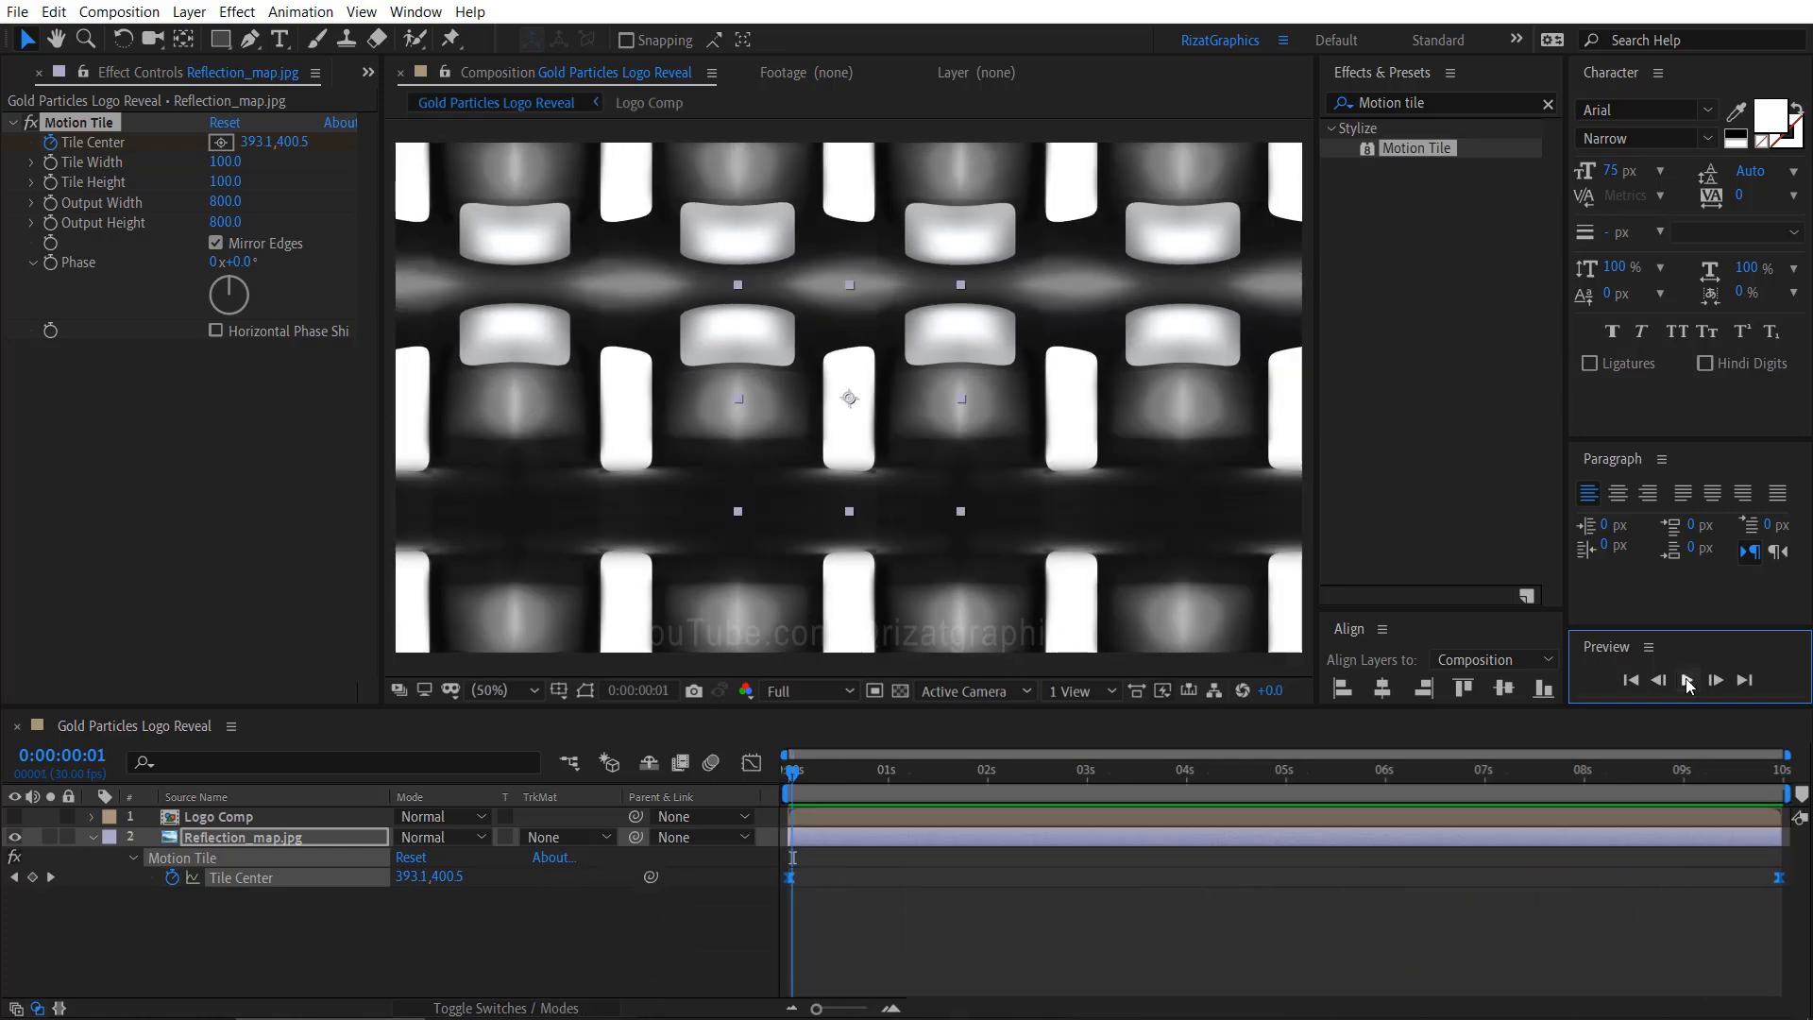
# Pre-compose the tiled reflection layer as 'Reflection Map' and hide Logo Comp for the alpha matte.
pyautogui.rightClick(242, 838)
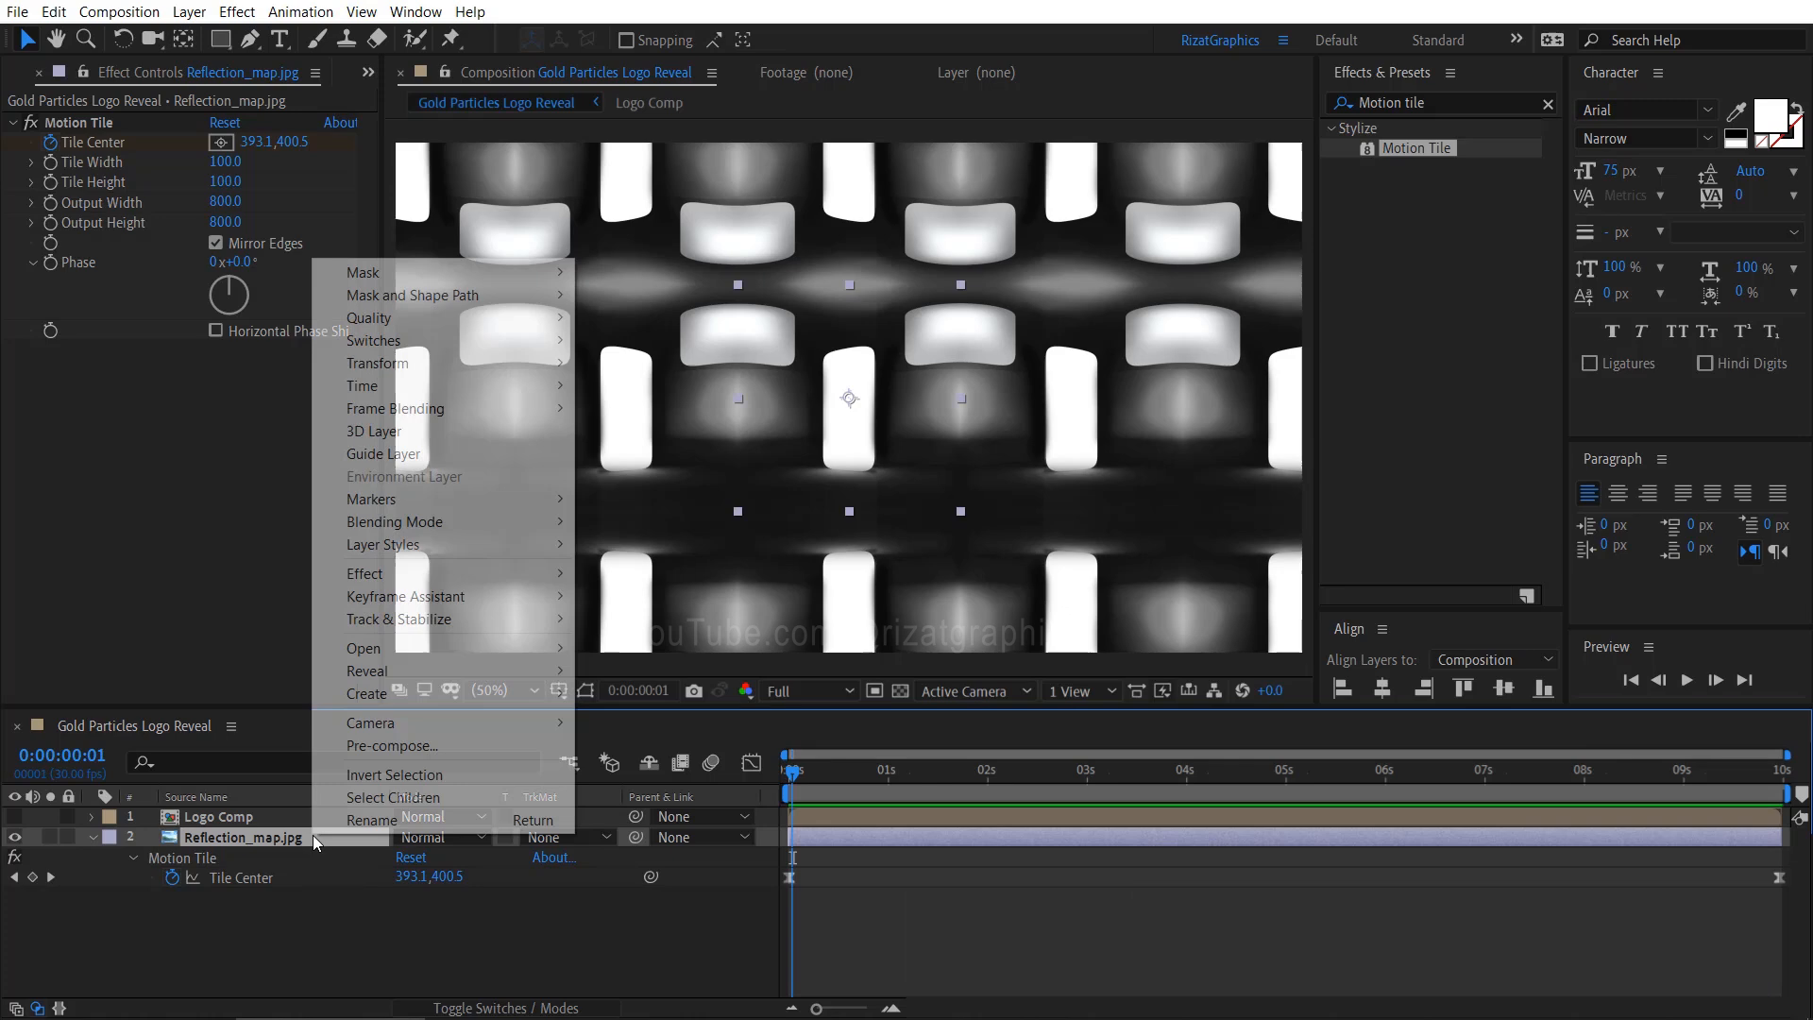
pyautogui.moveTo(393, 745)
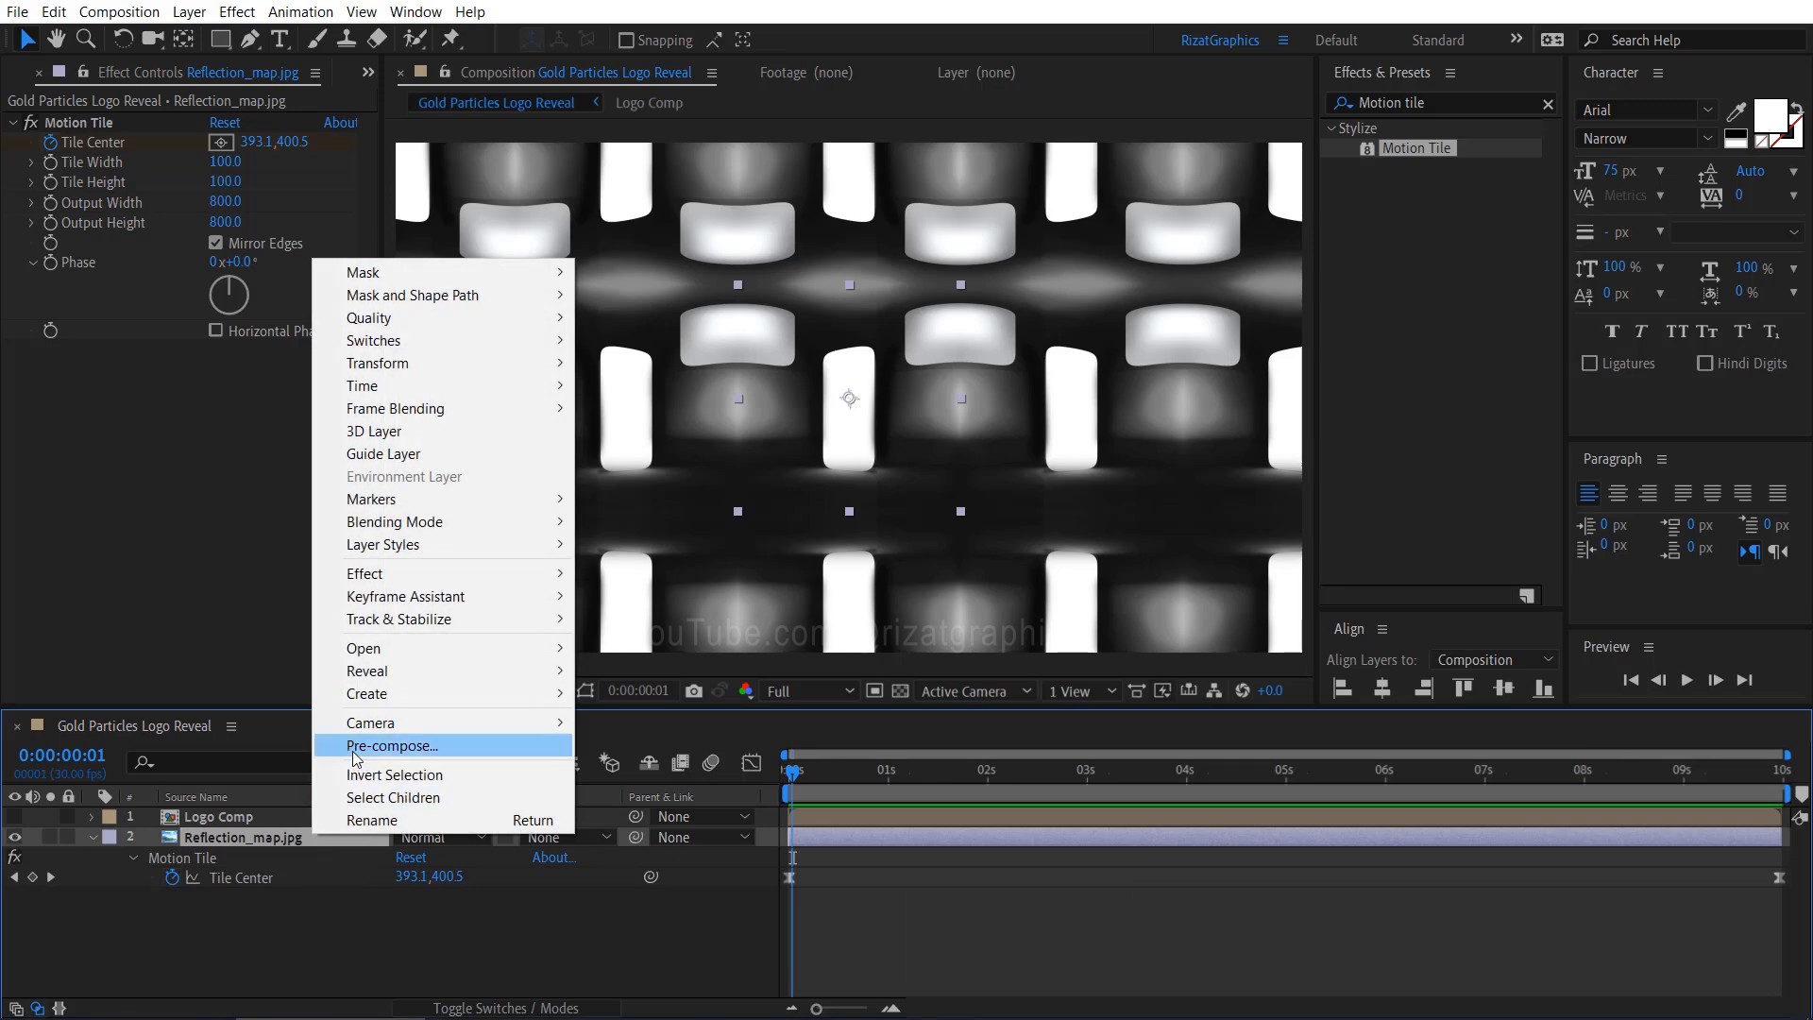
pyautogui.click(393, 745)
pyautogui.write('Reflection Map')
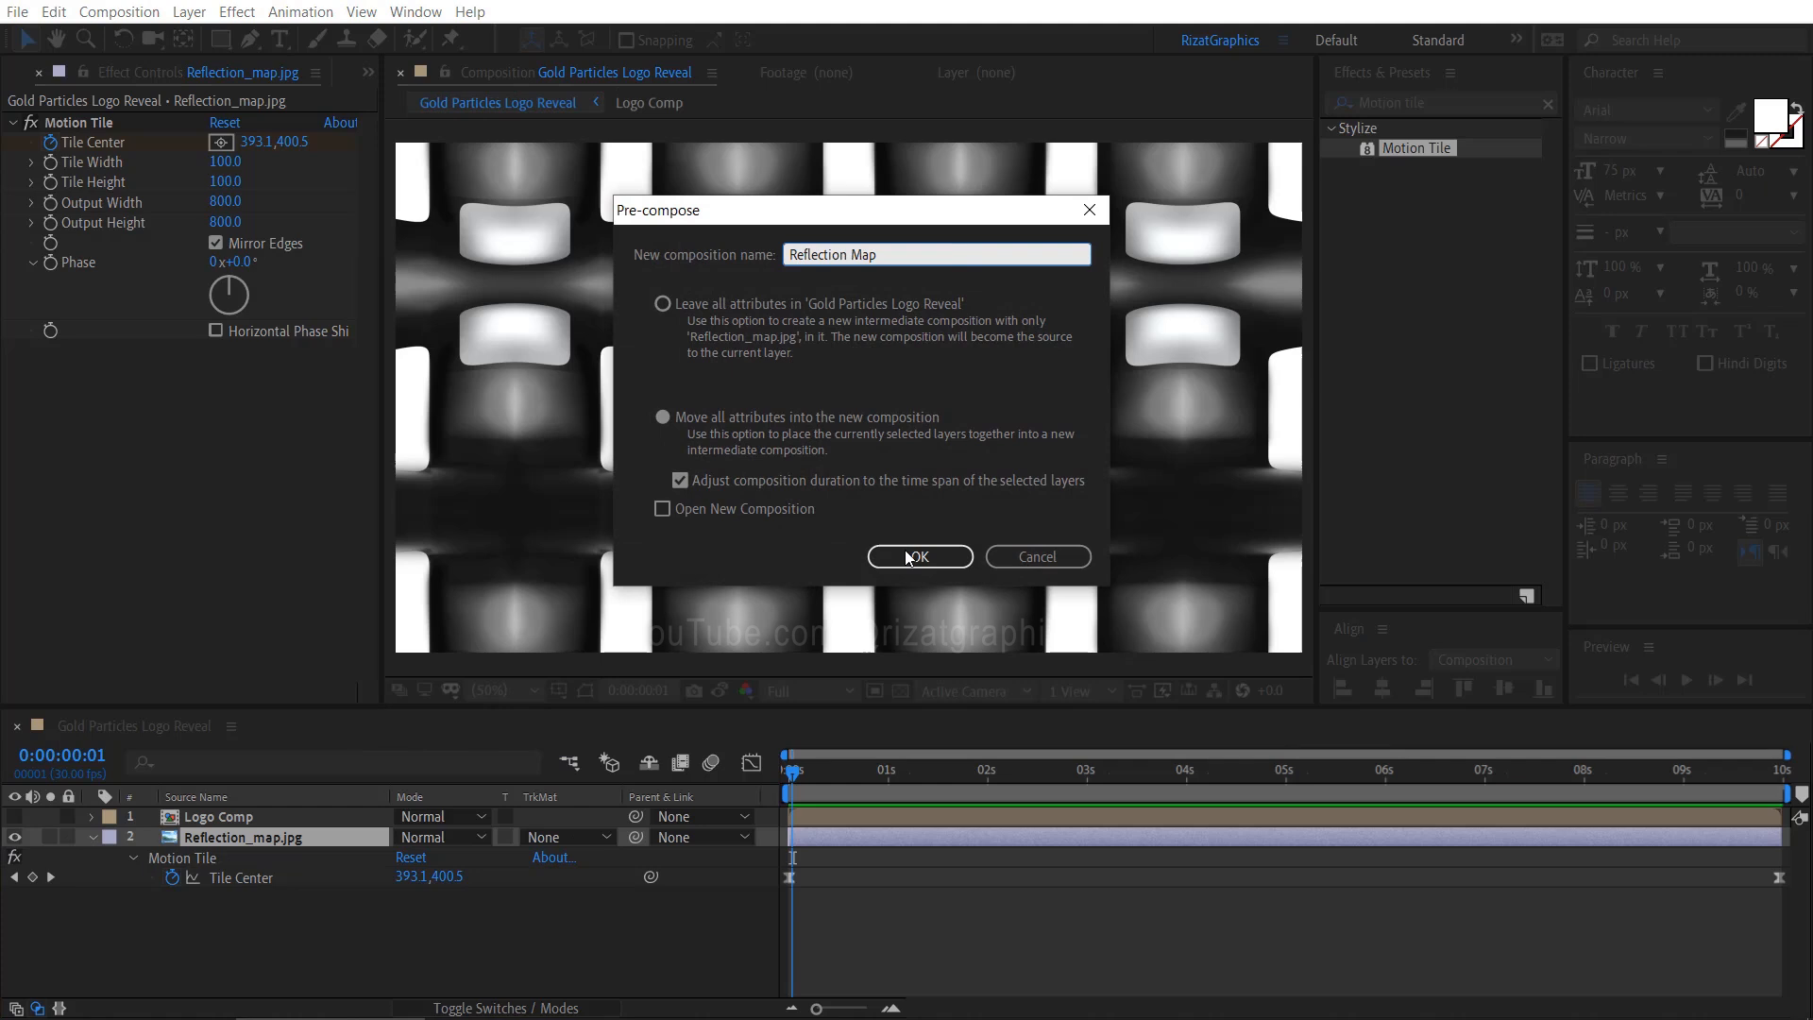
pyautogui.click(918, 556)
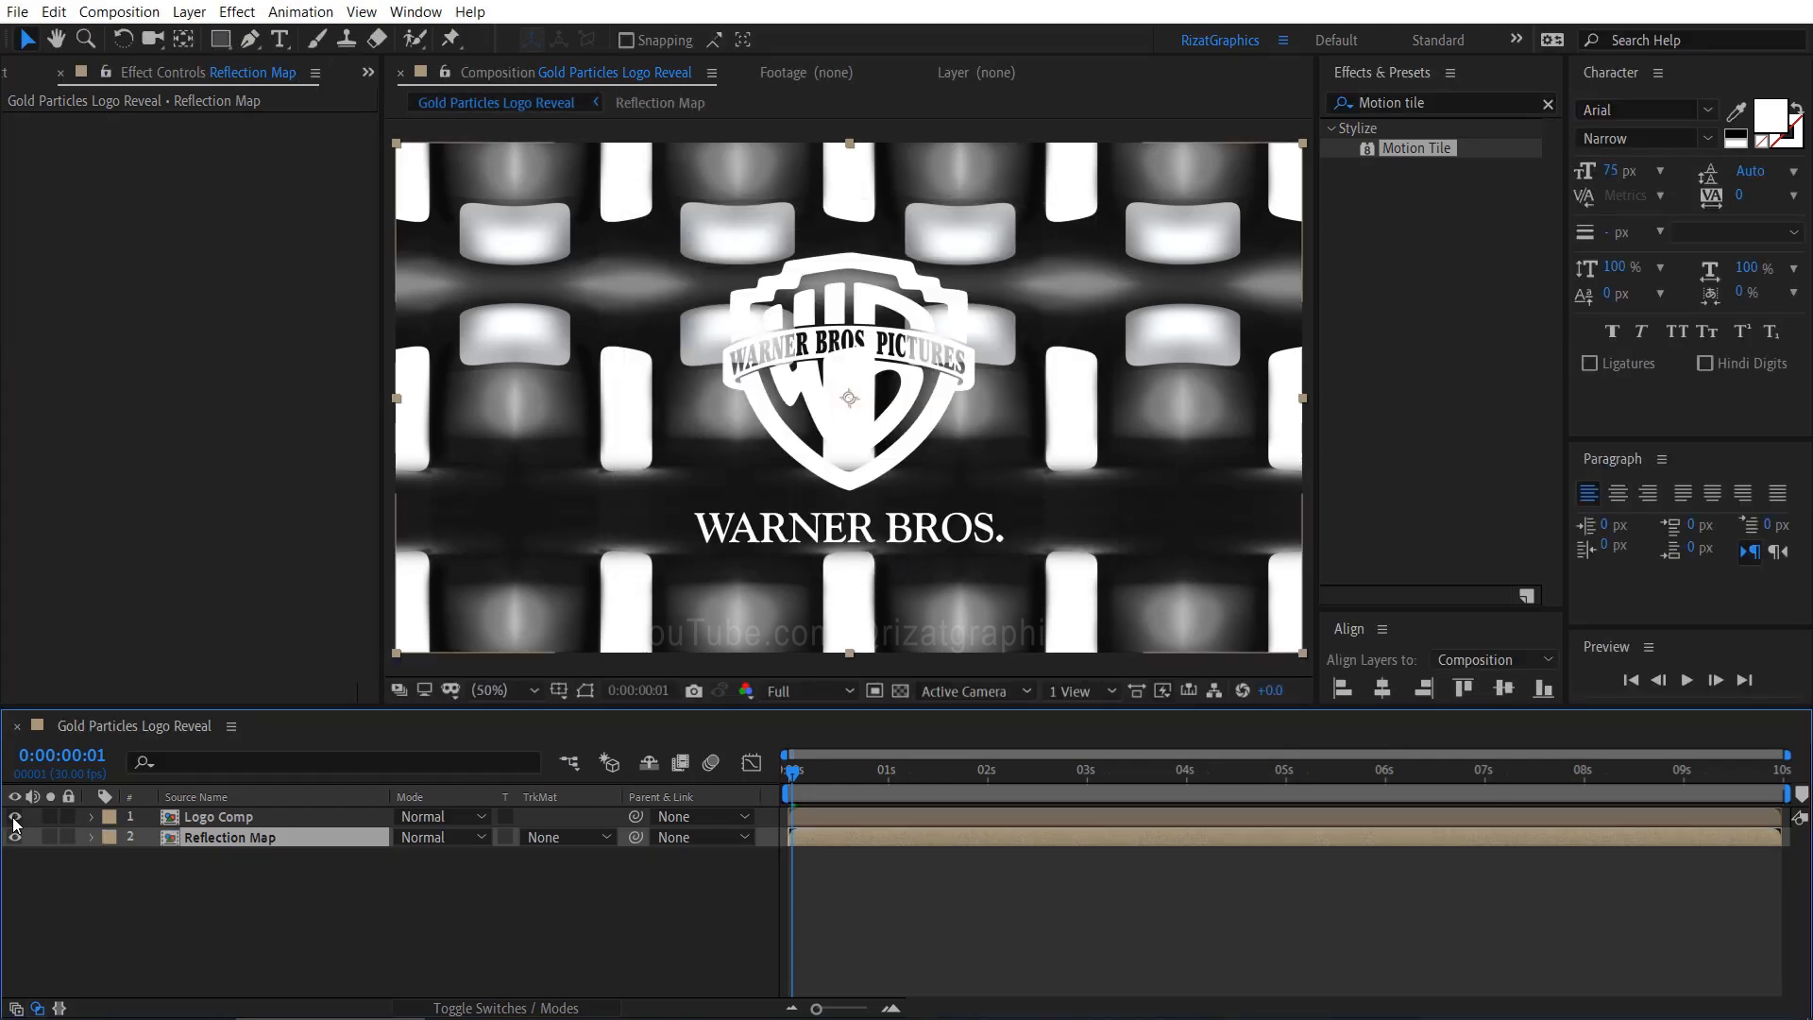
pyautogui.click(566, 835)
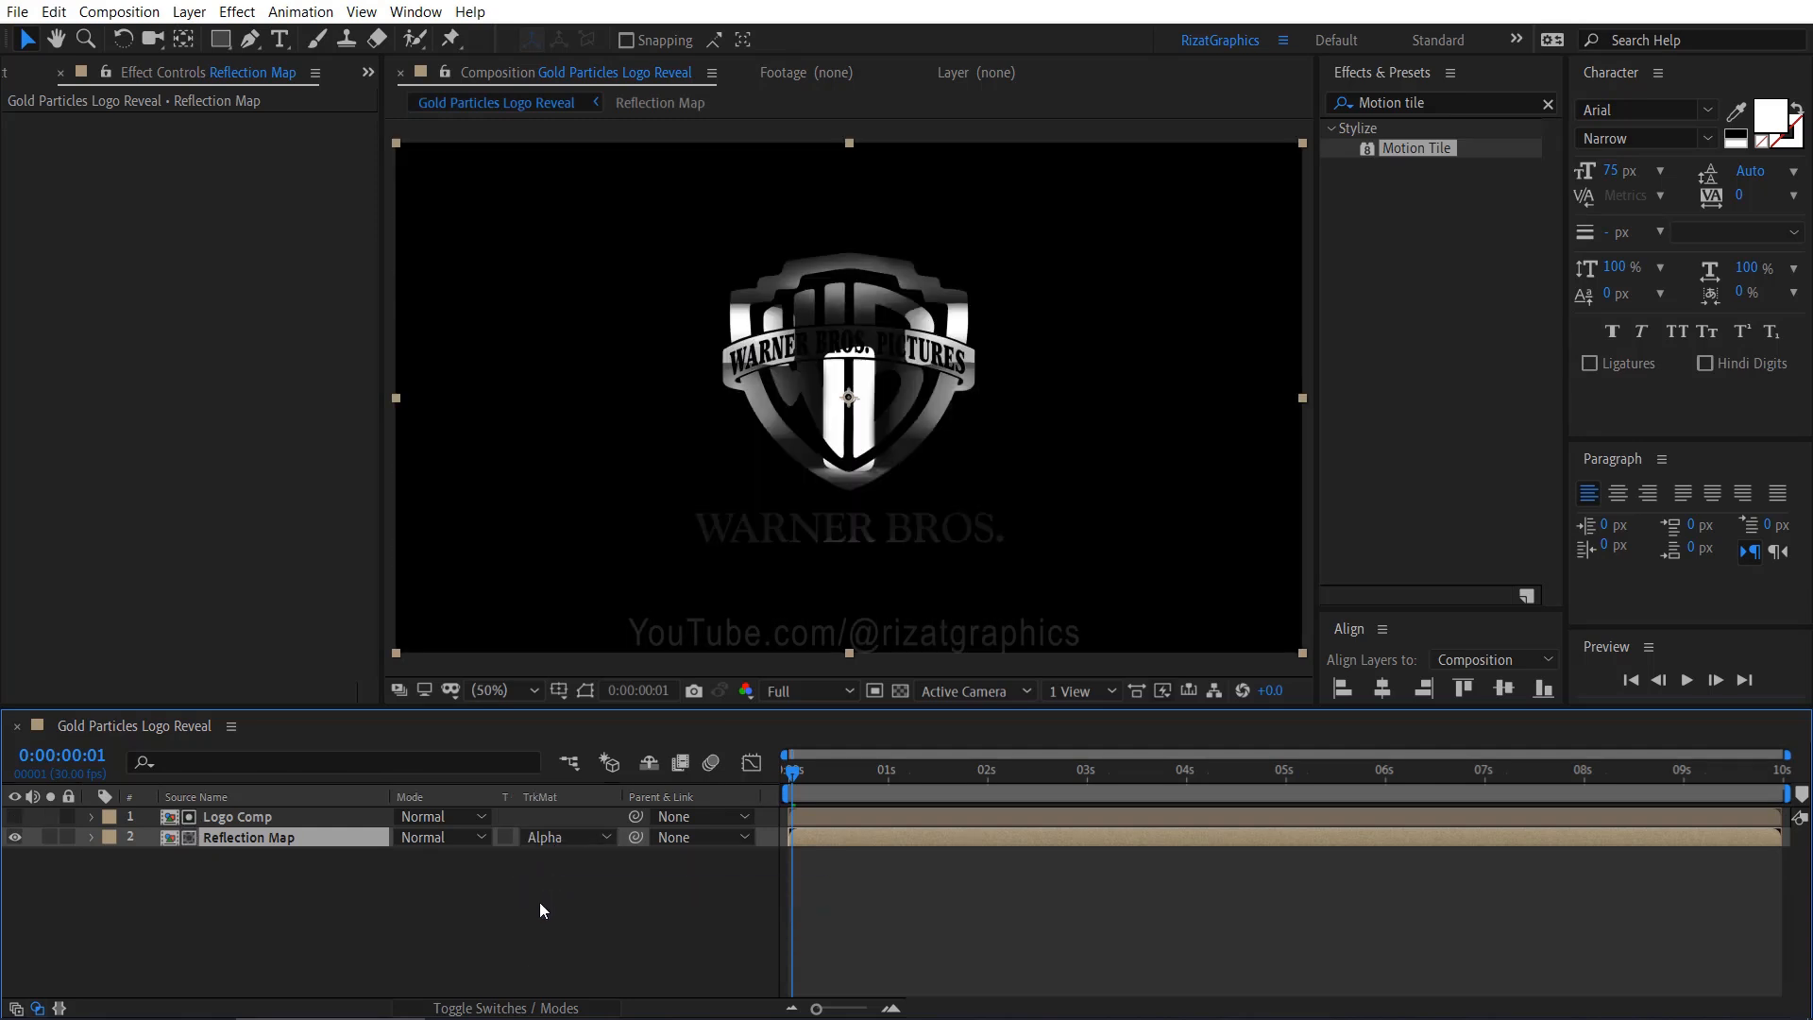
pyautogui.moveTo(503, 1008)
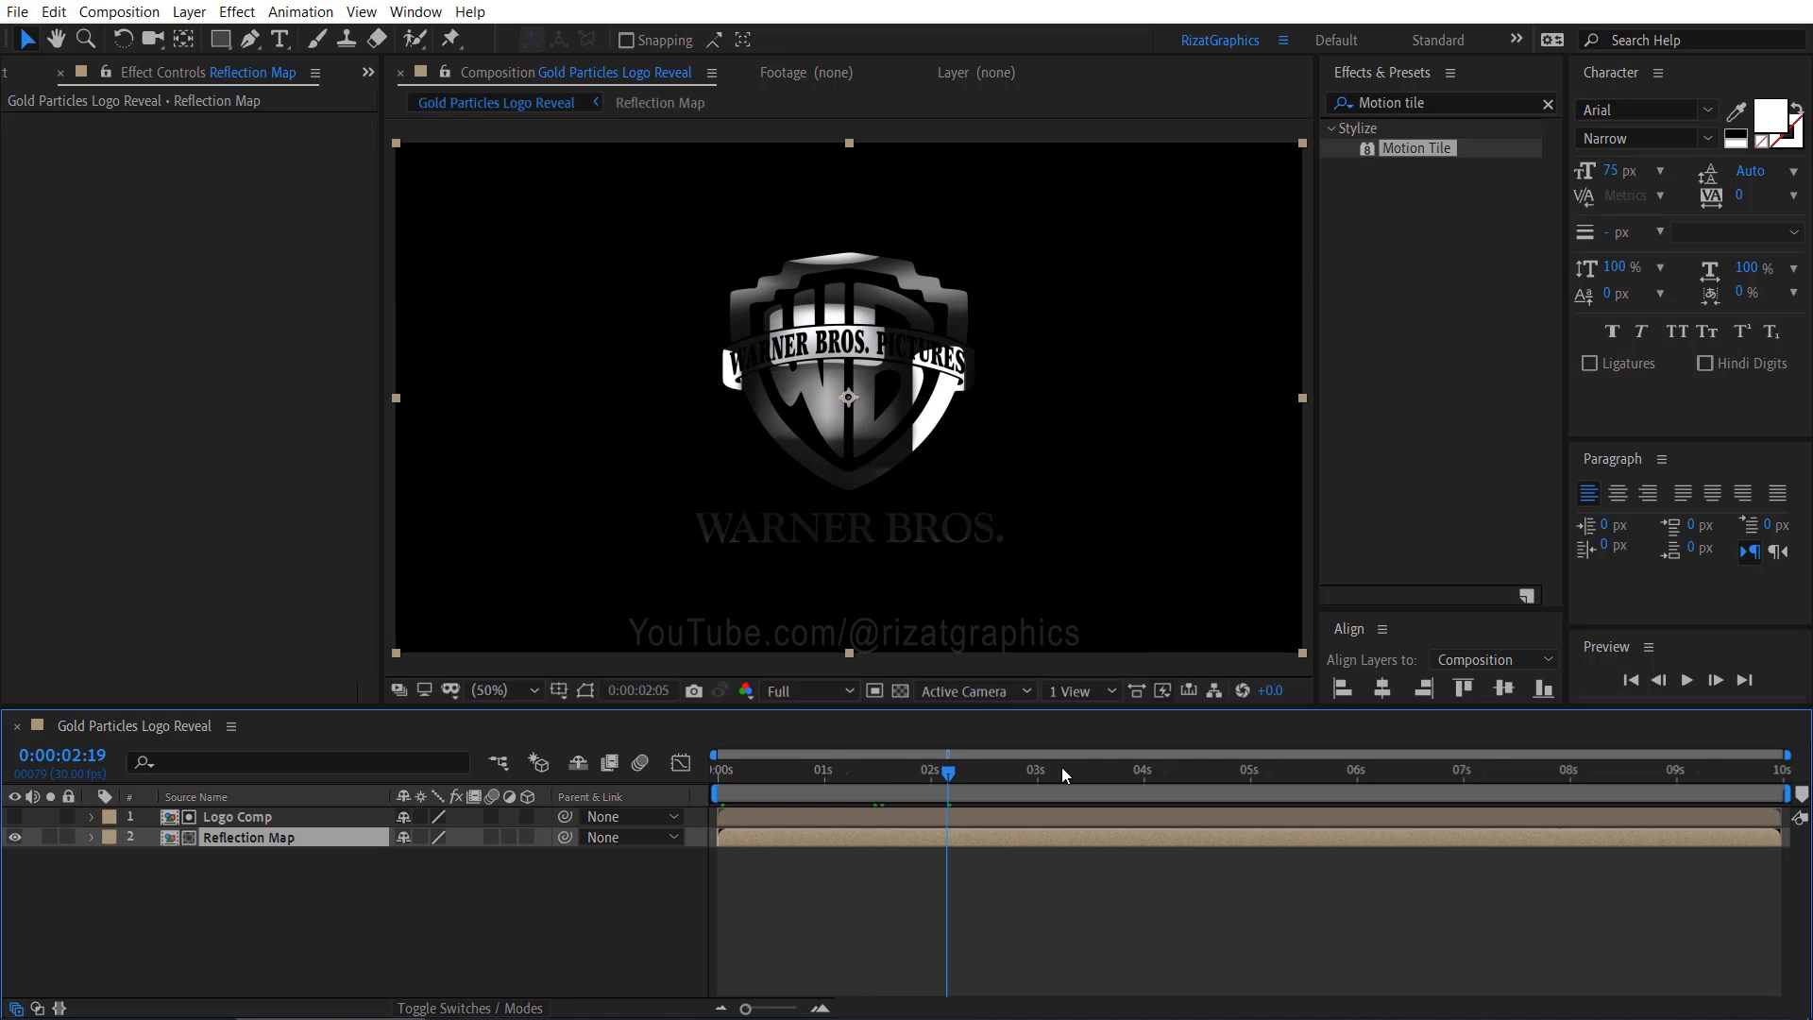
# Apply CC Glass with Logo Comp bump map, softness 45, height -45, displacement -150.
pyautogui.click(1022, 772)
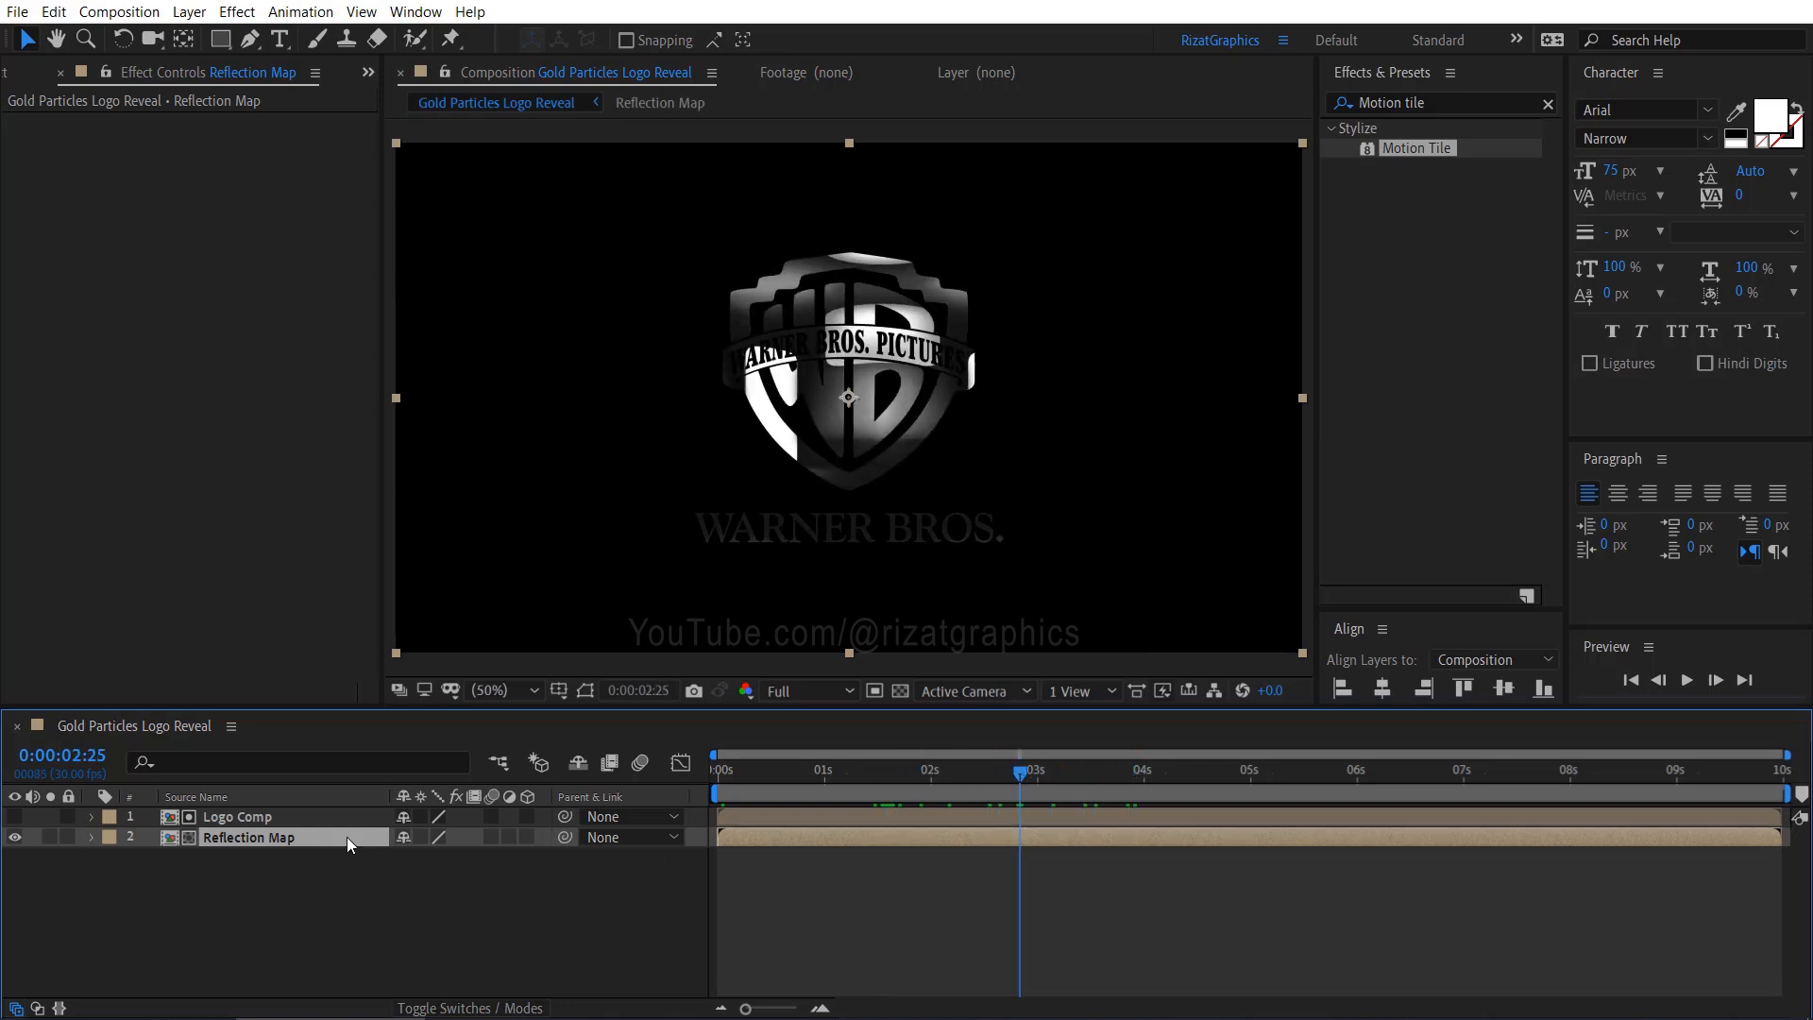
pyautogui.click(1439, 103)
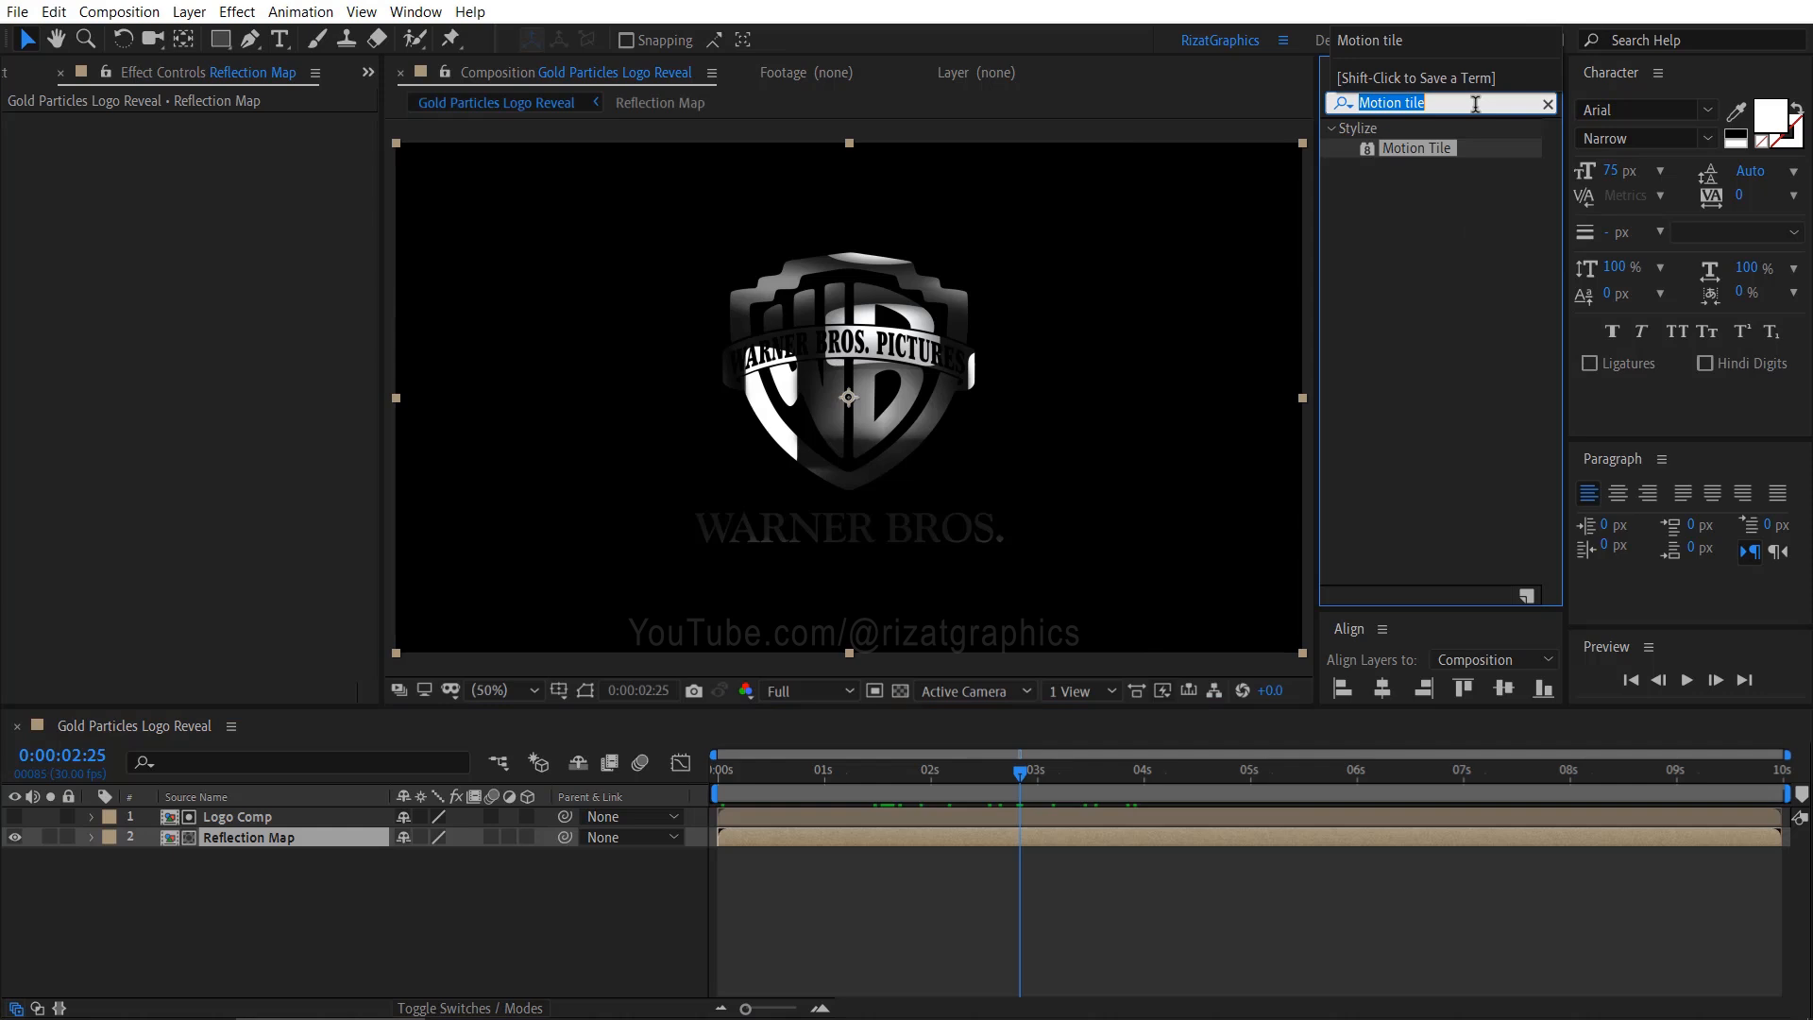
pyautogui.write('cc glass')
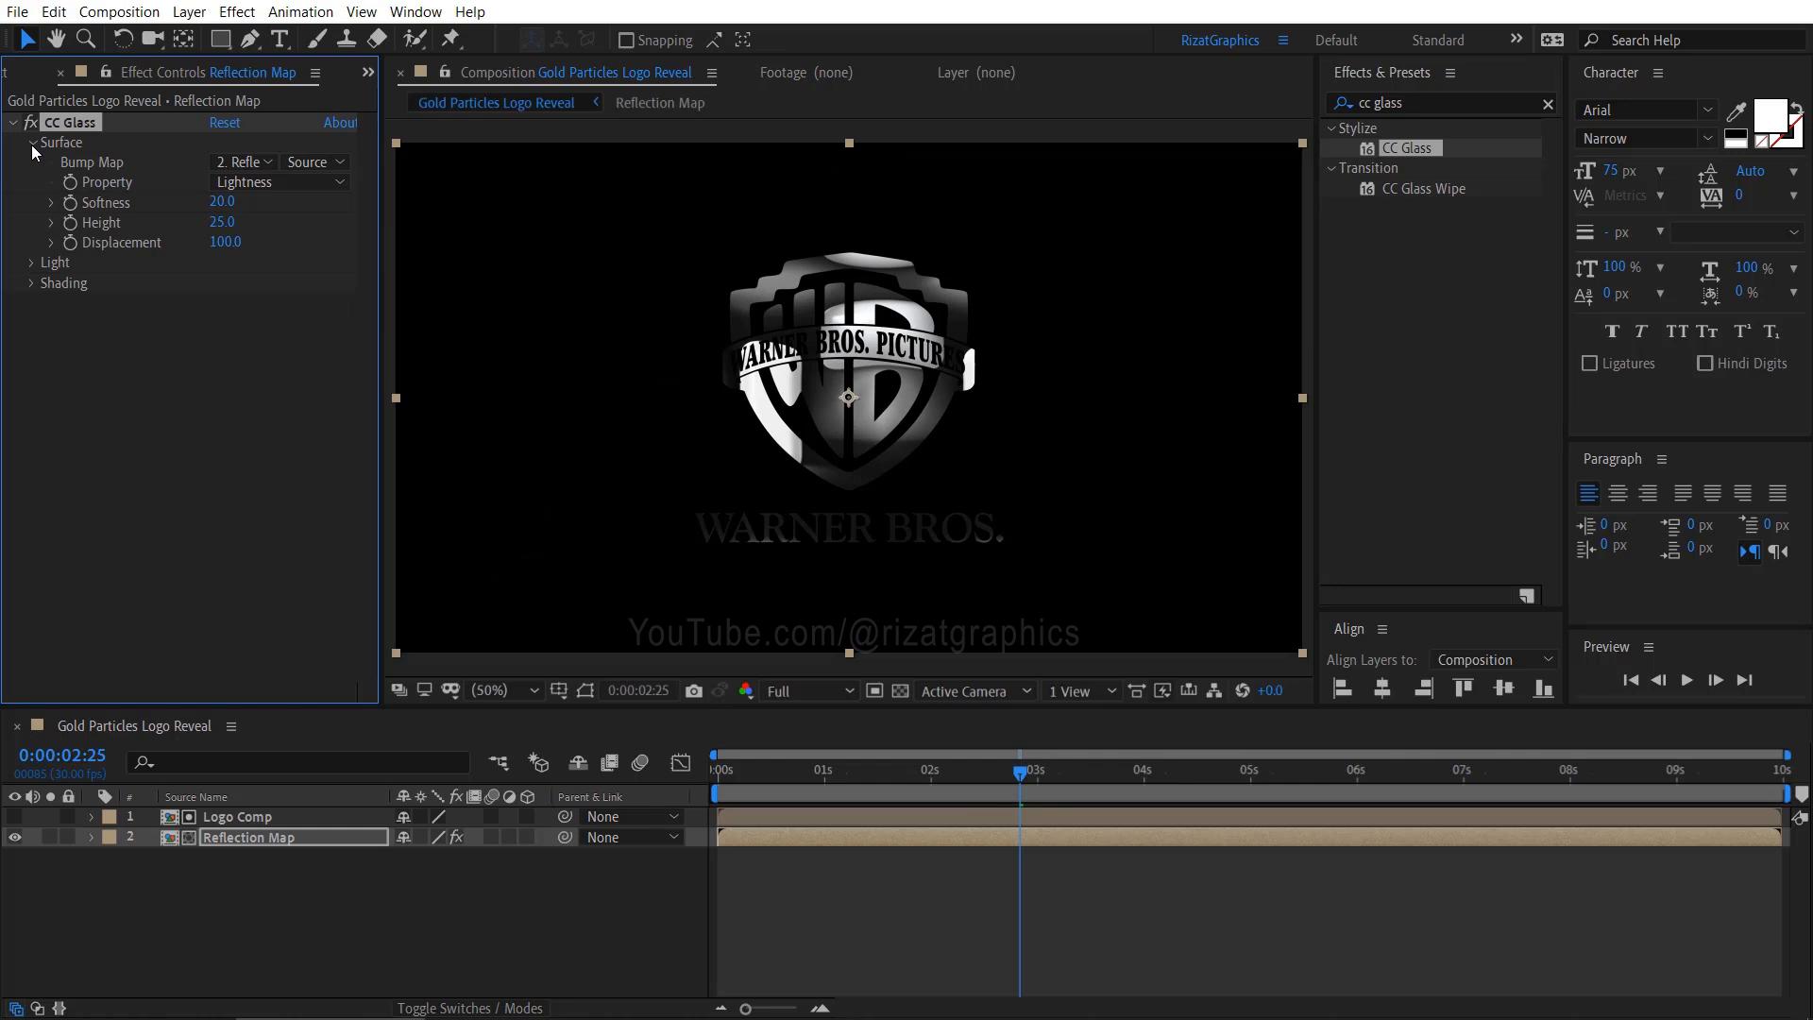
pyautogui.click(238, 160)
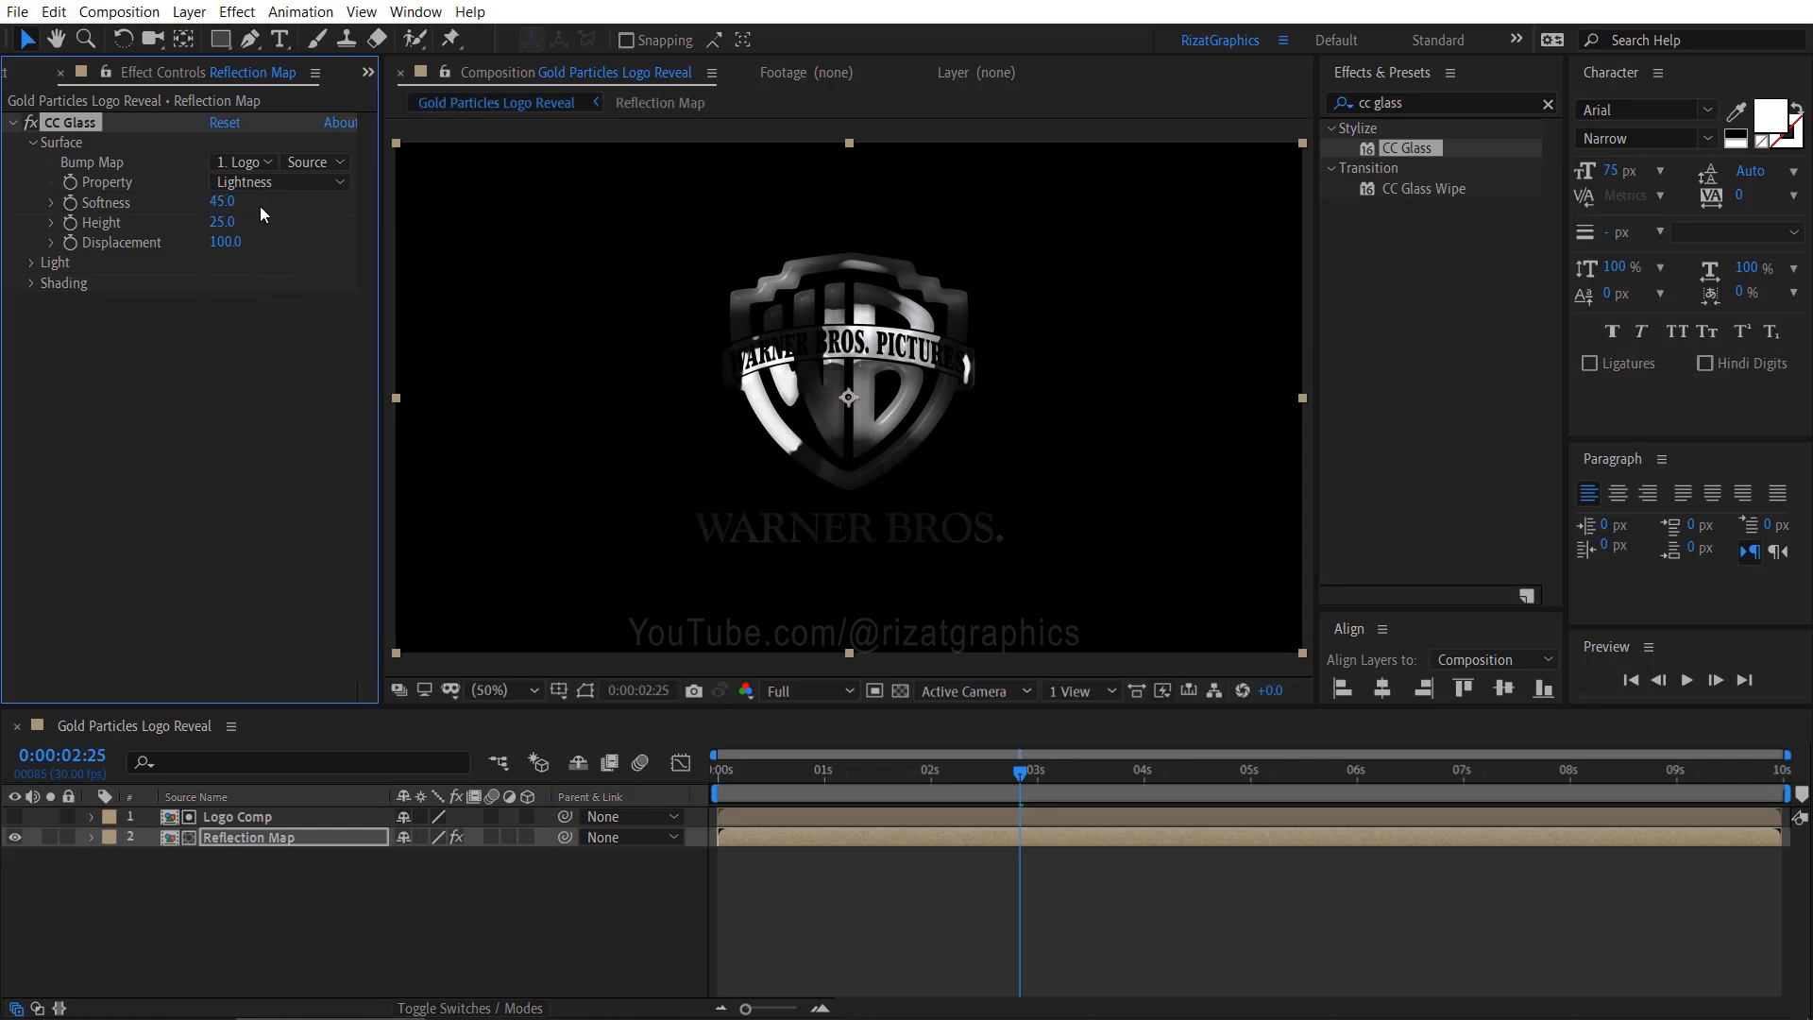
pyautogui.doubleClick(222, 222)
pyautogui.write('-')
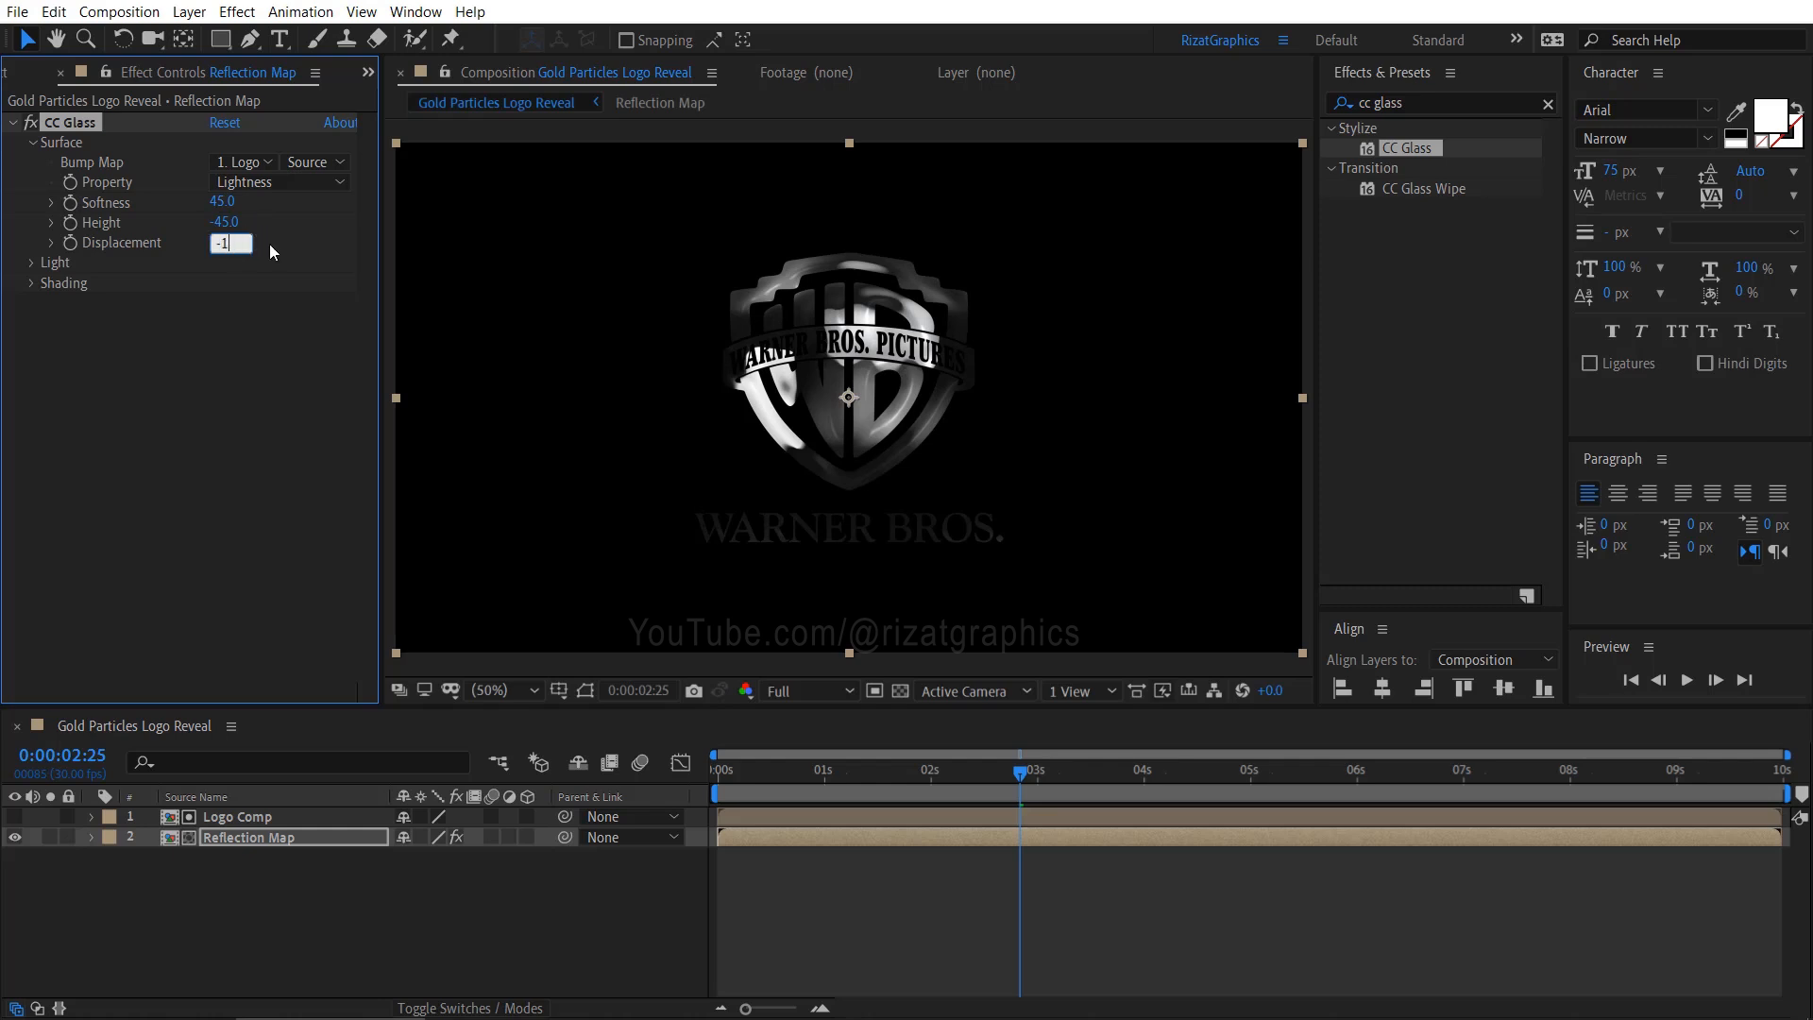
pyautogui.write('150.0')
pyautogui.click(1444, 103)
pyautogui.write('blob')
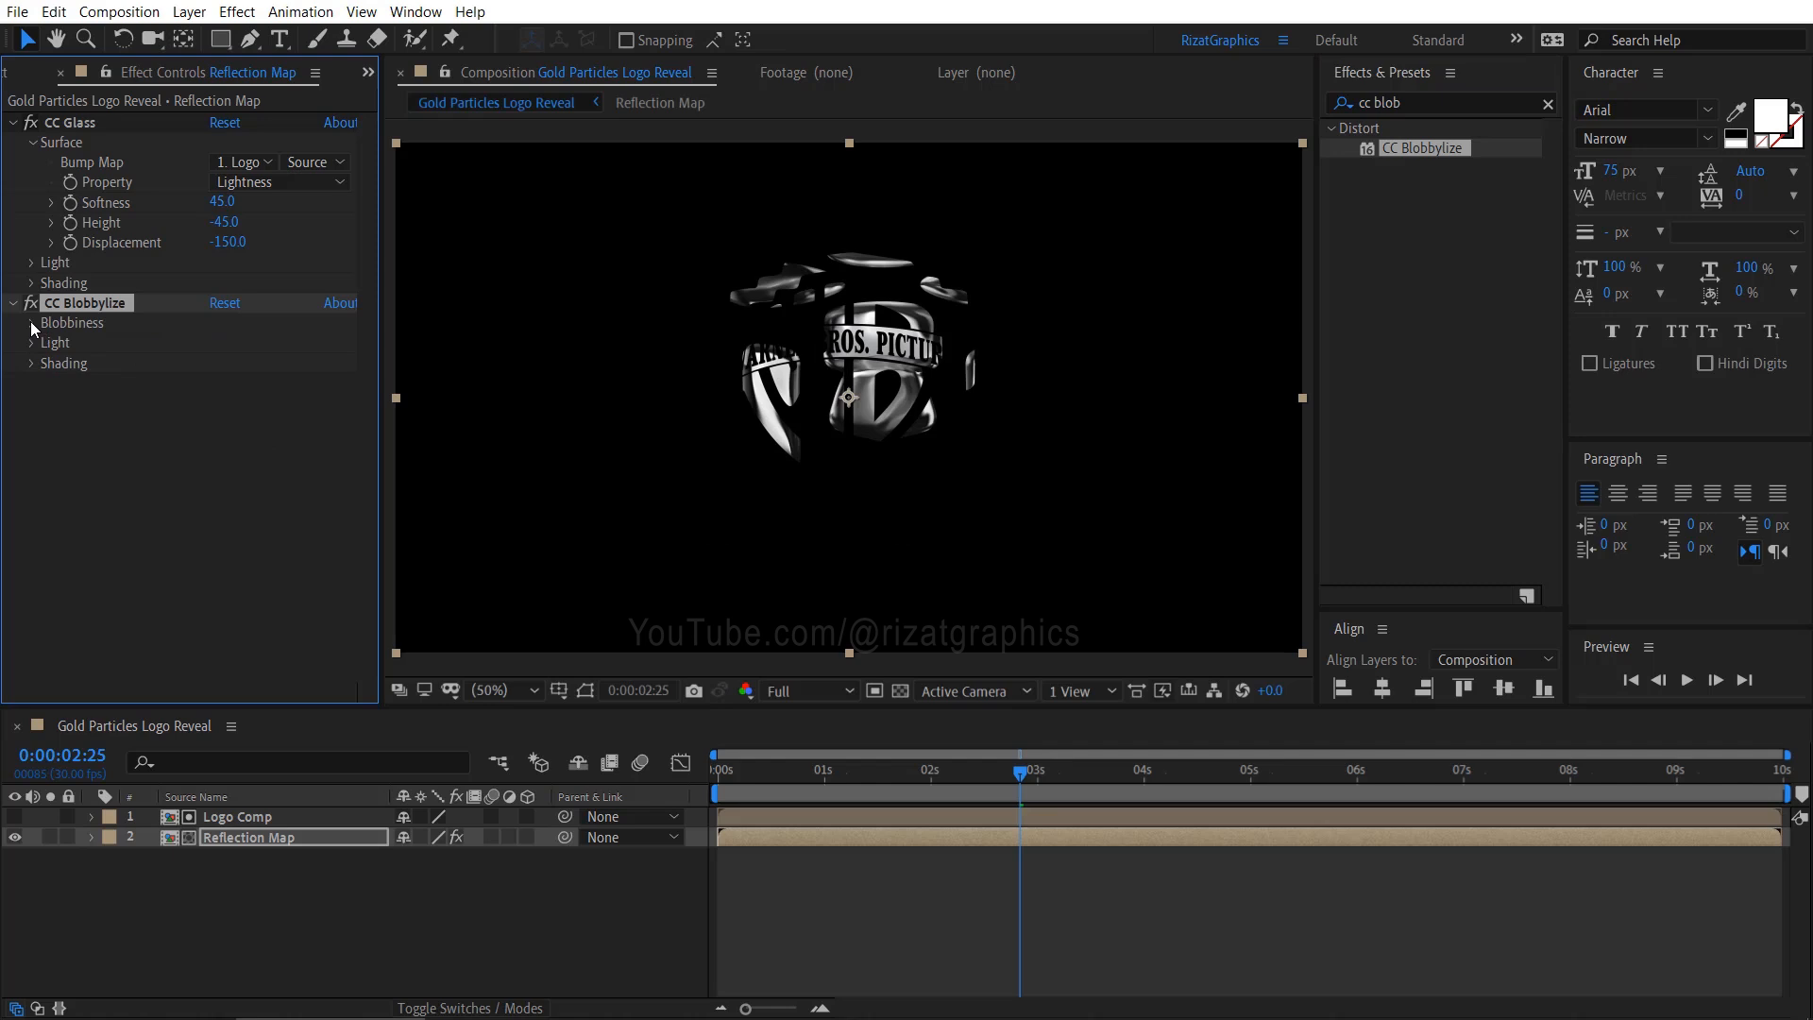
# Set CC Blobbylize to the logo's alpha, cut away 5, point light, and apply Sharpen.
pyautogui.click(243, 341)
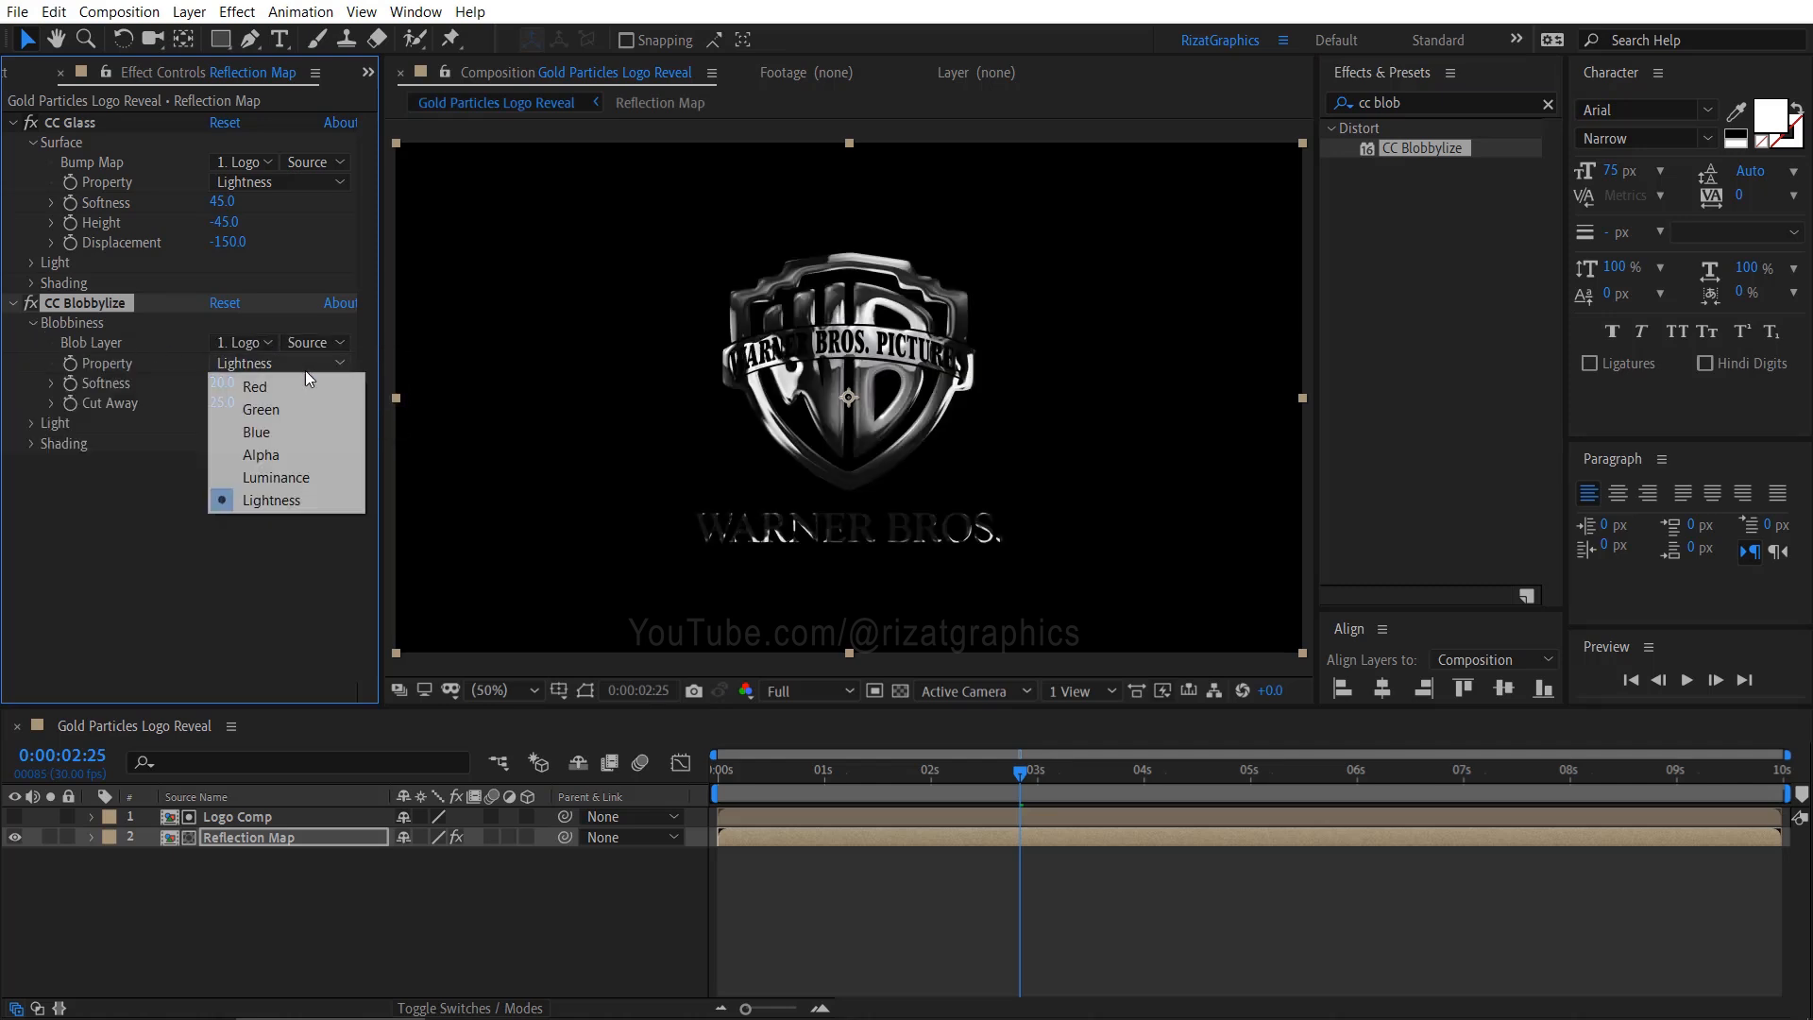
pyautogui.click(261, 453)
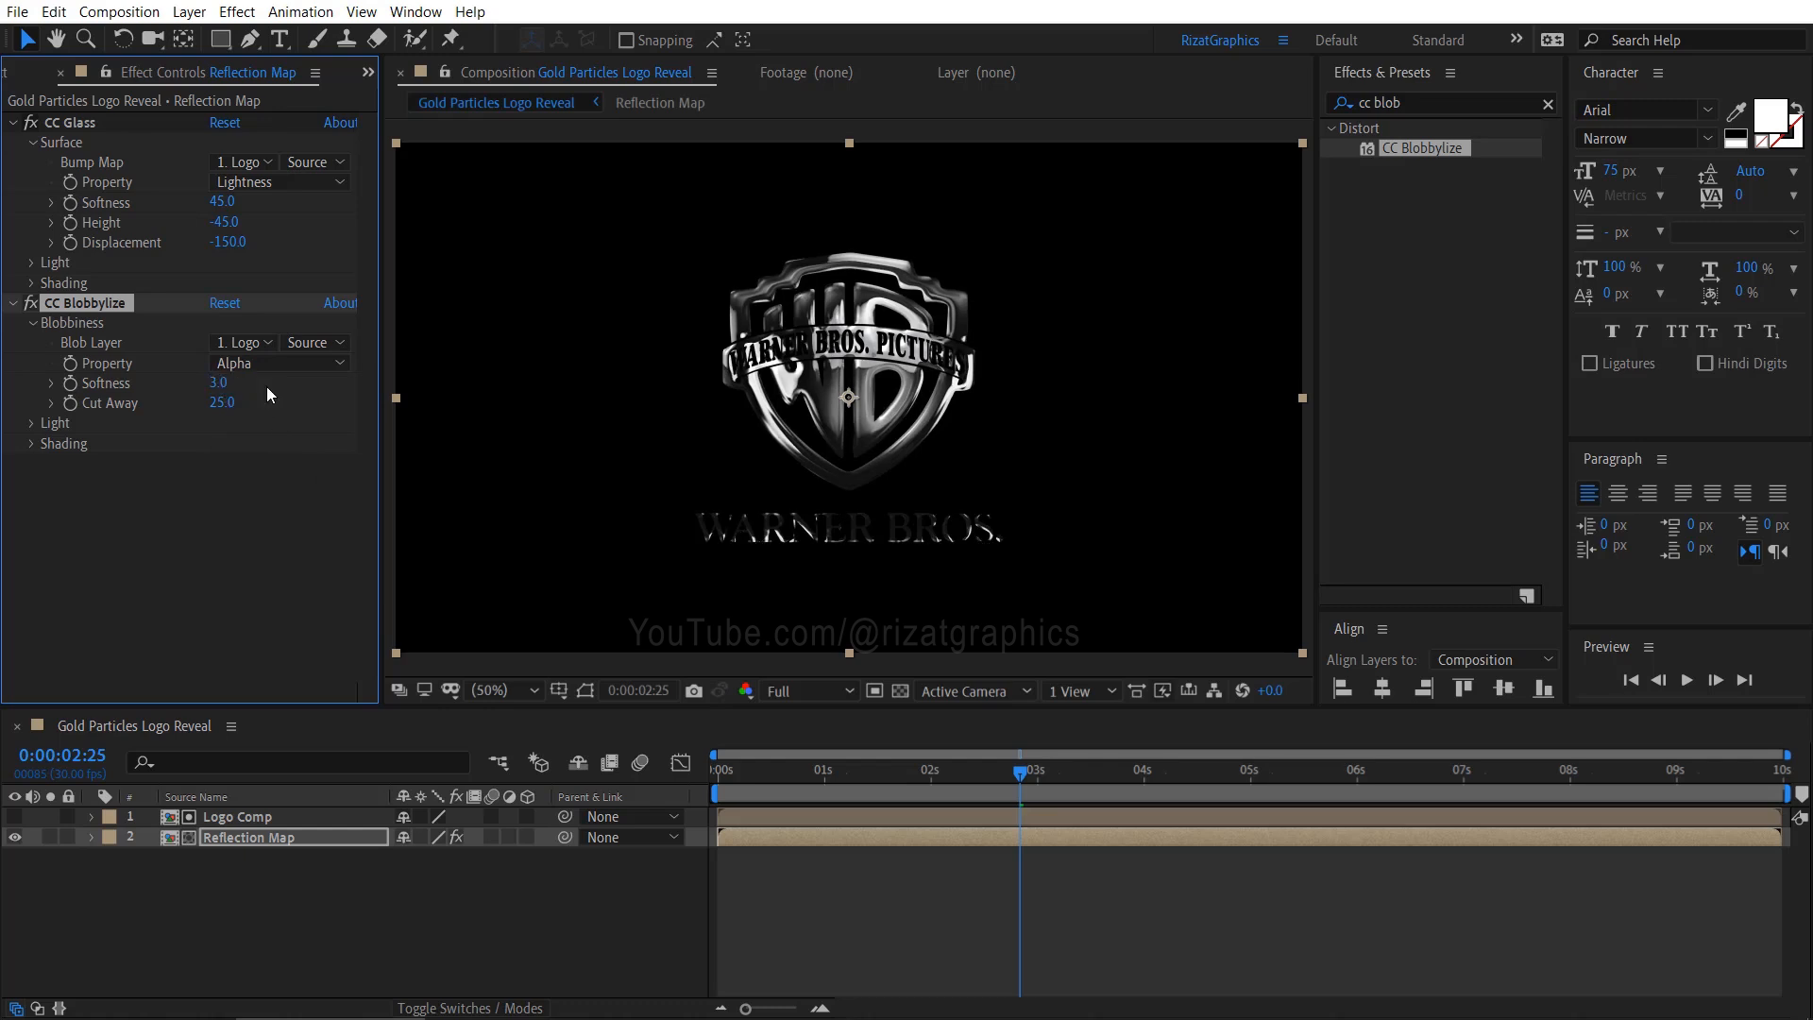
pyautogui.moveTo(226, 402); pyautogui.dragTo(214, 402)
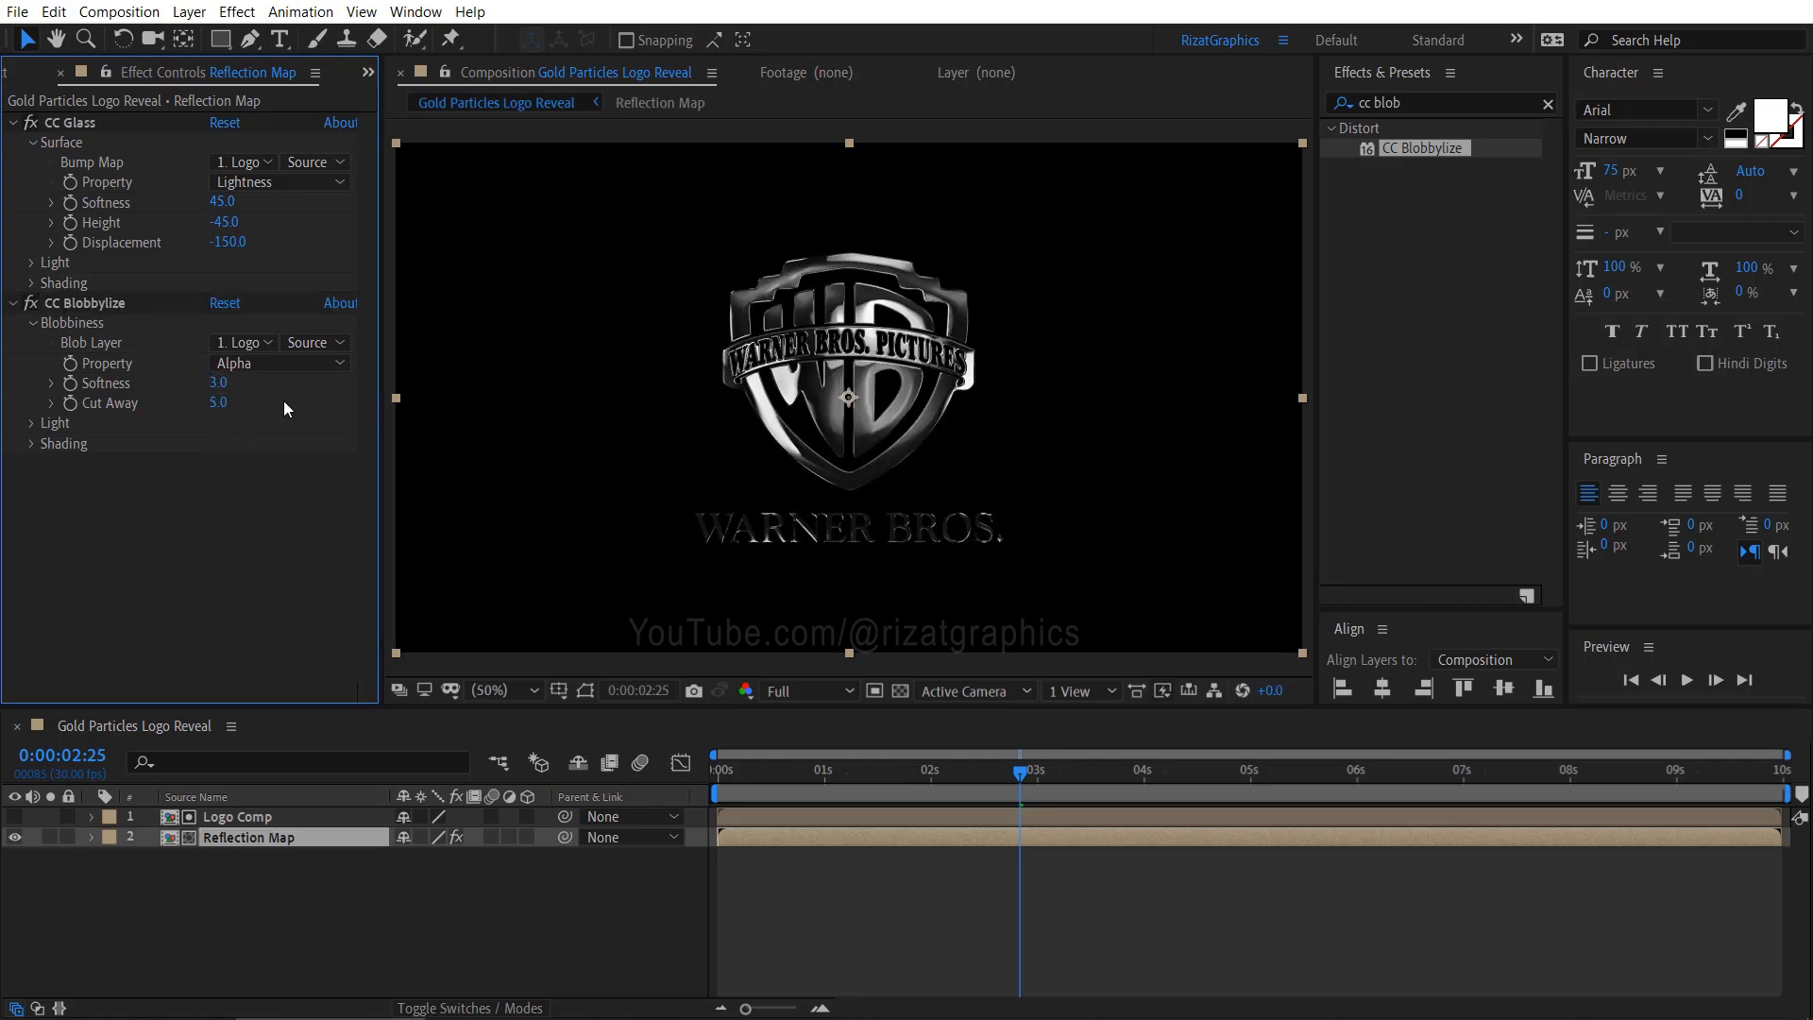
pyautogui.click(30, 423)
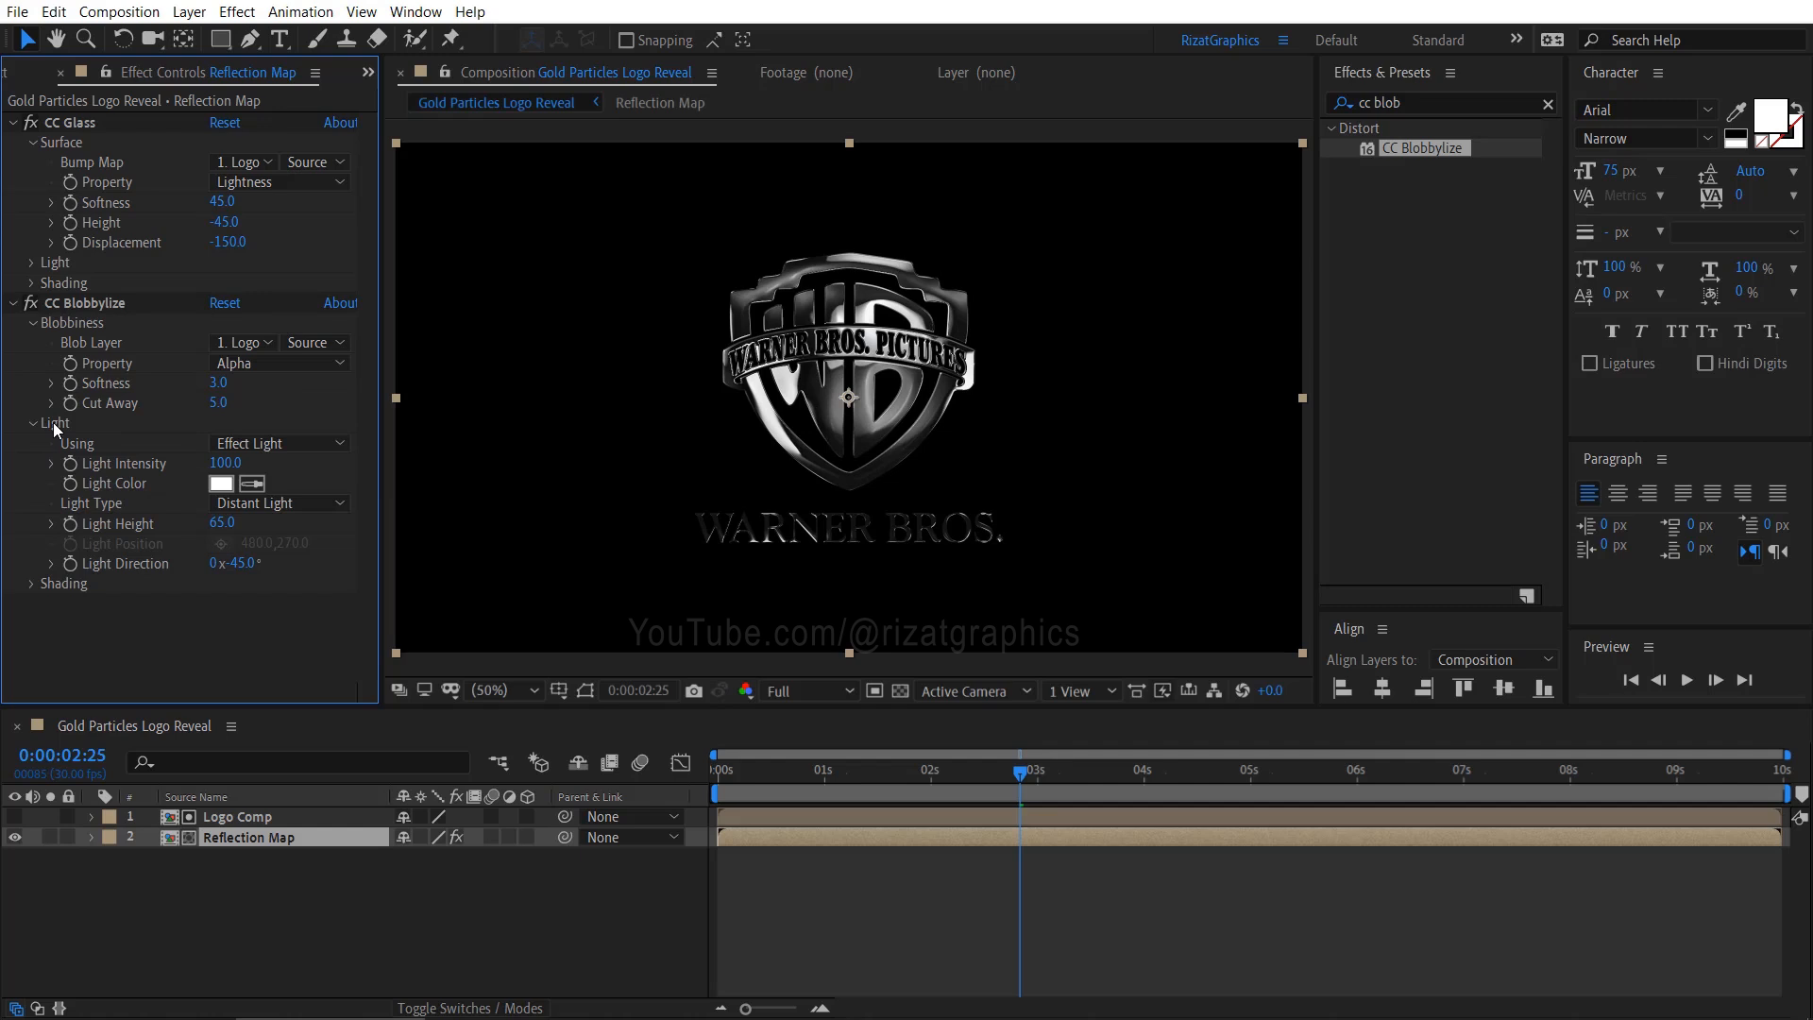
pyautogui.click(278, 501)
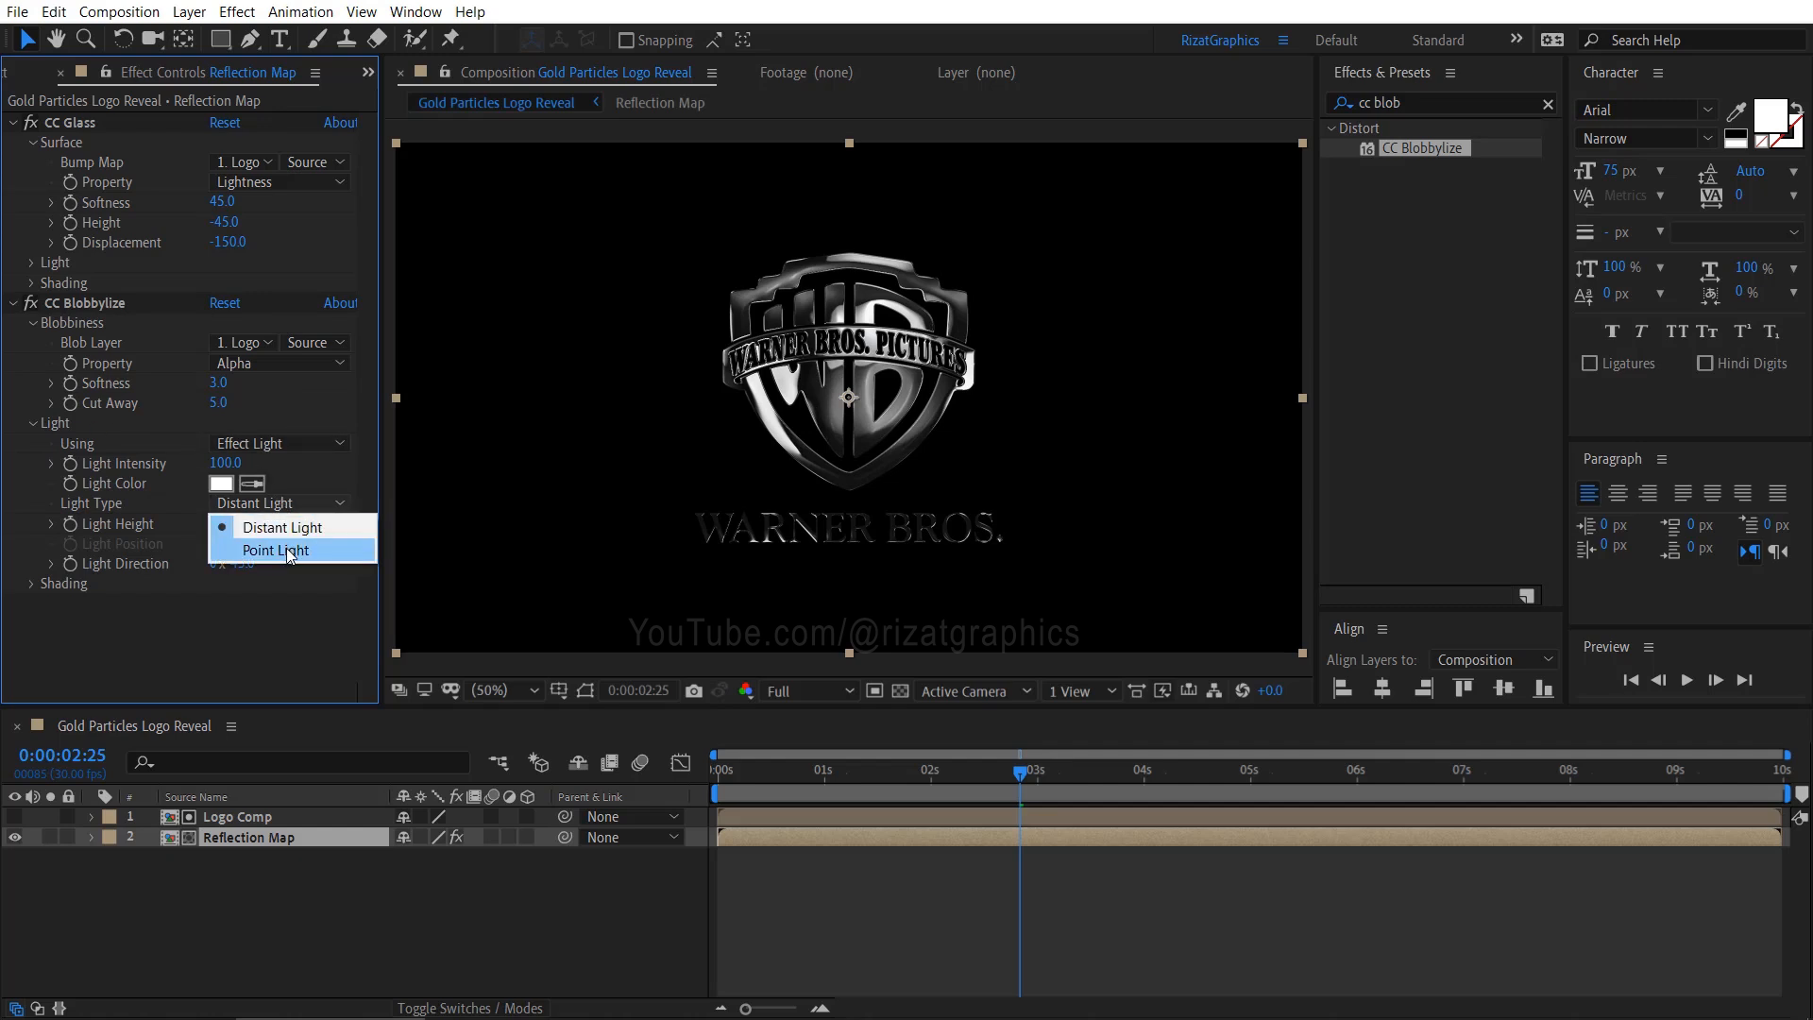
pyautogui.click(275, 550)
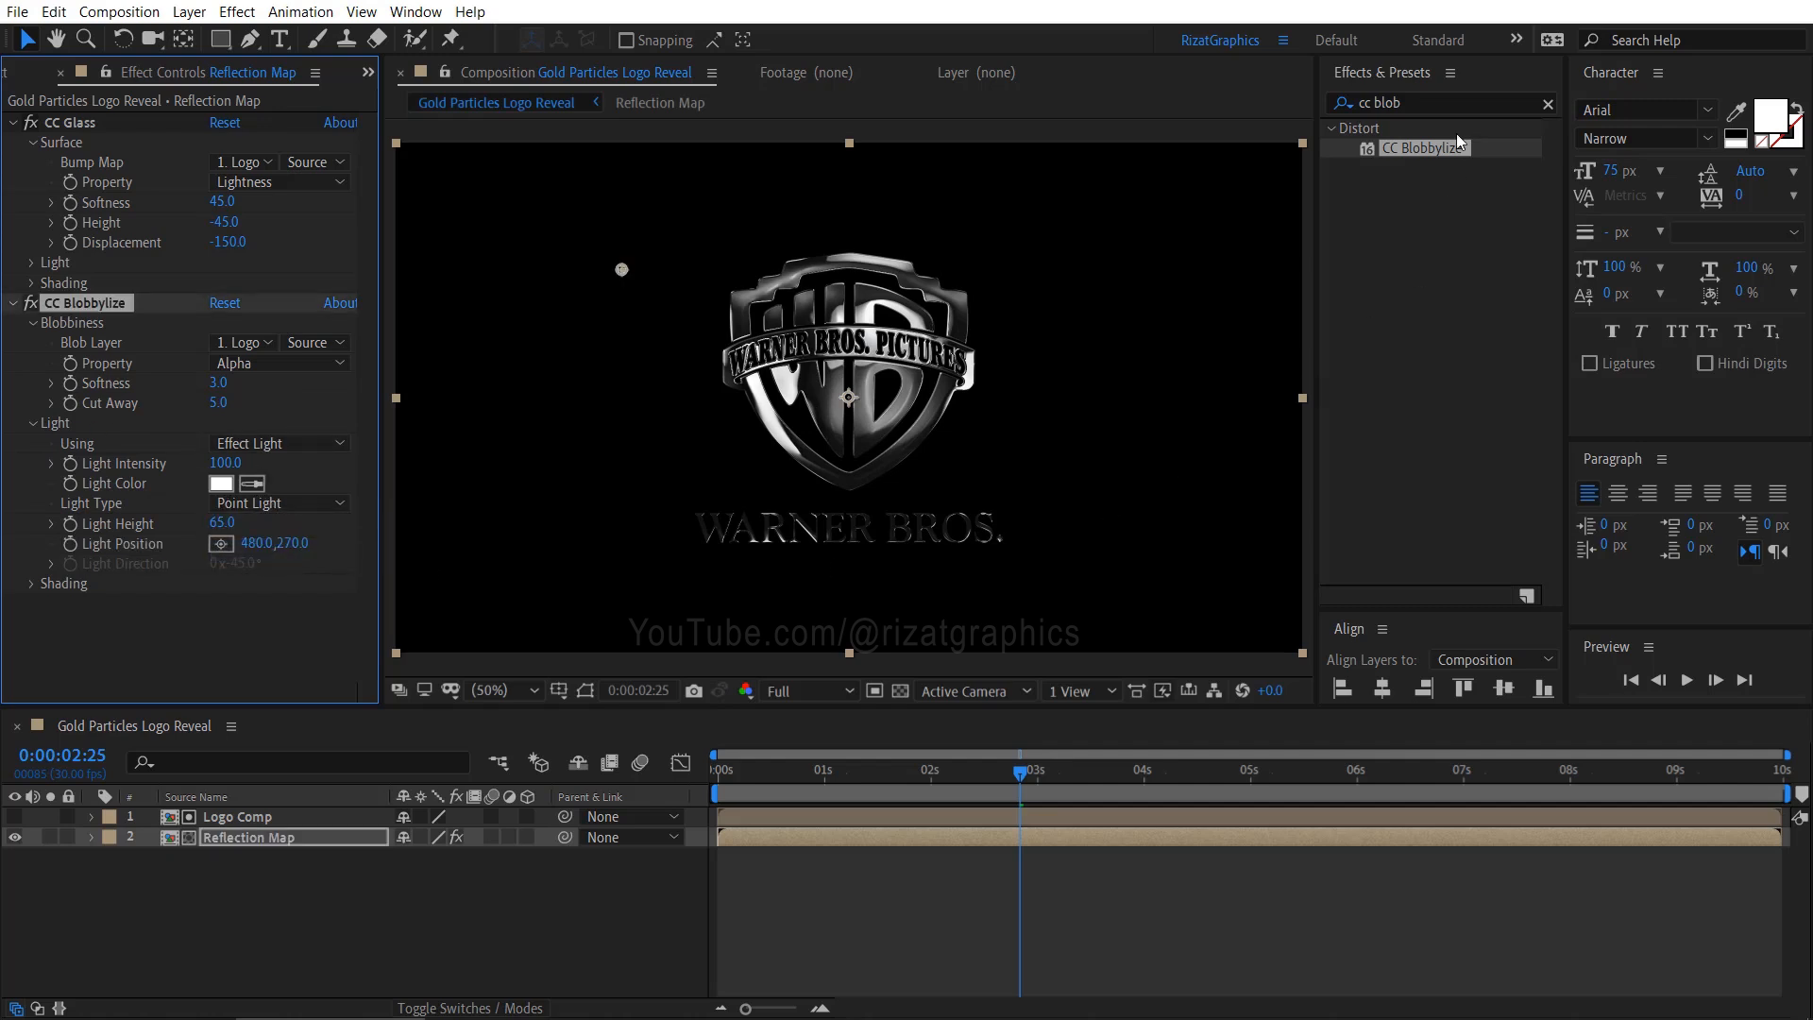
pyautogui.write('sharpen')
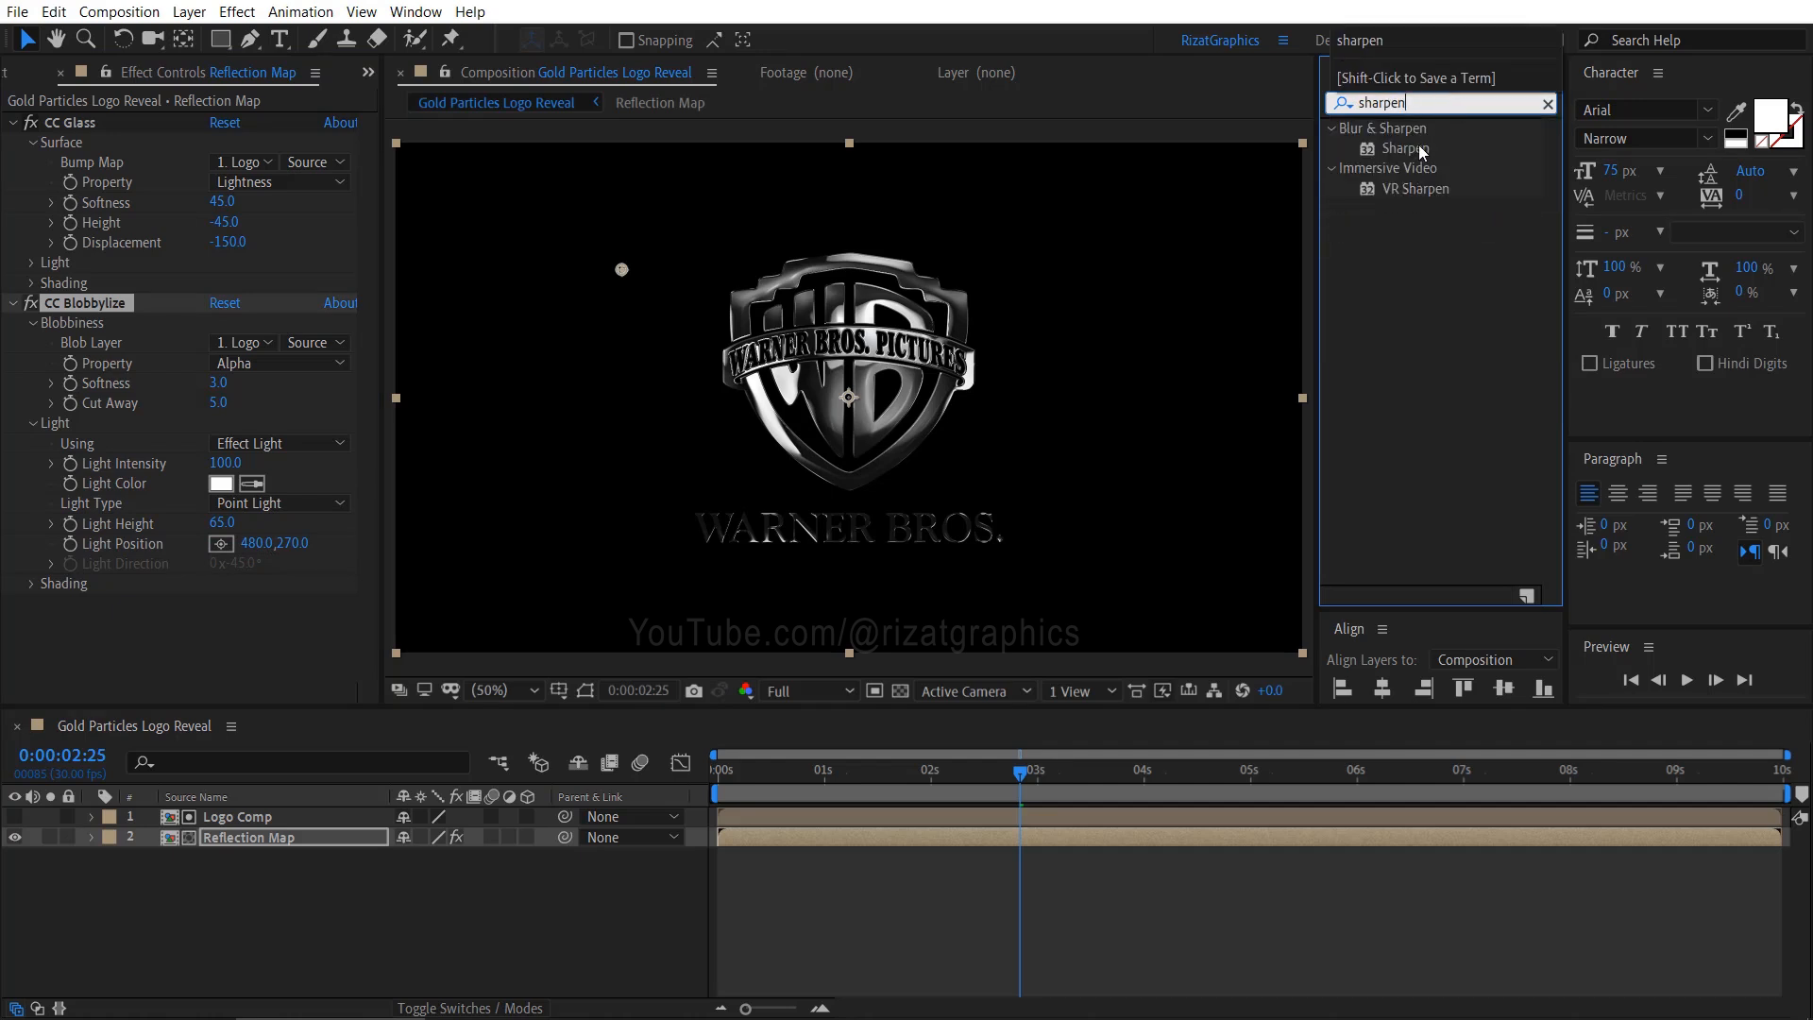
pyautogui.doubleClick(1405, 148)
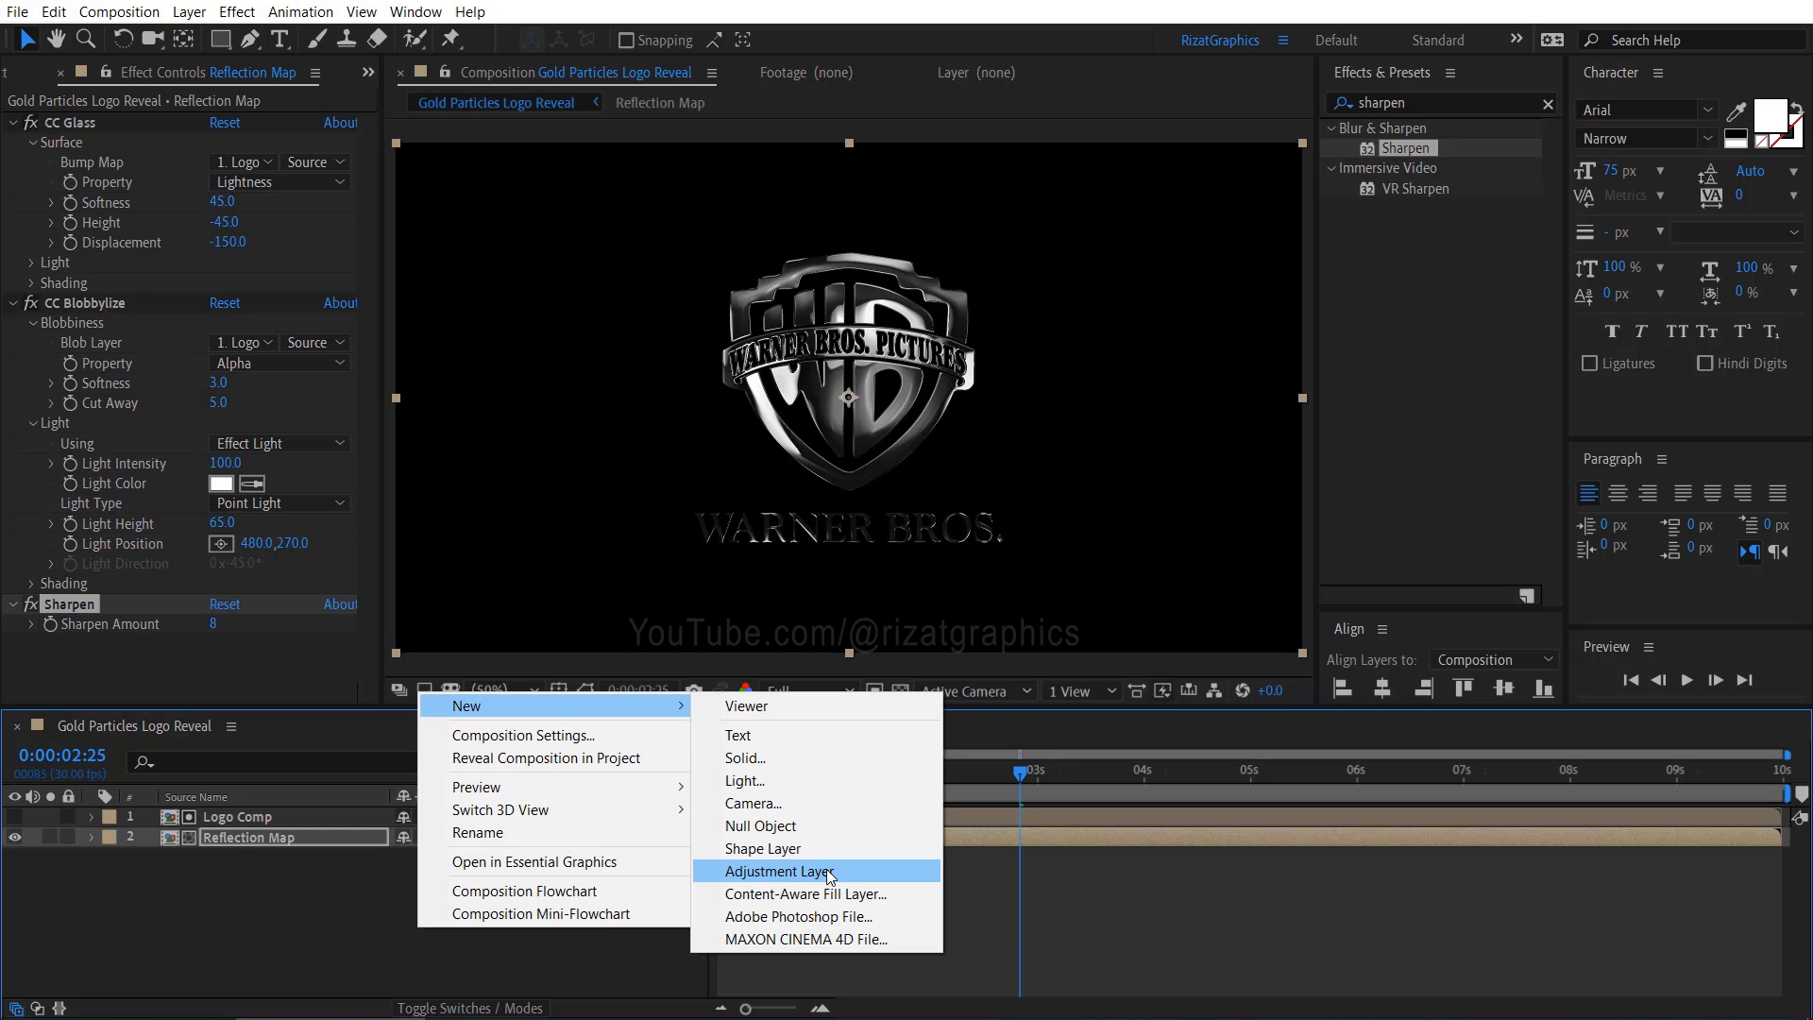
# Add an adjustment layer on top of the stack and apply Curves to it.
pyautogui.click(779, 870)
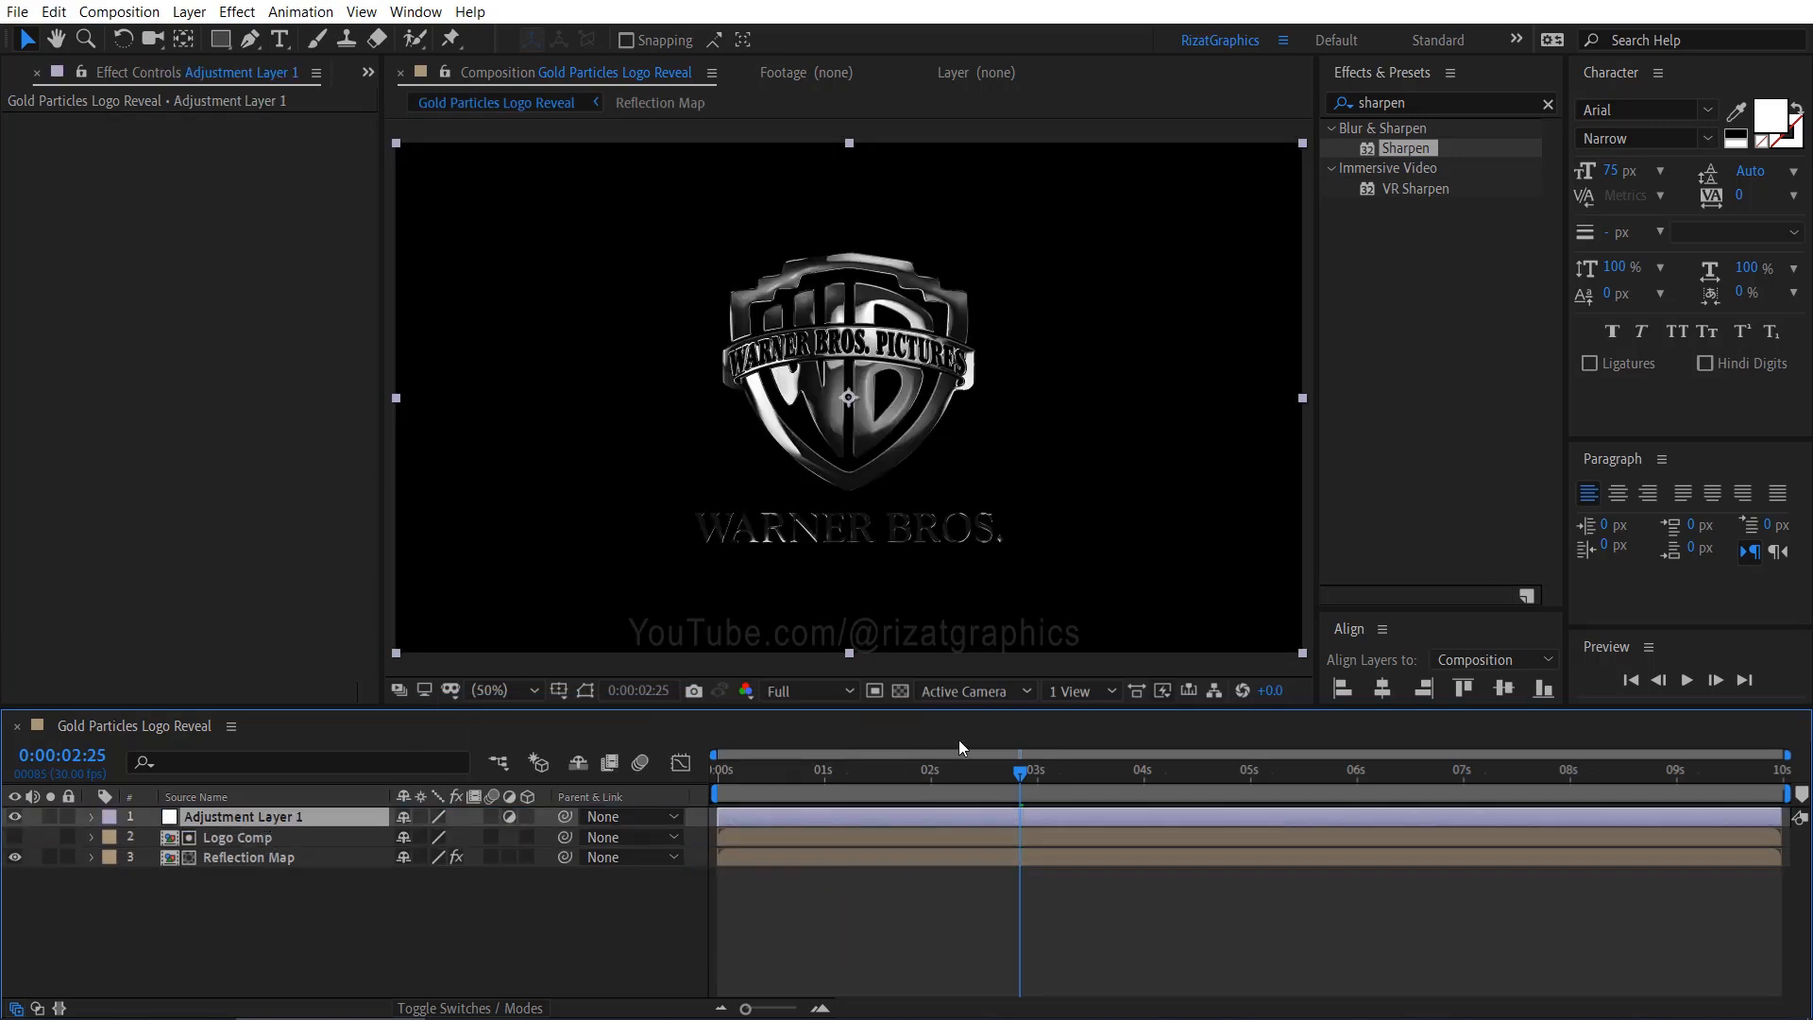
pyautogui.click(1439, 102)
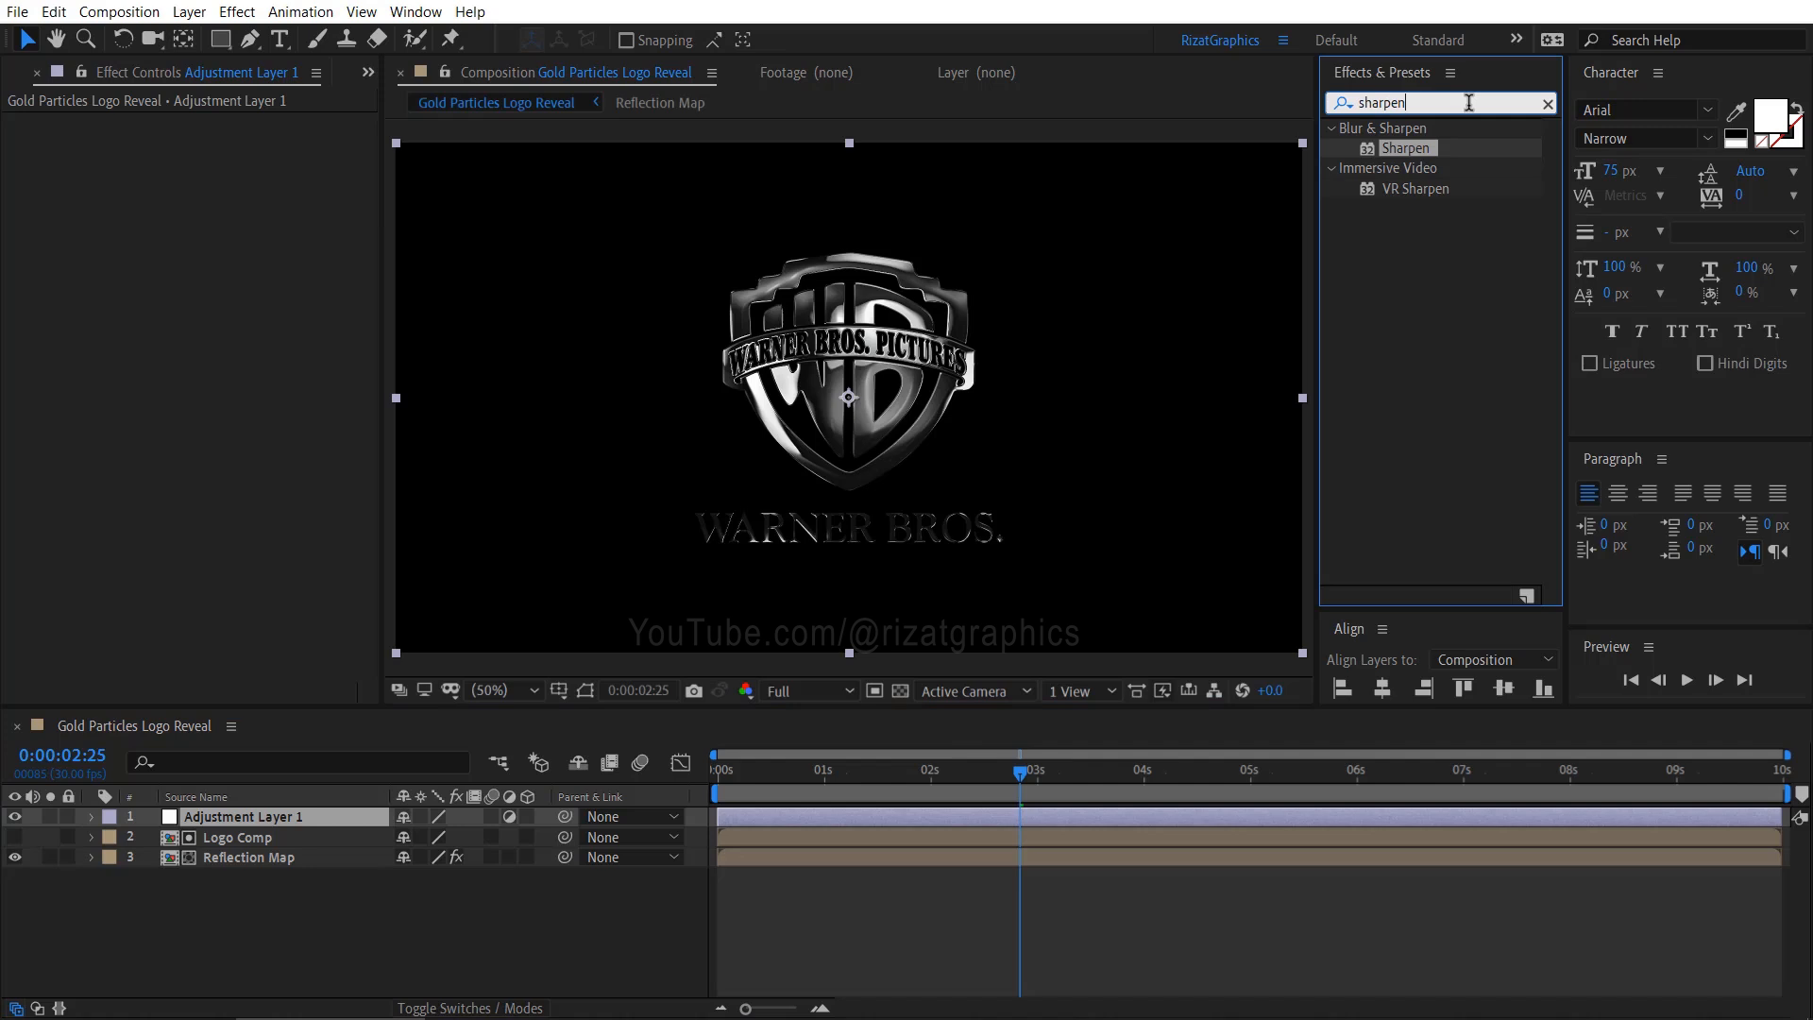
pyautogui.write('curve')
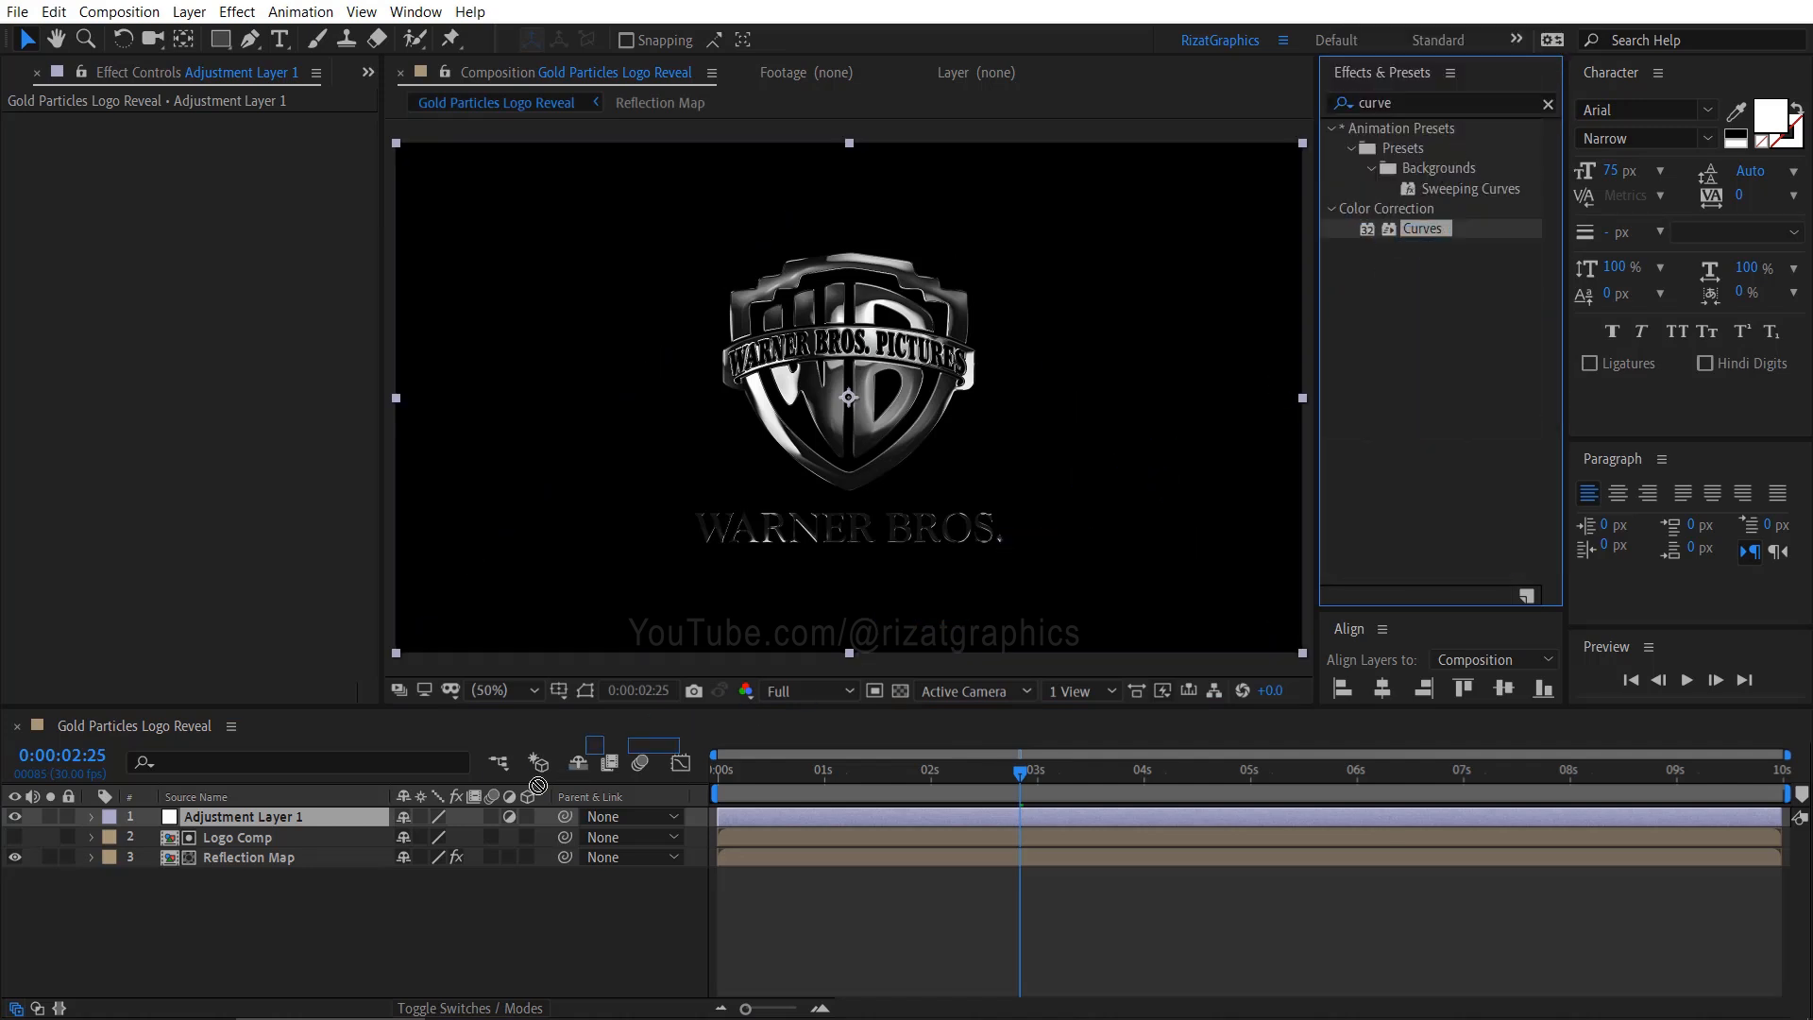
pyautogui.doubleClick(1423, 228)
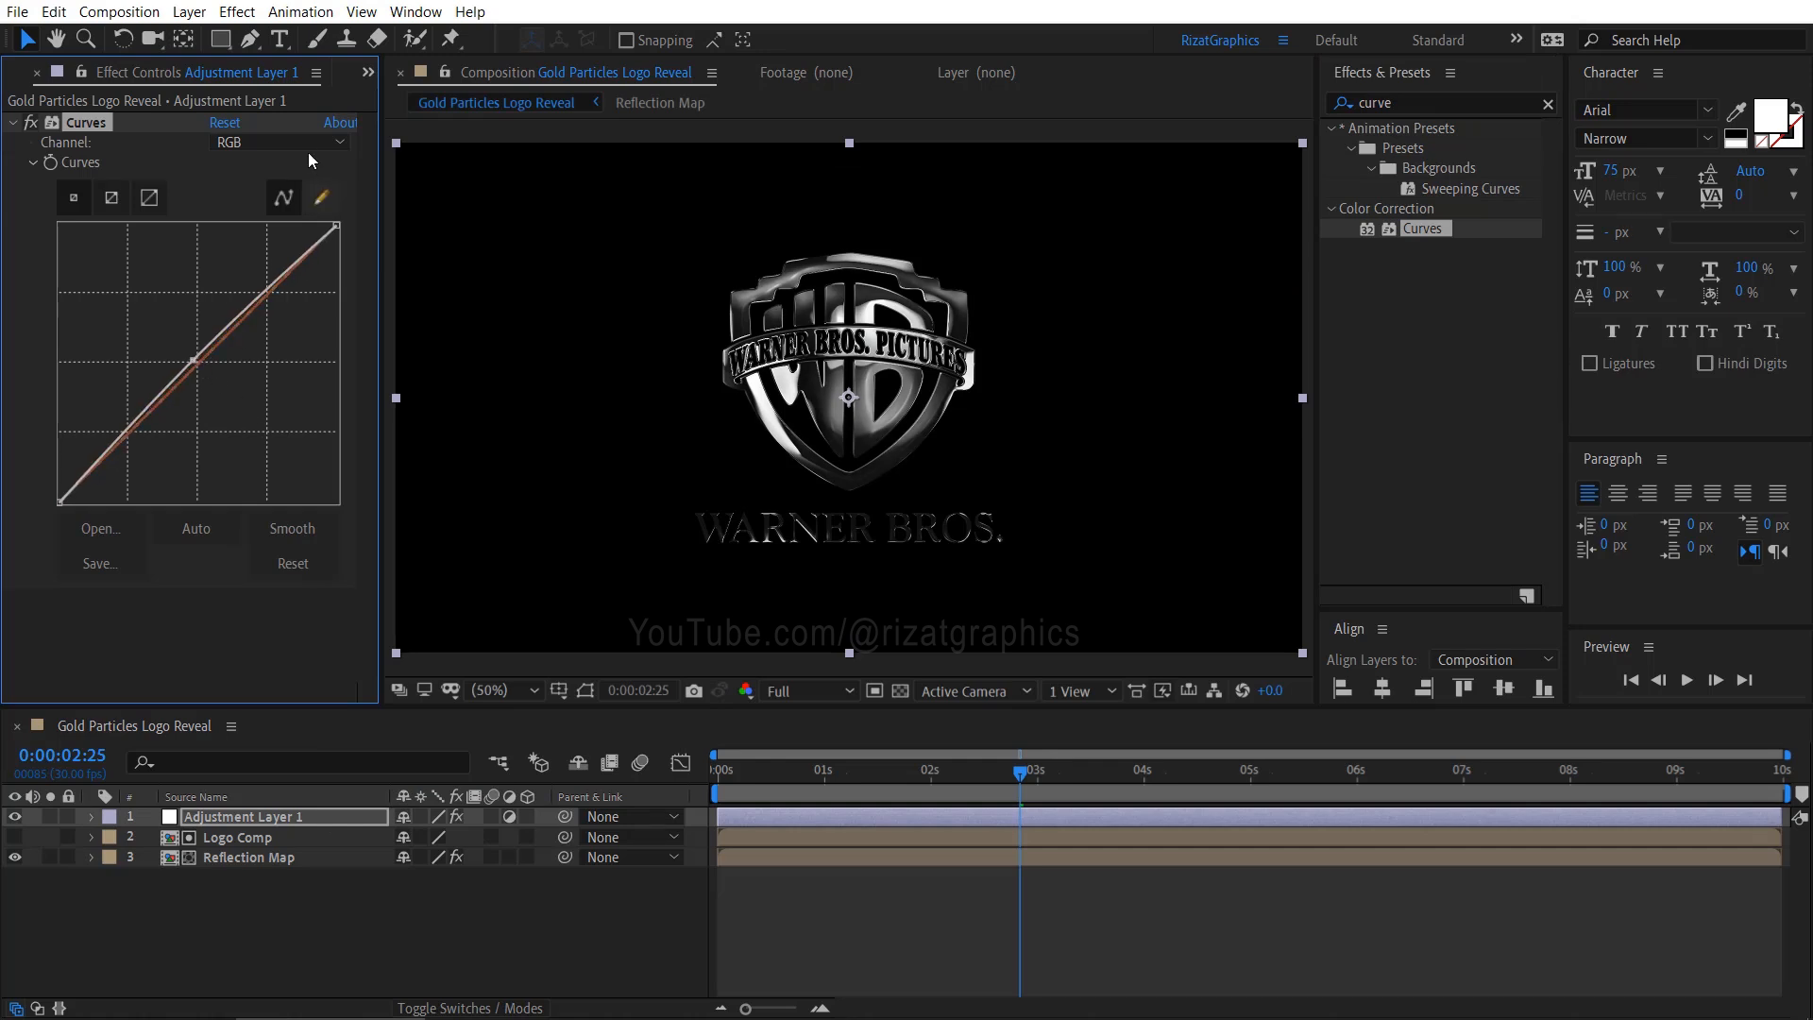
# Raise the green and RGB curves and pull the blue curve down to turn the logo gold.
pyautogui.click(277, 140)
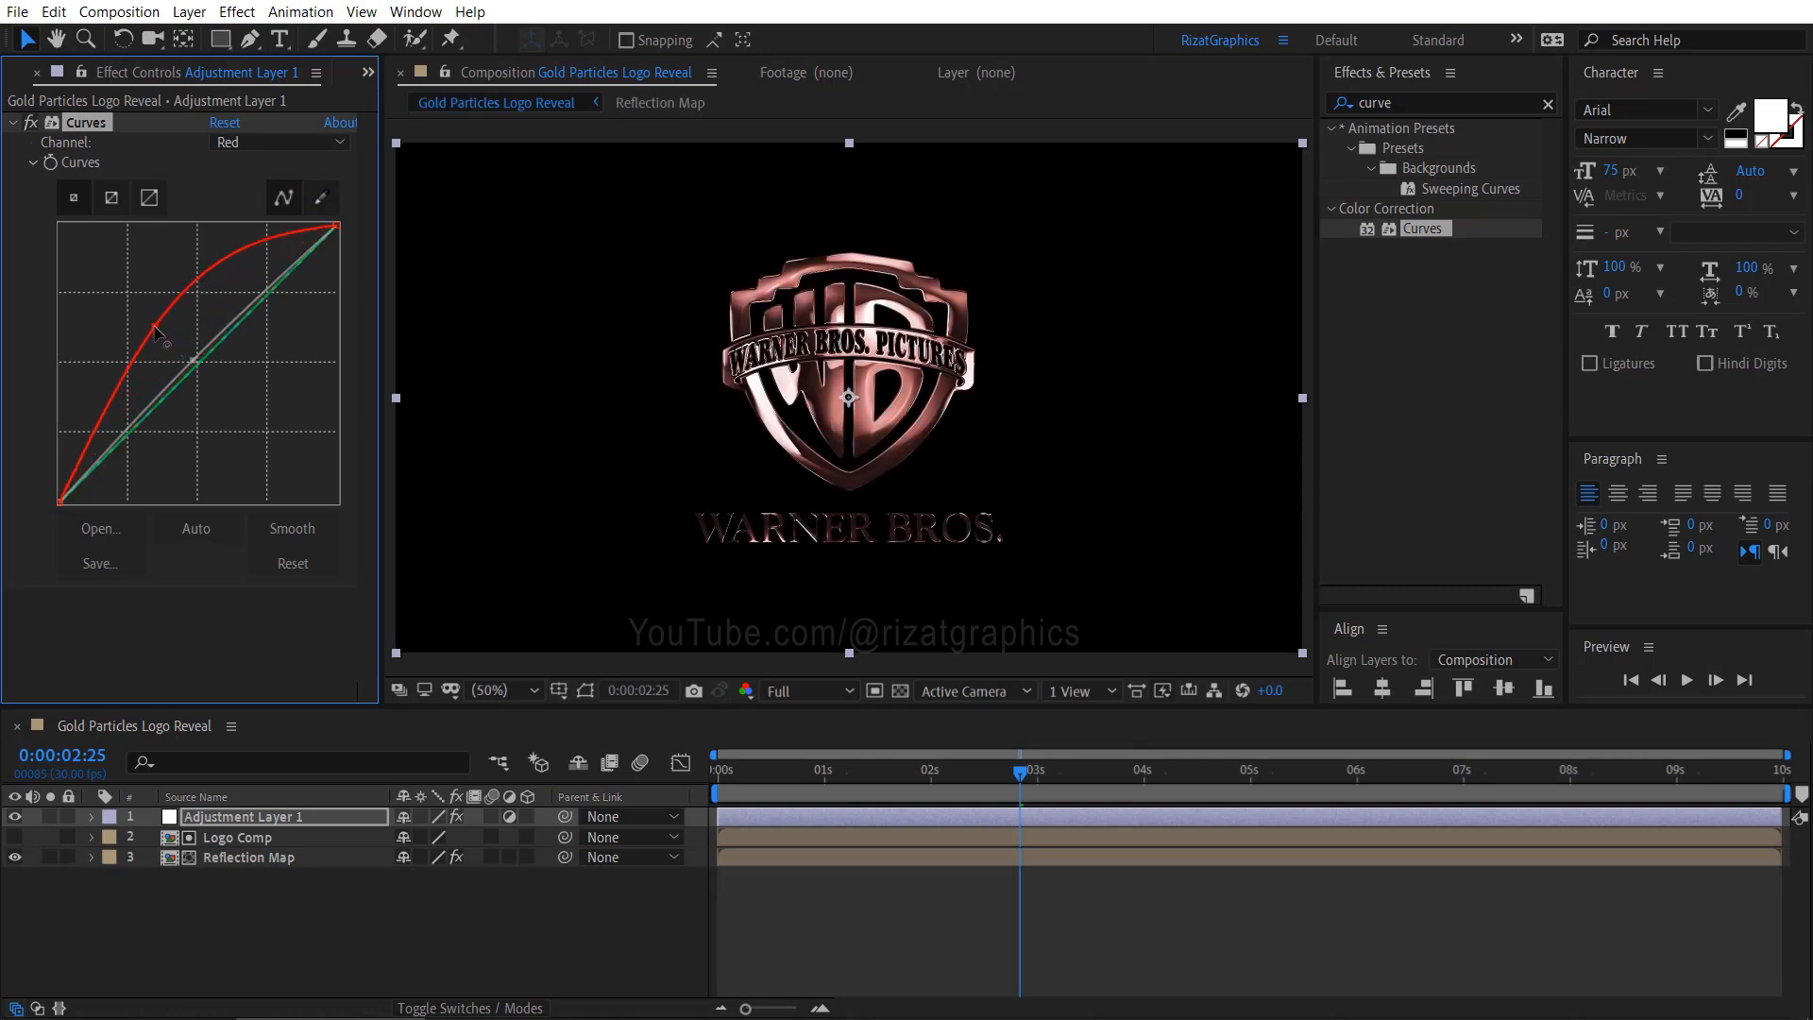
pyautogui.click(278, 140)
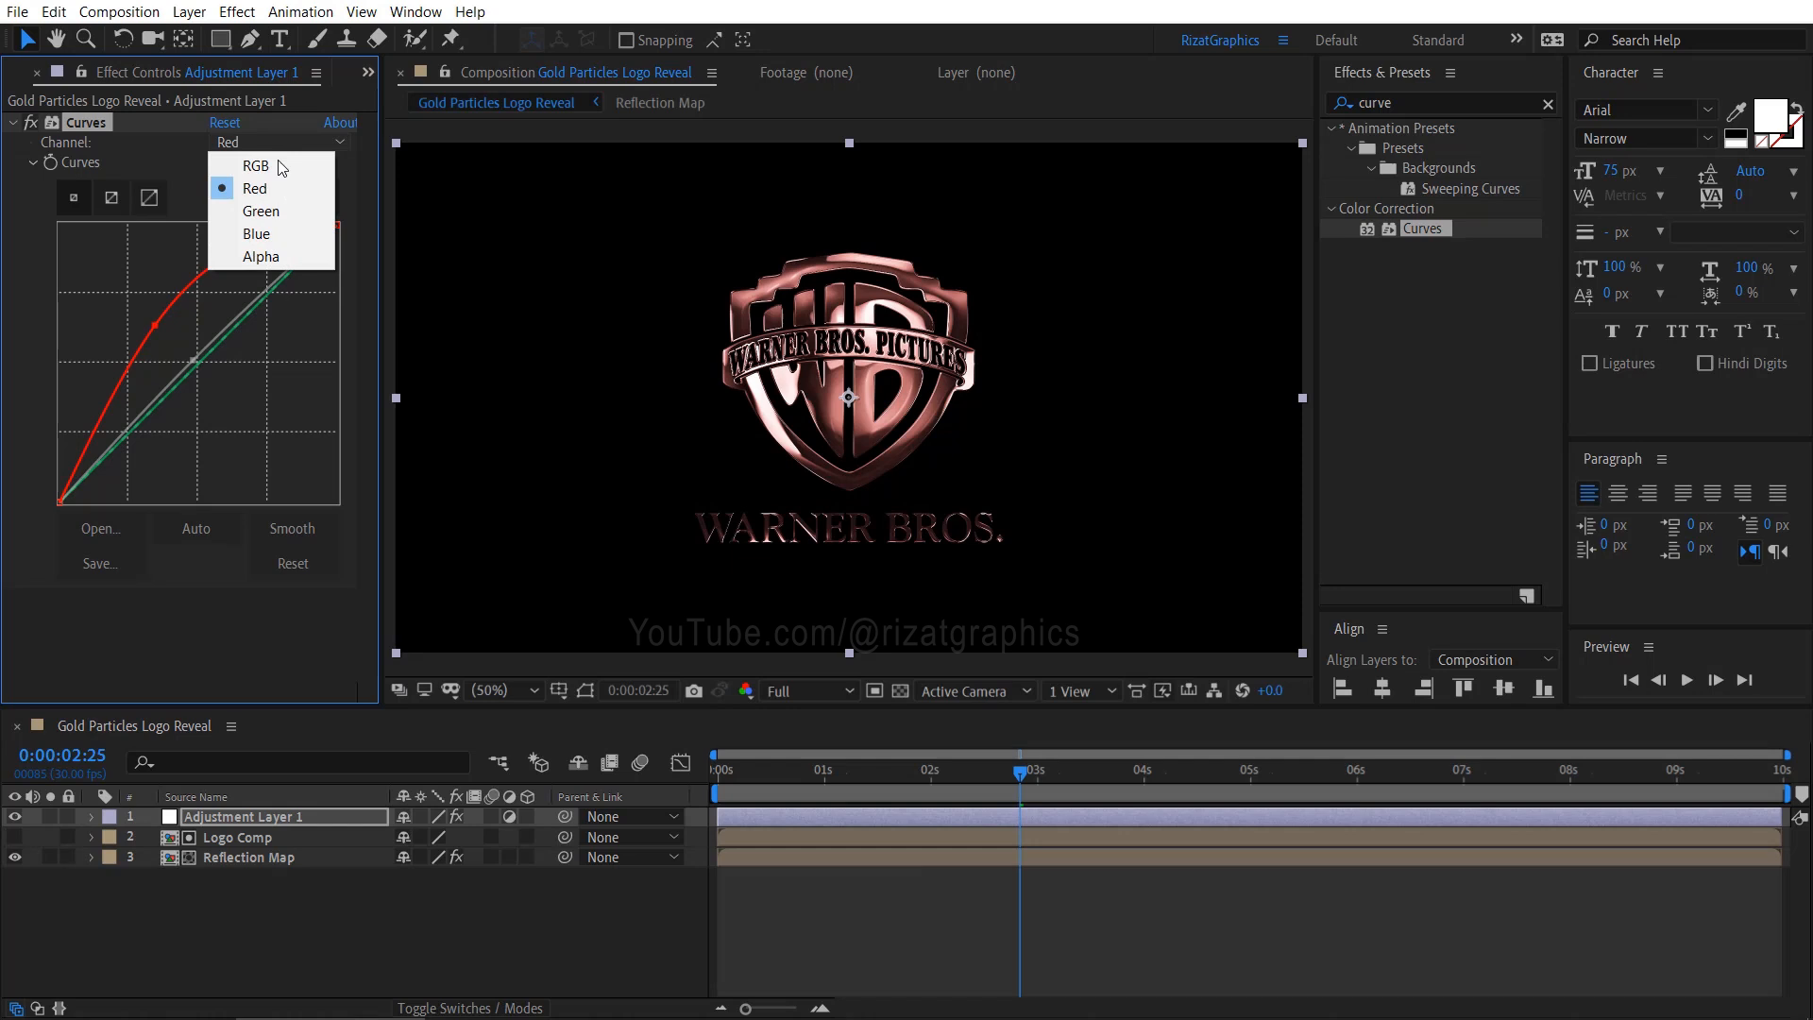
pyautogui.click(260, 210)
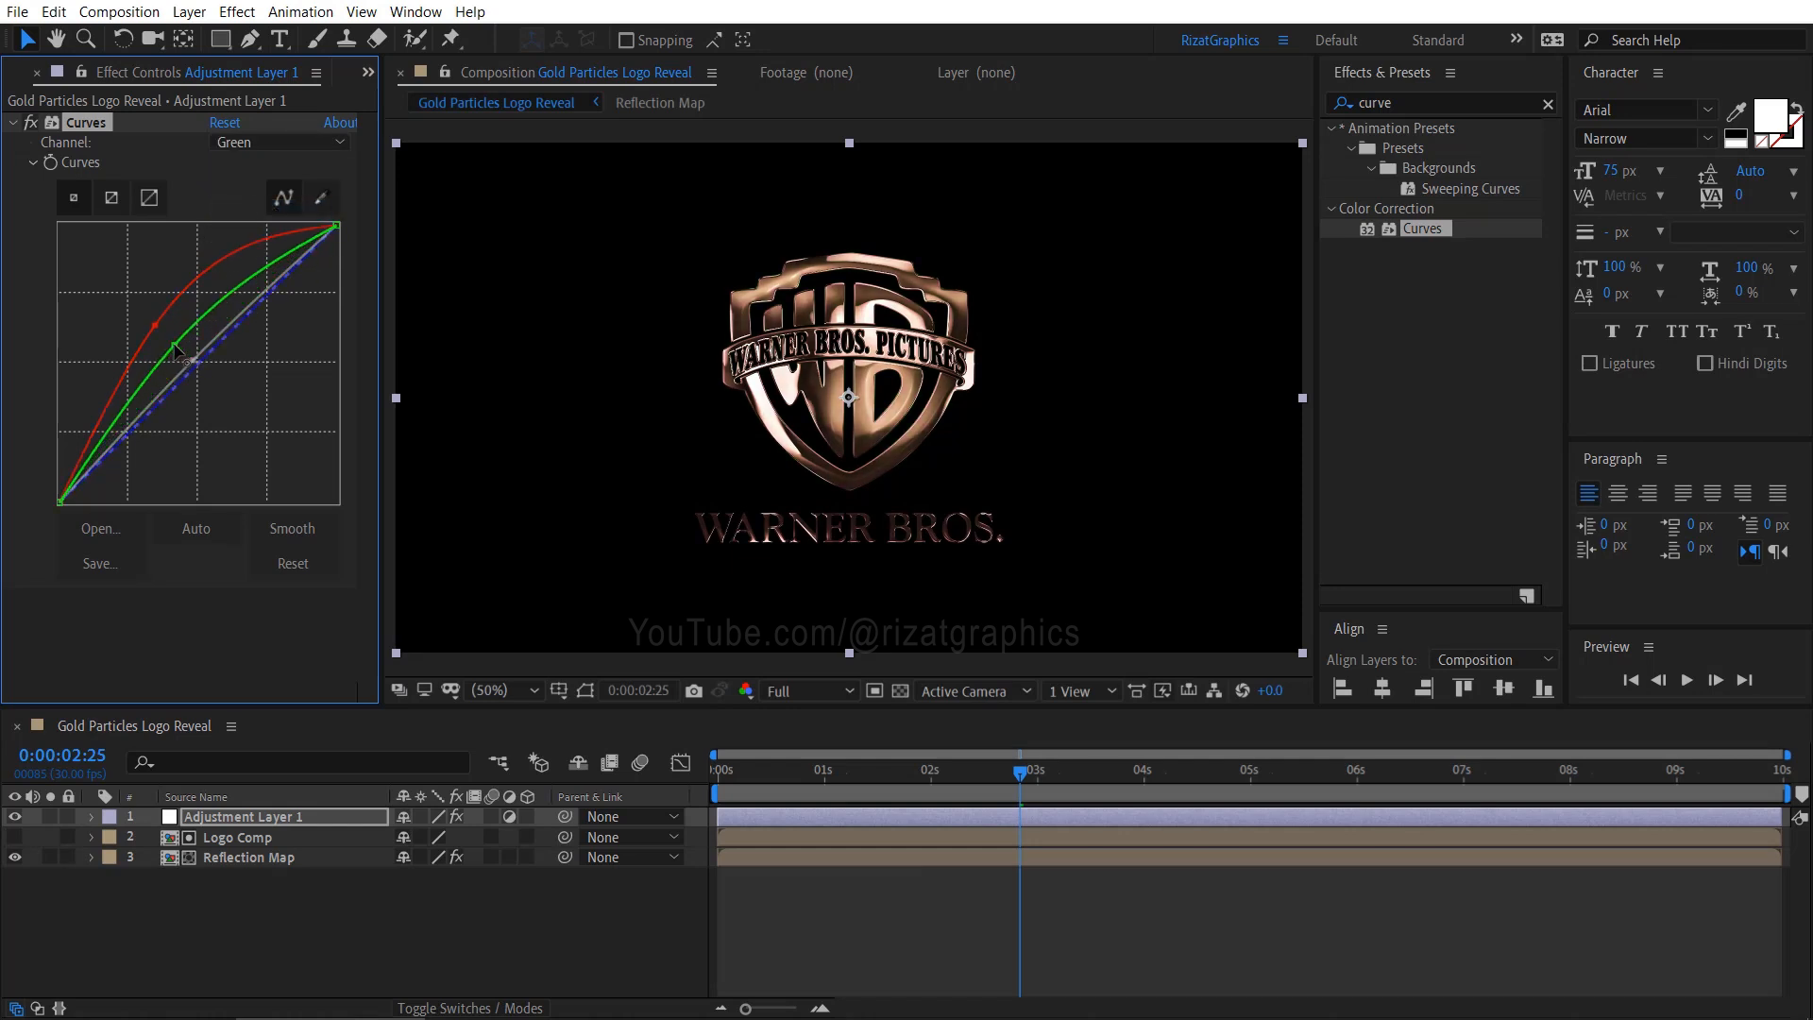
pyautogui.moveTo(185, 324); pyautogui.dragTo(186, 346)
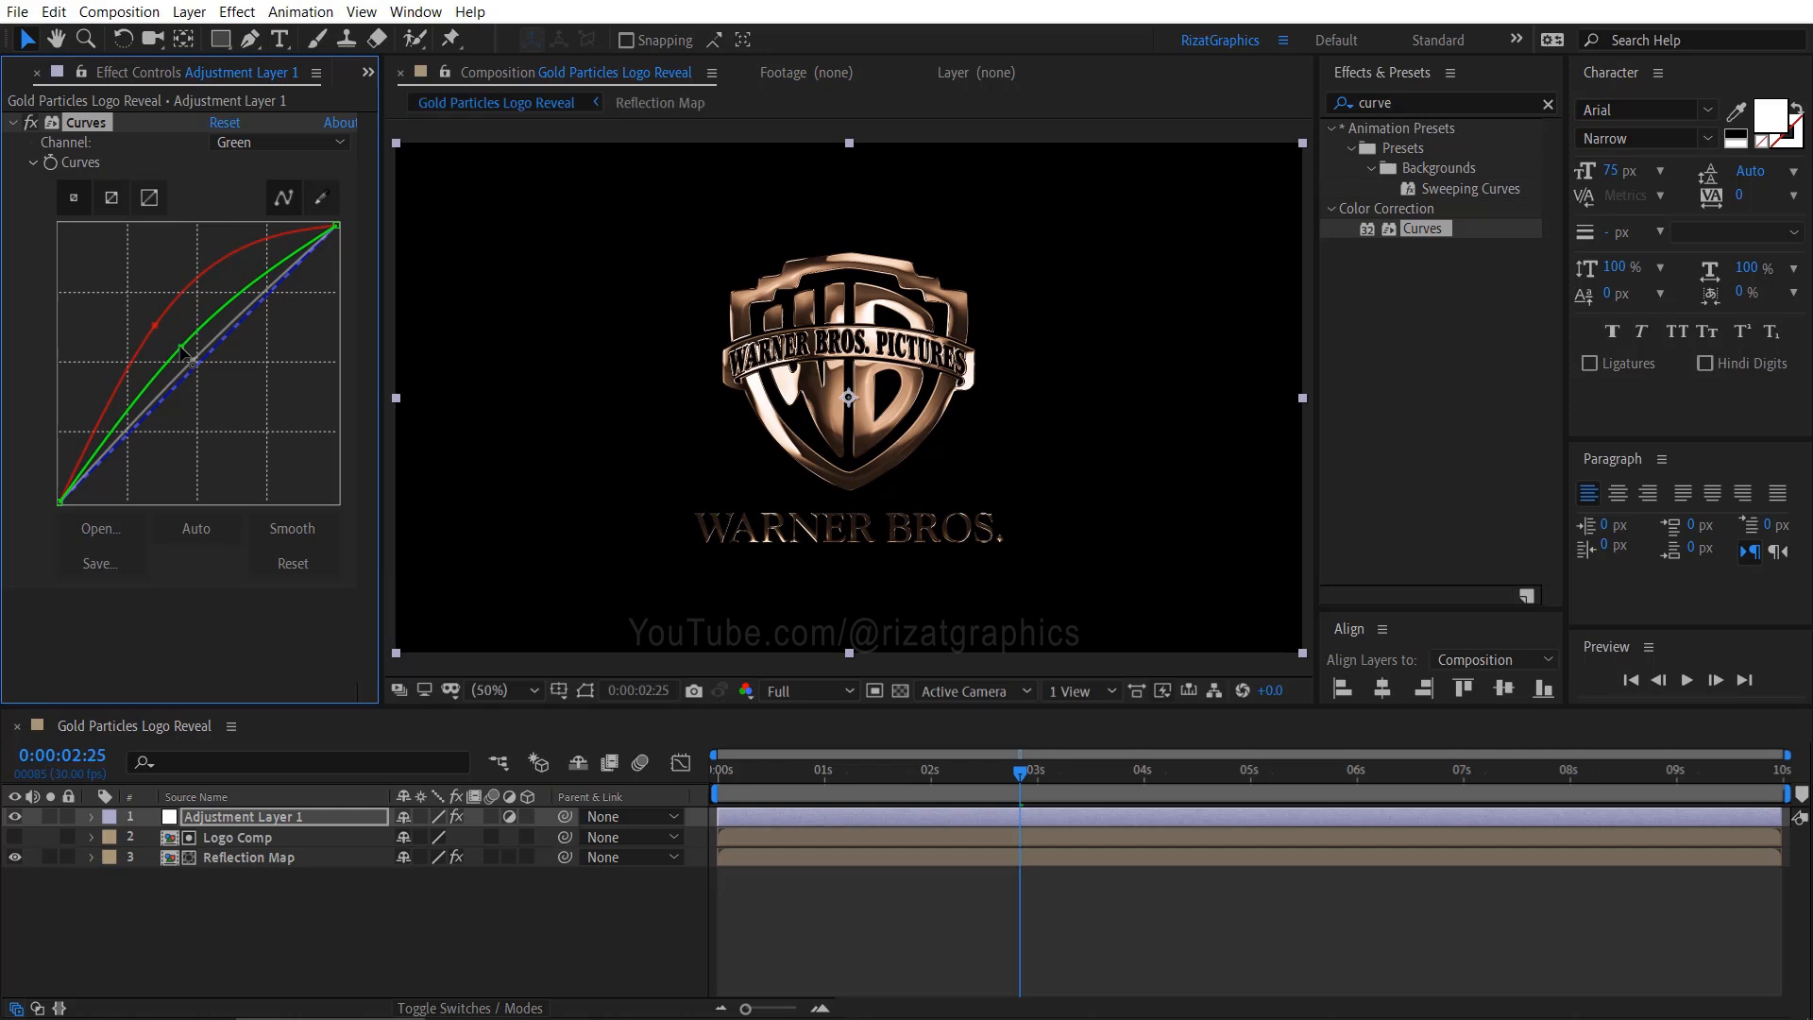
pyautogui.click(277, 141)
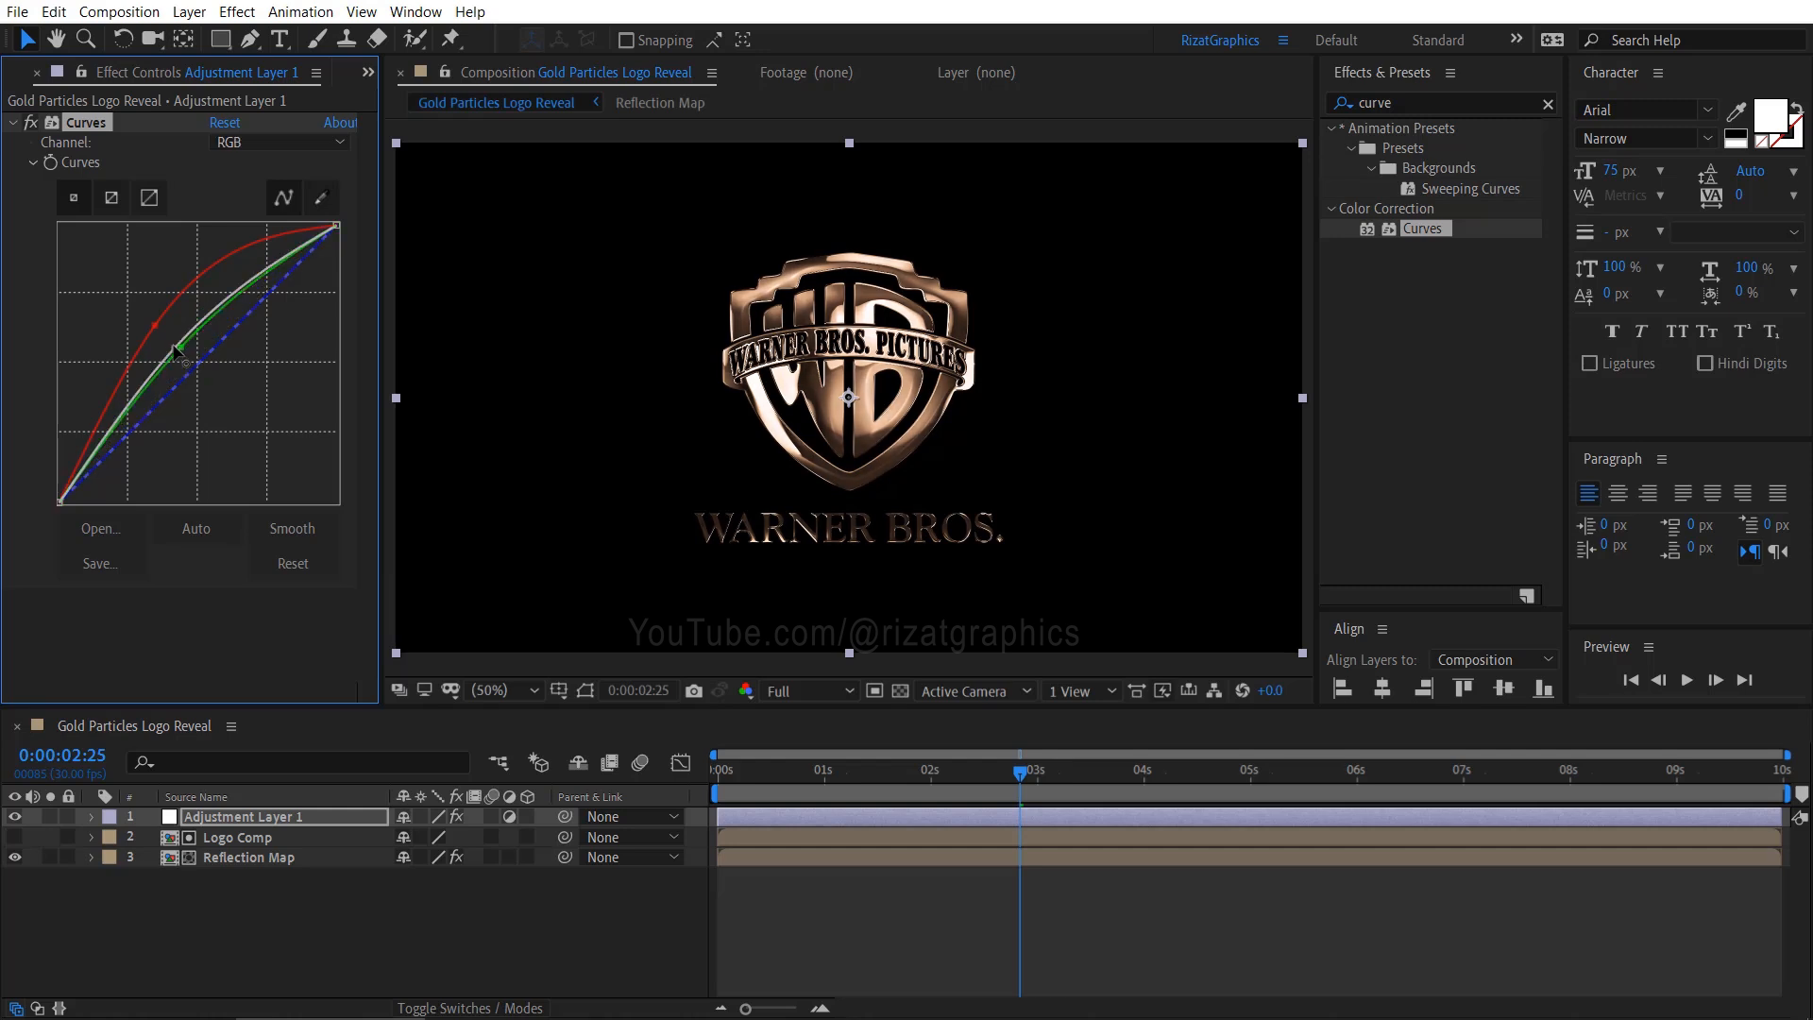
pyautogui.moveTo(183, 347); pyautogui.dragTo(174, 312)
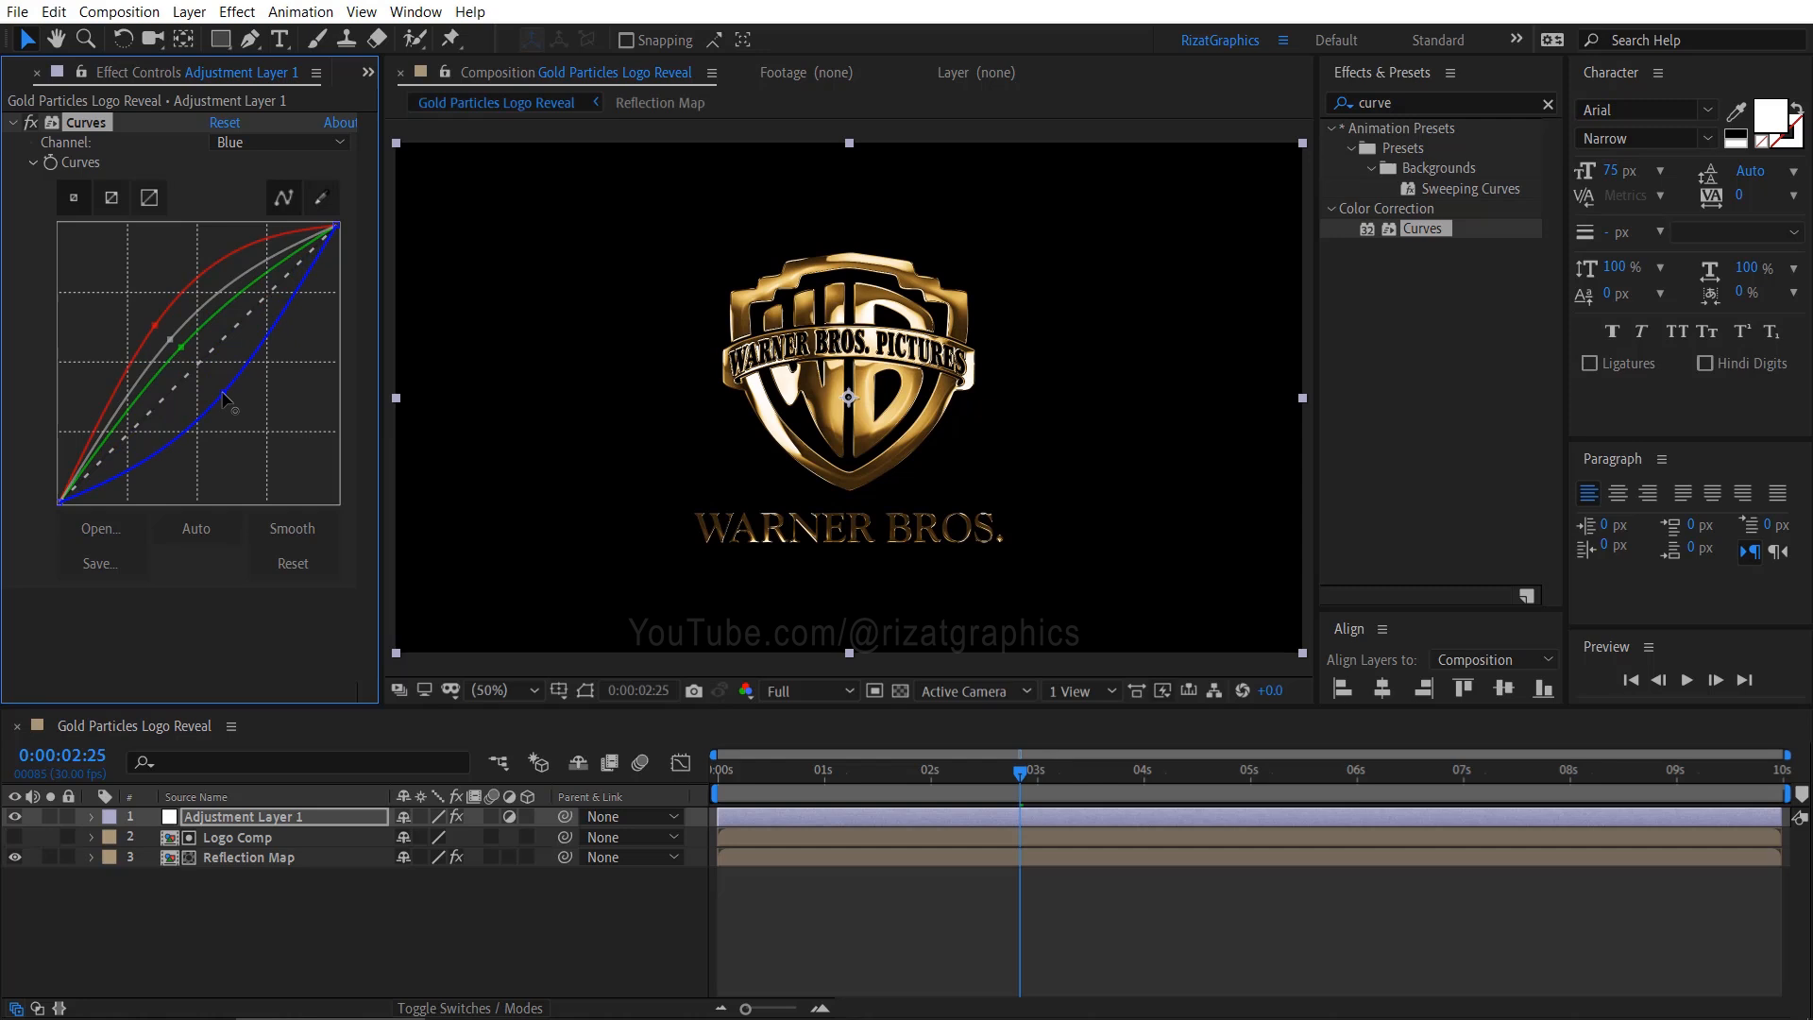
pyautogui.moveTo(231, 405); pyautogui.dragTo(237, 402)
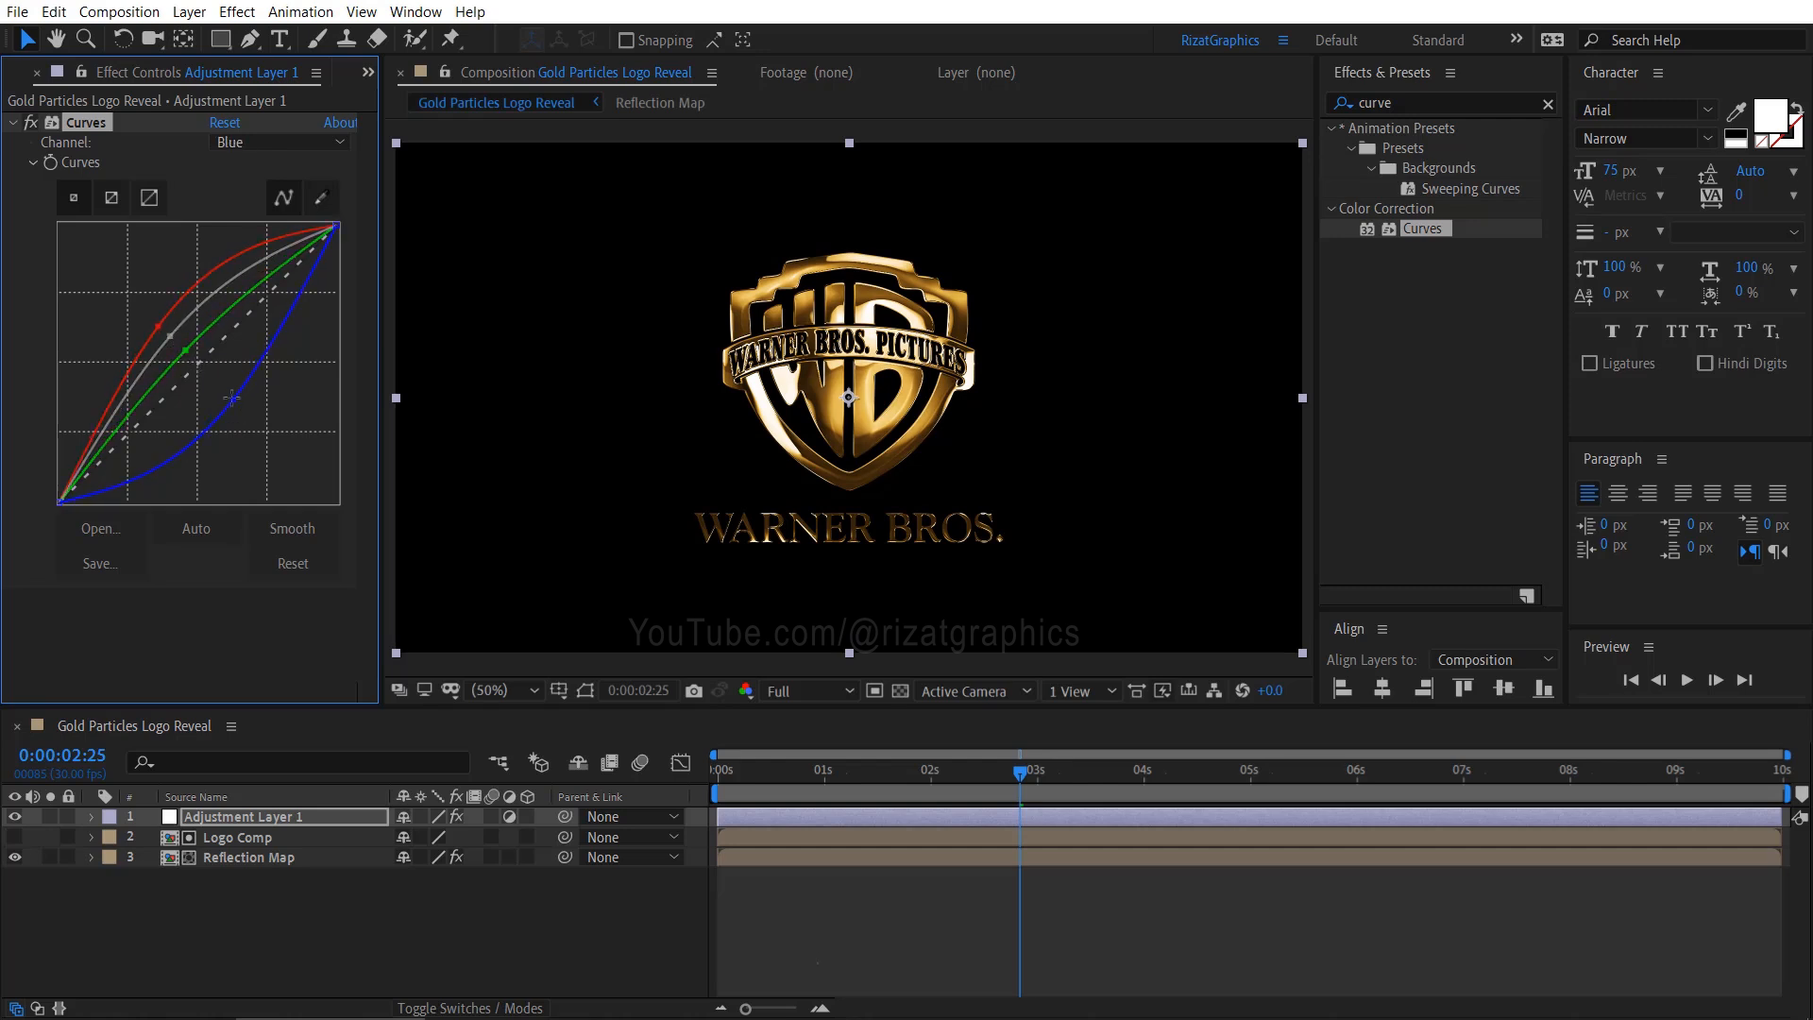
pyautogui.click(720, 769)
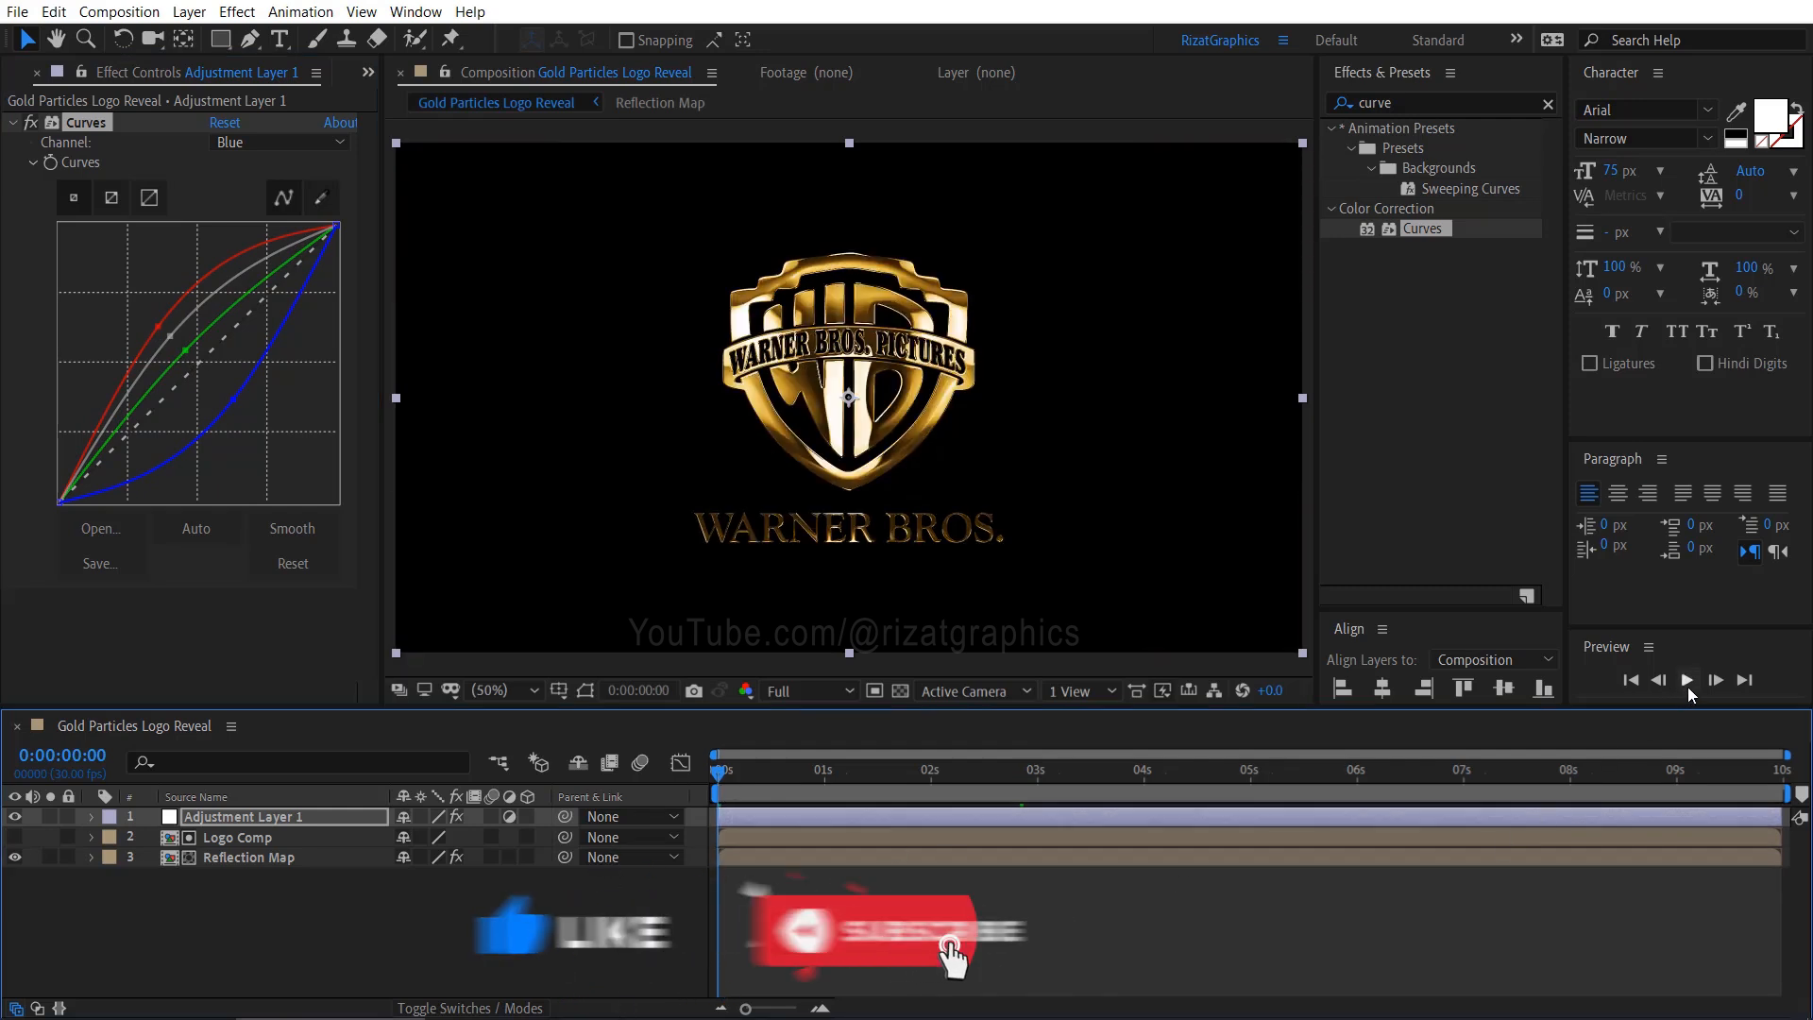
pyautogui.click(1685, 679)
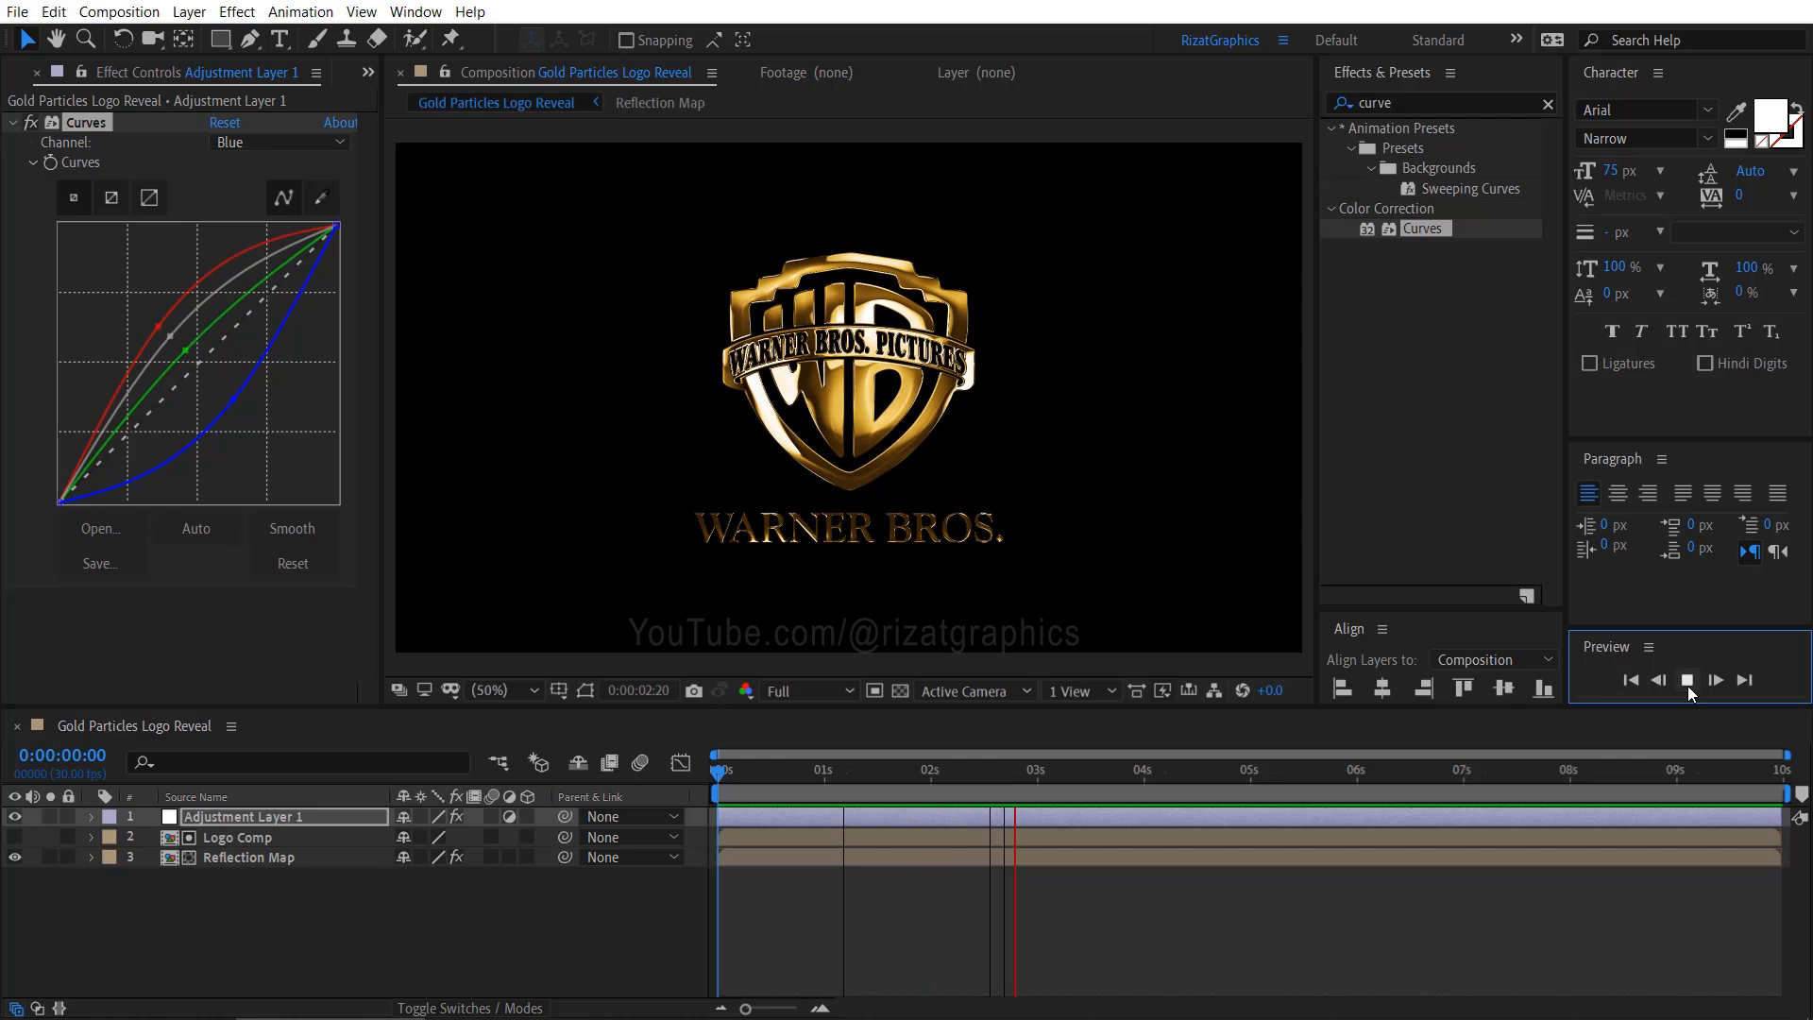
pyautogui.click(1714, 680)
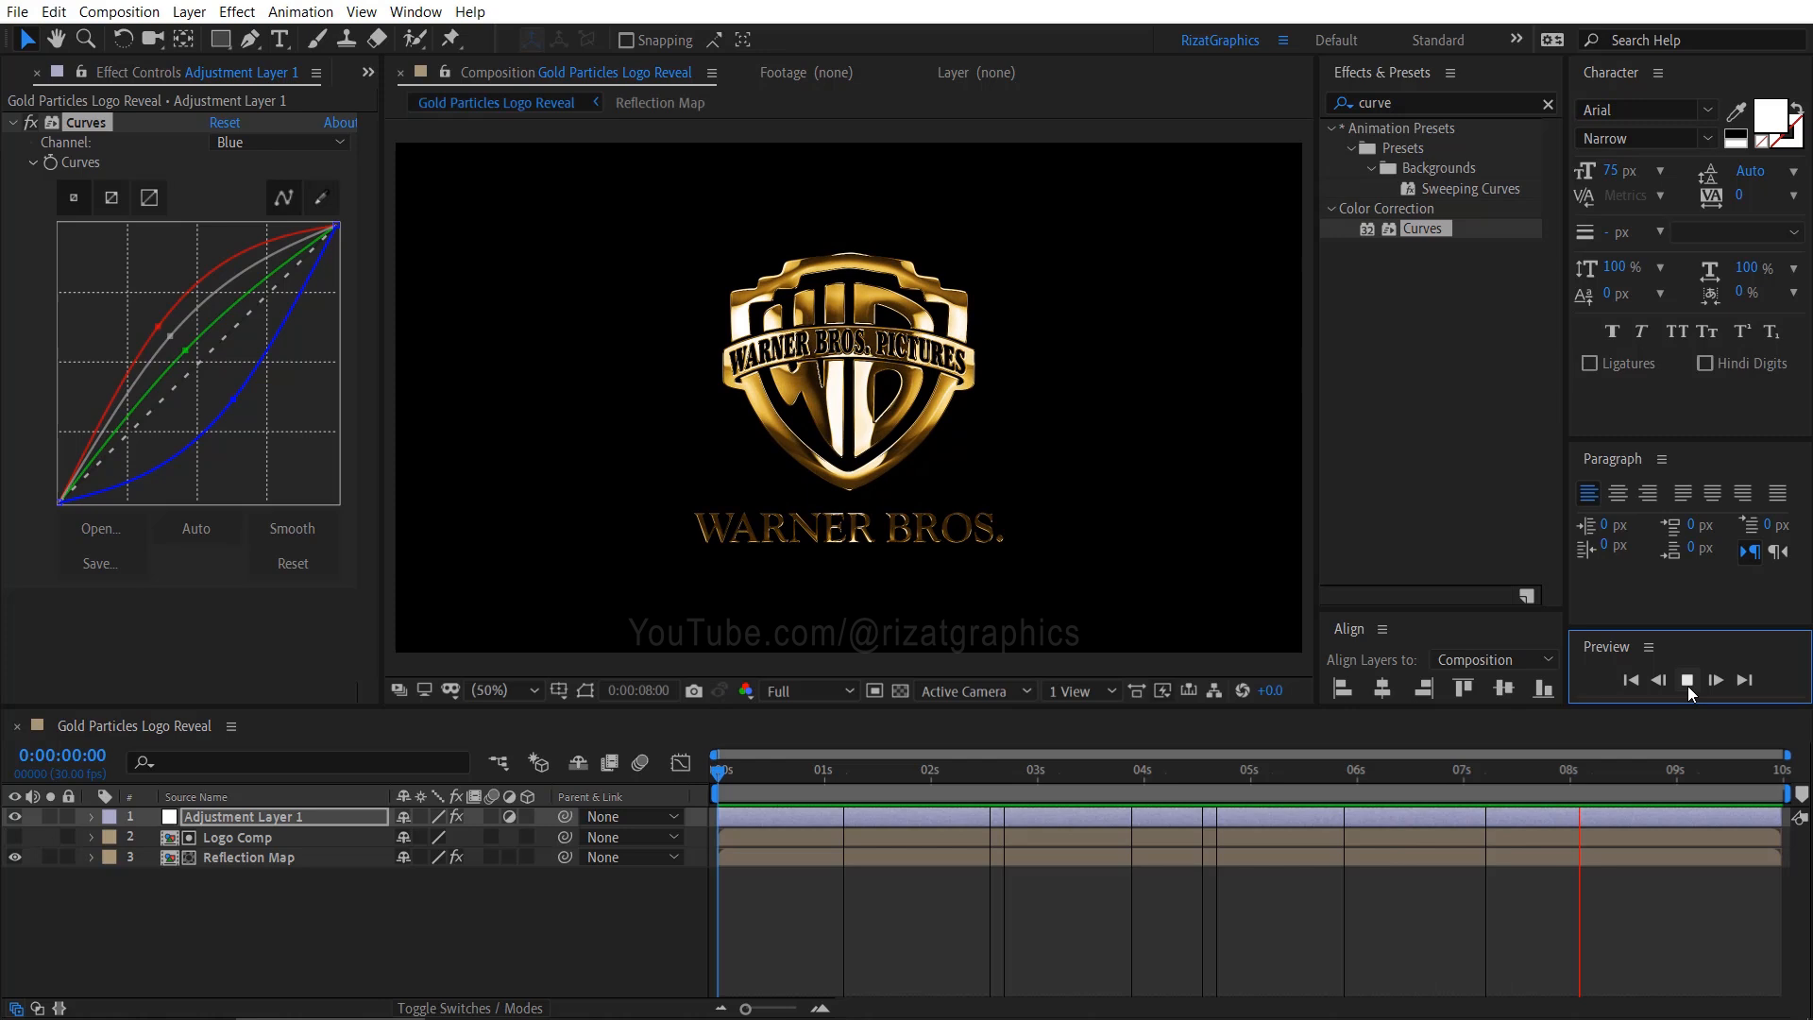
pyautogui.click(1715, 680)
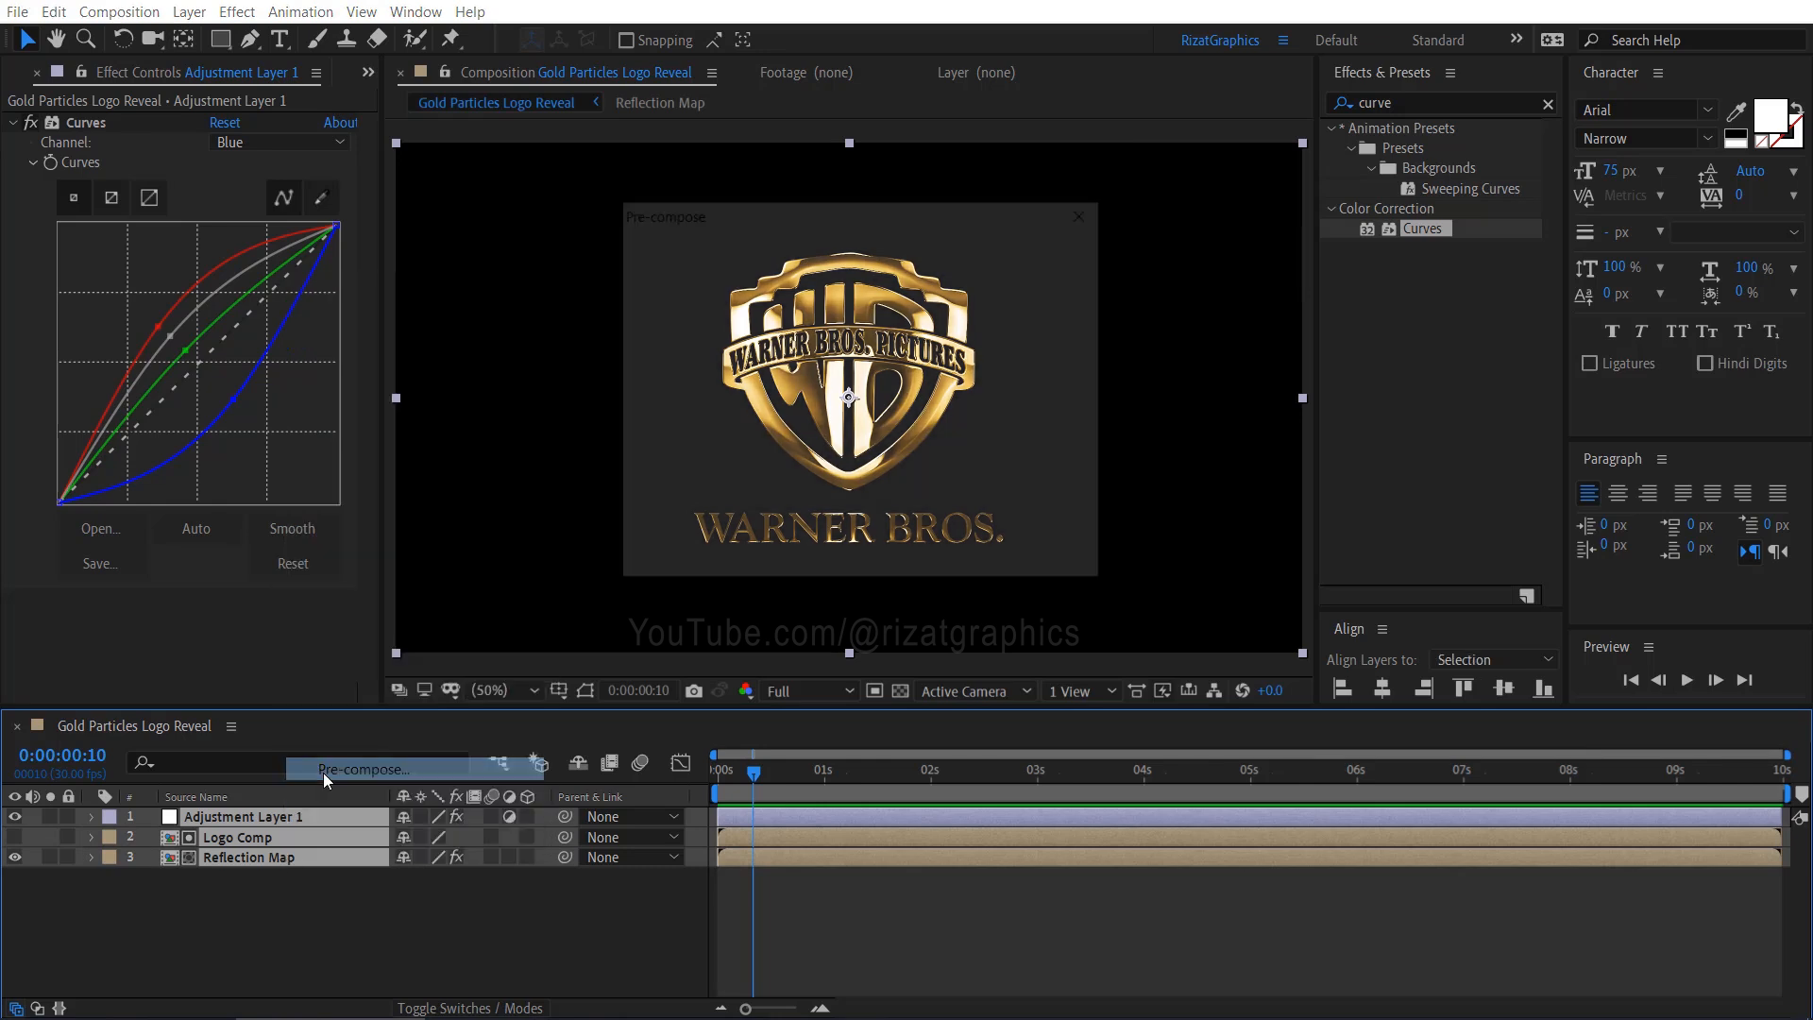
# Name the new precomposition 'Gold Build' and confirm it.
pyautogui.write('G')
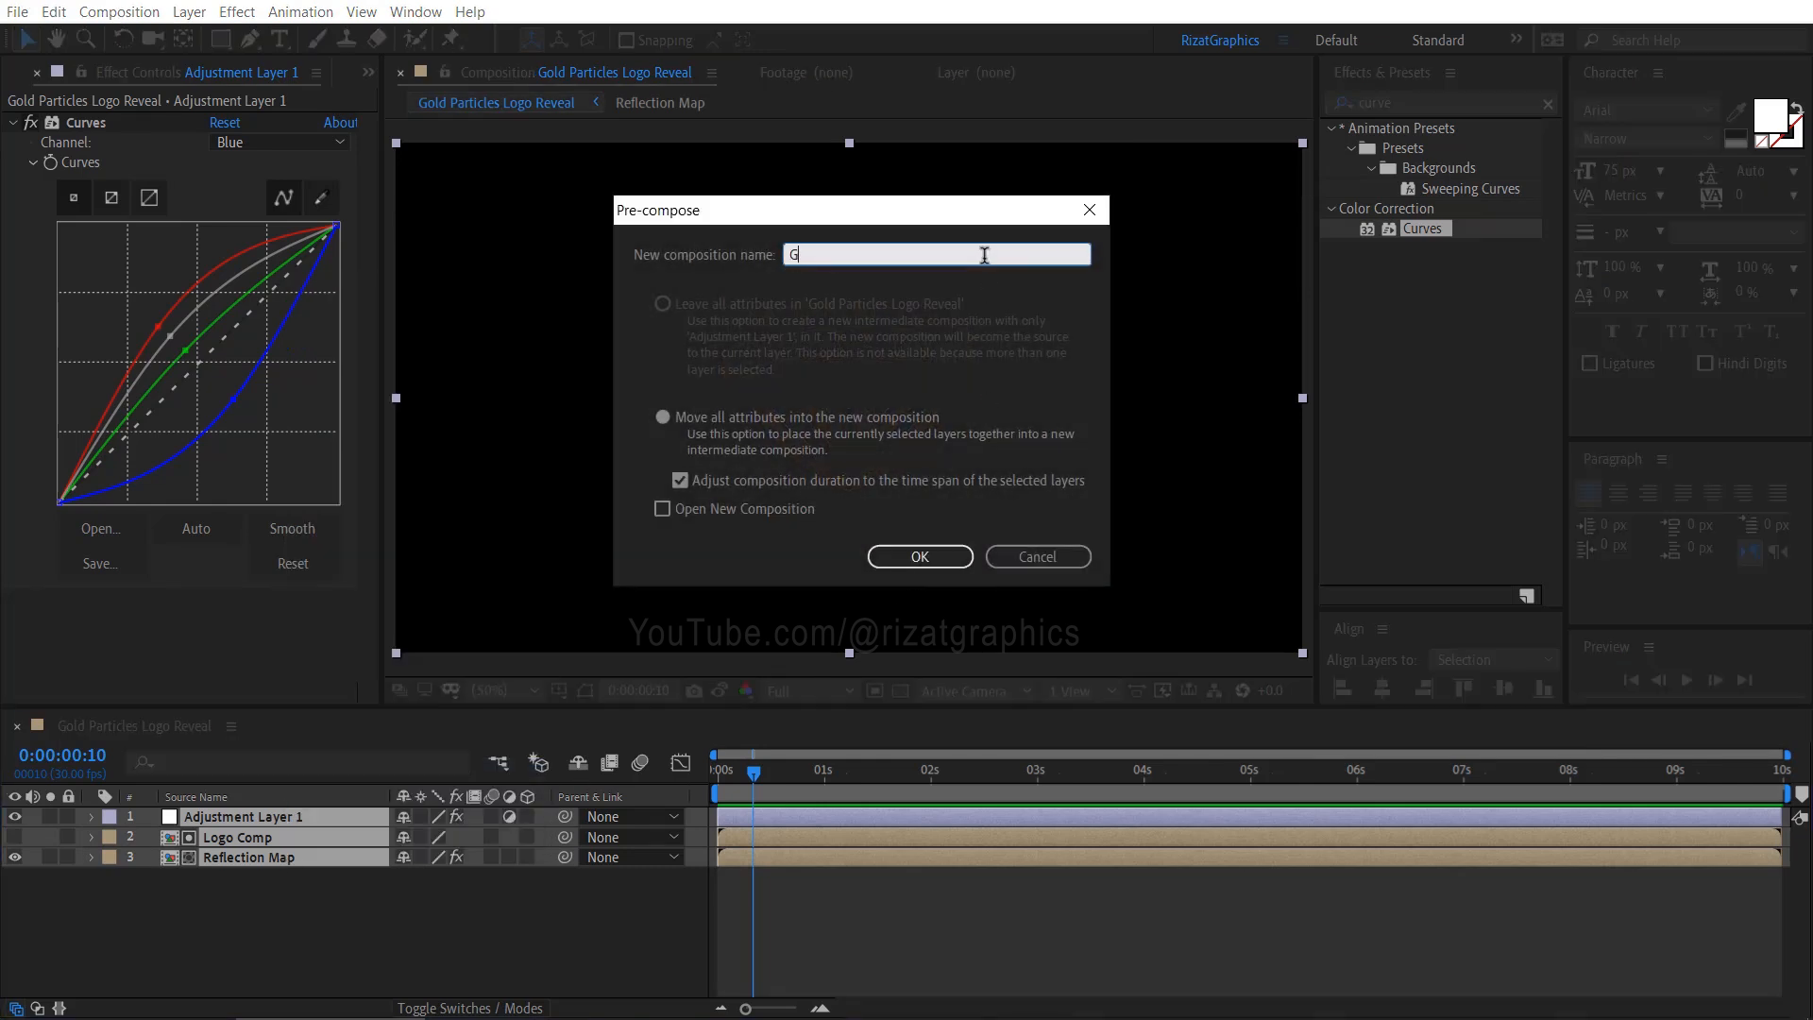
pyautogui.write('old Build')
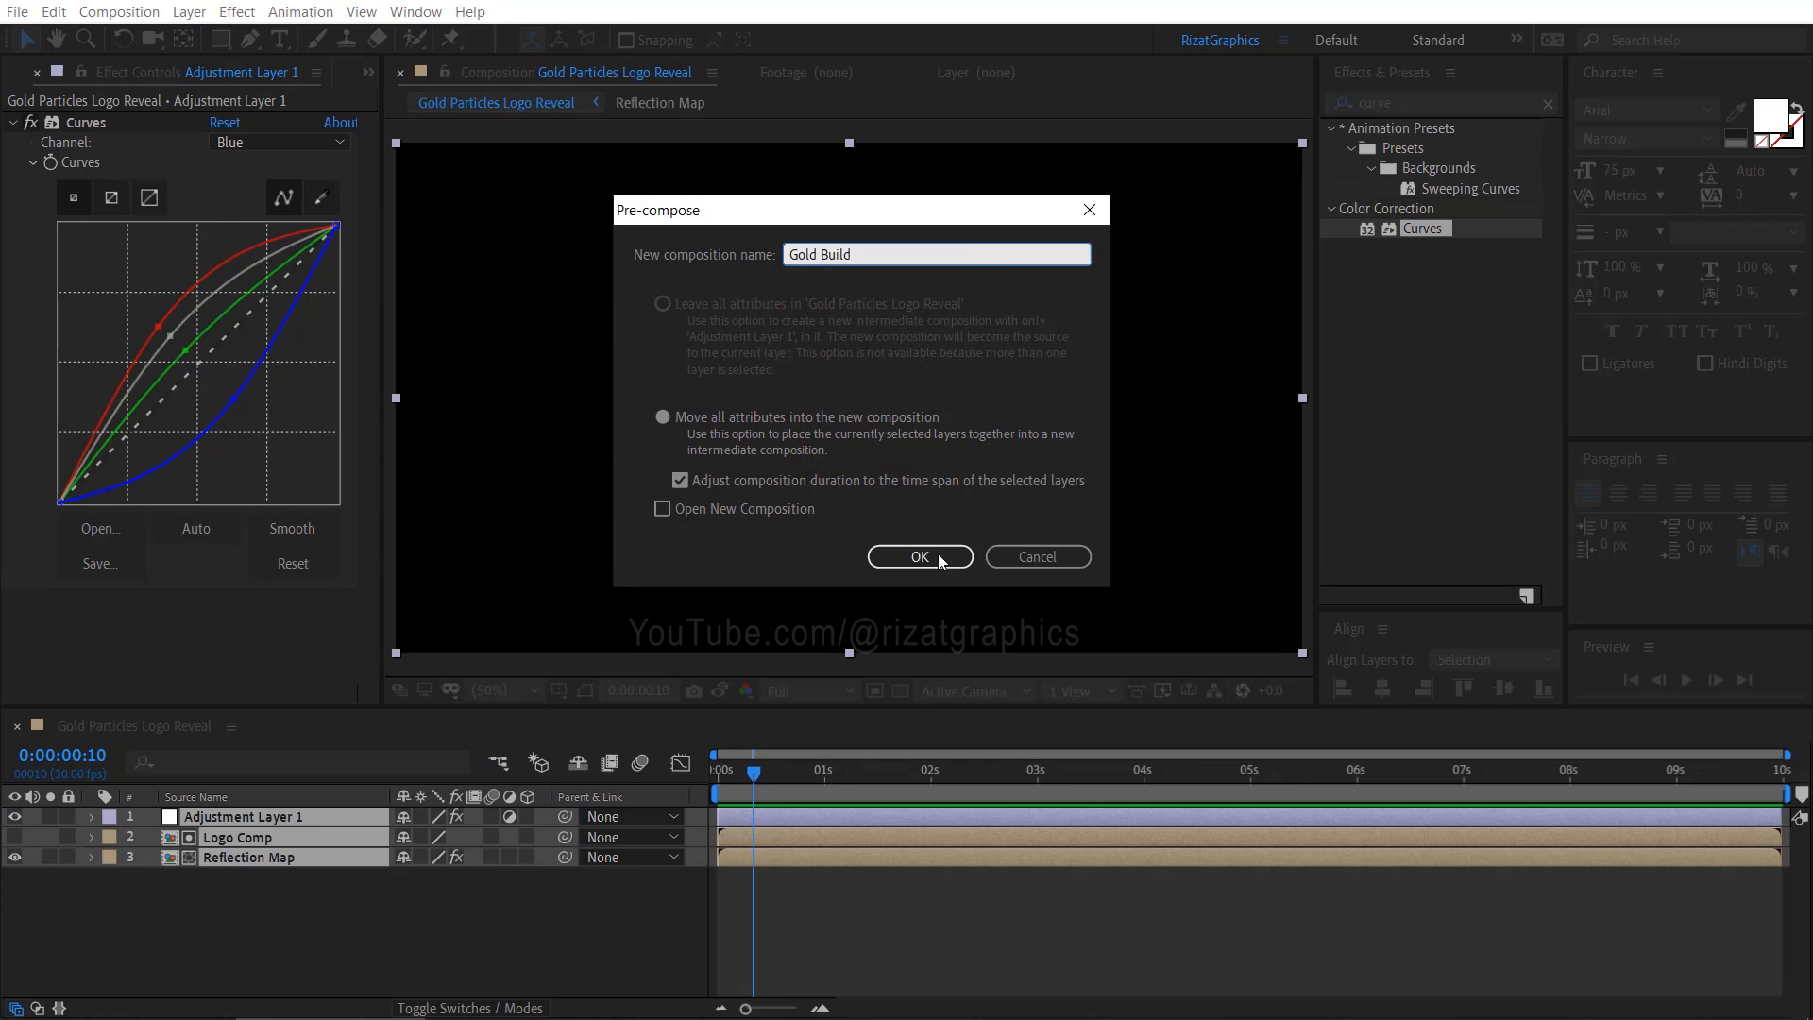
pyautogui.click(918, 556)
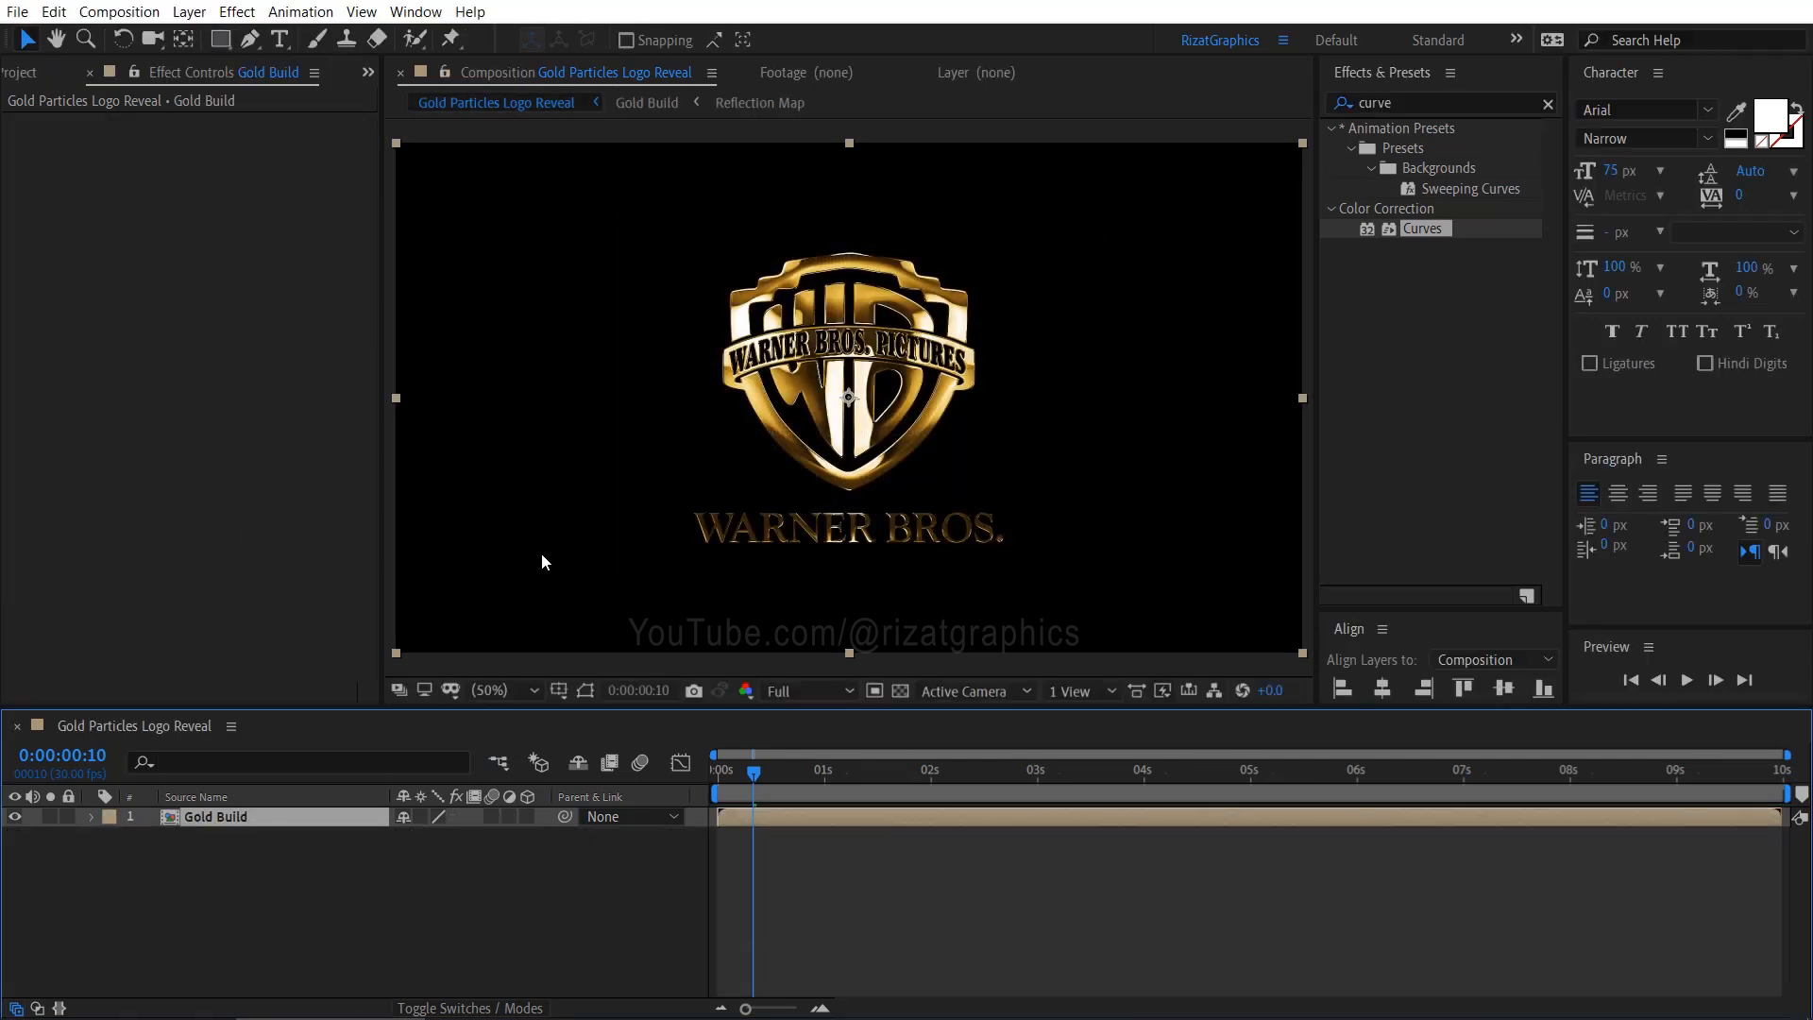
pyautogui.click(17, 11)
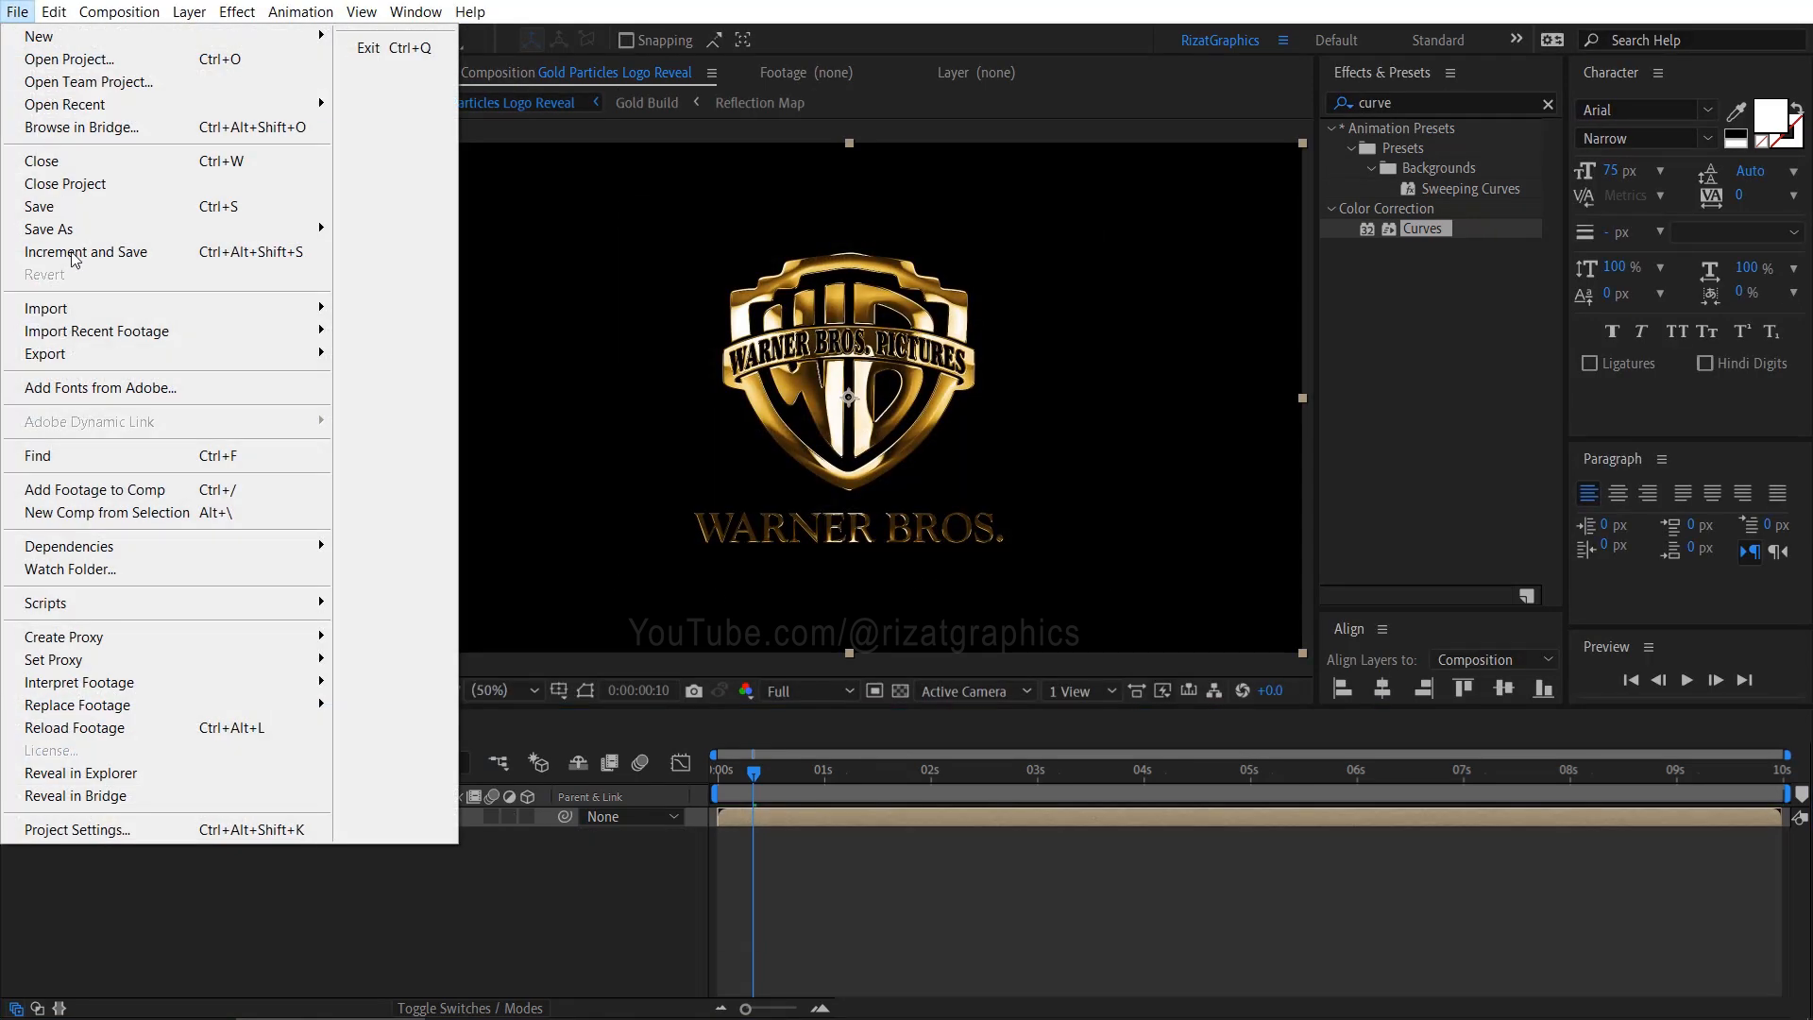
# Import the Particle_1 to Particle_4 clips and stack them above Gold Build.
pyautogui.click(471, 319)
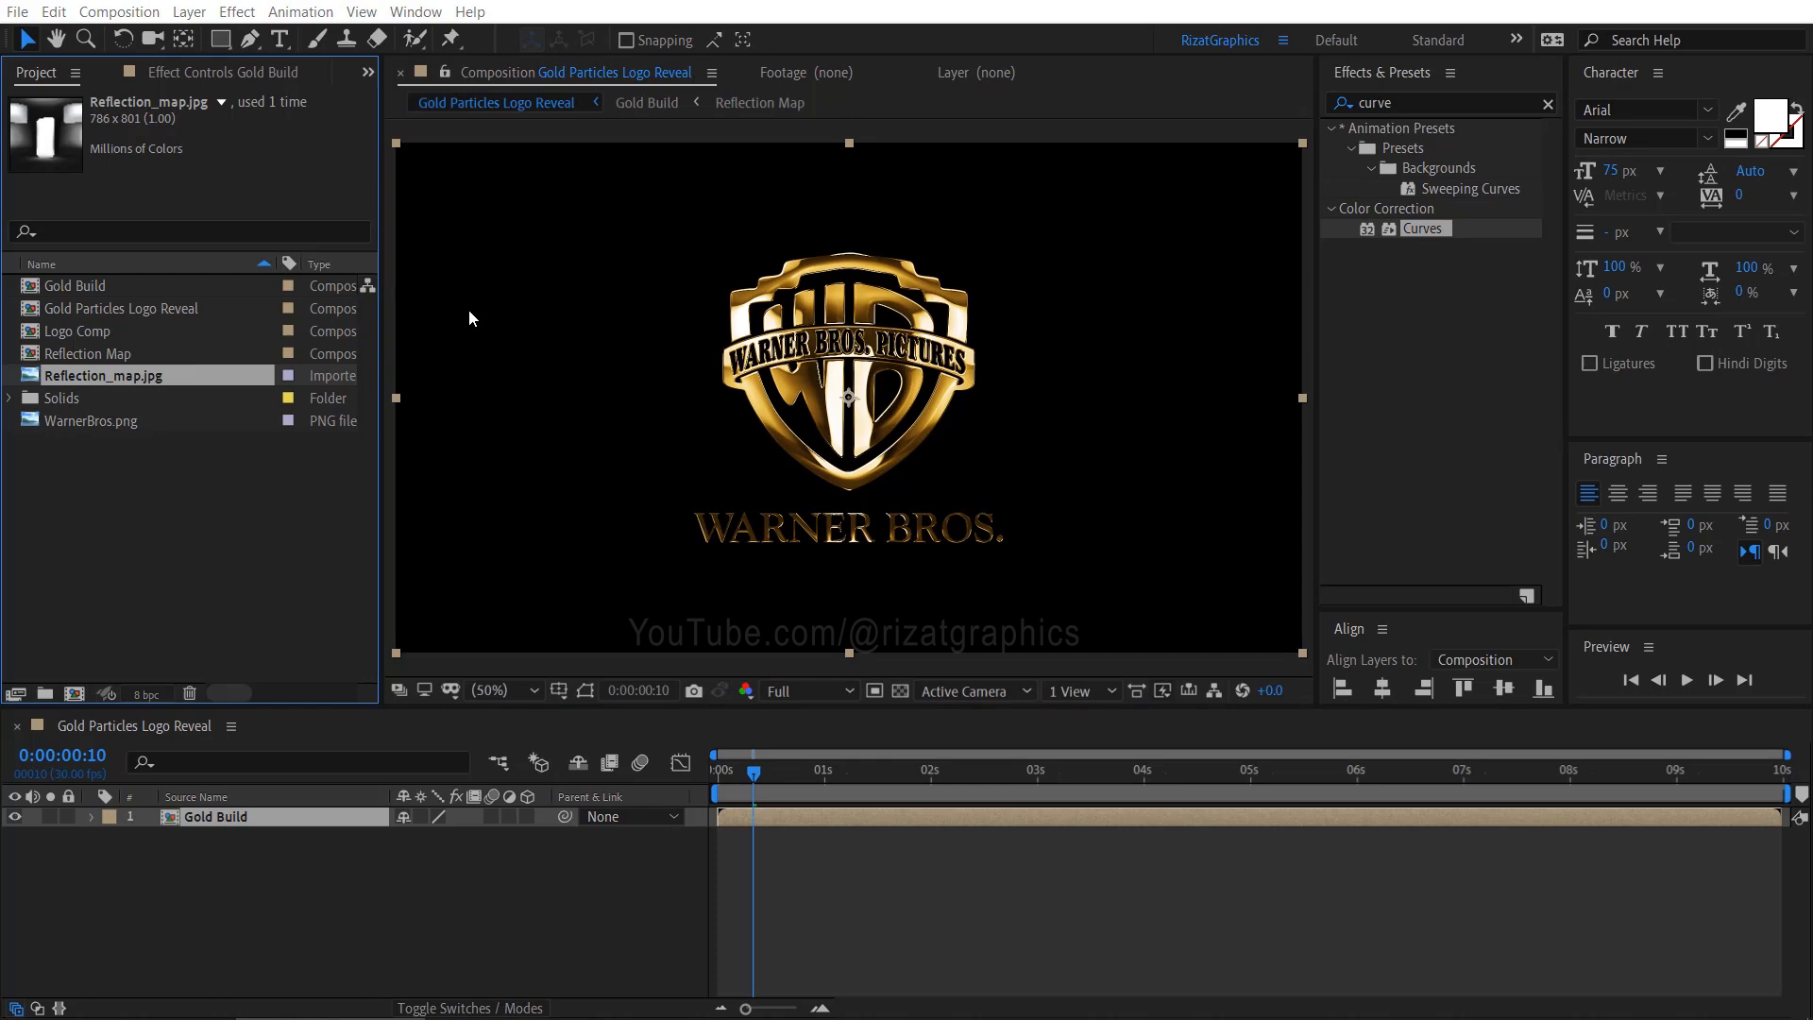
pyautogui.click(17, 11)
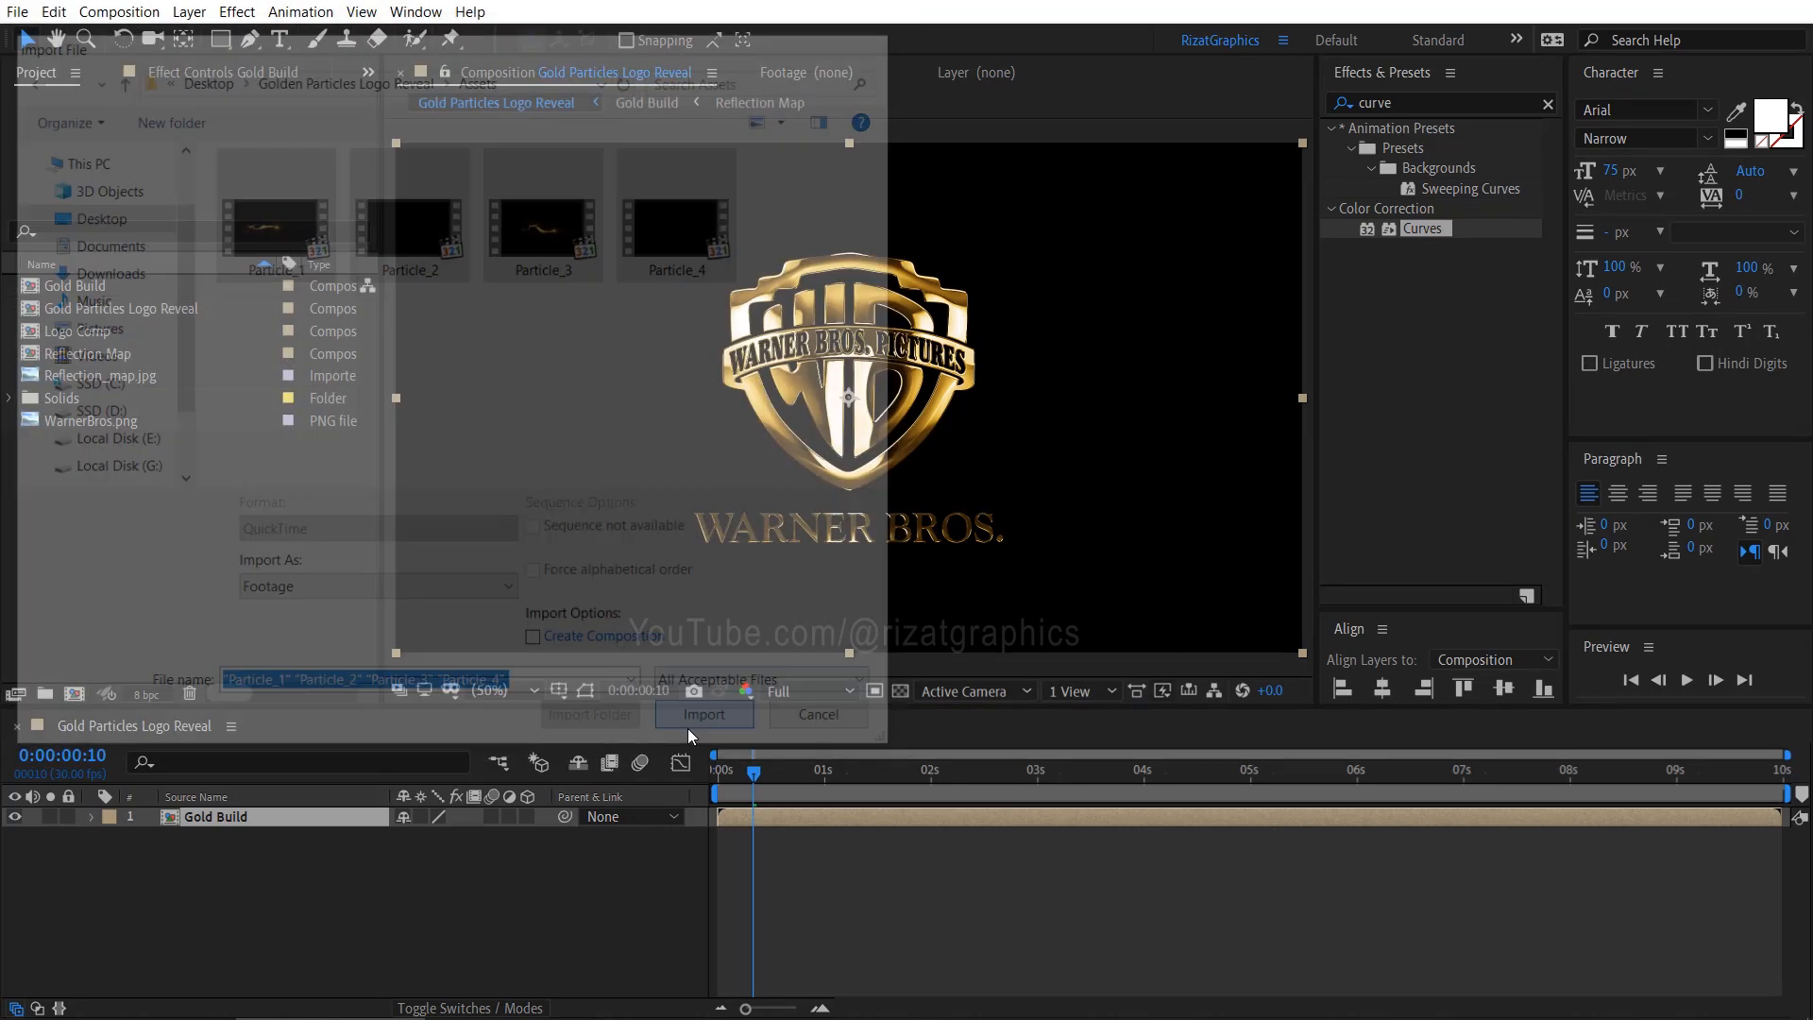
pyautogui.click(703, 714)
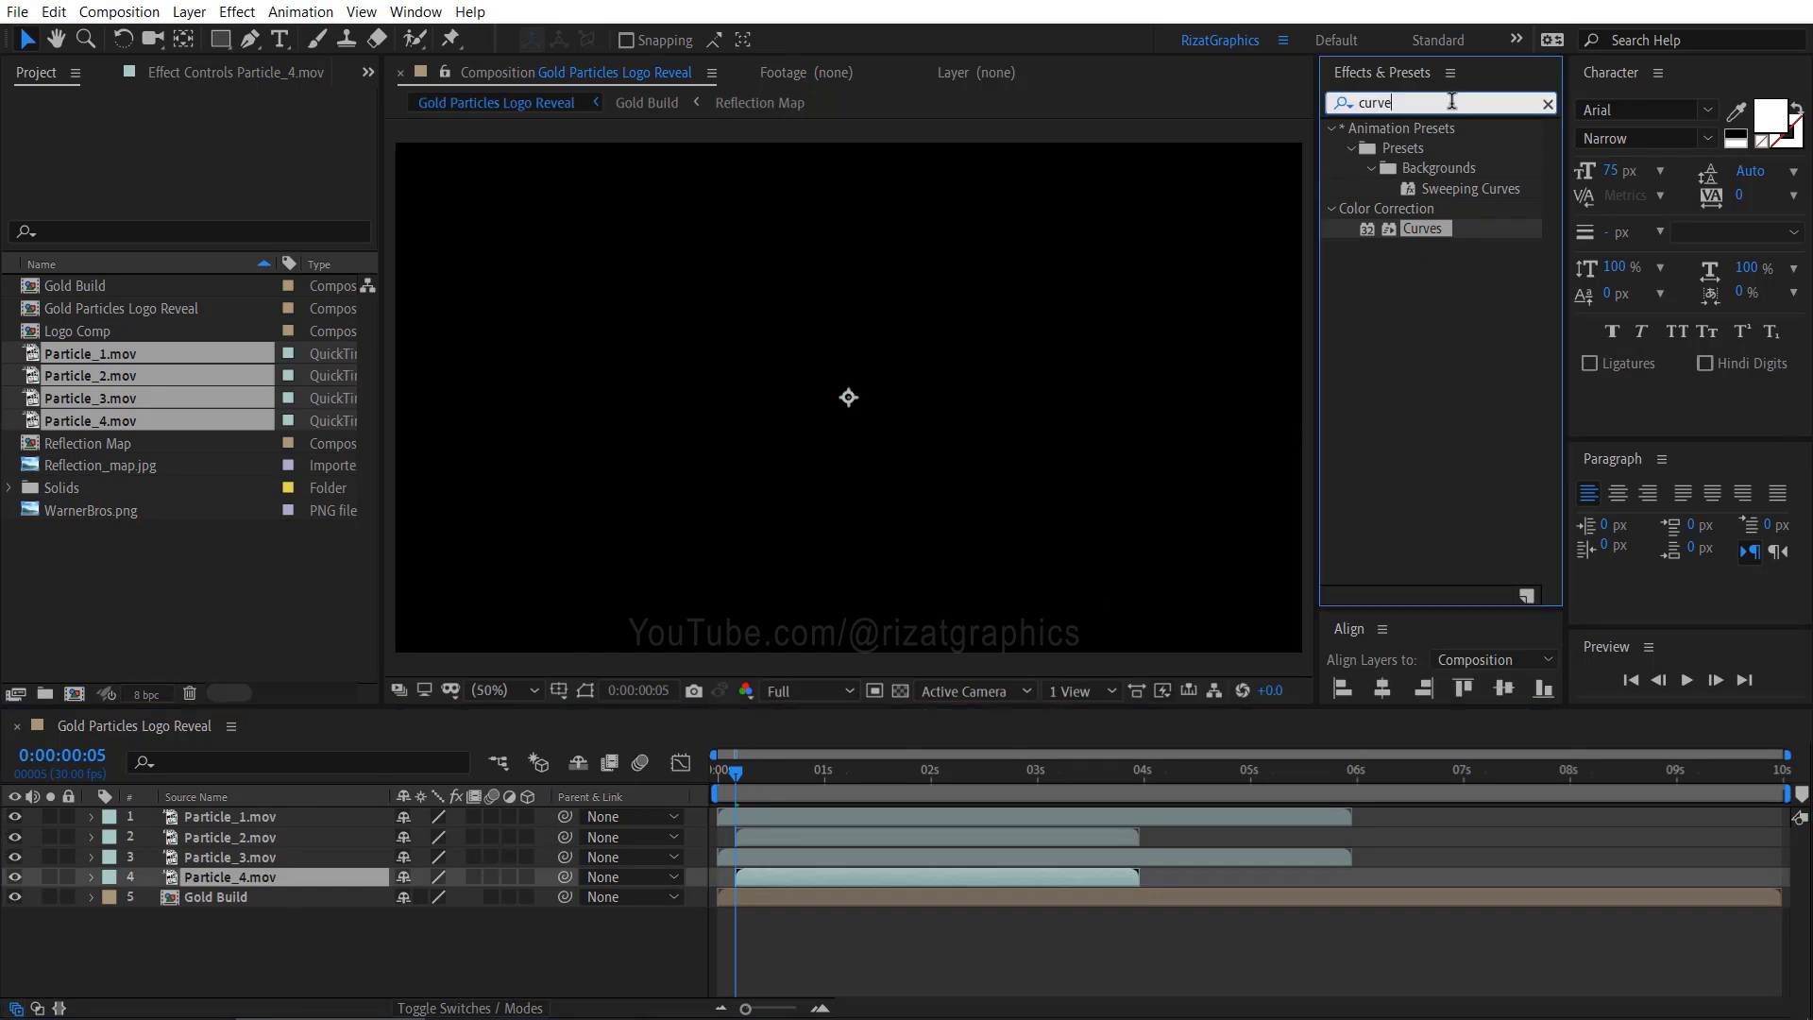
# Apply a Sharpen effect to Particle_4 with Sharpen Amount 150.
pyautogui.write('sharpen')
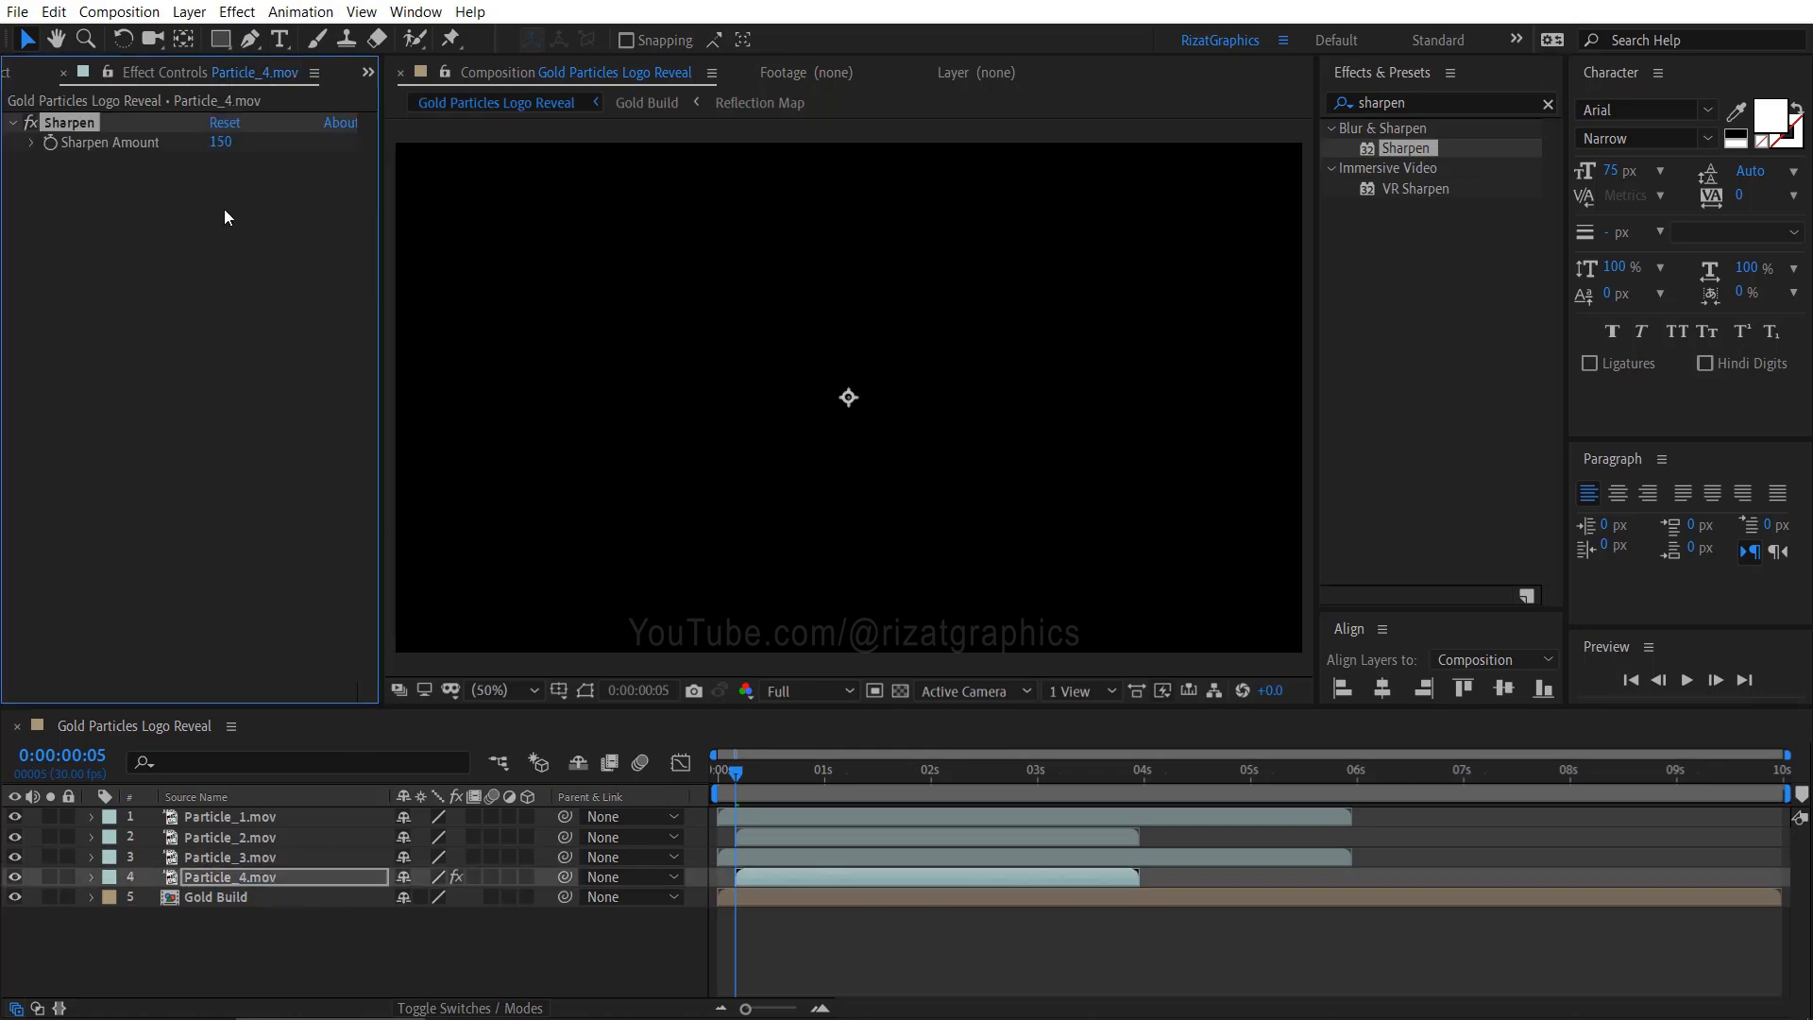
pyautogui.click(942, 769)
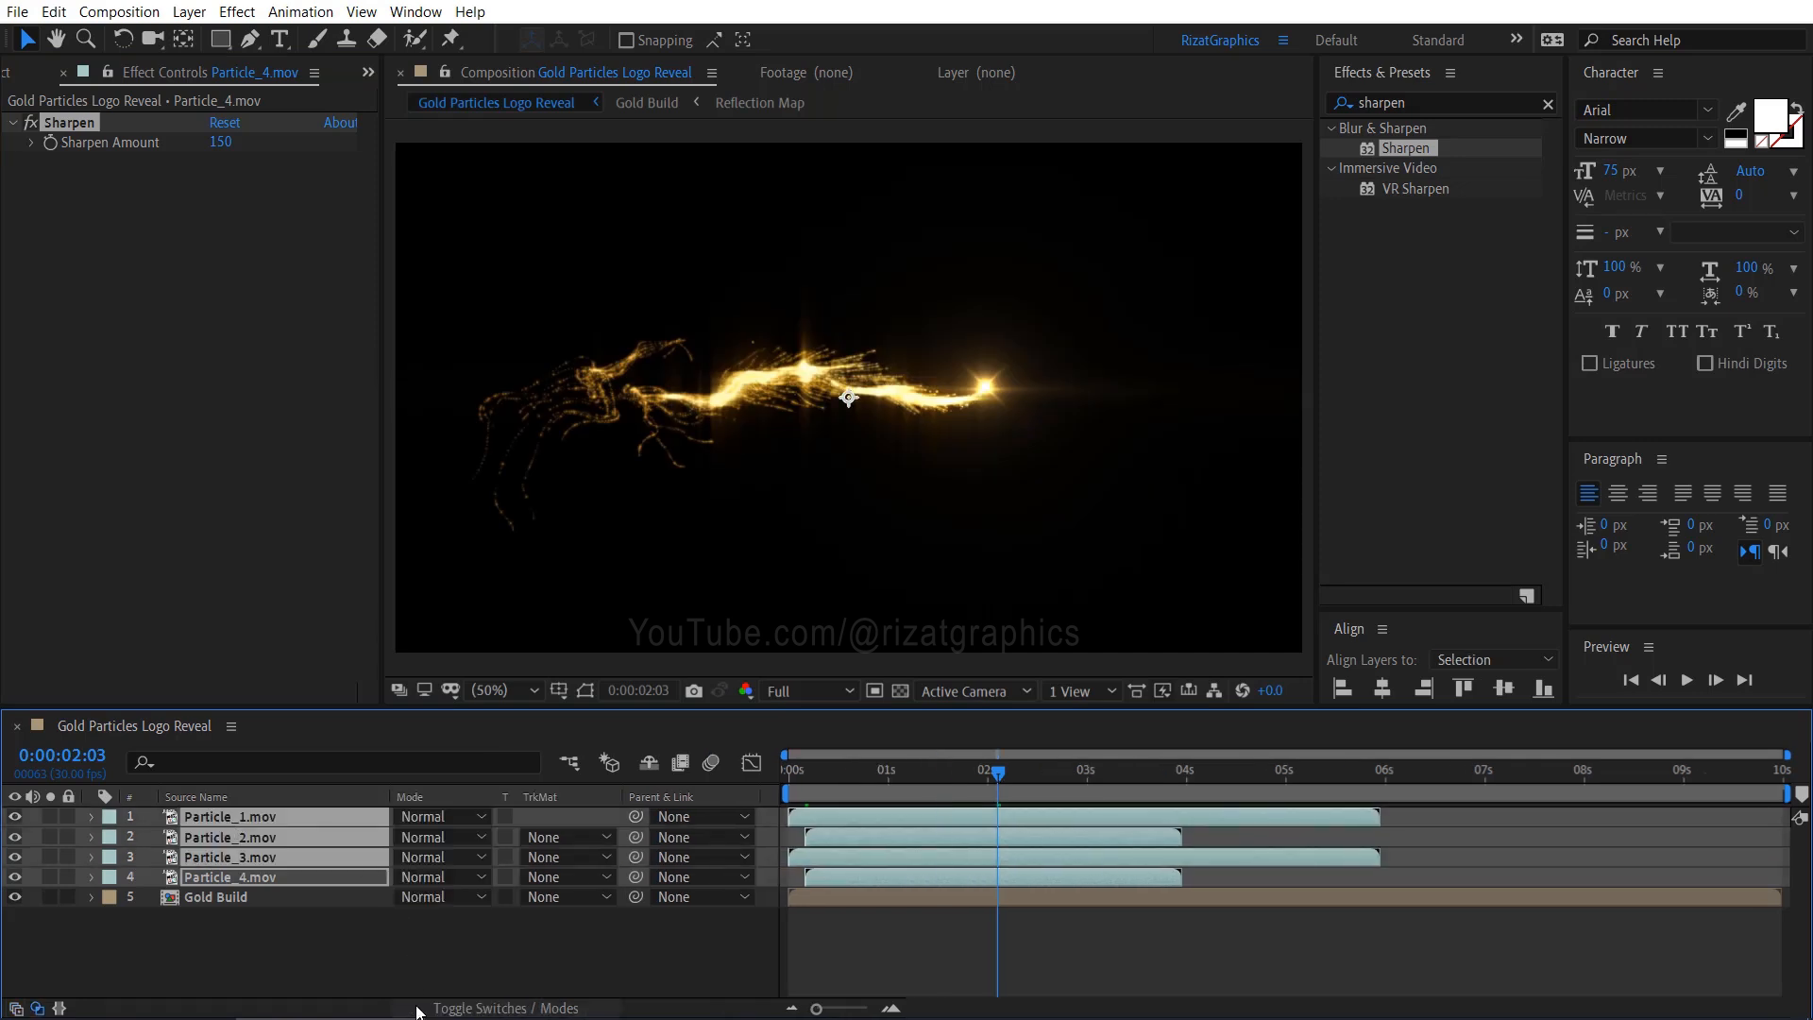
# Set the four particle layers' blending mode to Add.
pyautogui.click(443, 814)
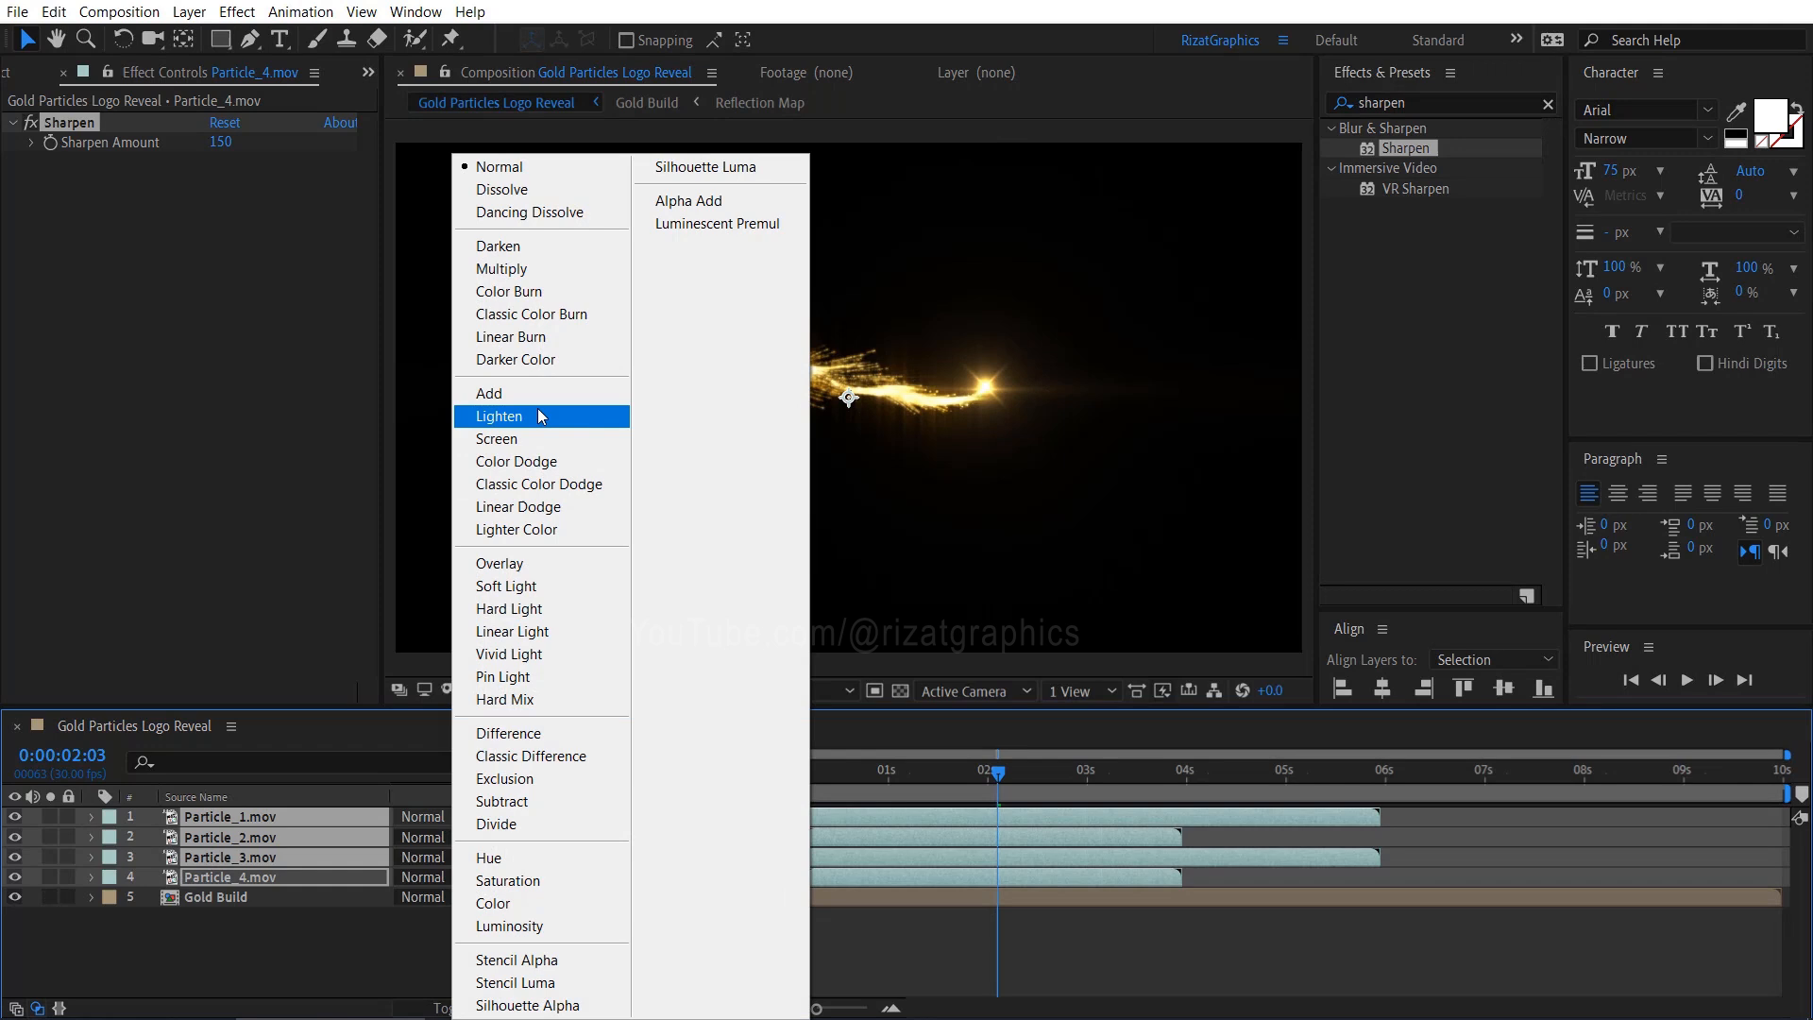
pyautogui.click(489, 393)
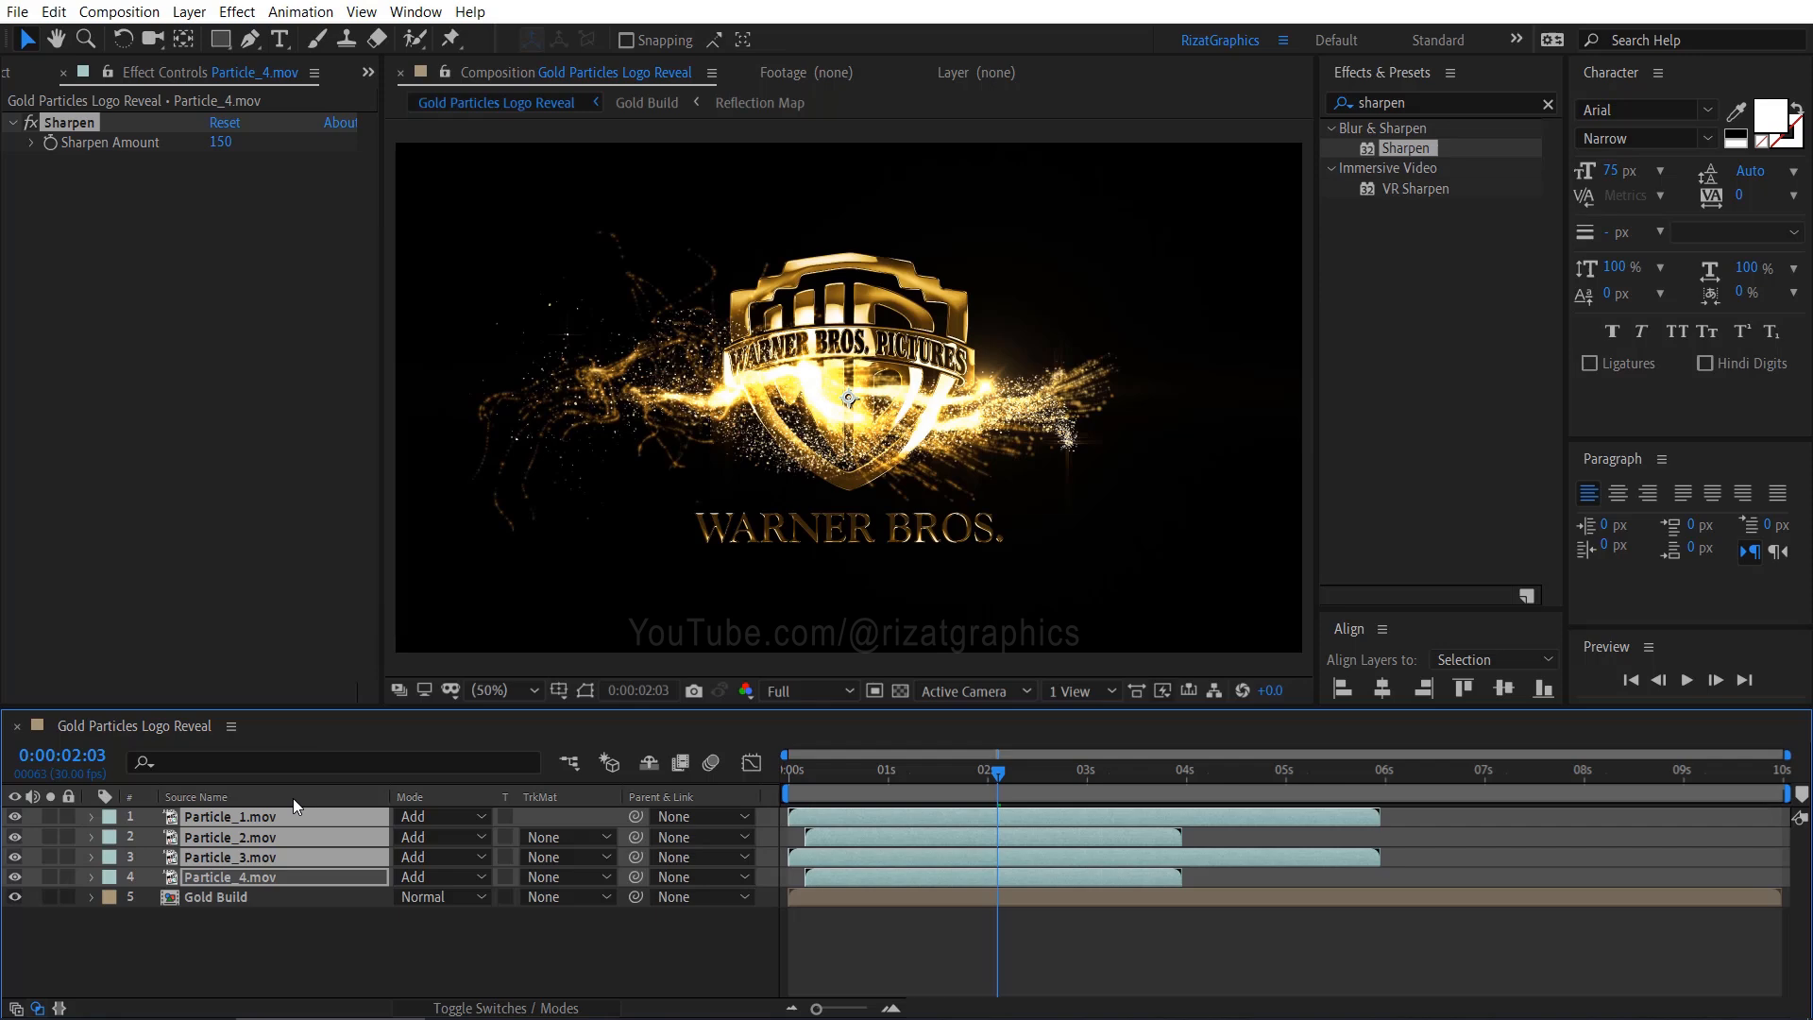
pyautogui.click(216, 896)
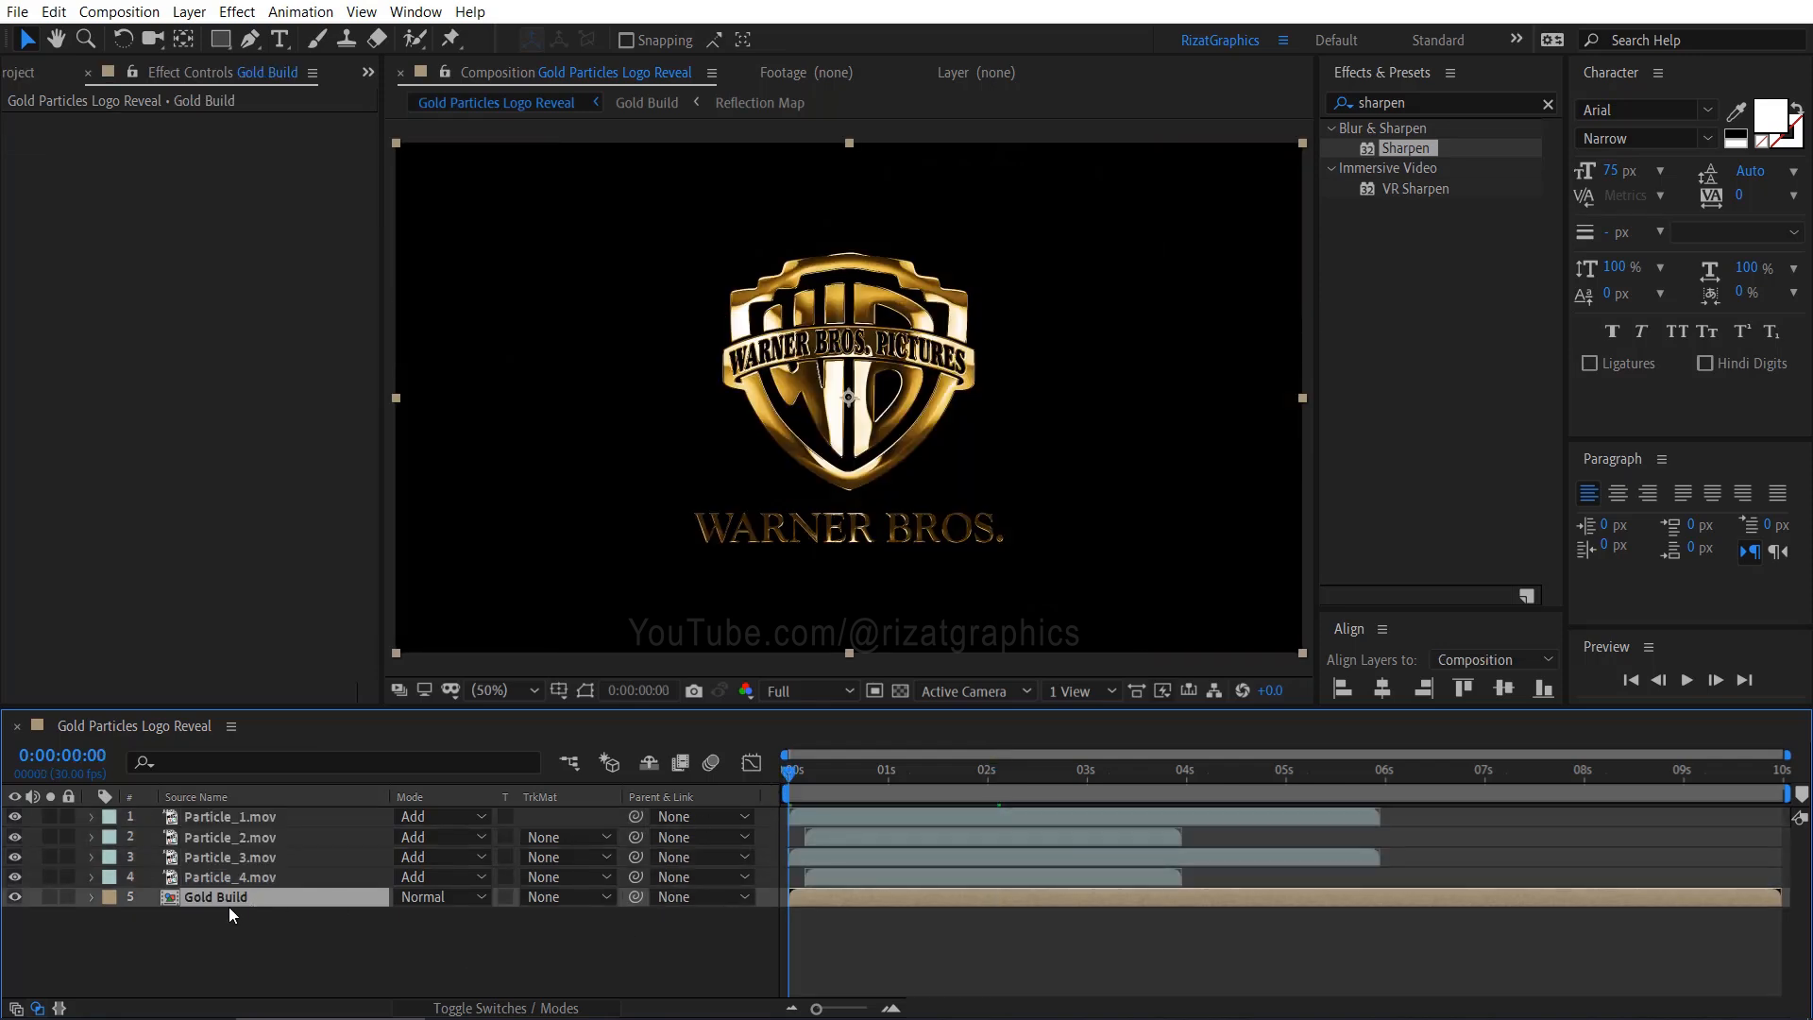
# Apply Linear Wipe to Gold Build, keyframing Transition Completion to 0% at 3 seconds.
pyautogui.rightClick(215, 896)
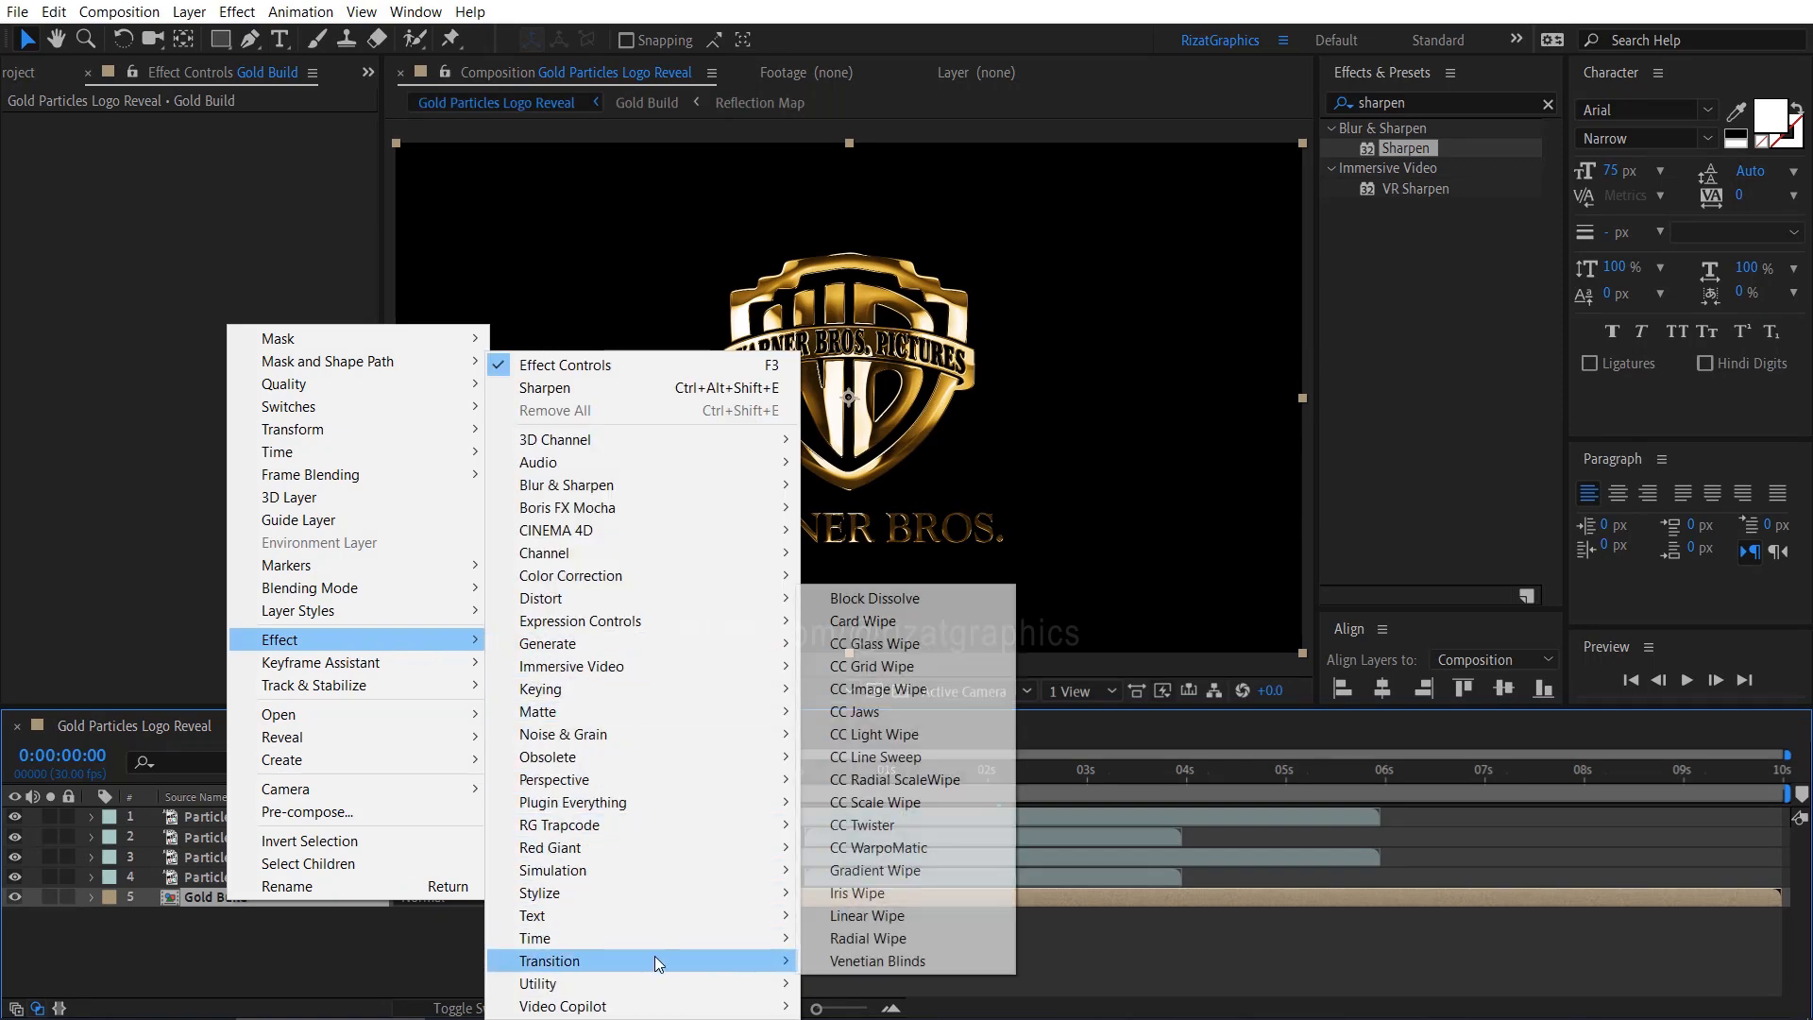
pyautogui.moveTo(902, 916)
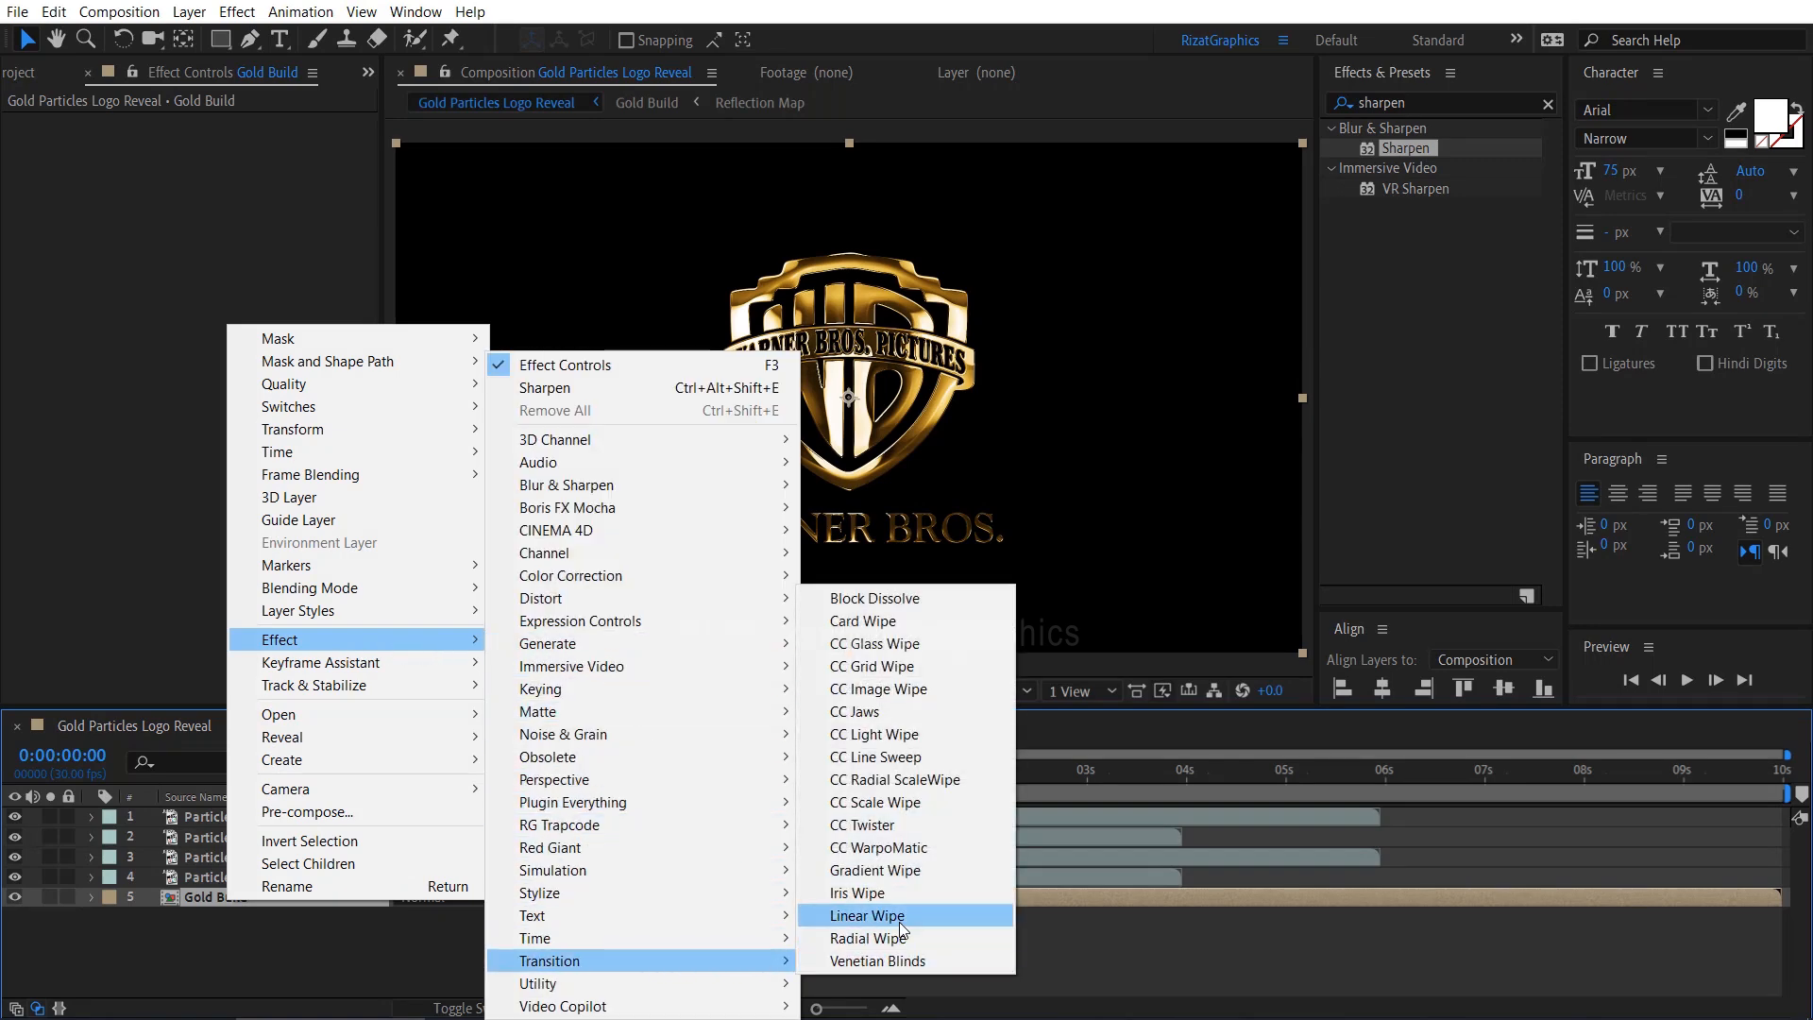
pyautogui.click(866, 916)
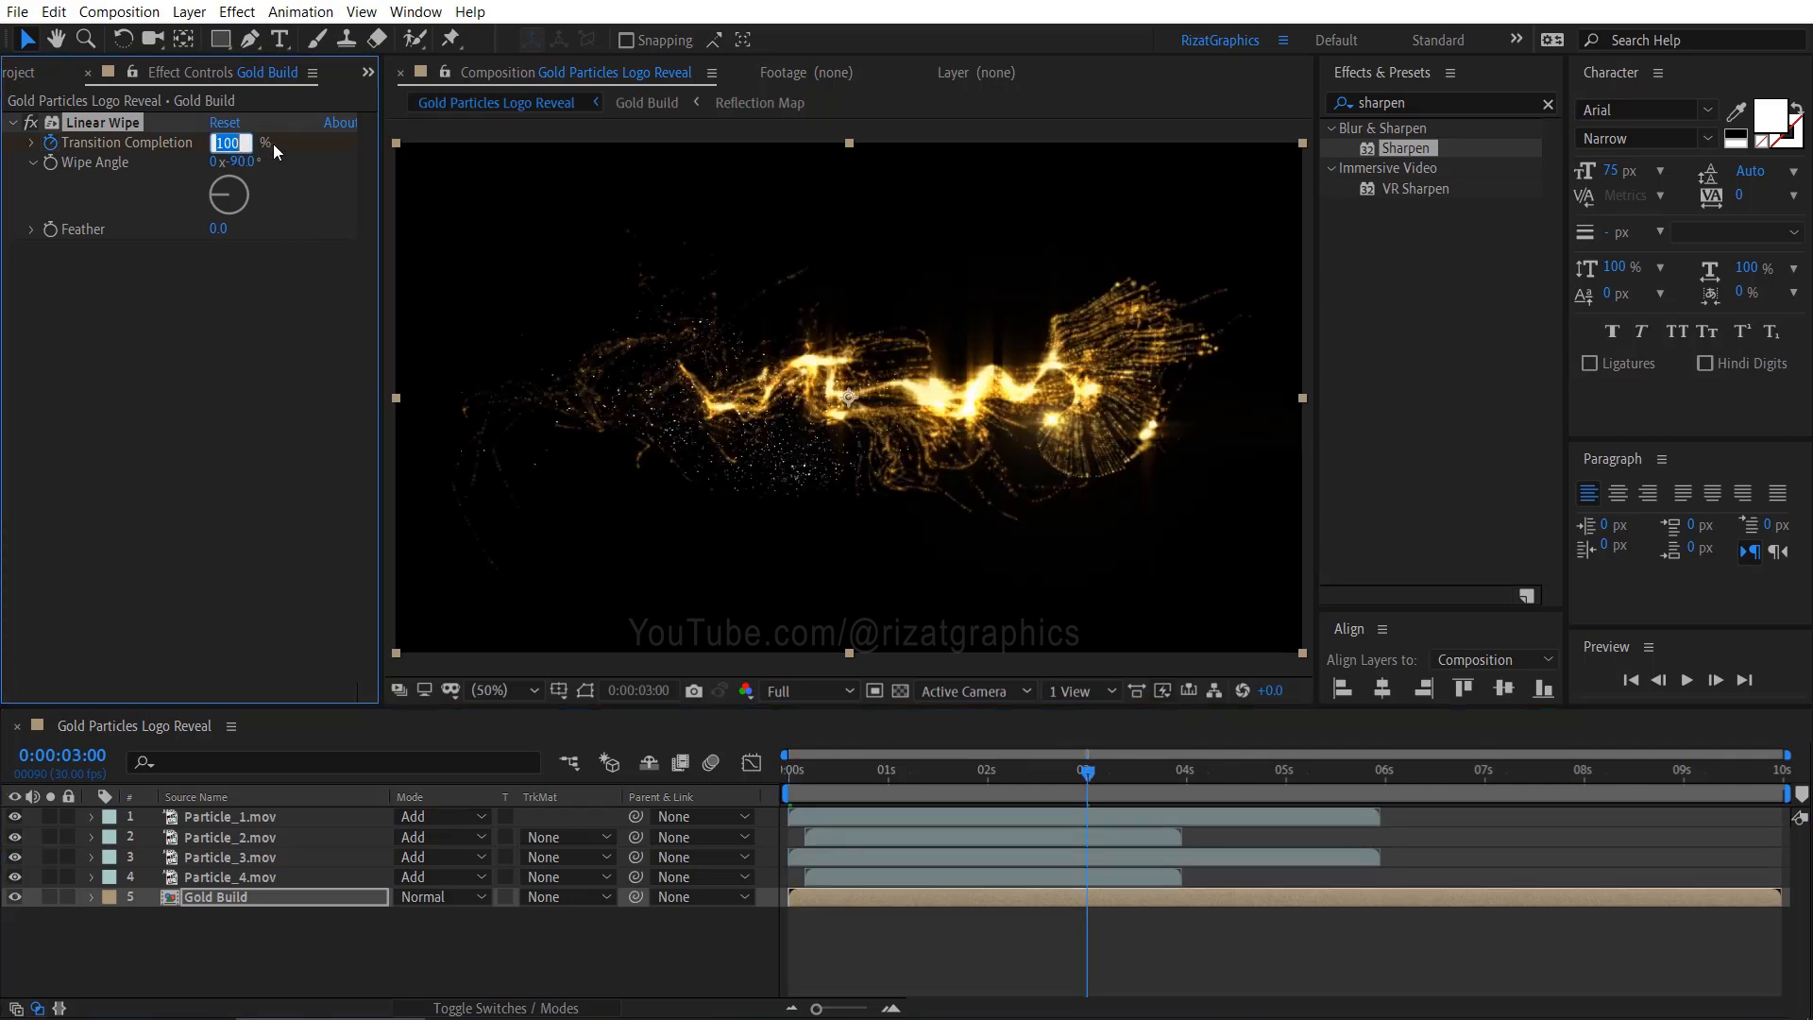
pyautogui.write('0')
pyautogui.click(229, 229)
pyautogui.write('150')
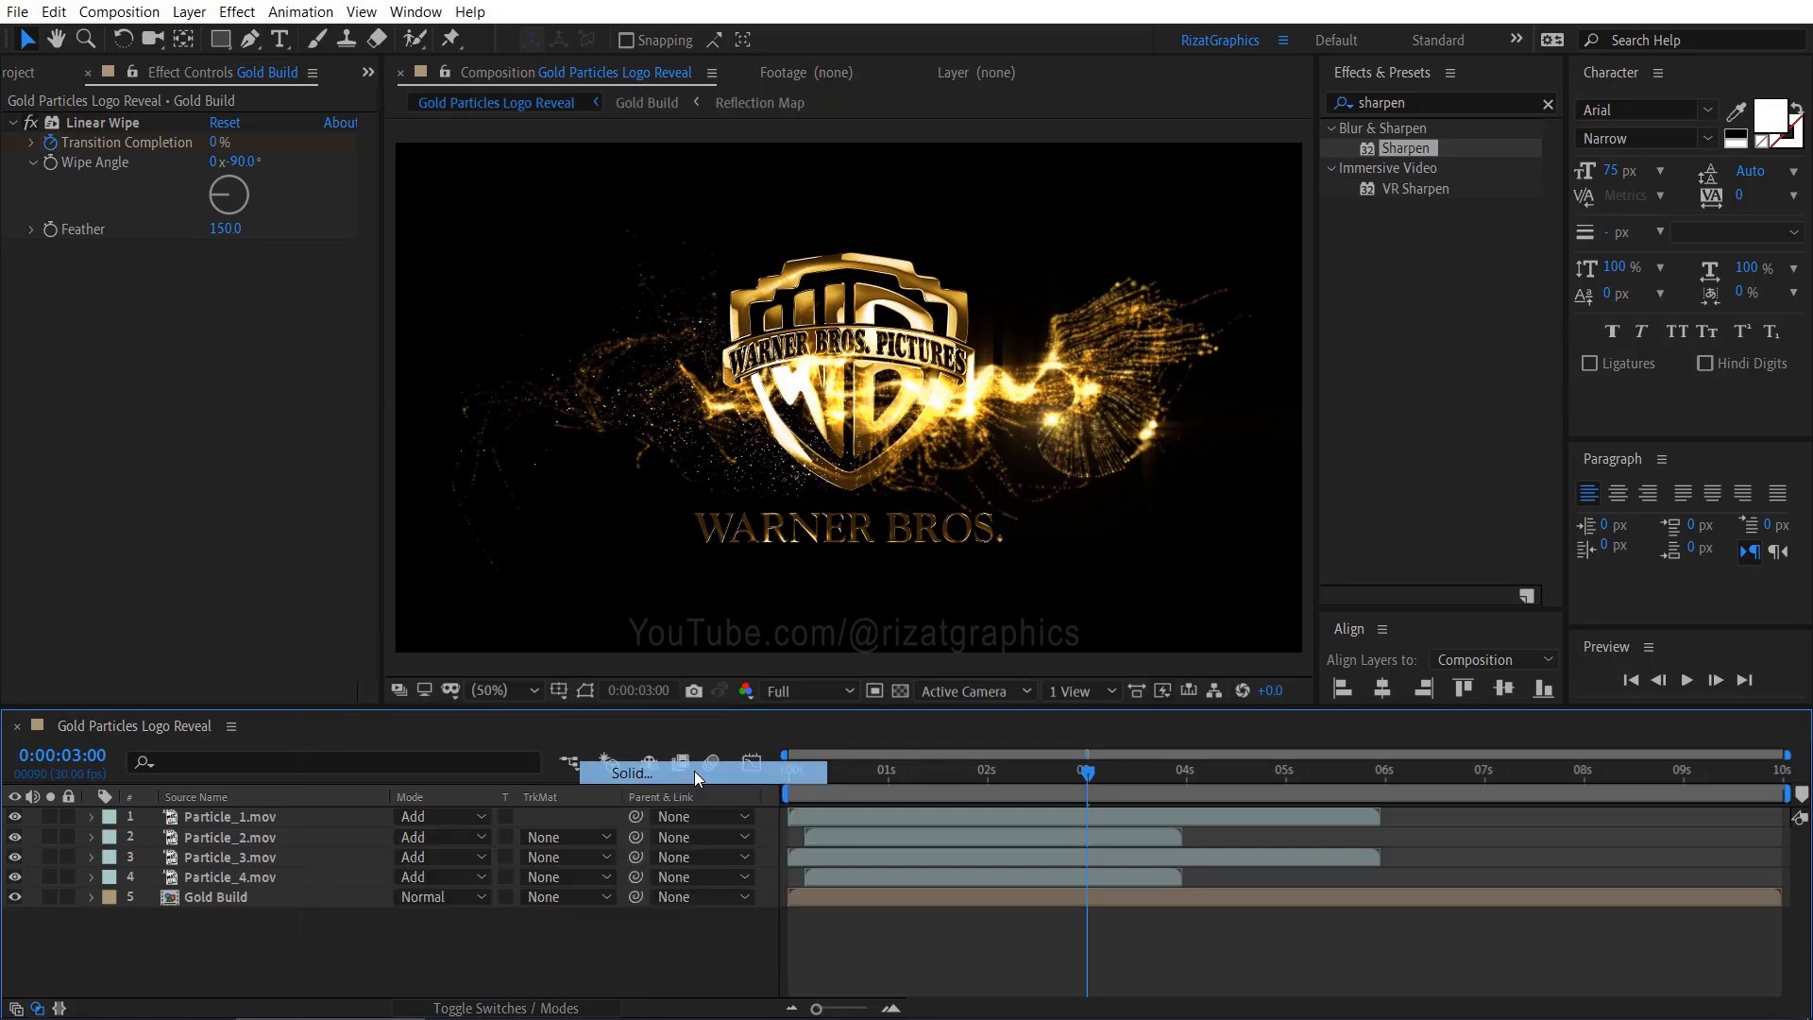
# Create a black solid layer named 'Lens Flare'.
pyautogui.click(629, 773)
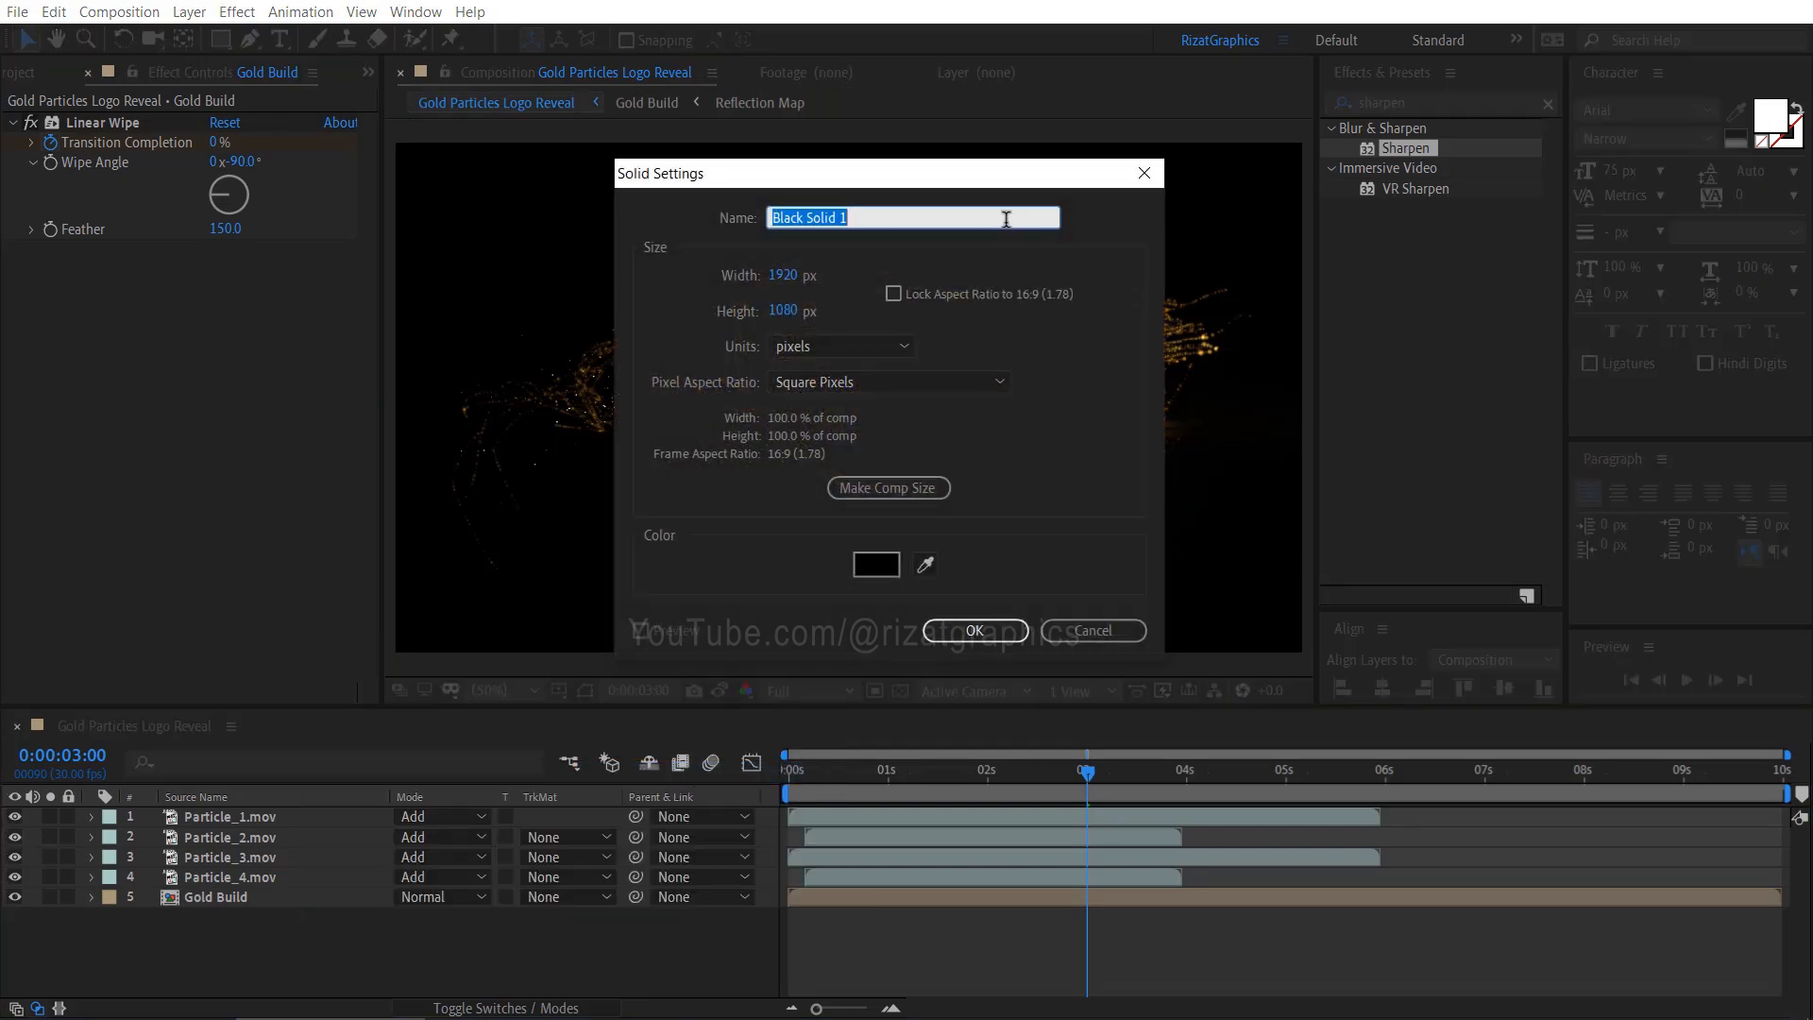
pyautogui.write('Lens Flare')
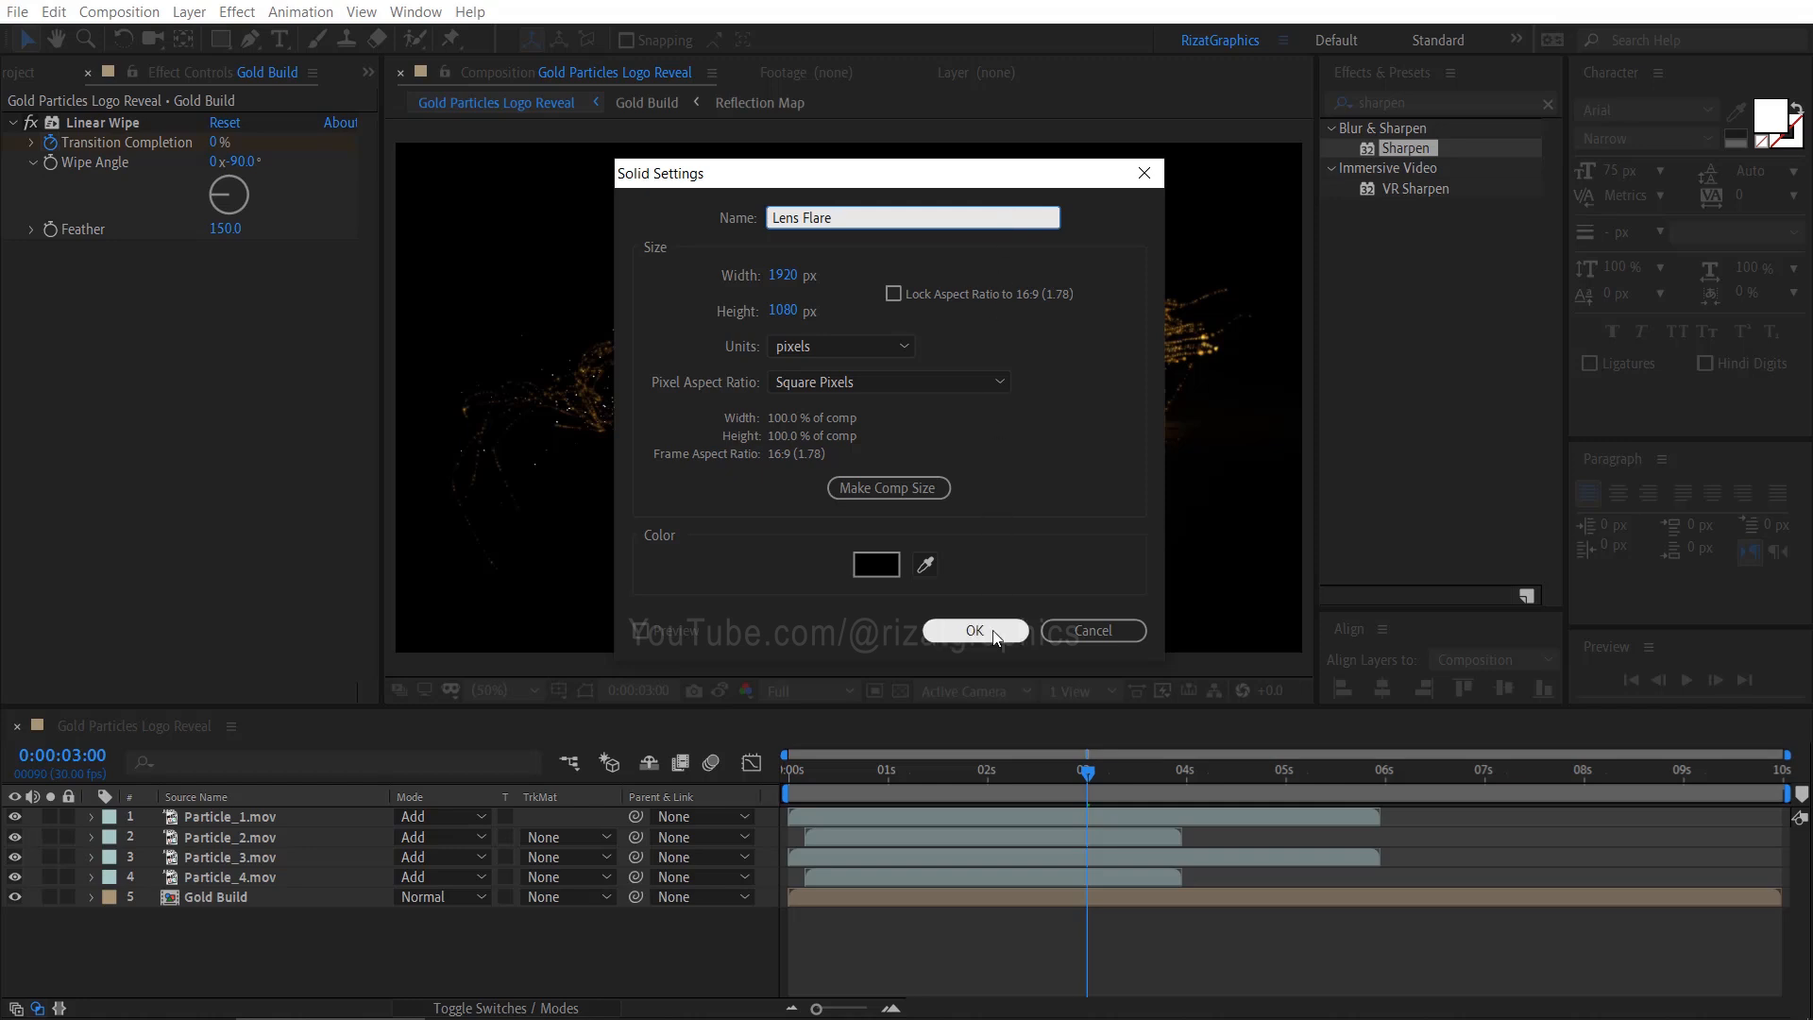
pyautogui.click(973, 630)
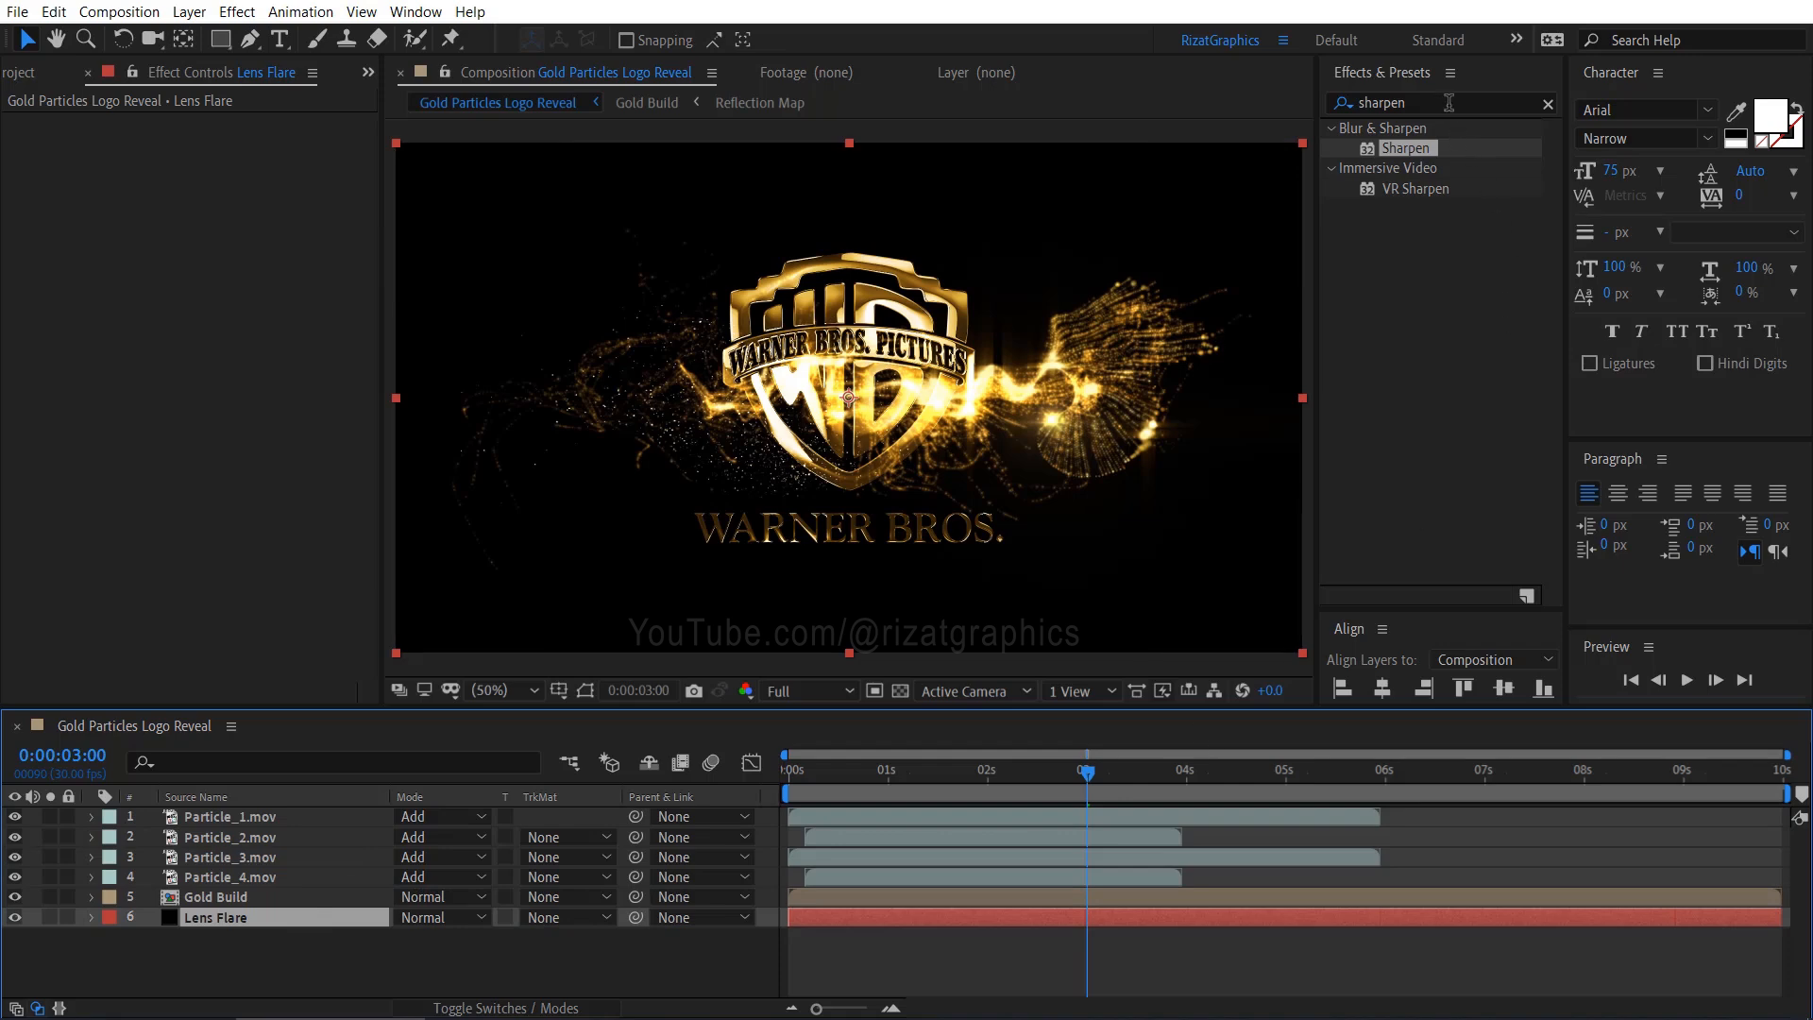
# Add a 105mm Prime Lens Flare with its centre just past the left frame edge.
pyautogui.write('lens fl')
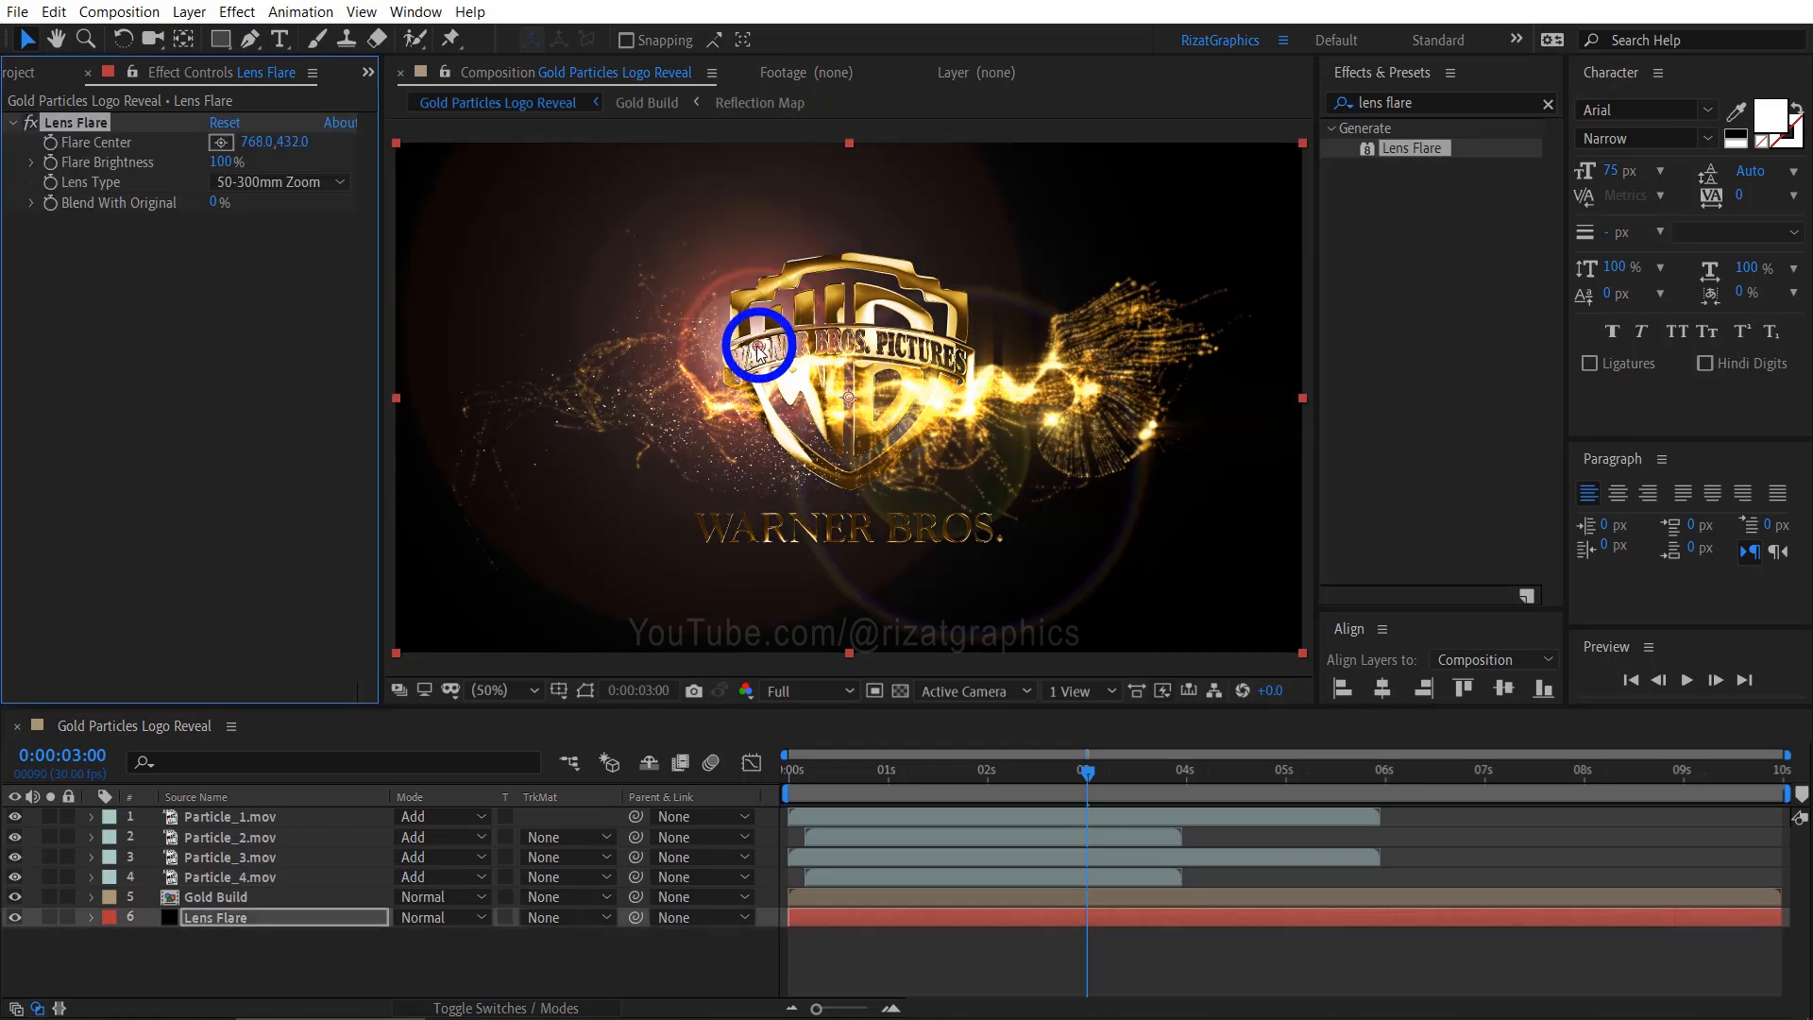
pyautogui.moveTo(757, 341); pyautogui.dragTo(430, 406)
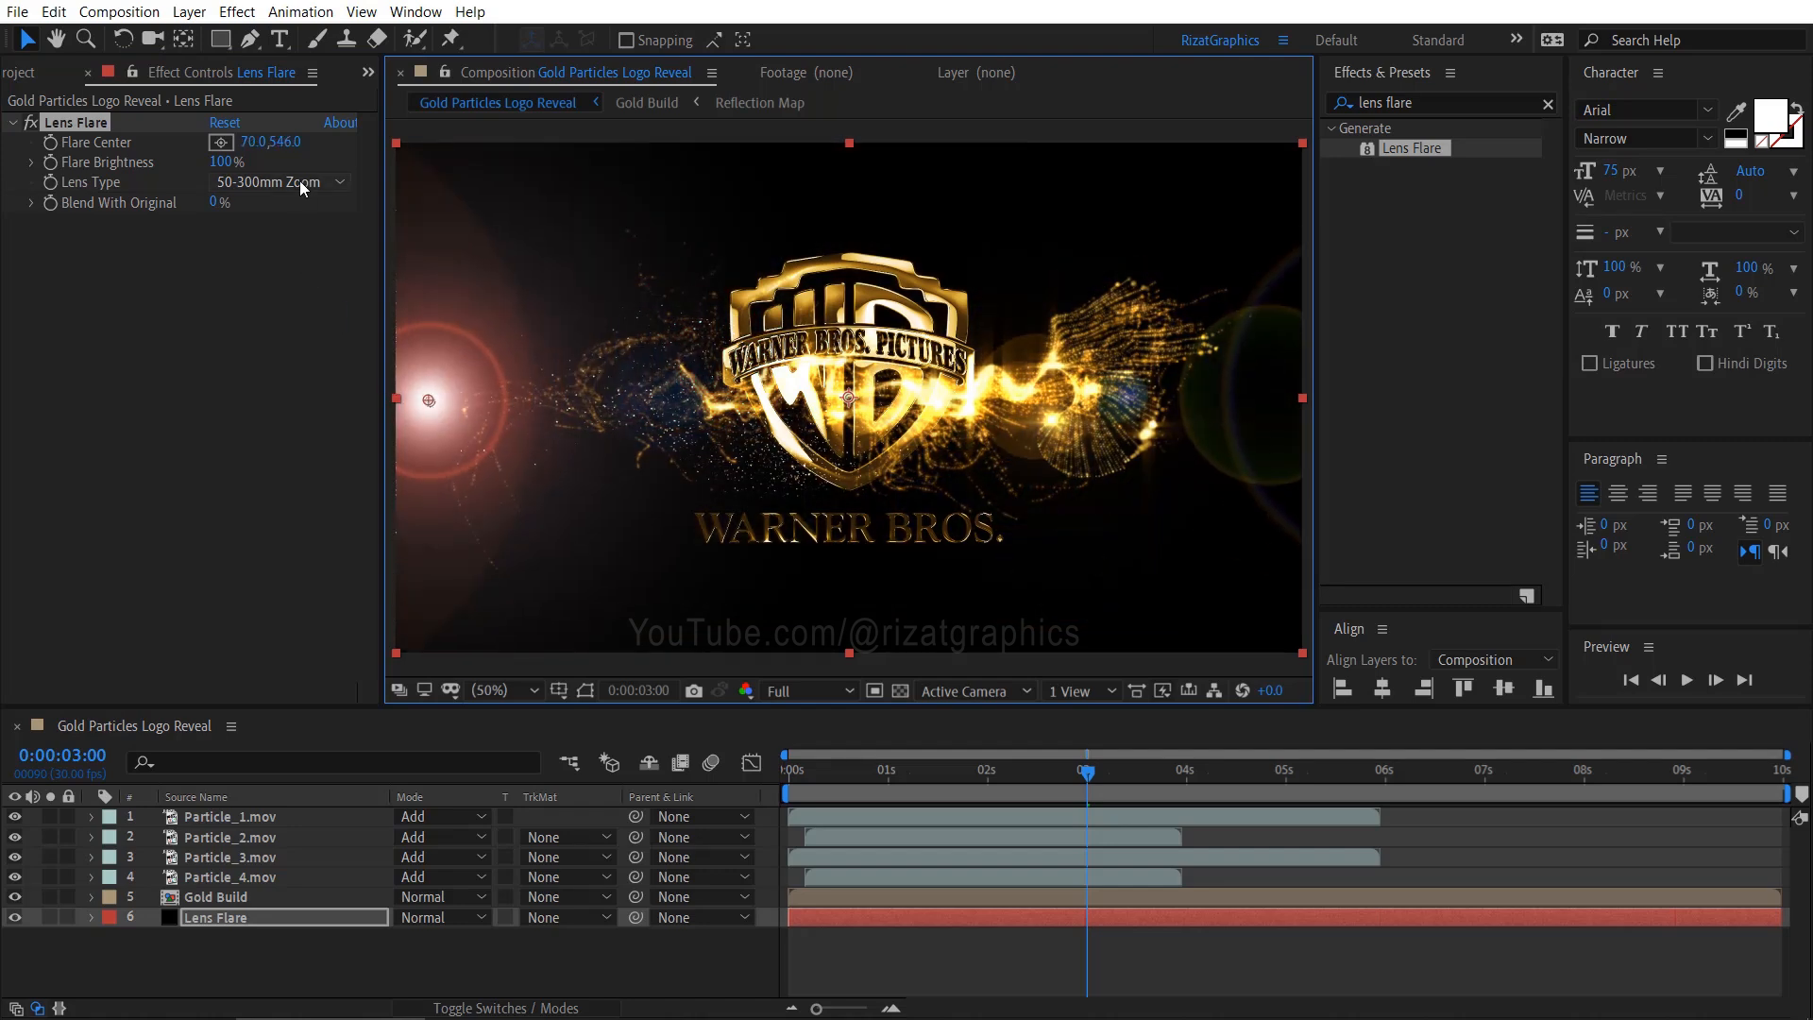
pyautogui.click(277, 181)
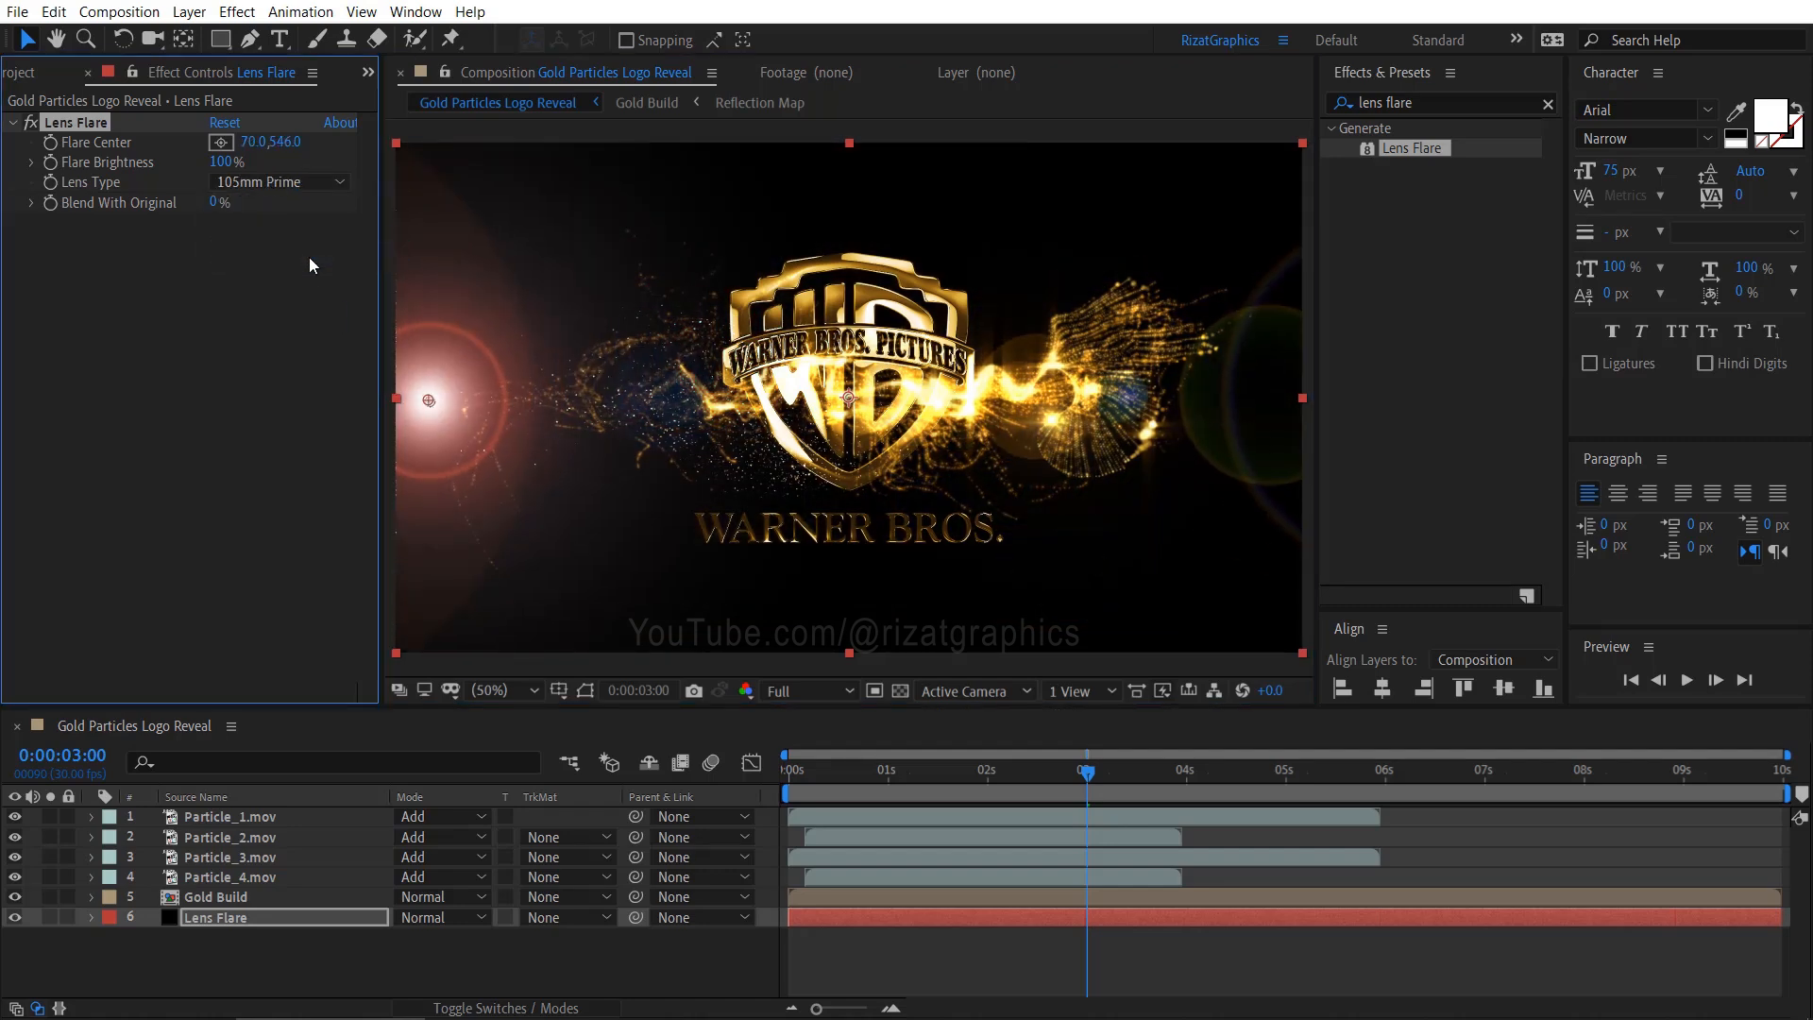
pyautogui.click(495, 690)
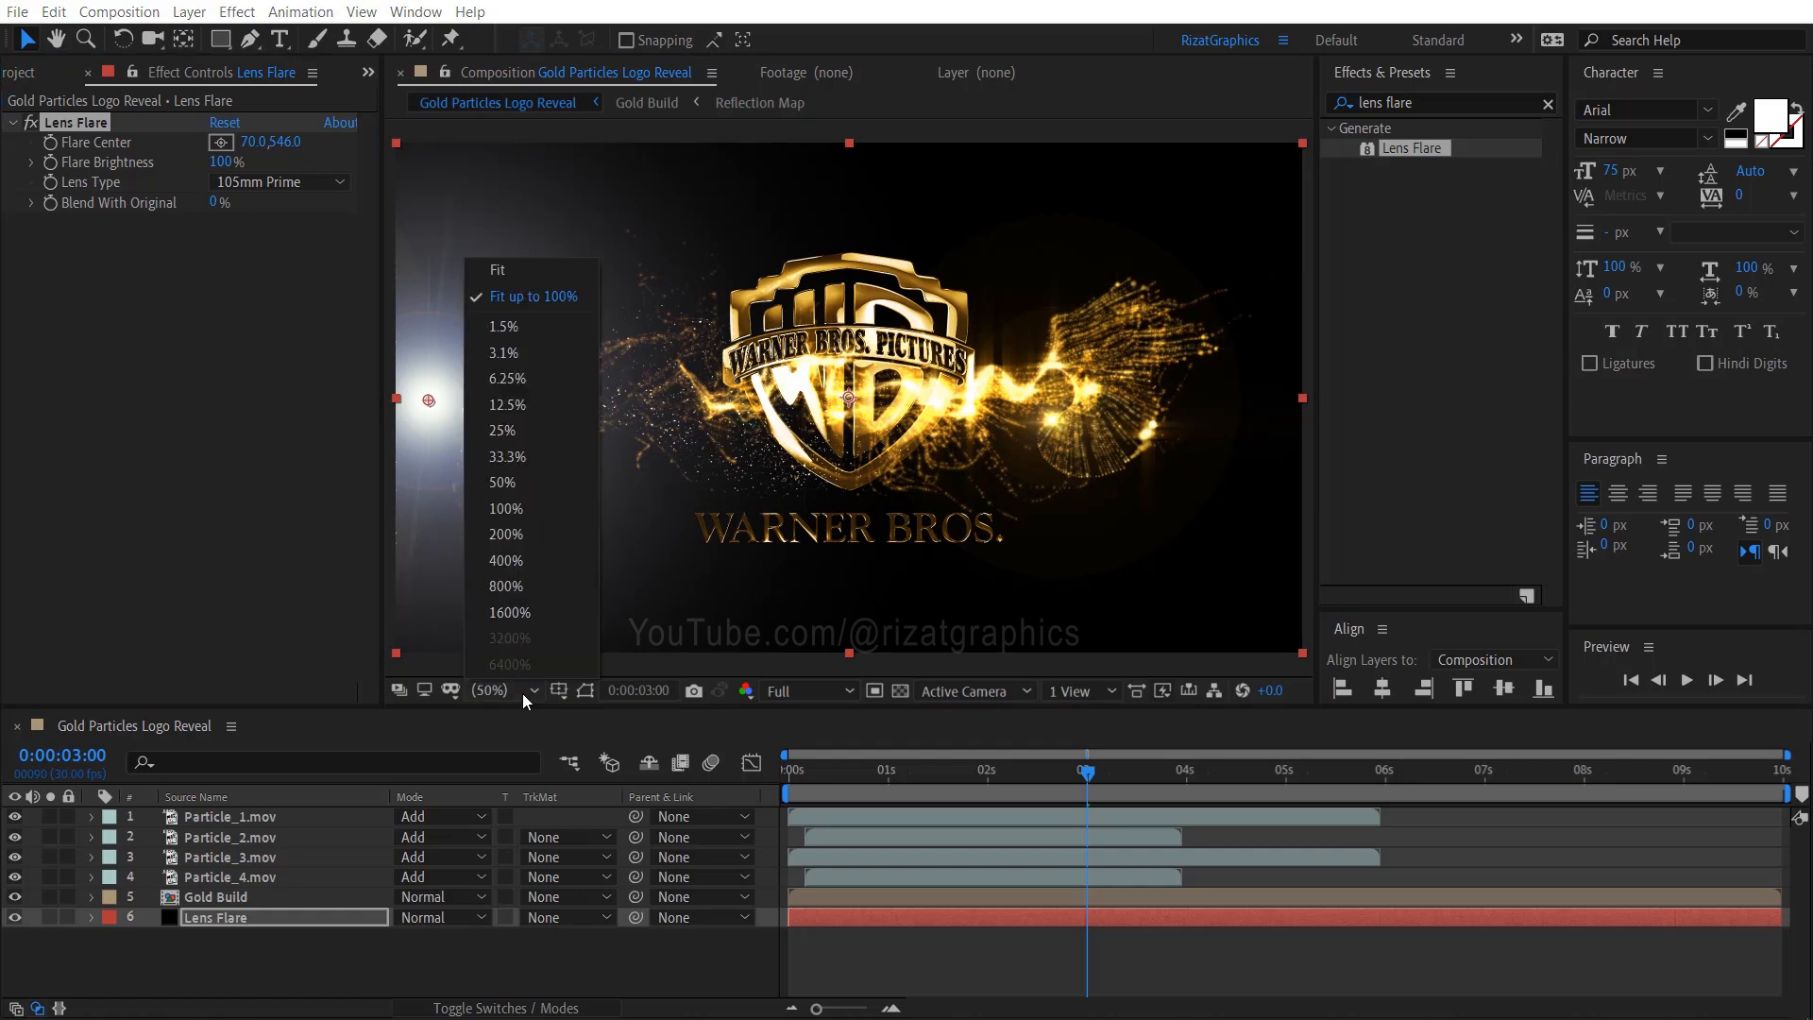
pyautogui.click(504, 457)
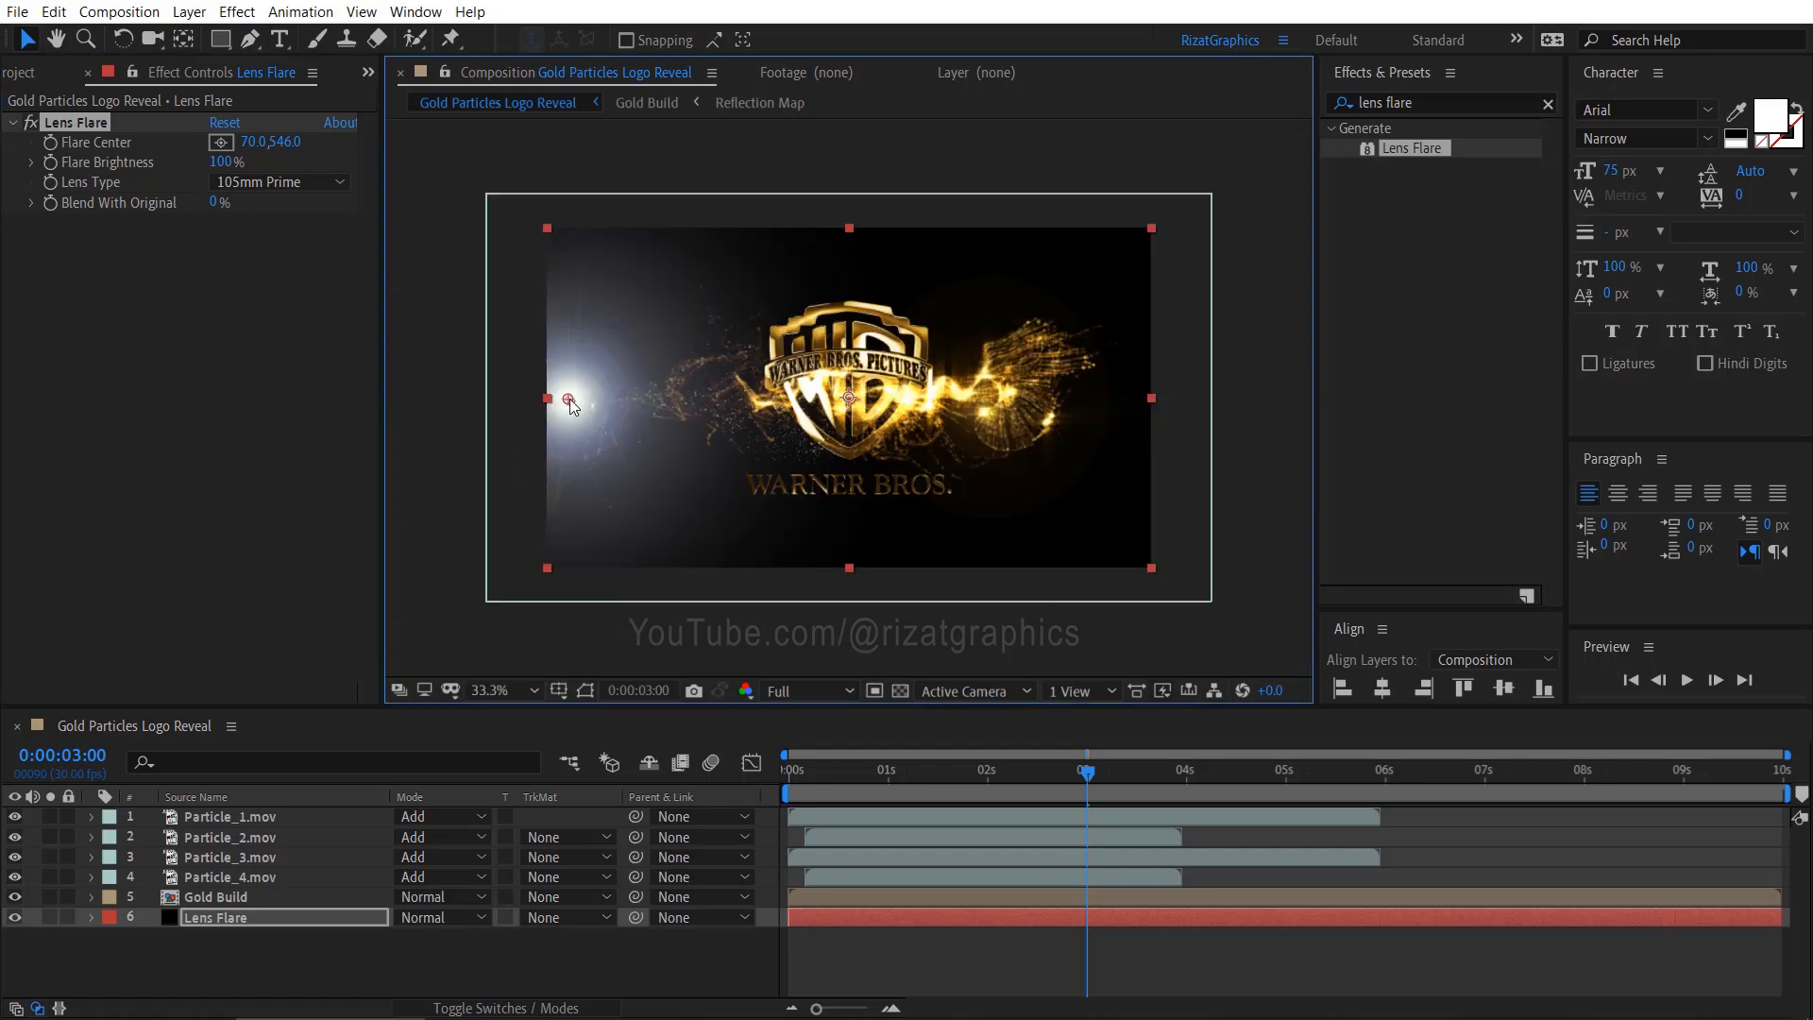
pyautogui.moveTo(569, 402); pyautogui.dragTo(488, 401)
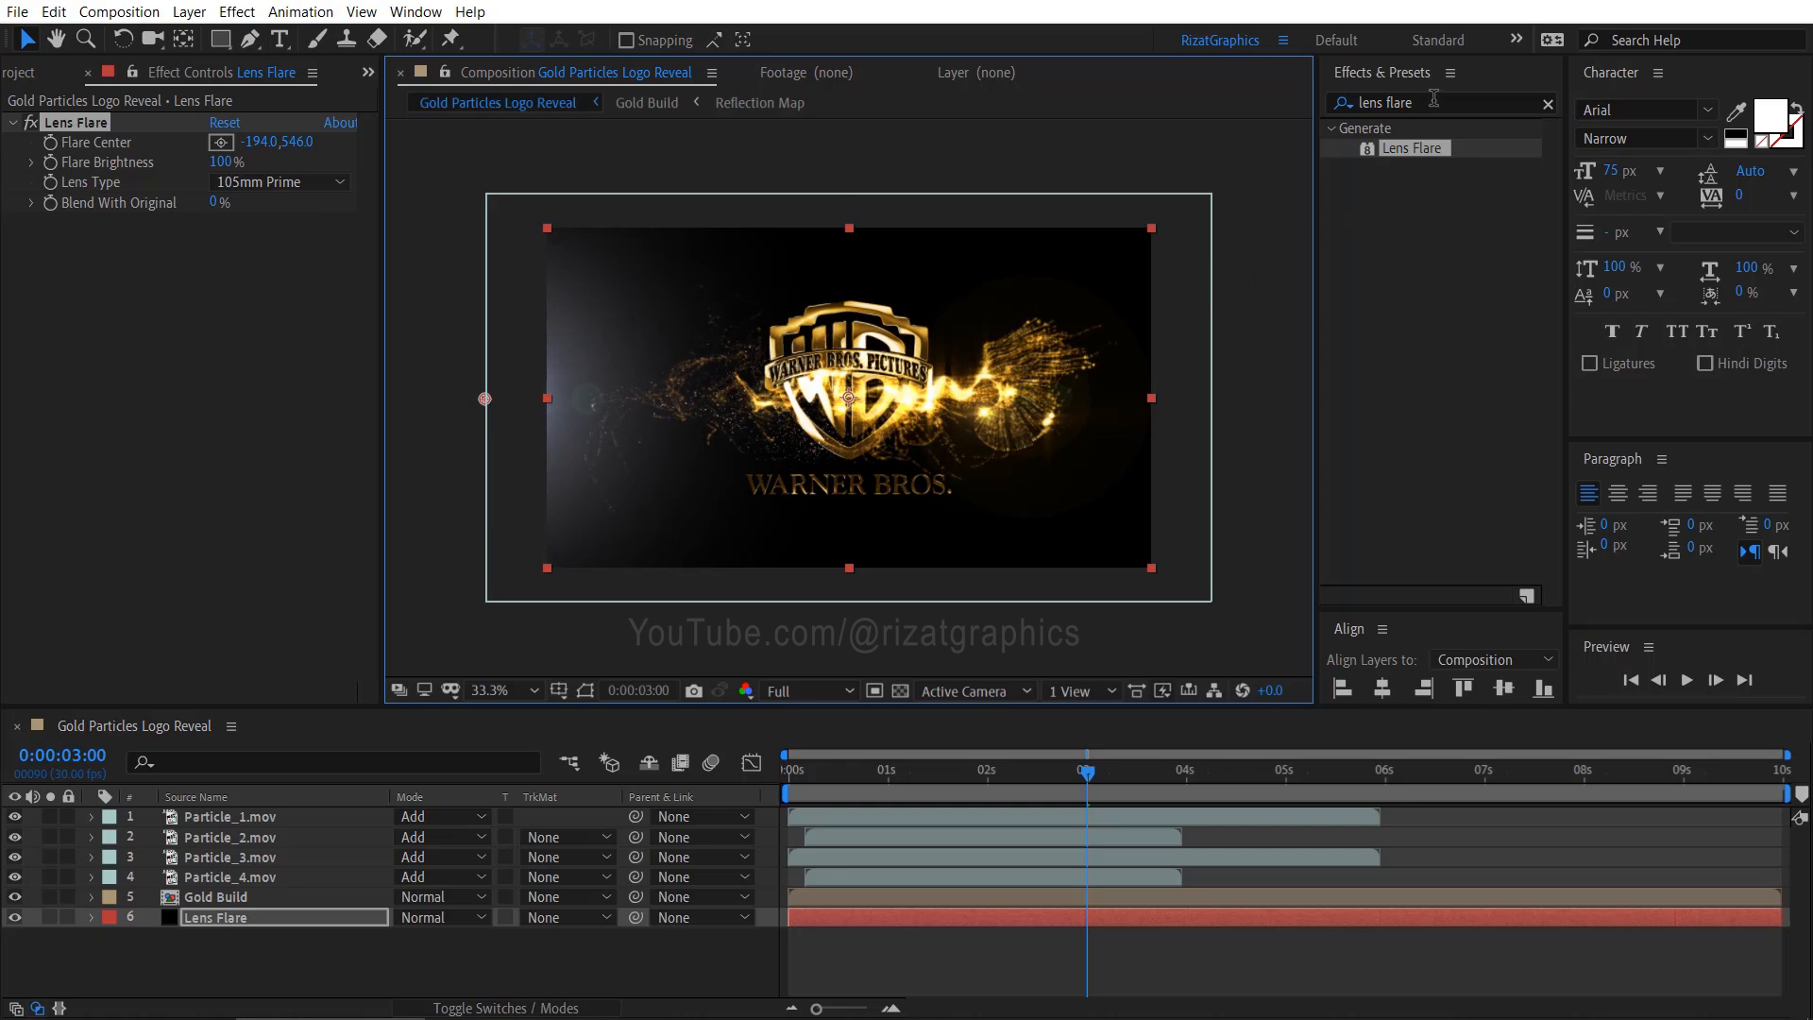
# Add Hue/Saturation to Lens Flare with Colorize on, hue 30° and saturation 40.
pyautogui.write('hue')
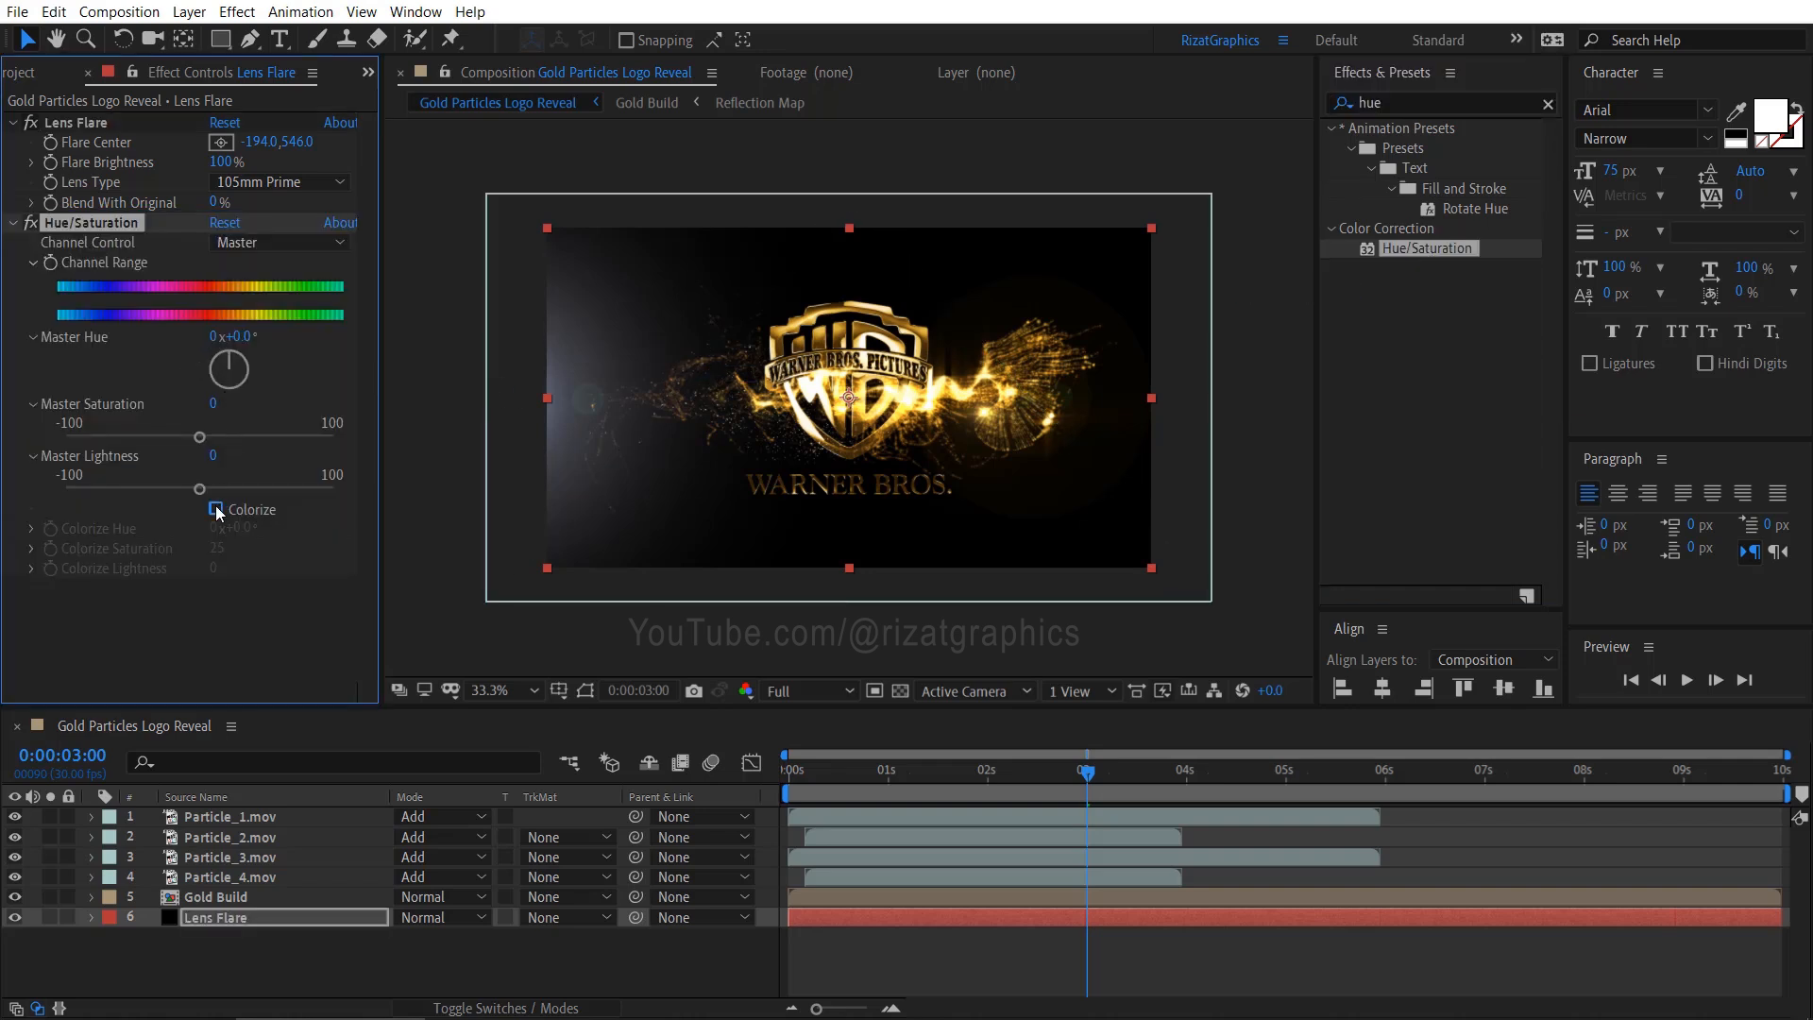
pyautogui.click(215, 510)
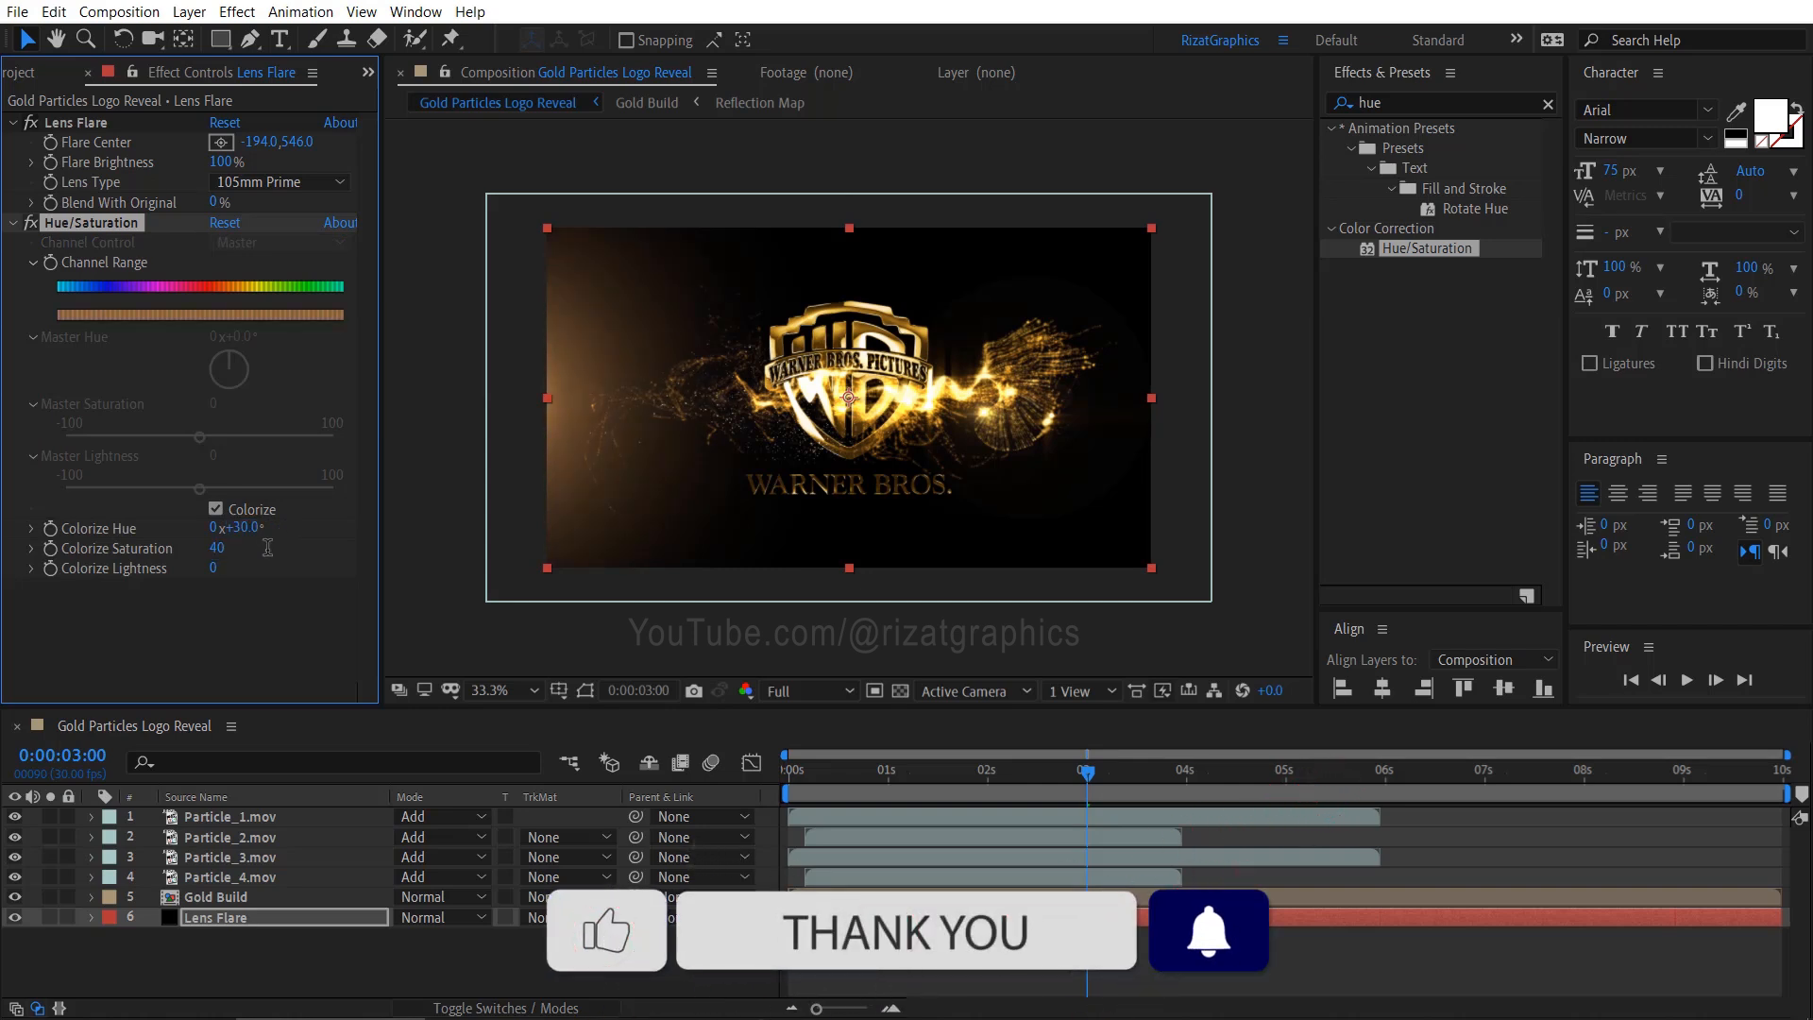
pyautogui.moveTo(791, 775)
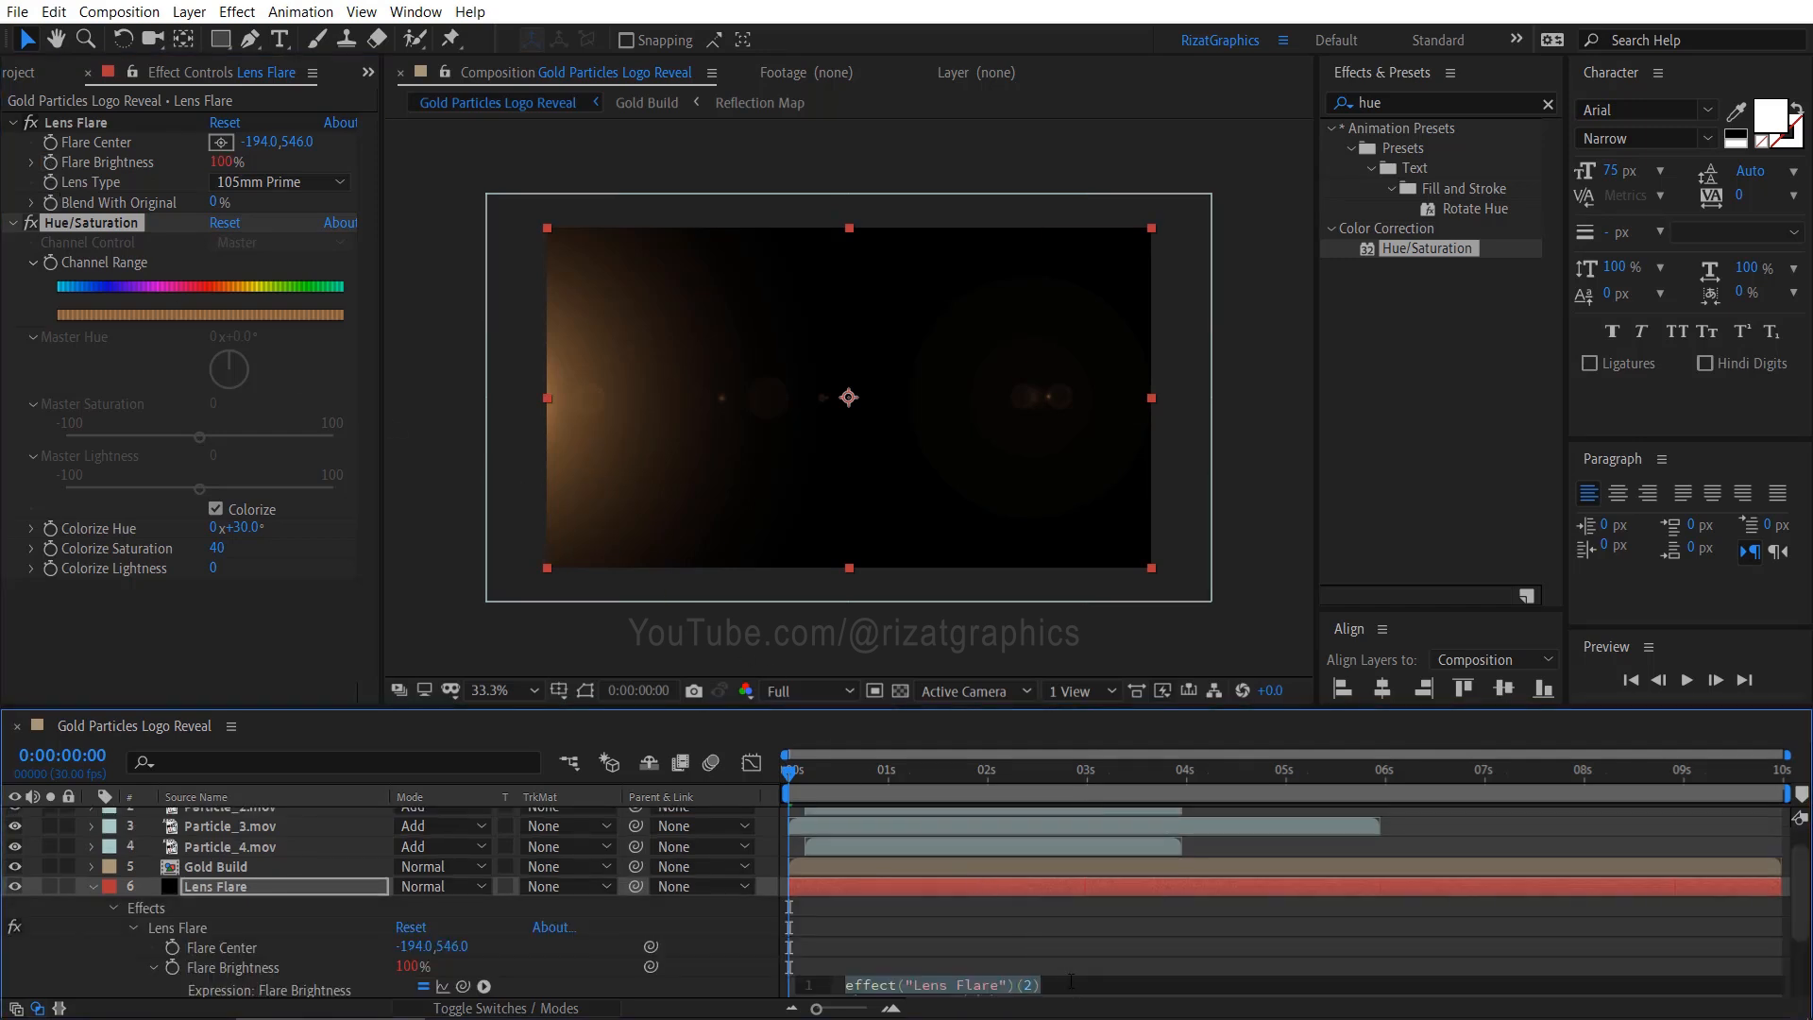
# Drive Flare Brightness with the expression wiggle(2,3).
pyautogui.write('wig')
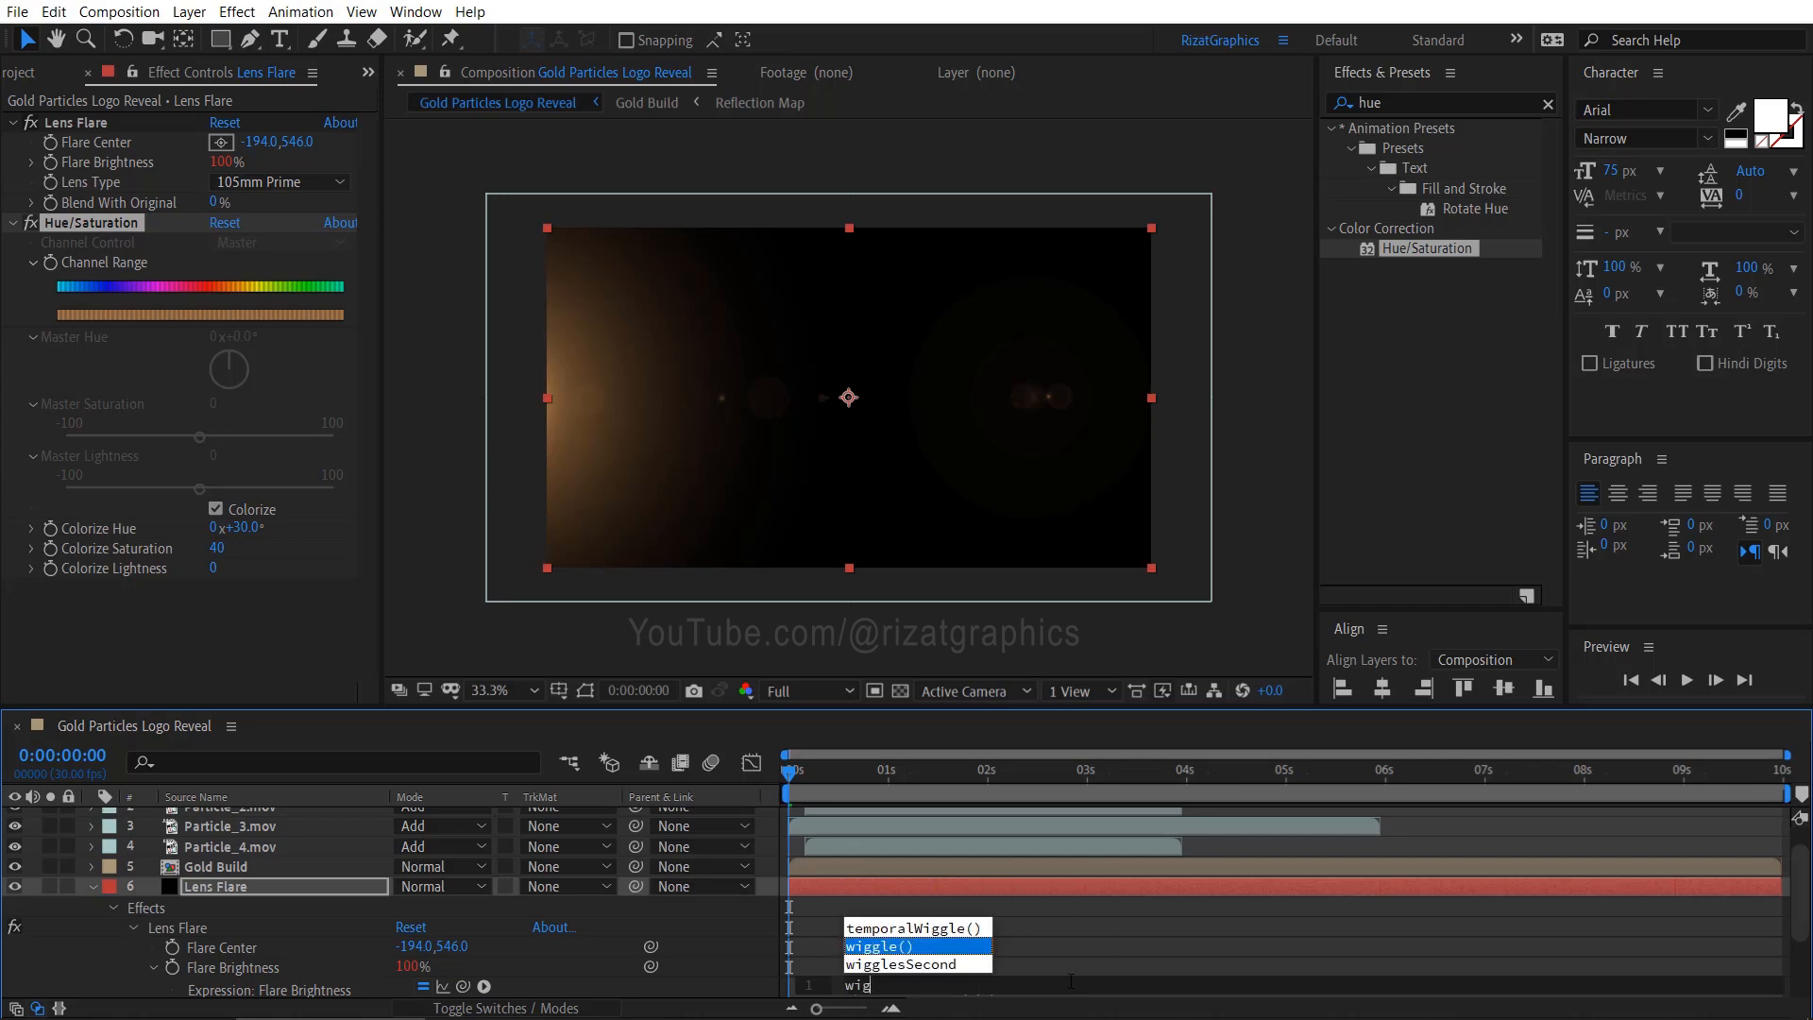
pyautogui.write('wiggle(2,')
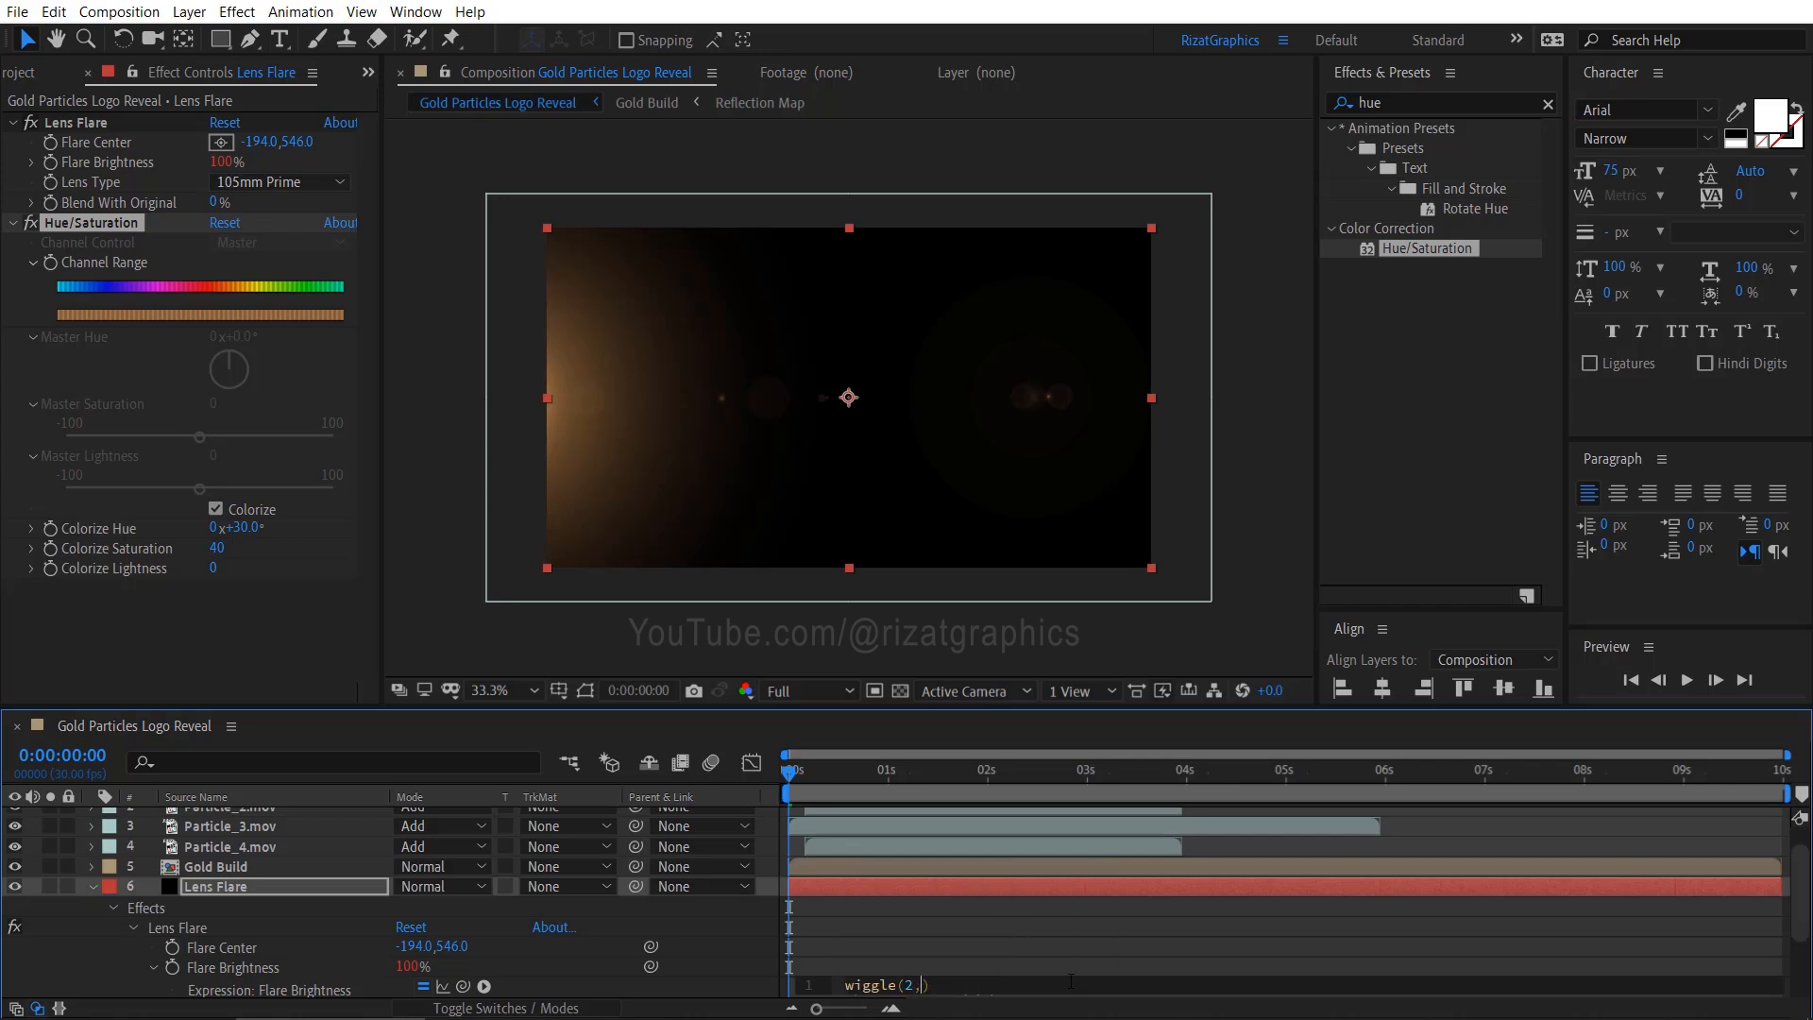
pyautogui.write('3')
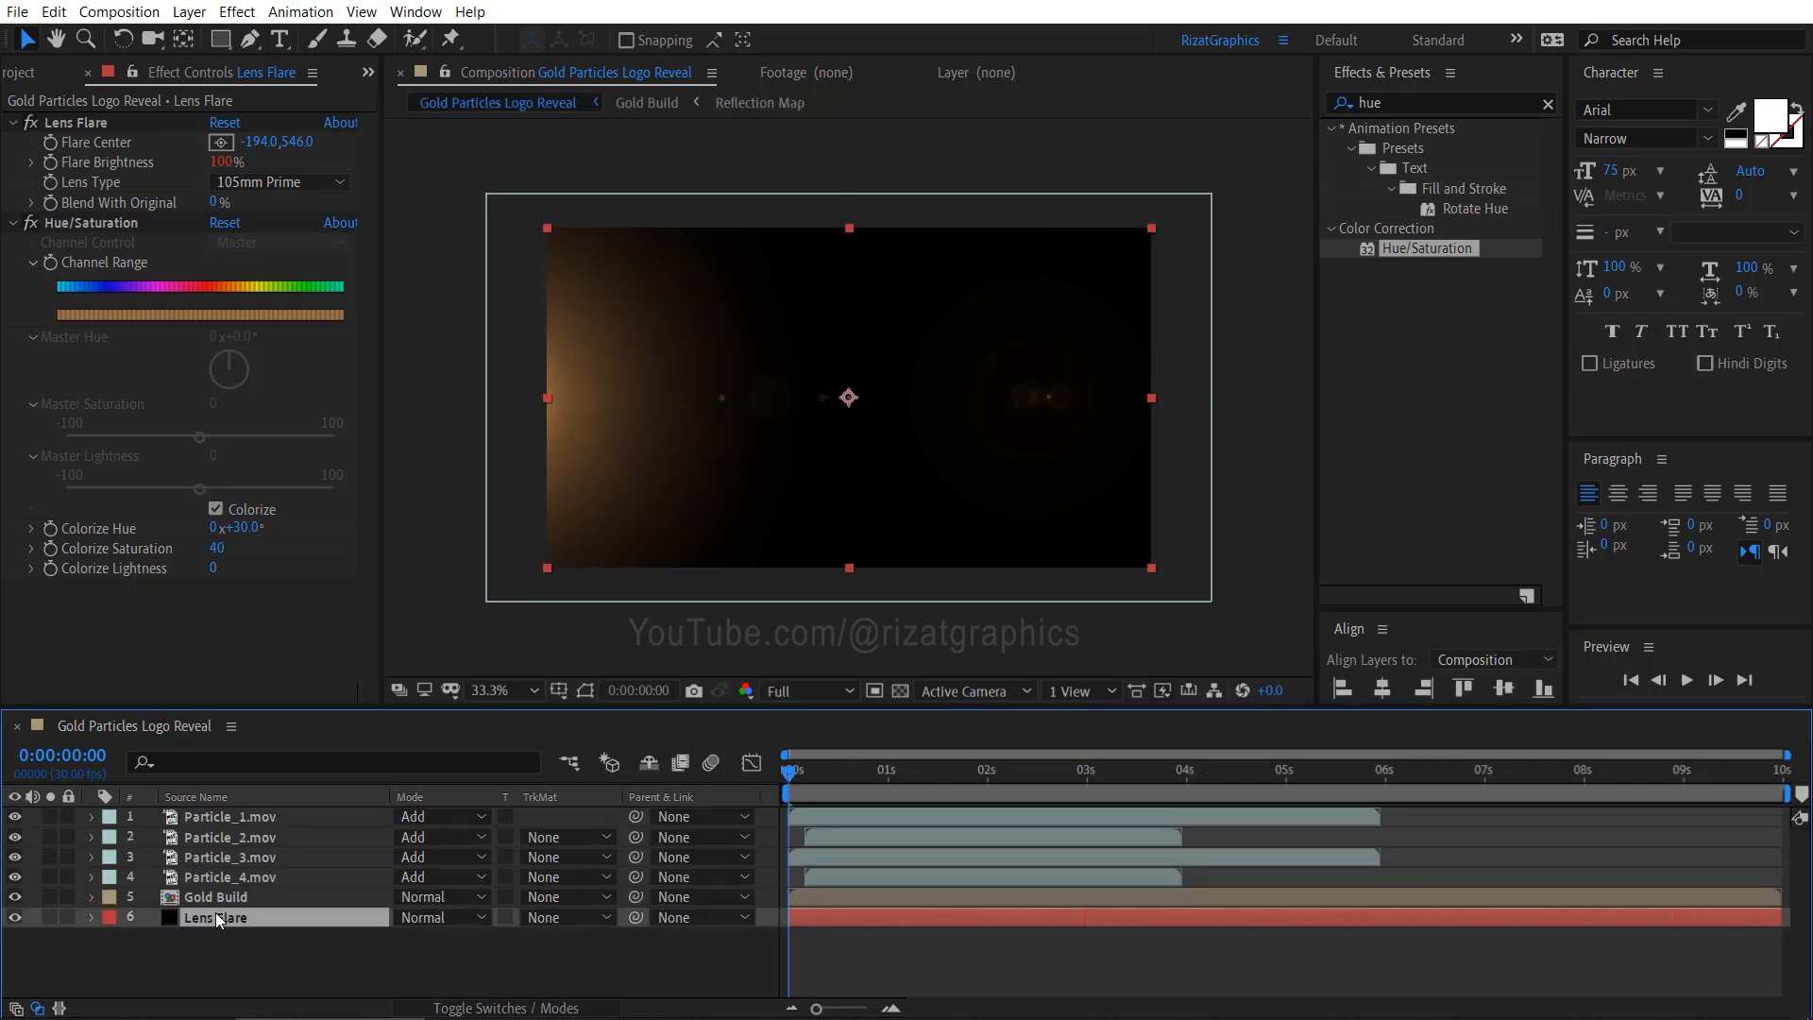
# Keyframe the Lens Flare layer's opacity between 0% and 100% over the first second.
pyautogui.click(91, 917)
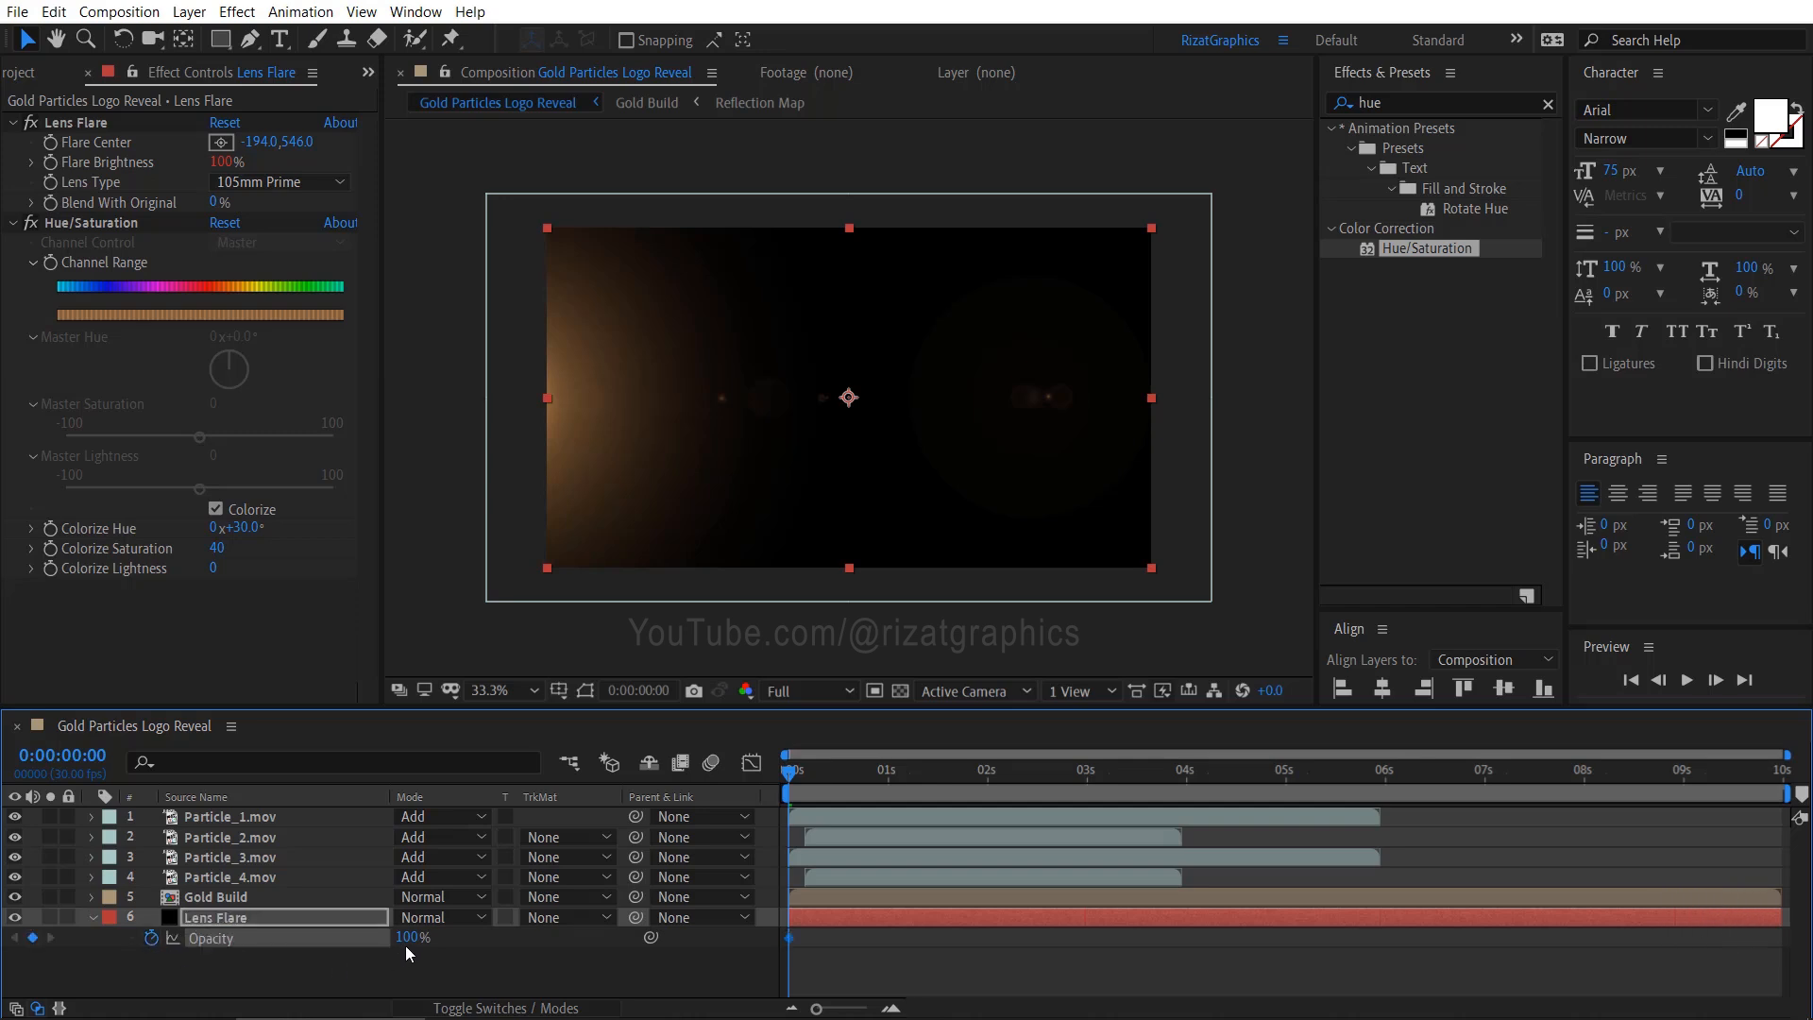
pyautogui.write('0')
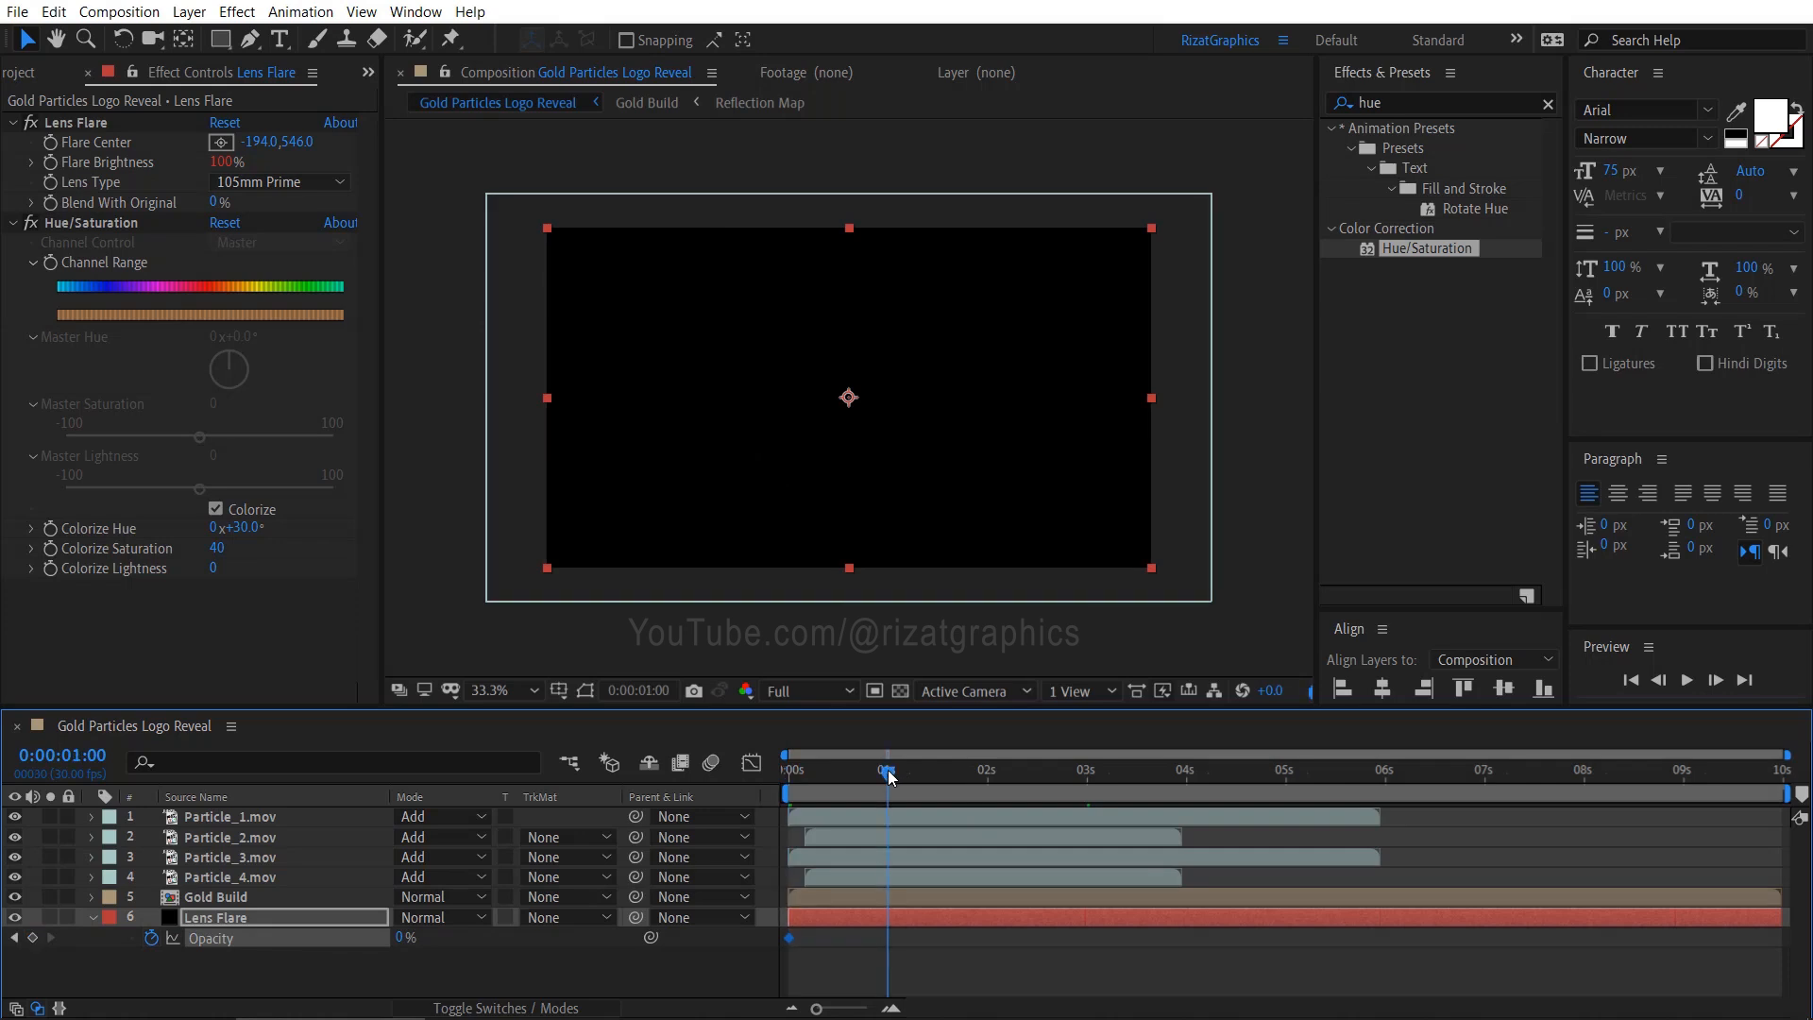
pyautogui.moveTo(721, 882)
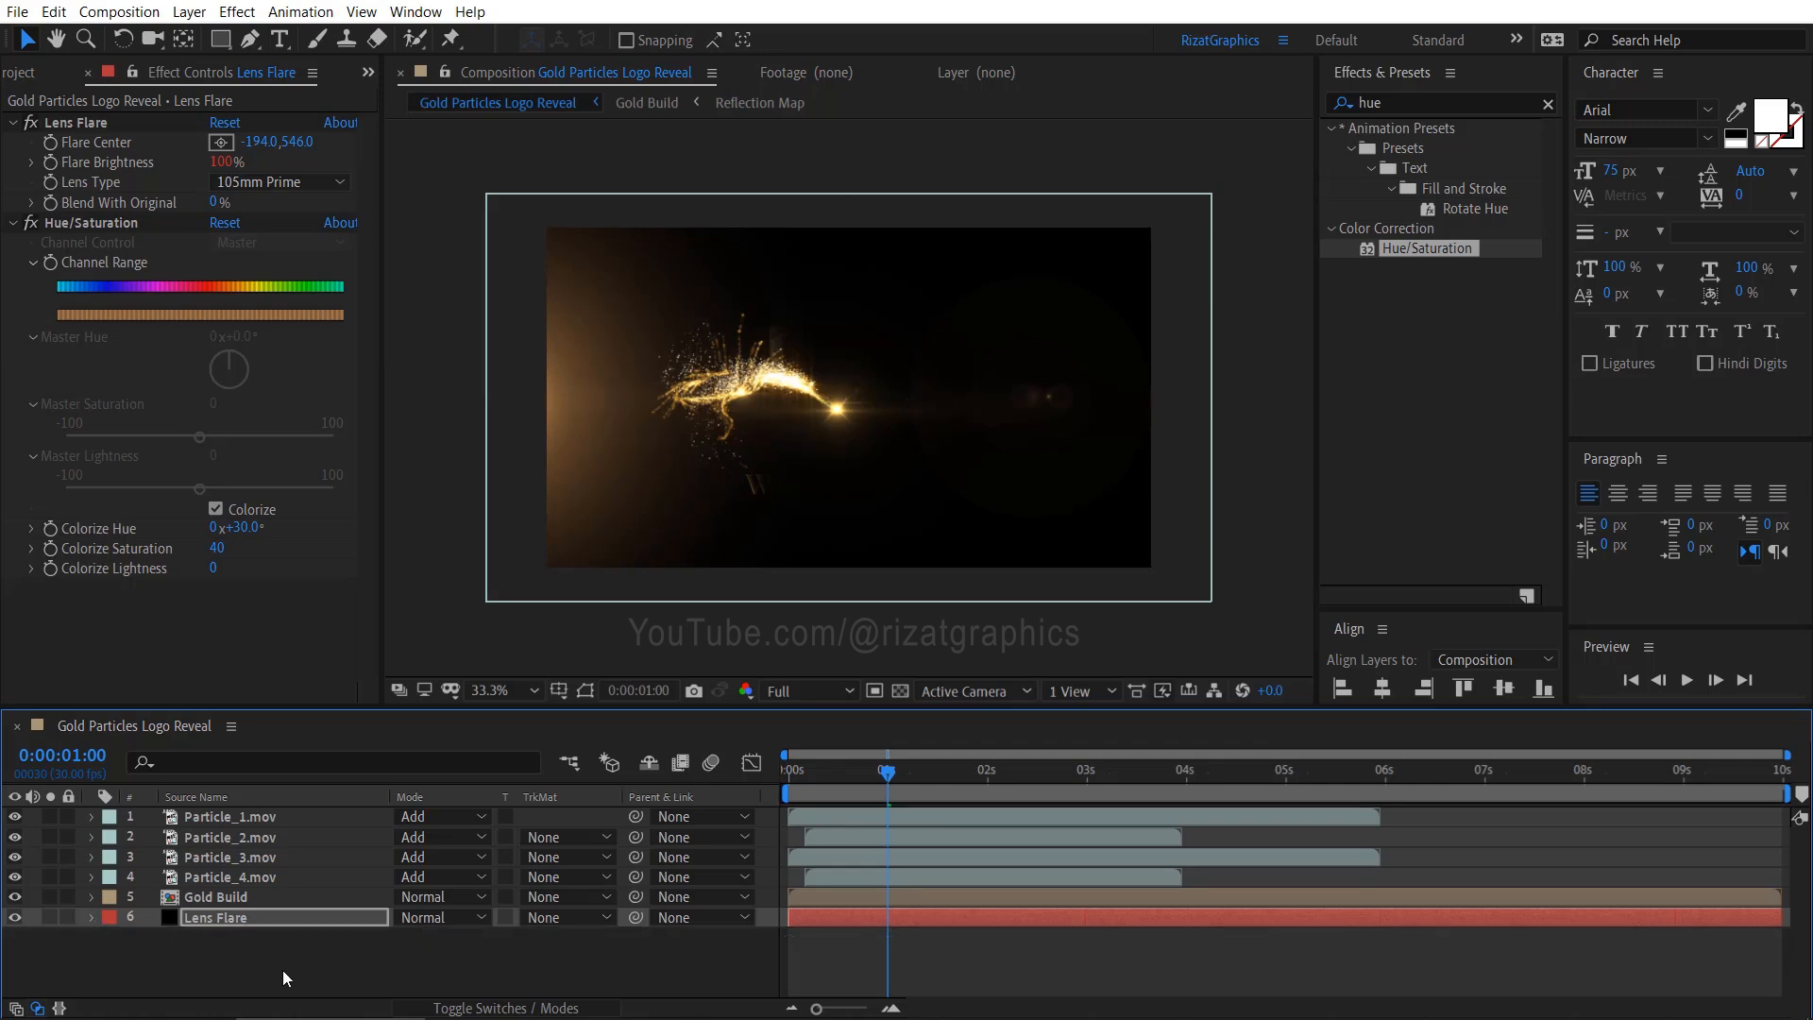
# Add a black comp-size solid on top, fading opacity 0% to 100% around 6.5–7.5 s, eased.
pyautogui.rightClick(287, 959)
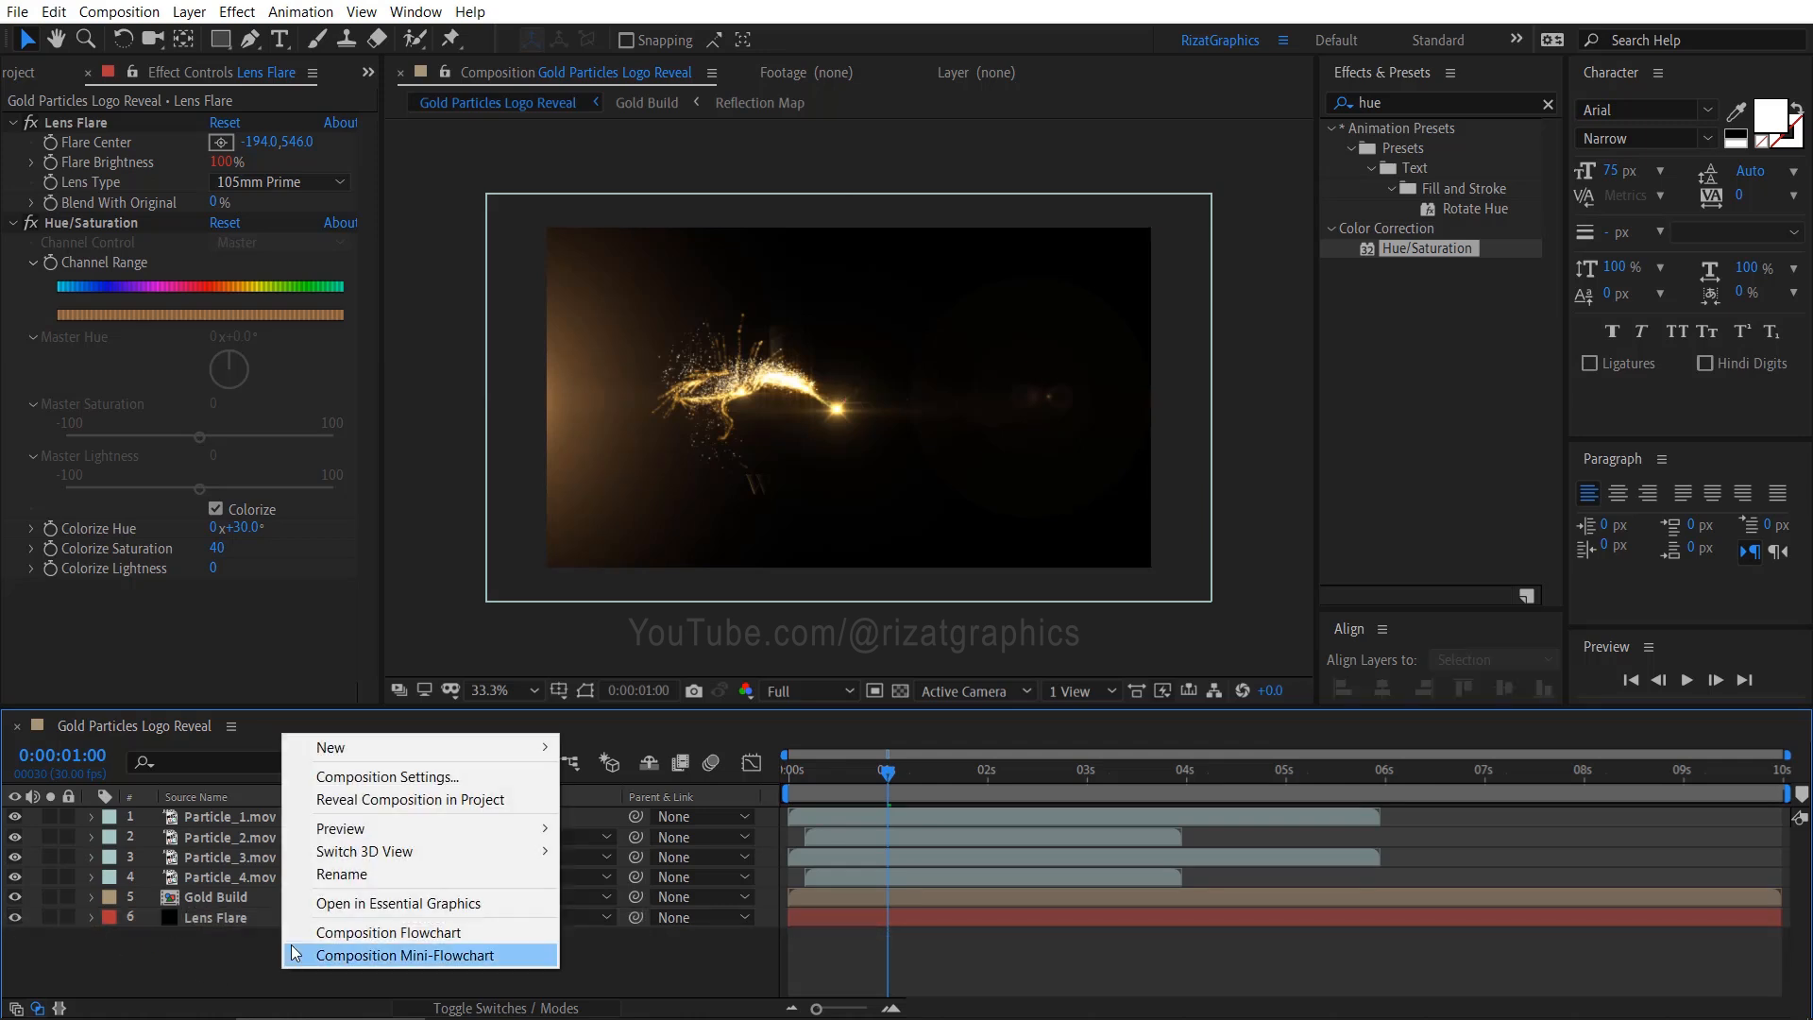
pyautogui.moveTo(330, 746)
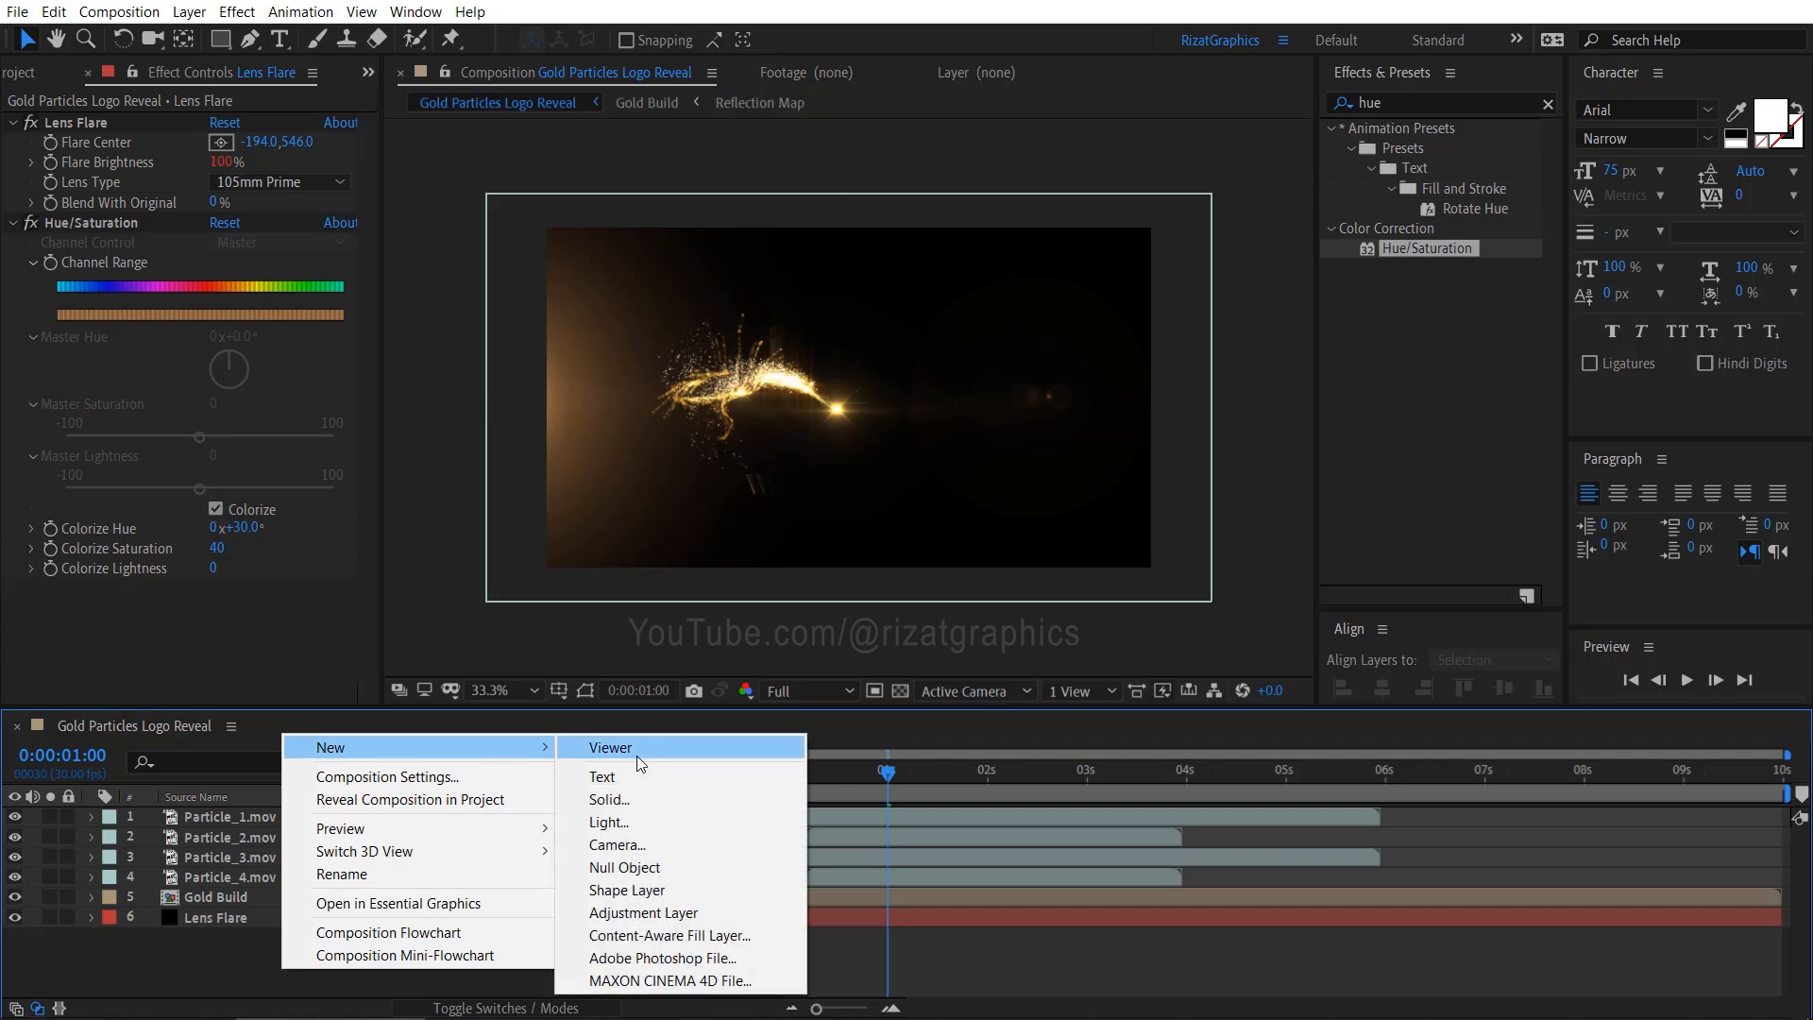
pyautogui.click(608, 798)
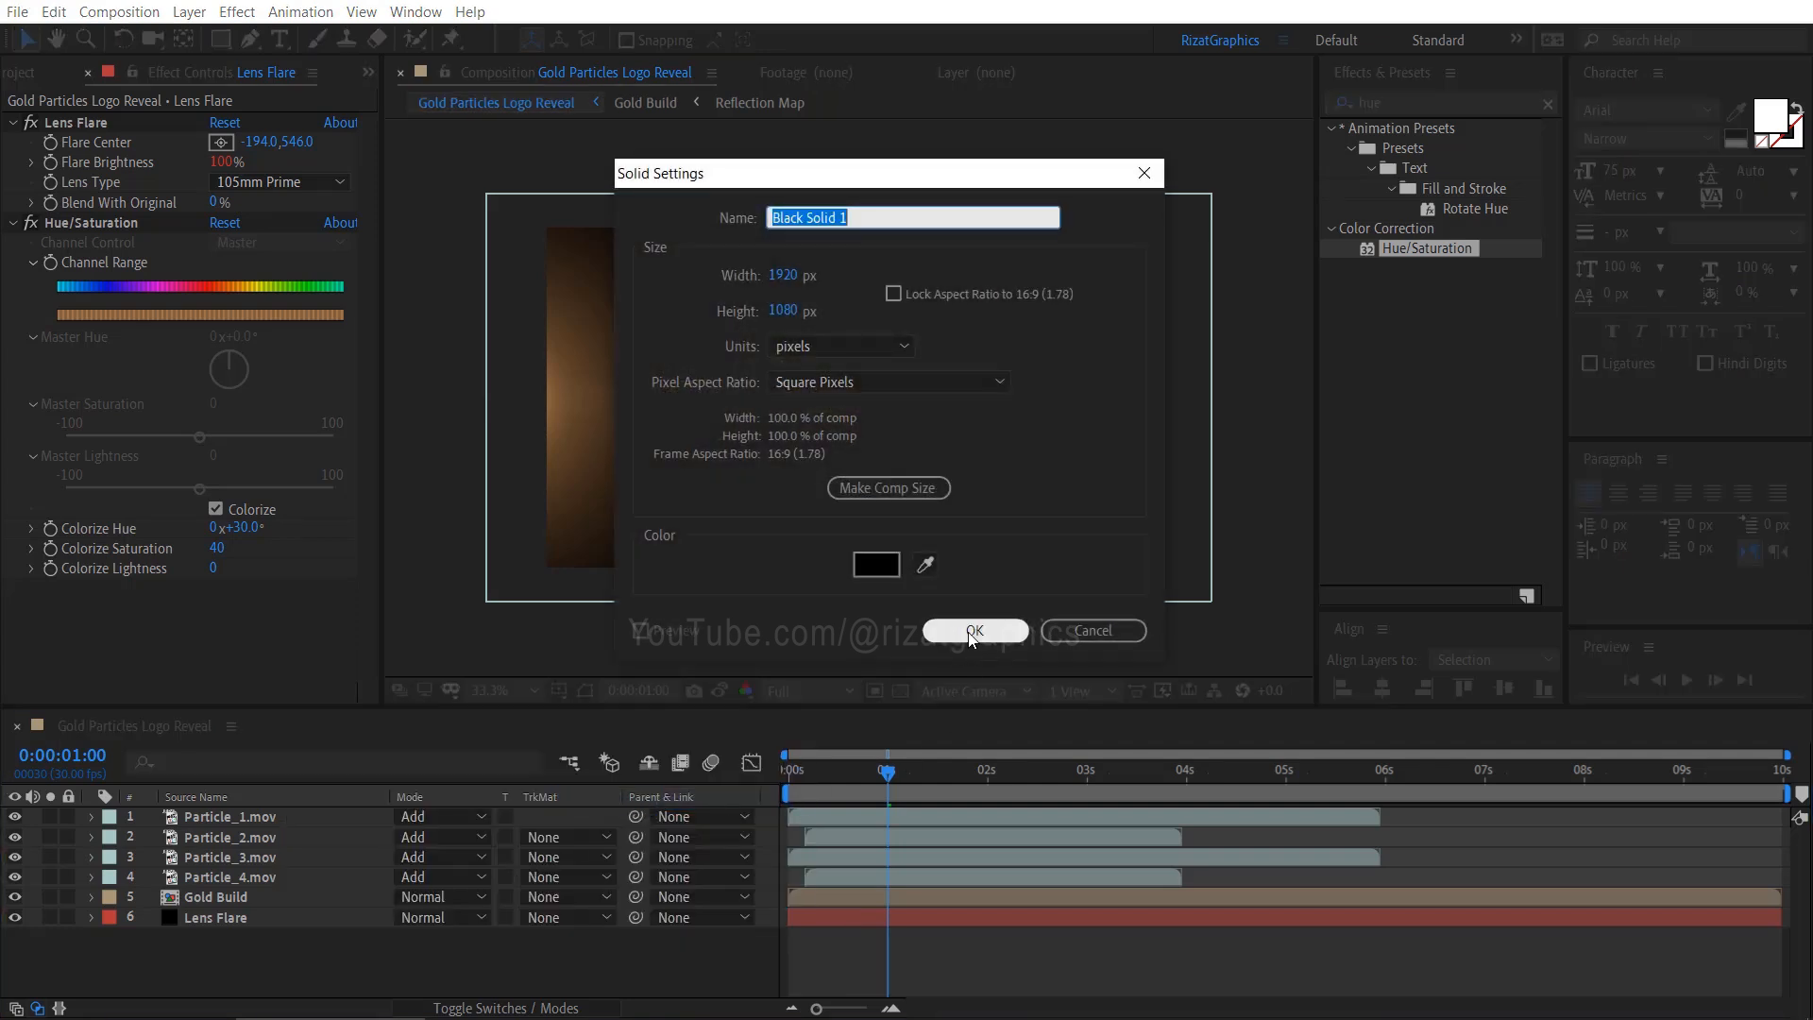
pyautogui.click(974, 630)
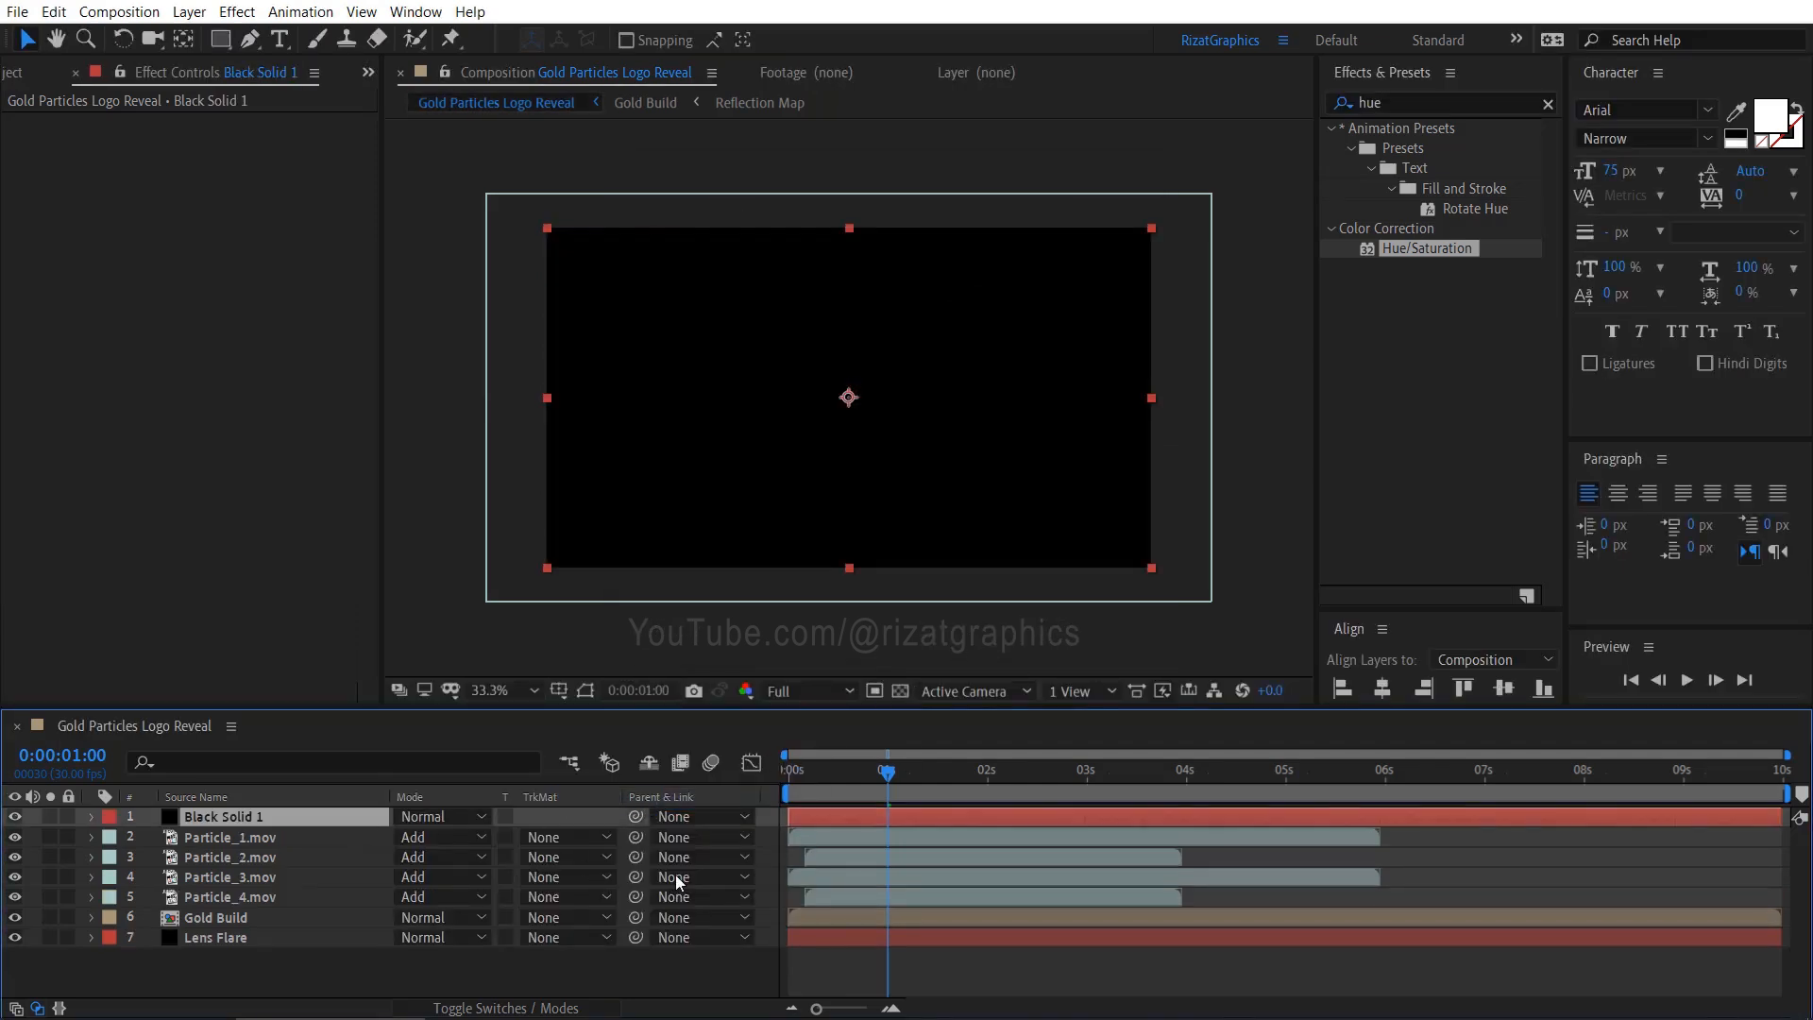
pyautogui.click(1433, 769)
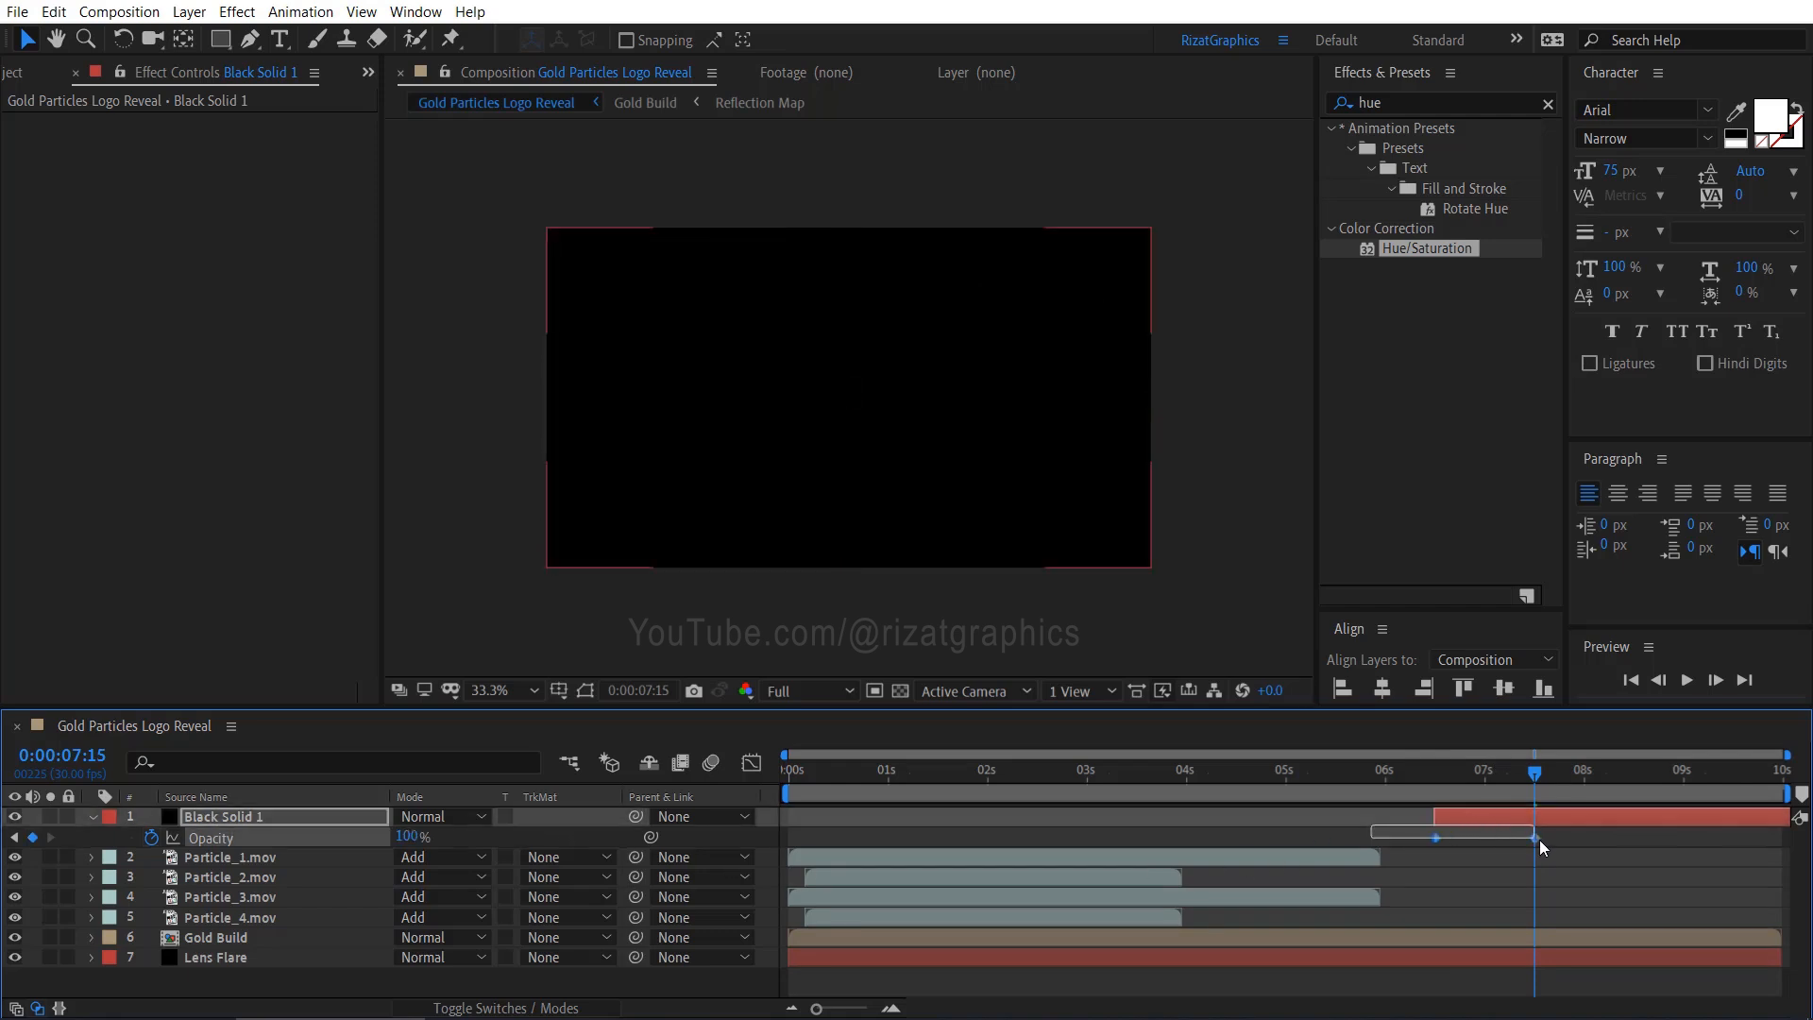
pyautogui.press('f9')
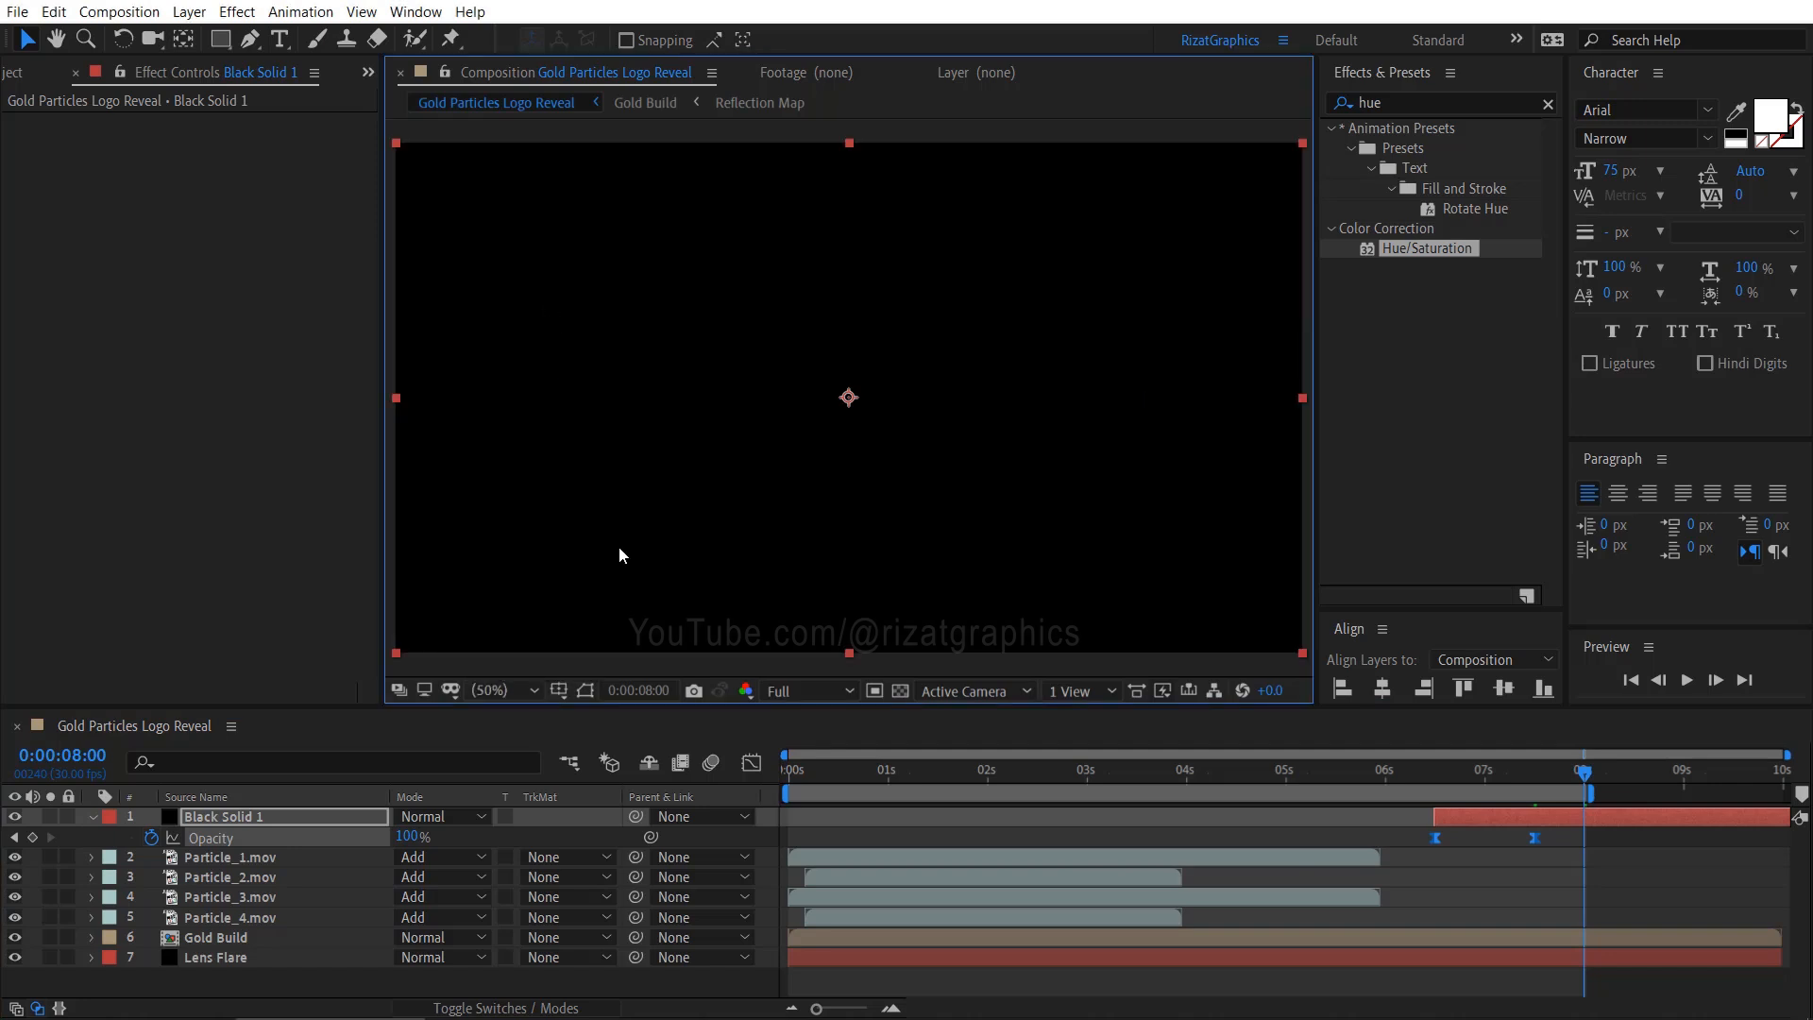
pyautogui.click(785, 769)
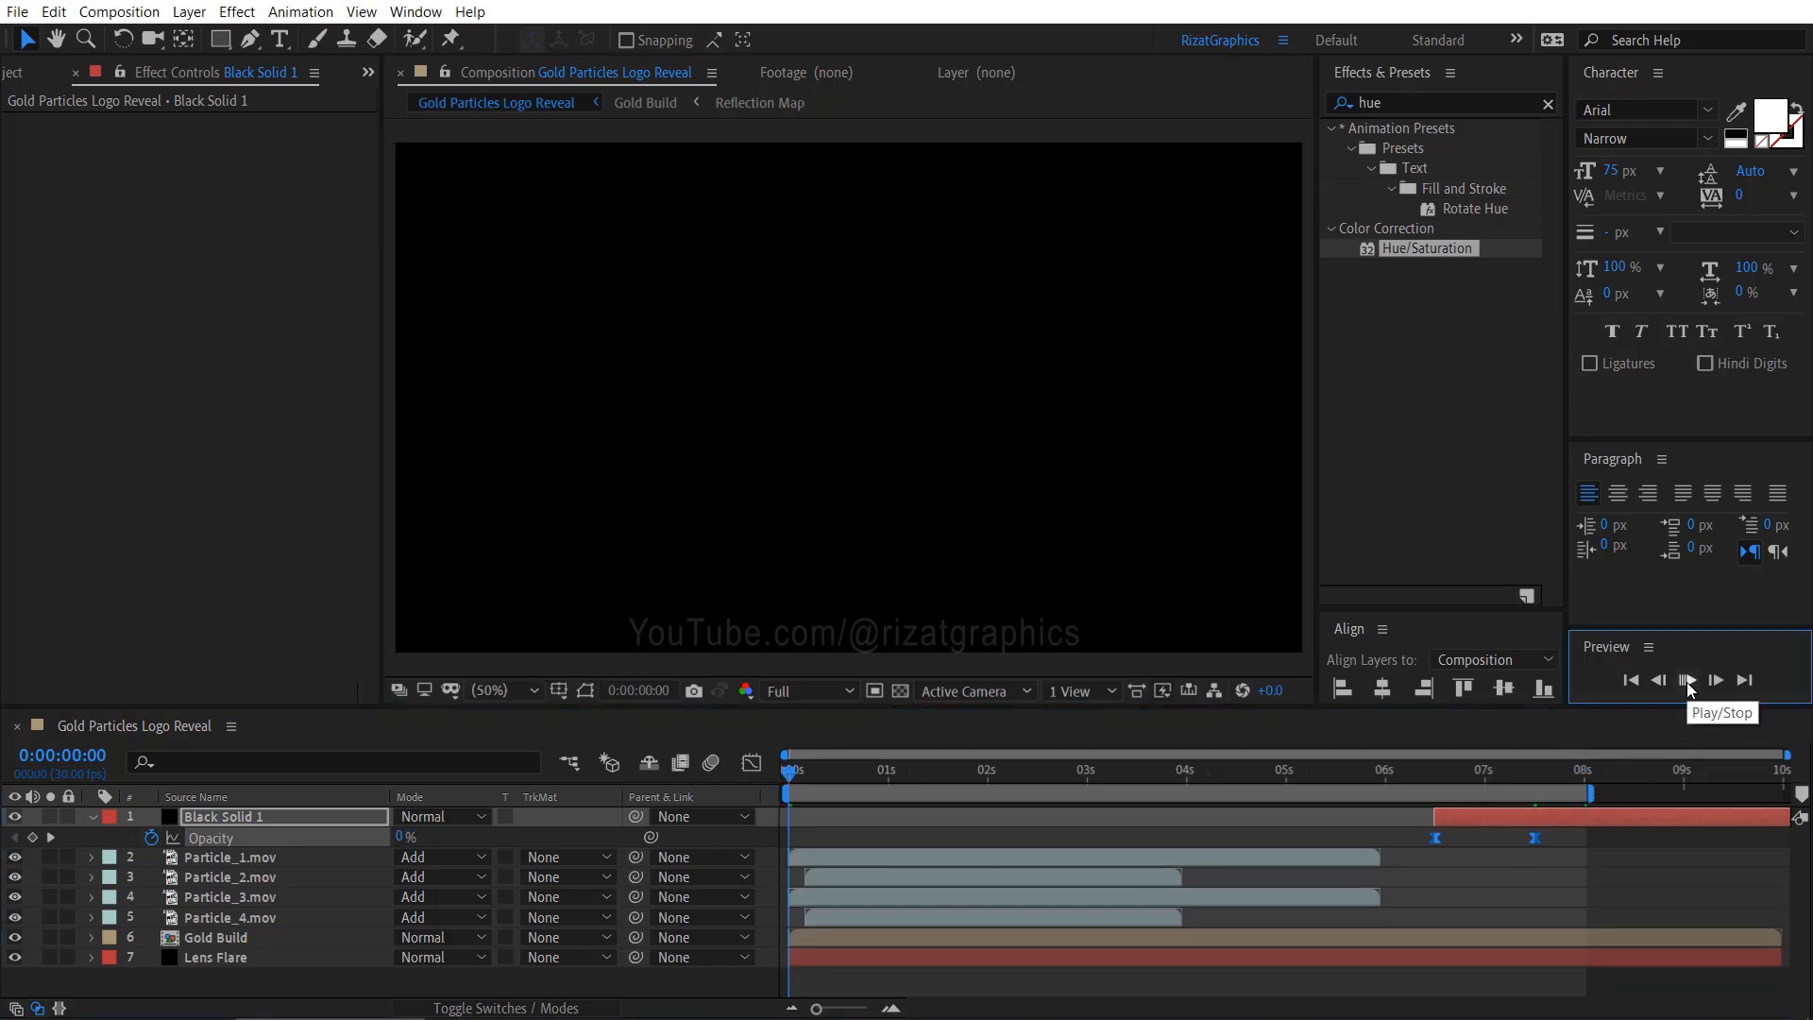
pyautogui.click(1685, 680)
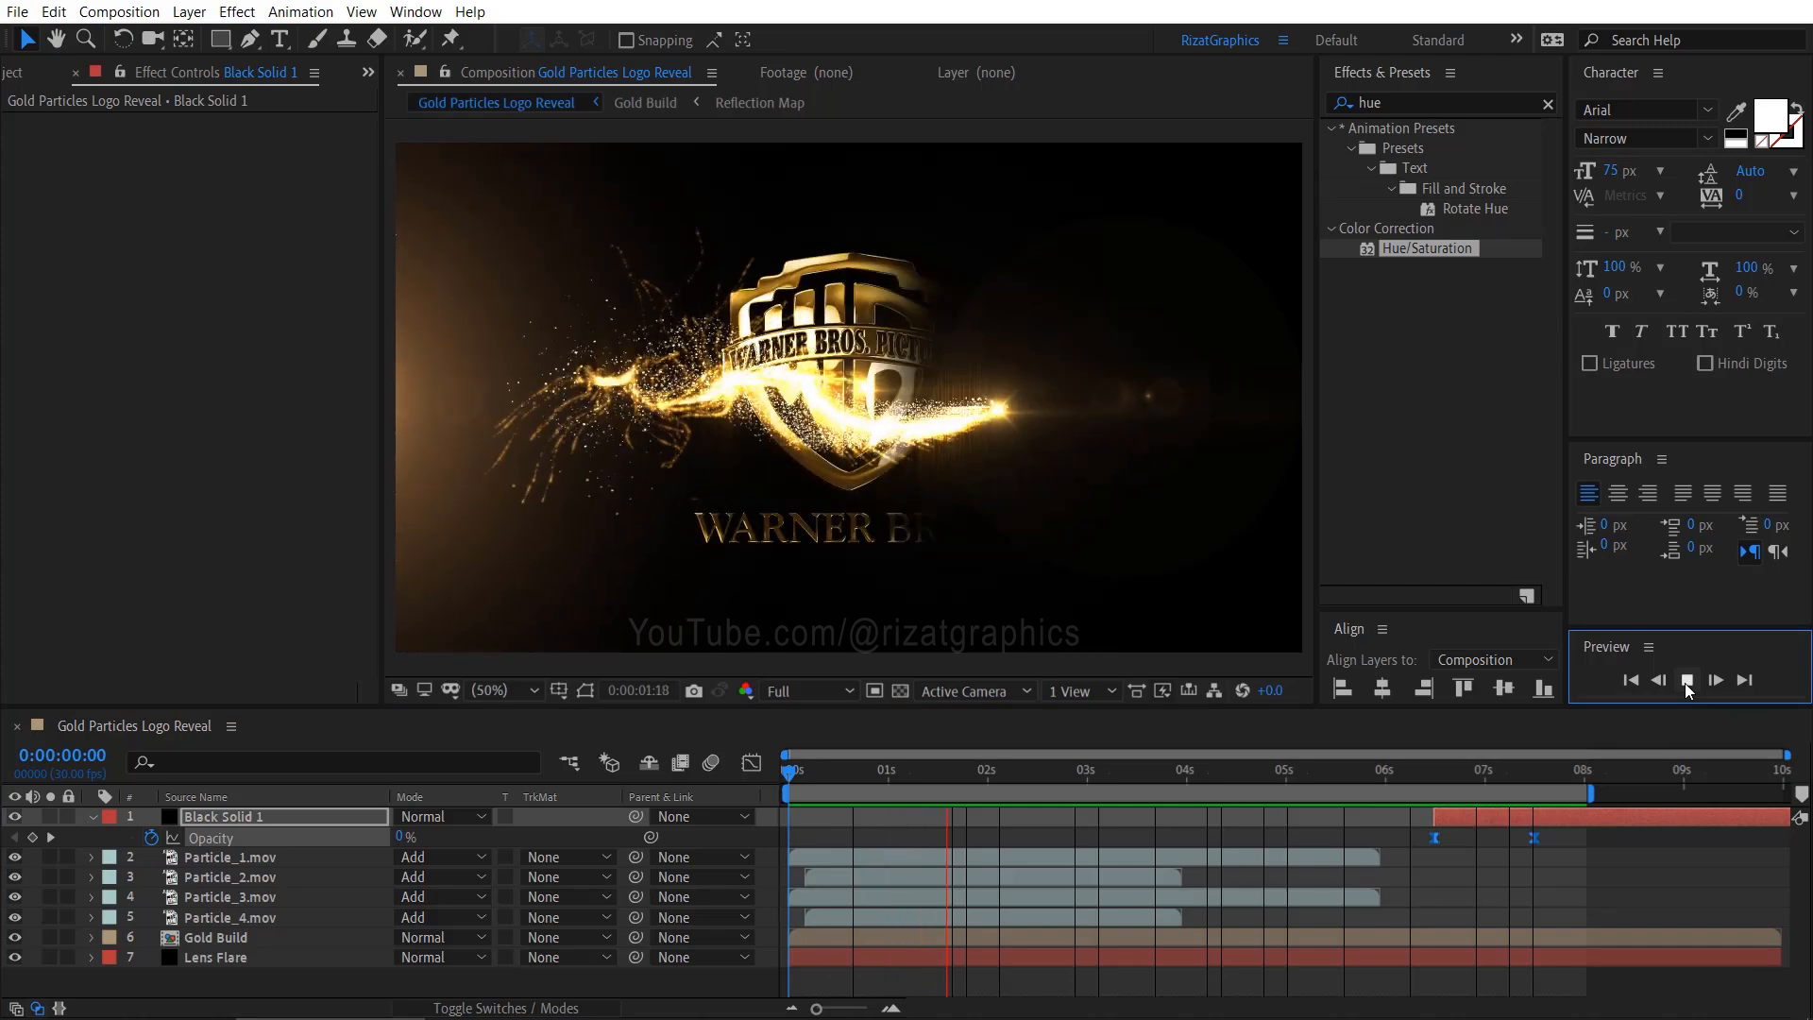
pyautogui.click(1715, 679)
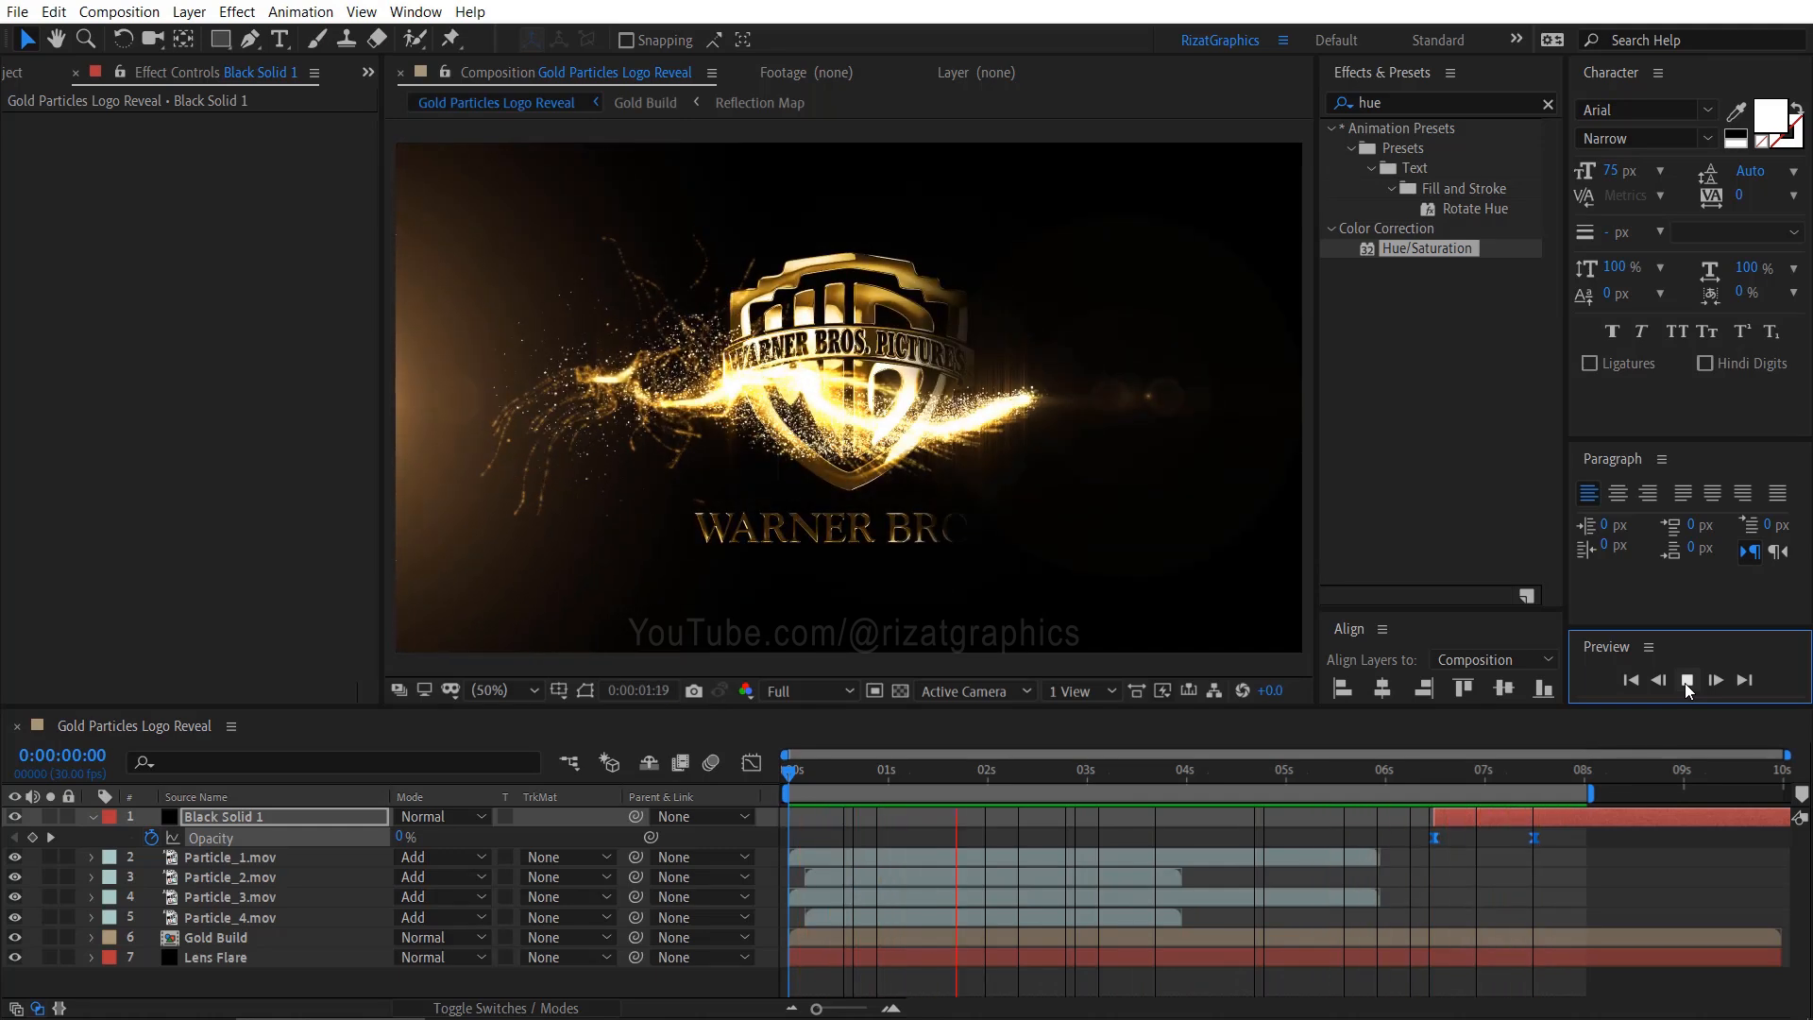
pyautogui.click(1715, 680)
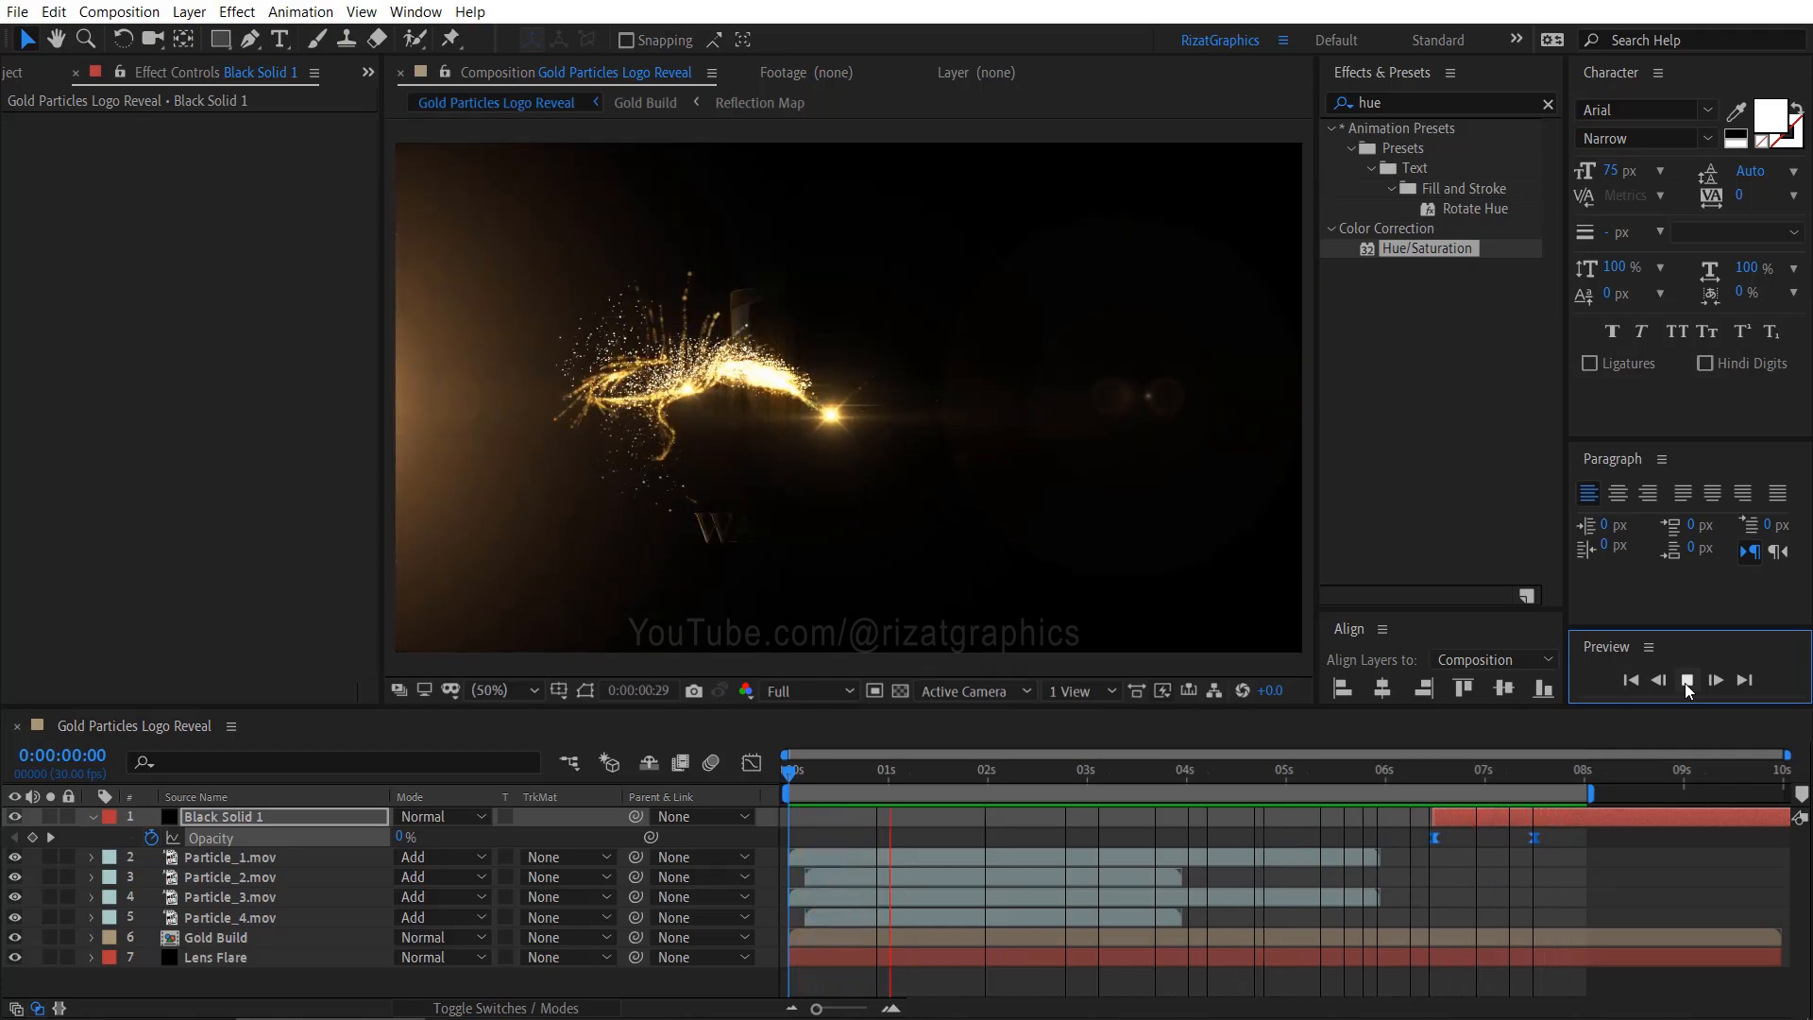
pyautogui.click(1715, 680)
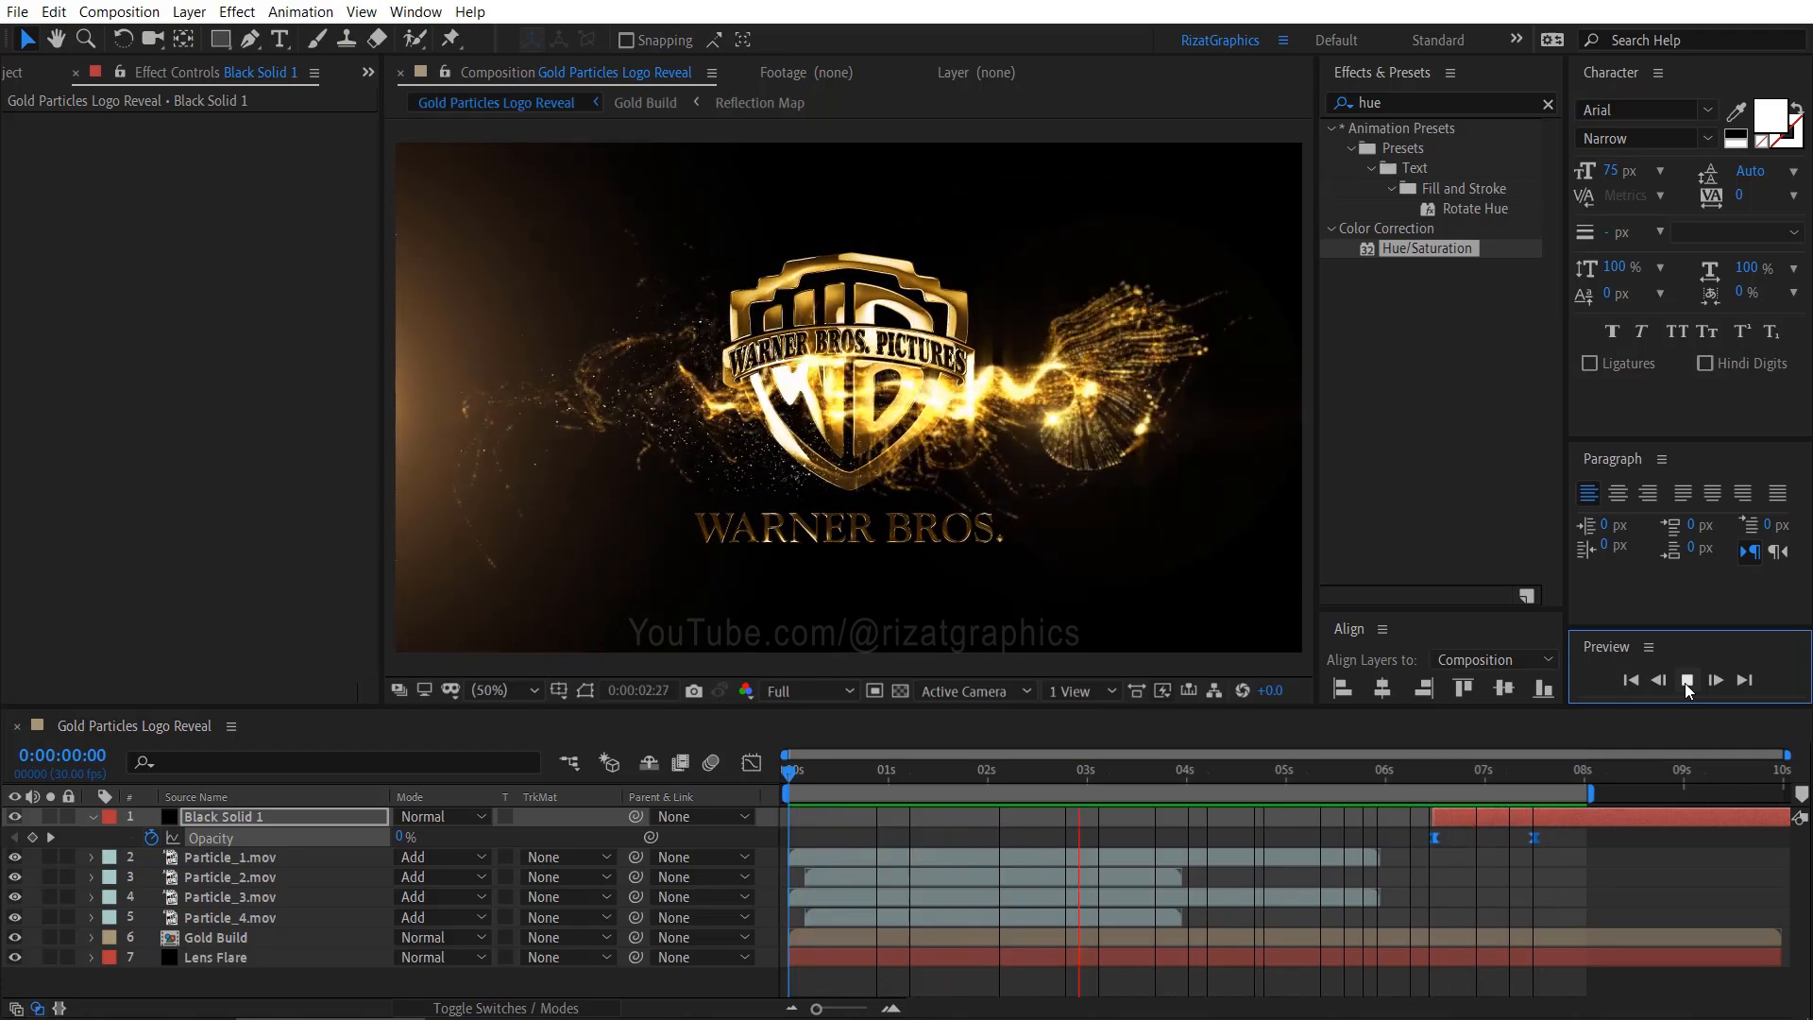